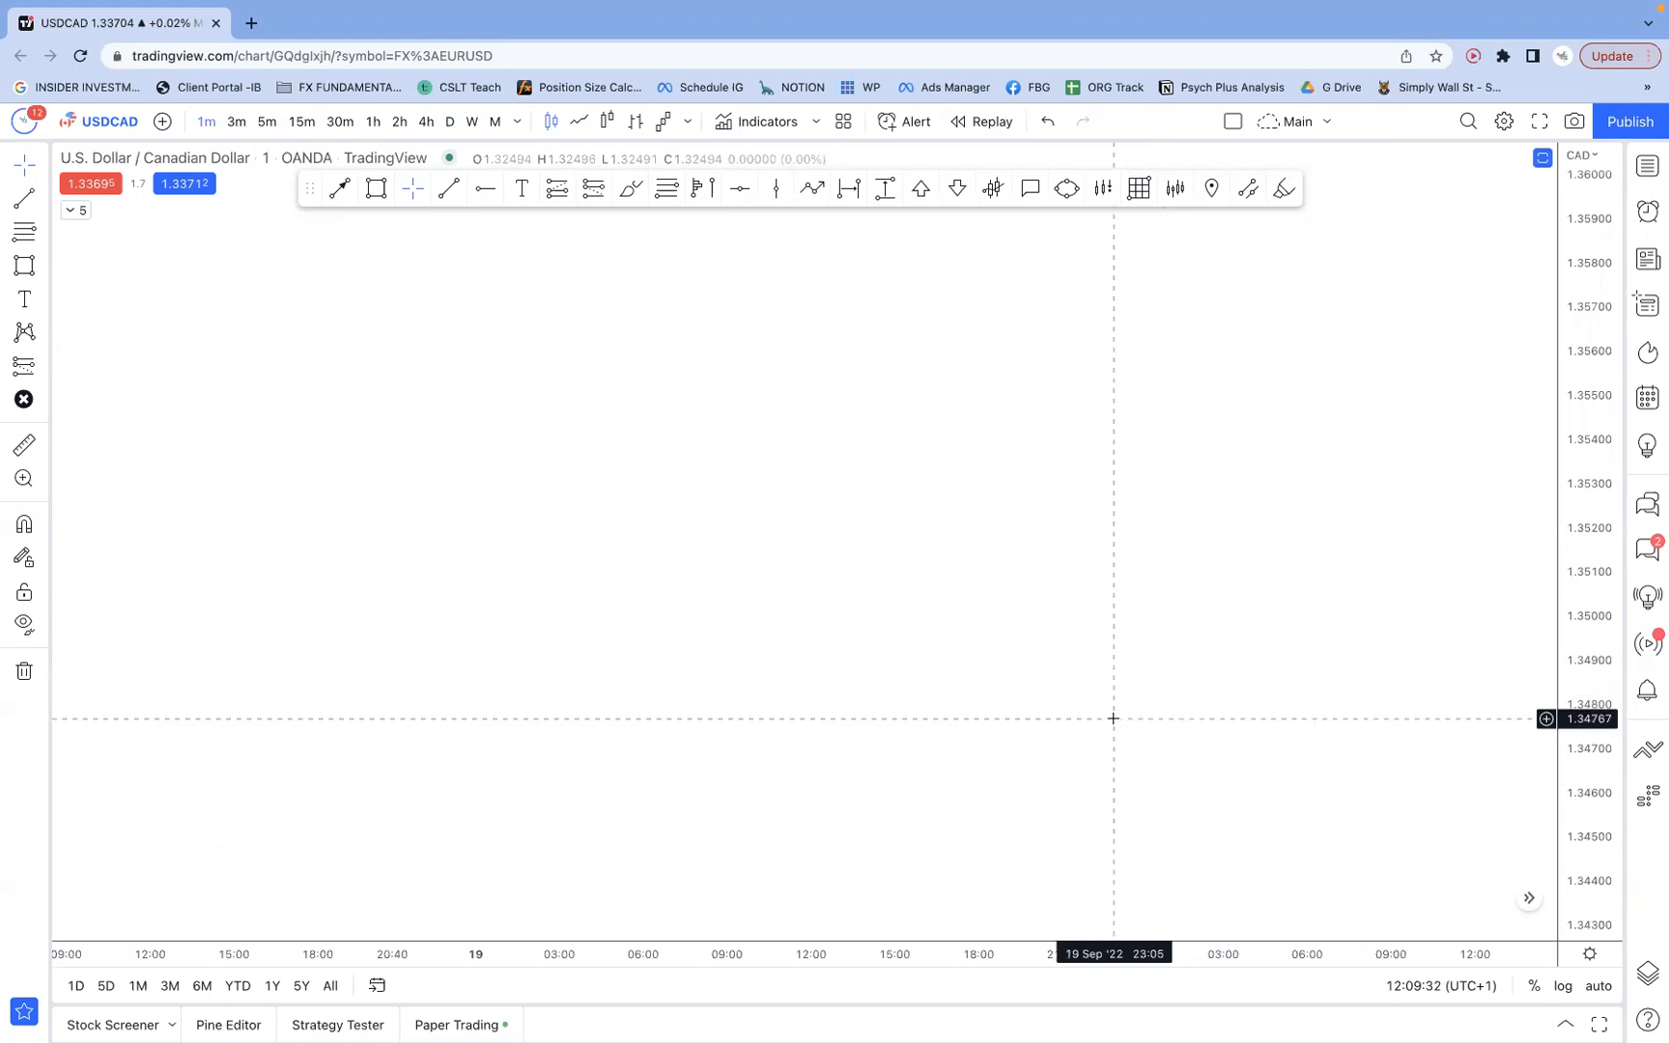
mouse_move(1000, 767)
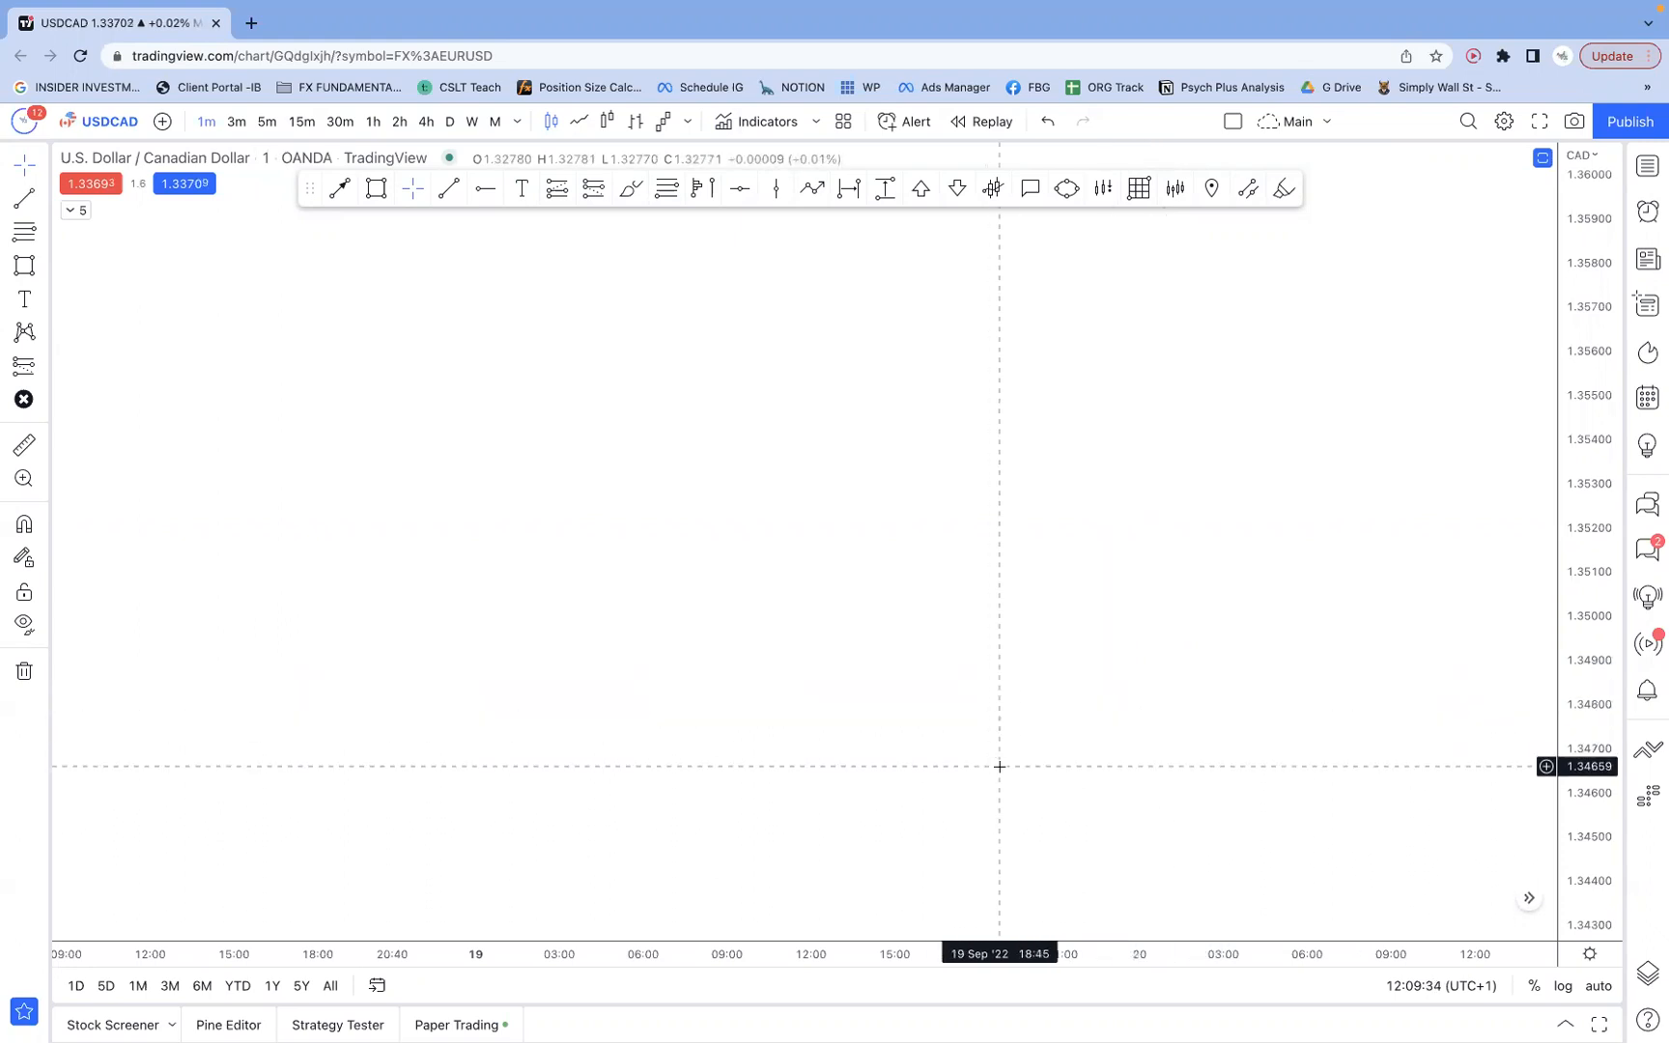
mouse_move(1005, 771)
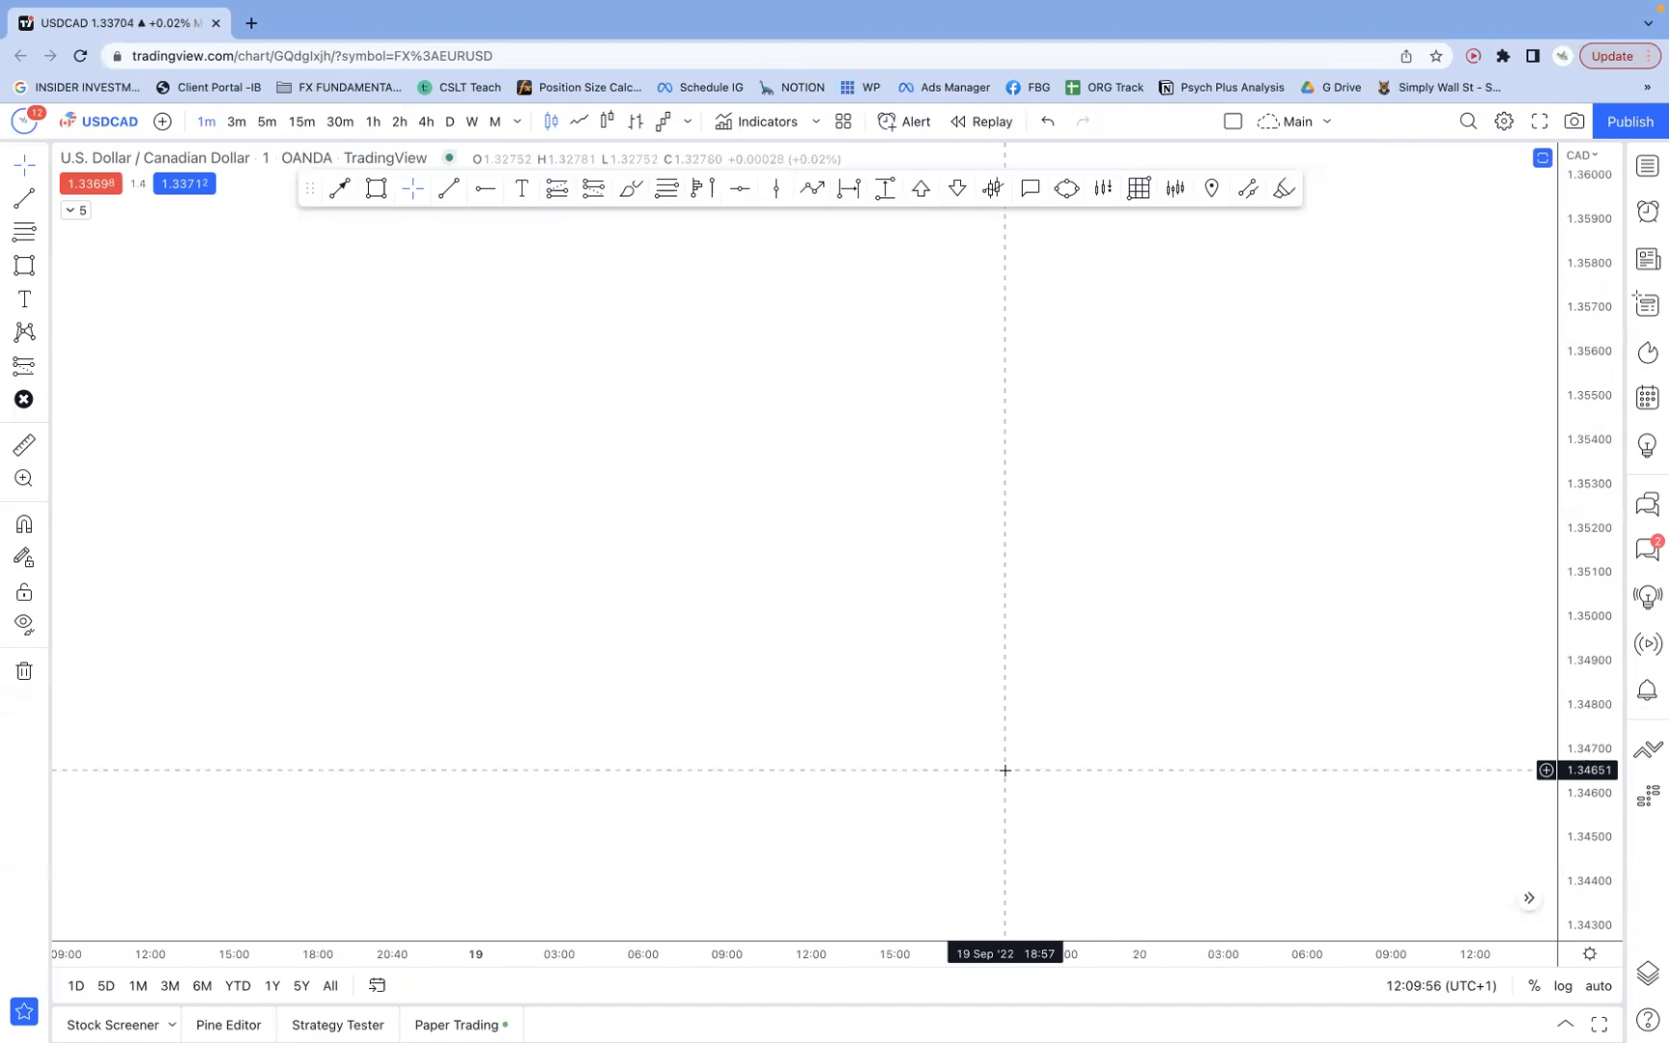
mouse_move(687, 421)
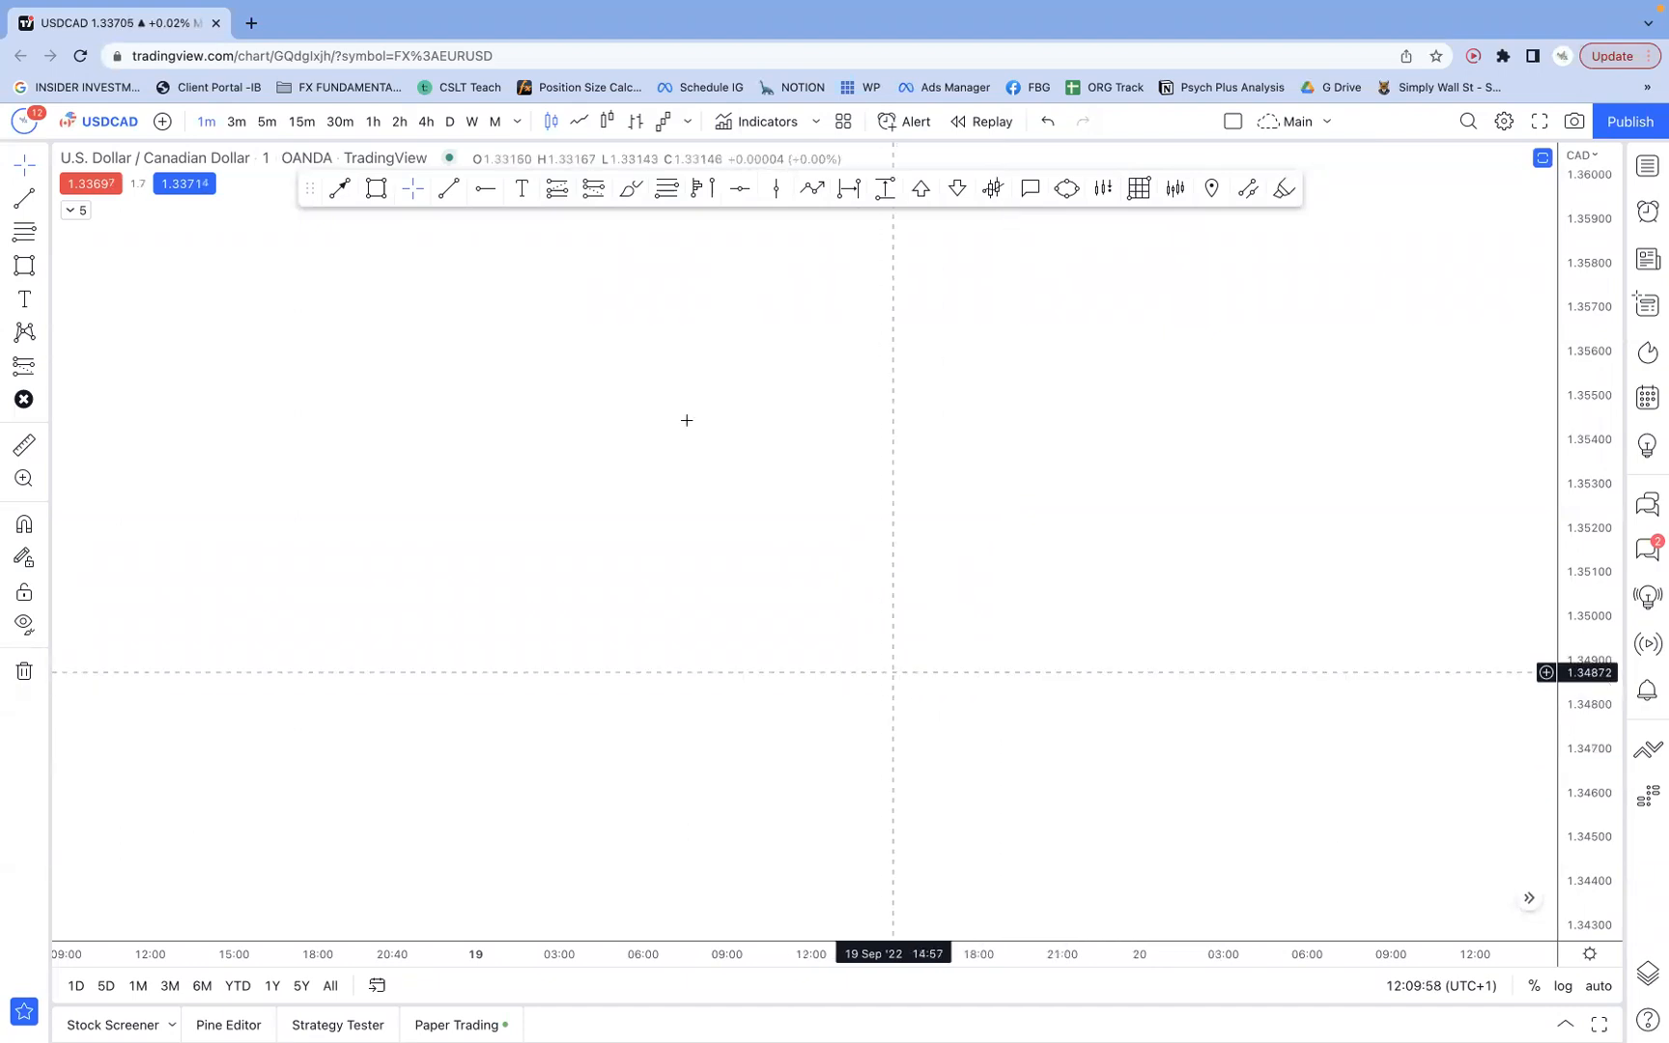
mouse_move(811, 203)
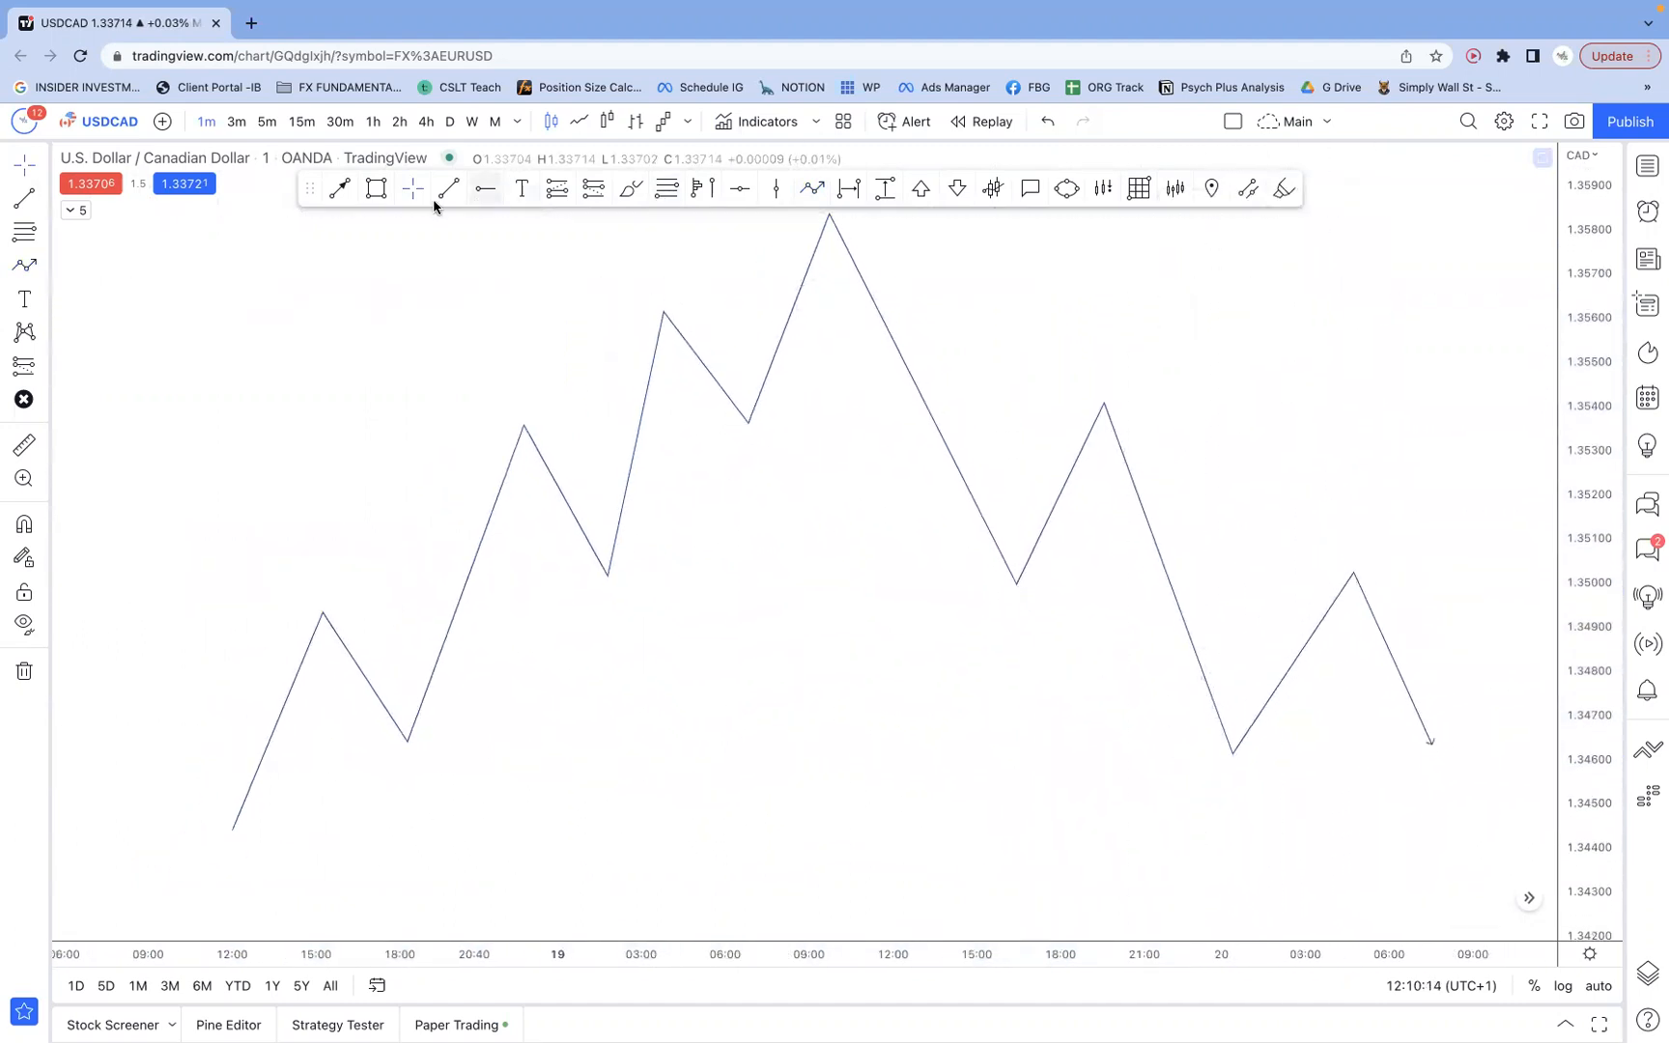
- Draw thin horizontal zones around 1.3500, the upper swing levels, and the 1.3465 swing low
left_click_drag(249, 599, 1439, 599)
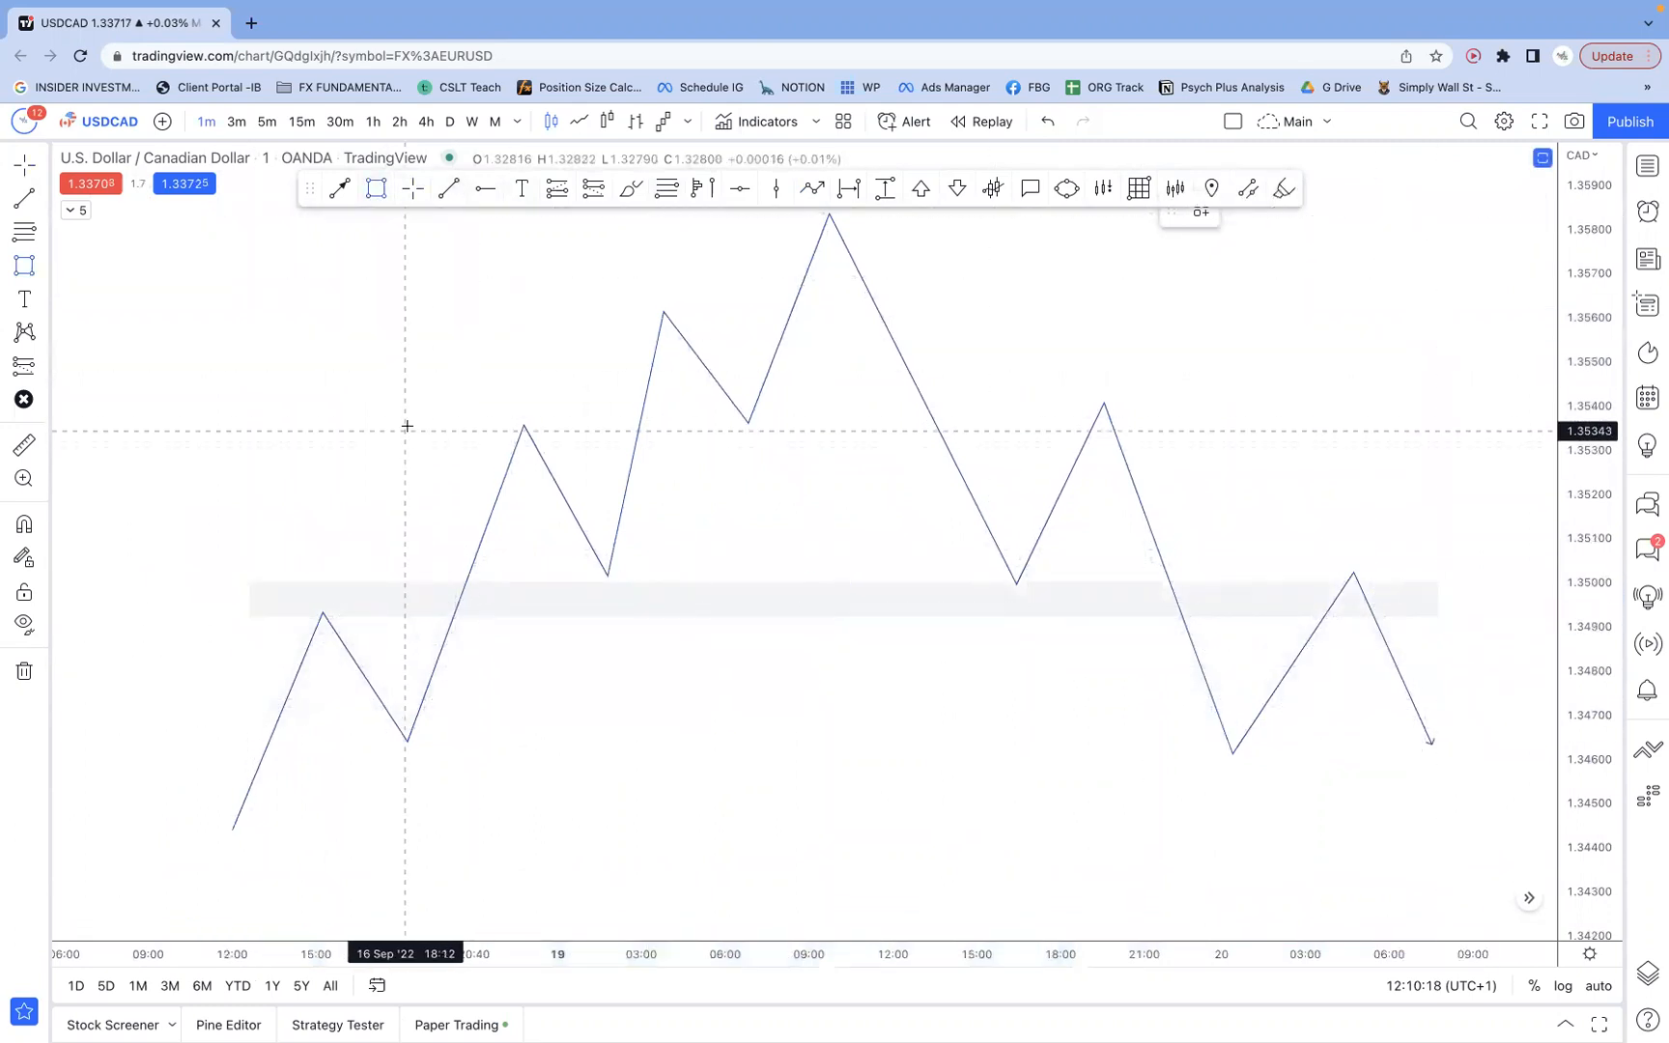
left_click_drag(406, 431, 1429, 394)
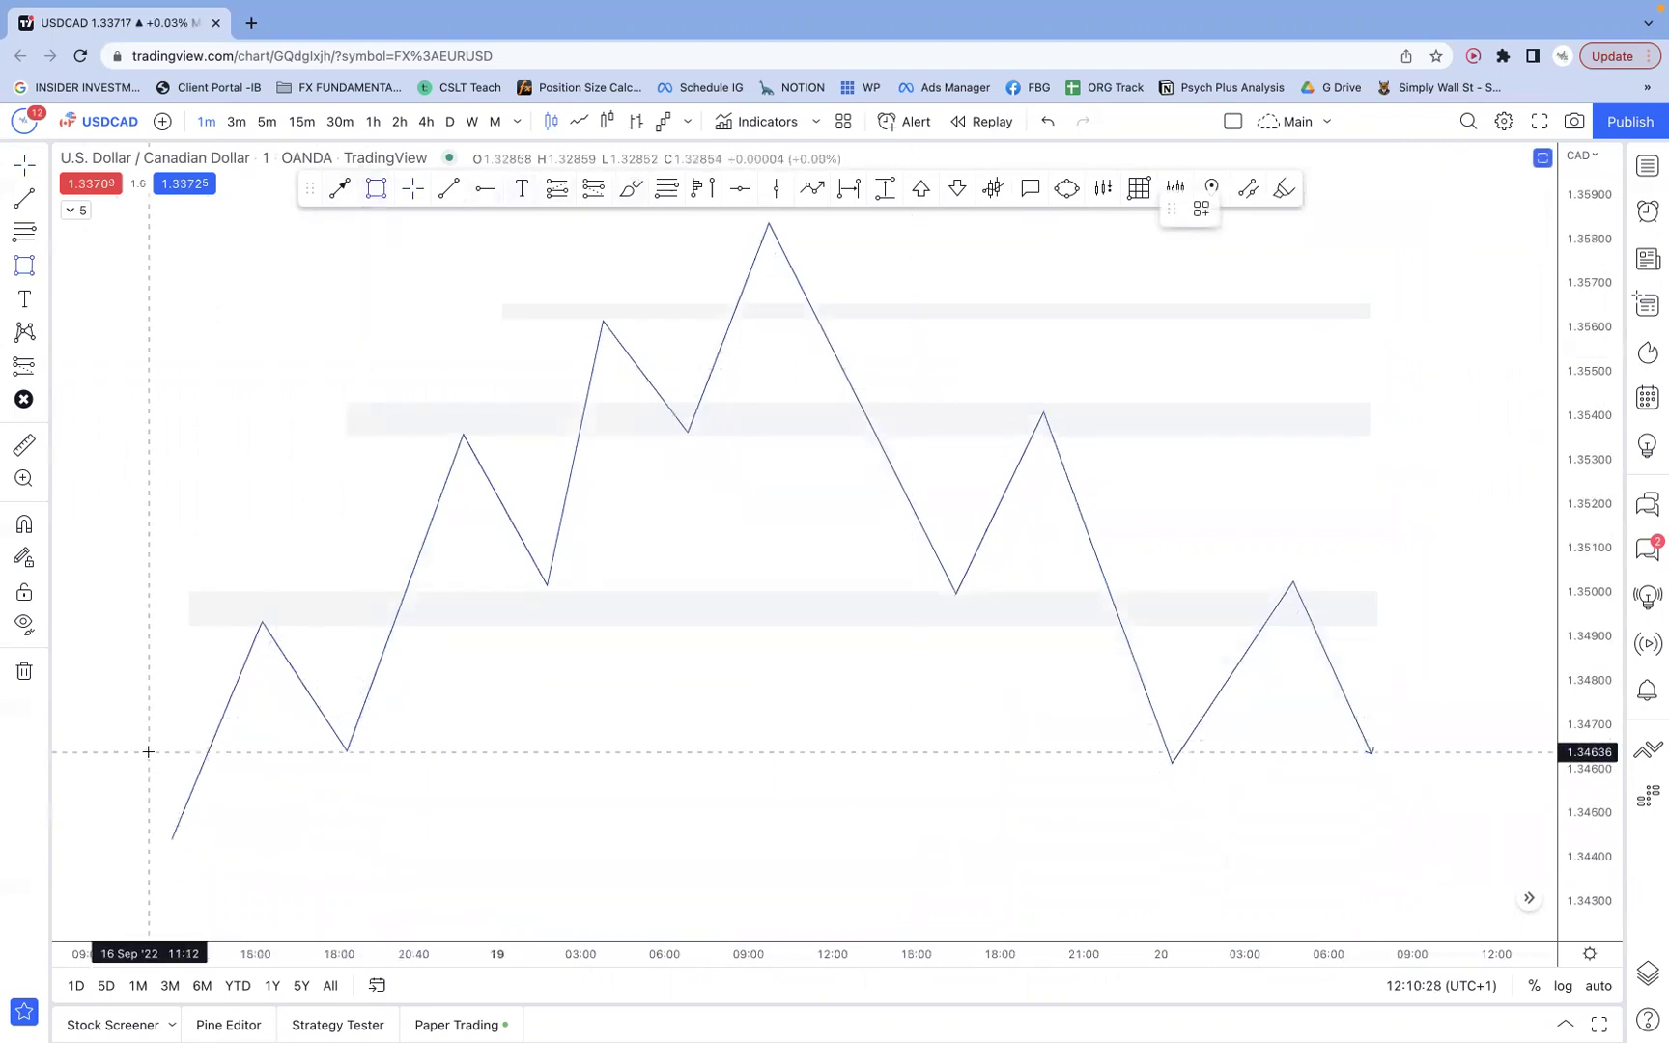
left_click_drag(149, 754, 1406, 755)
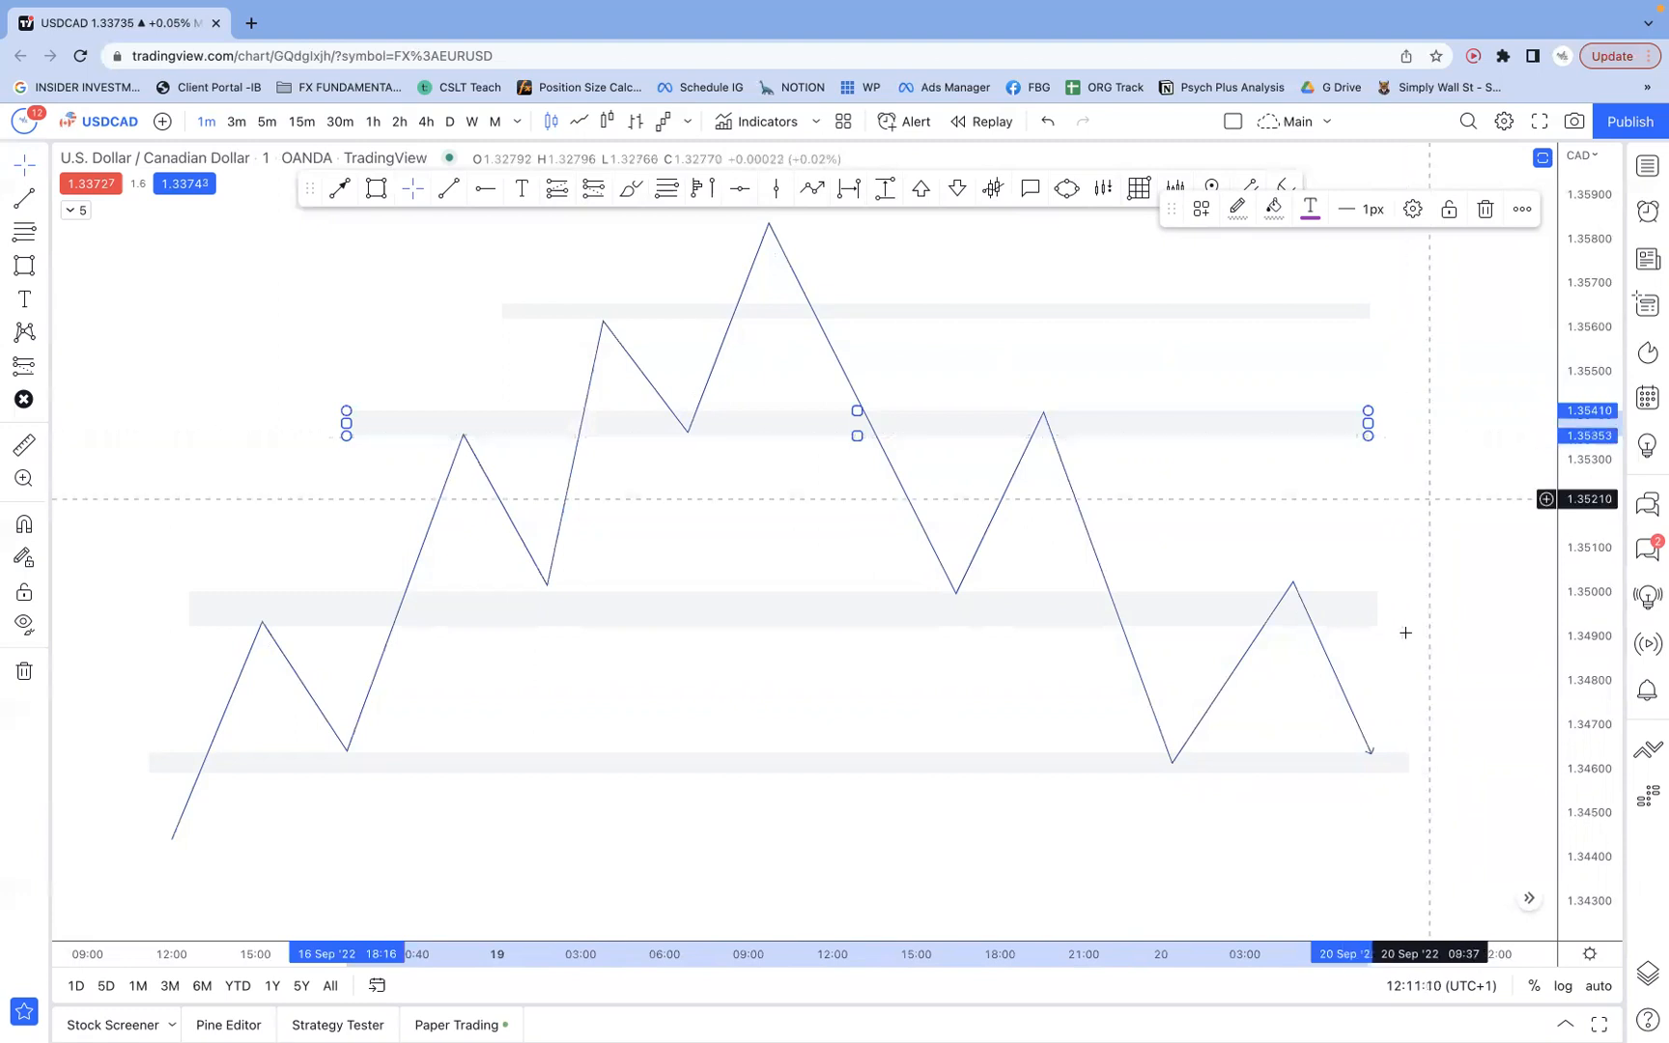
mouse_move(850, 365)
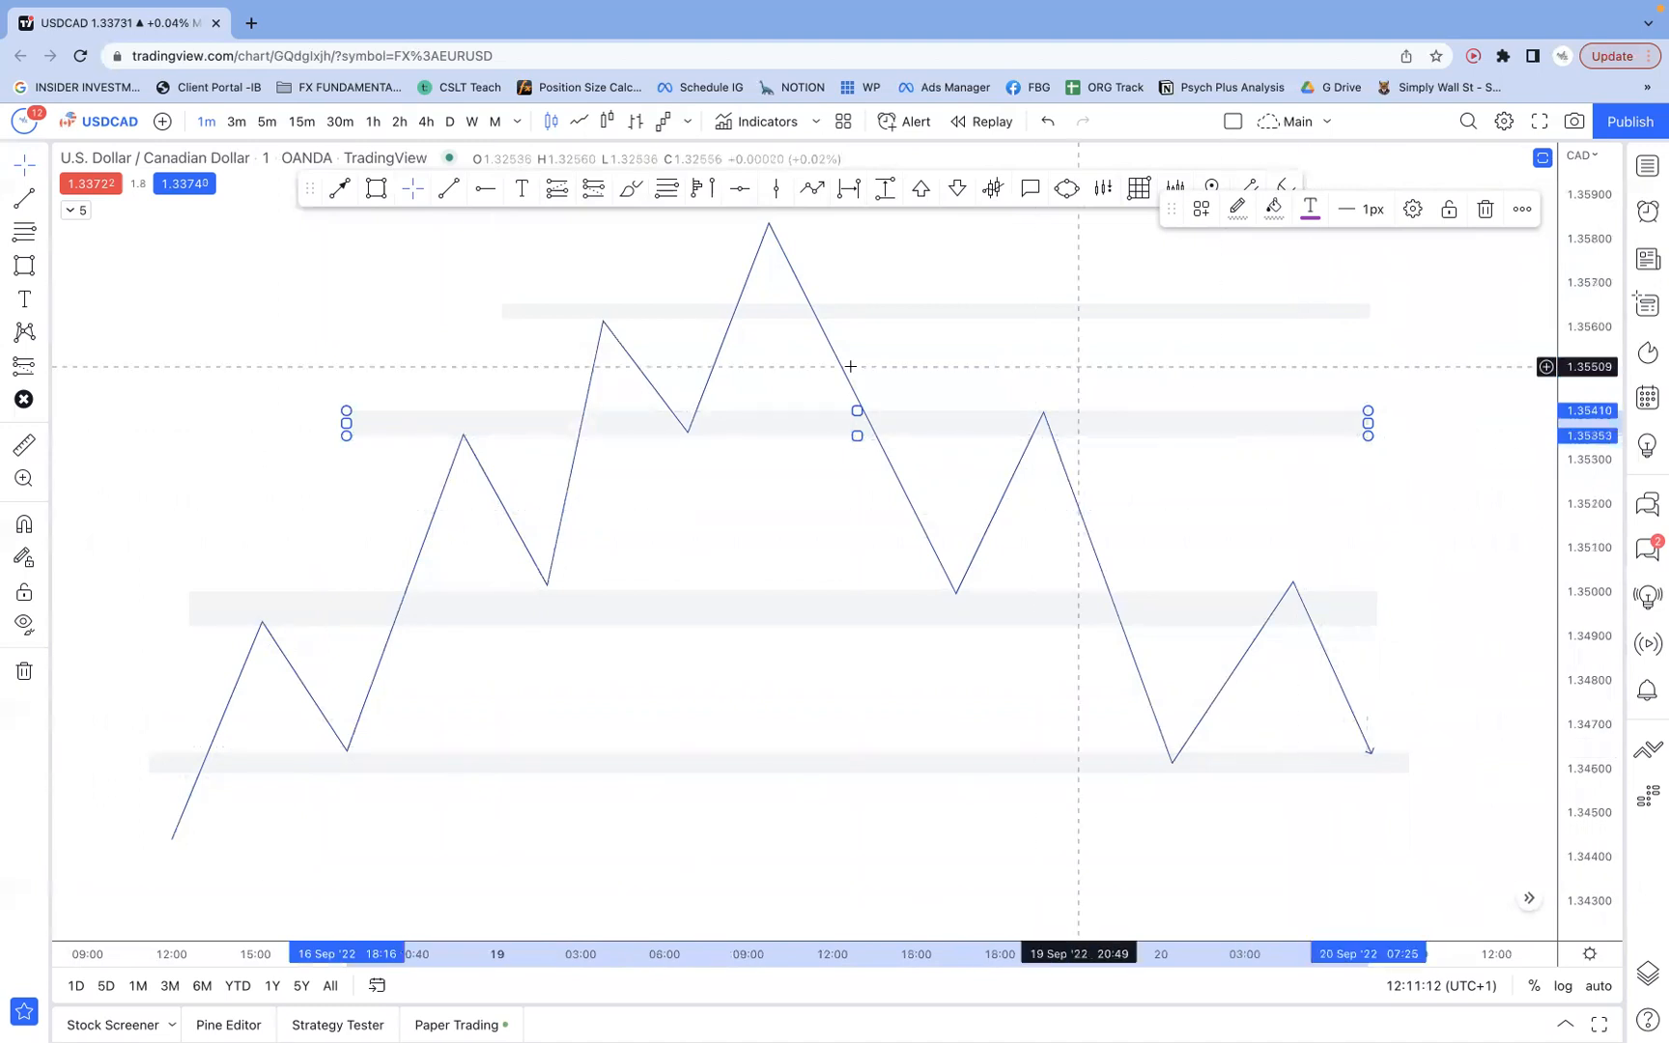
mouse_move(234, 626)
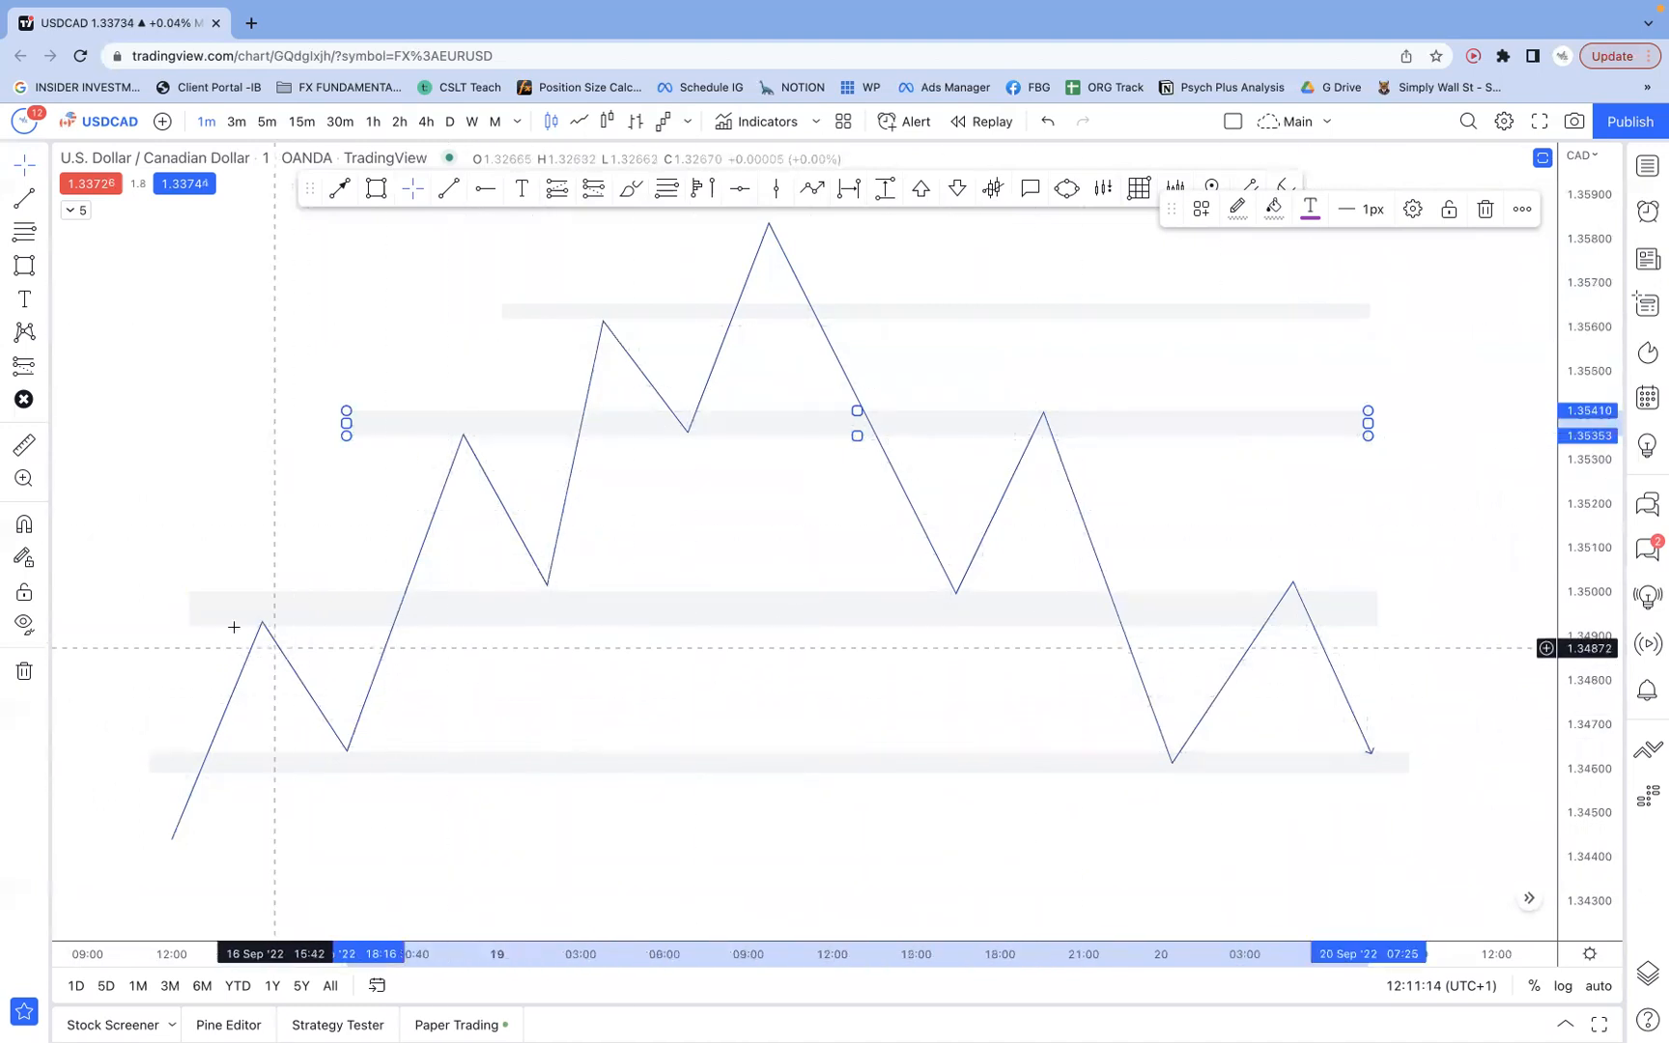
mouse_move(724, 742)
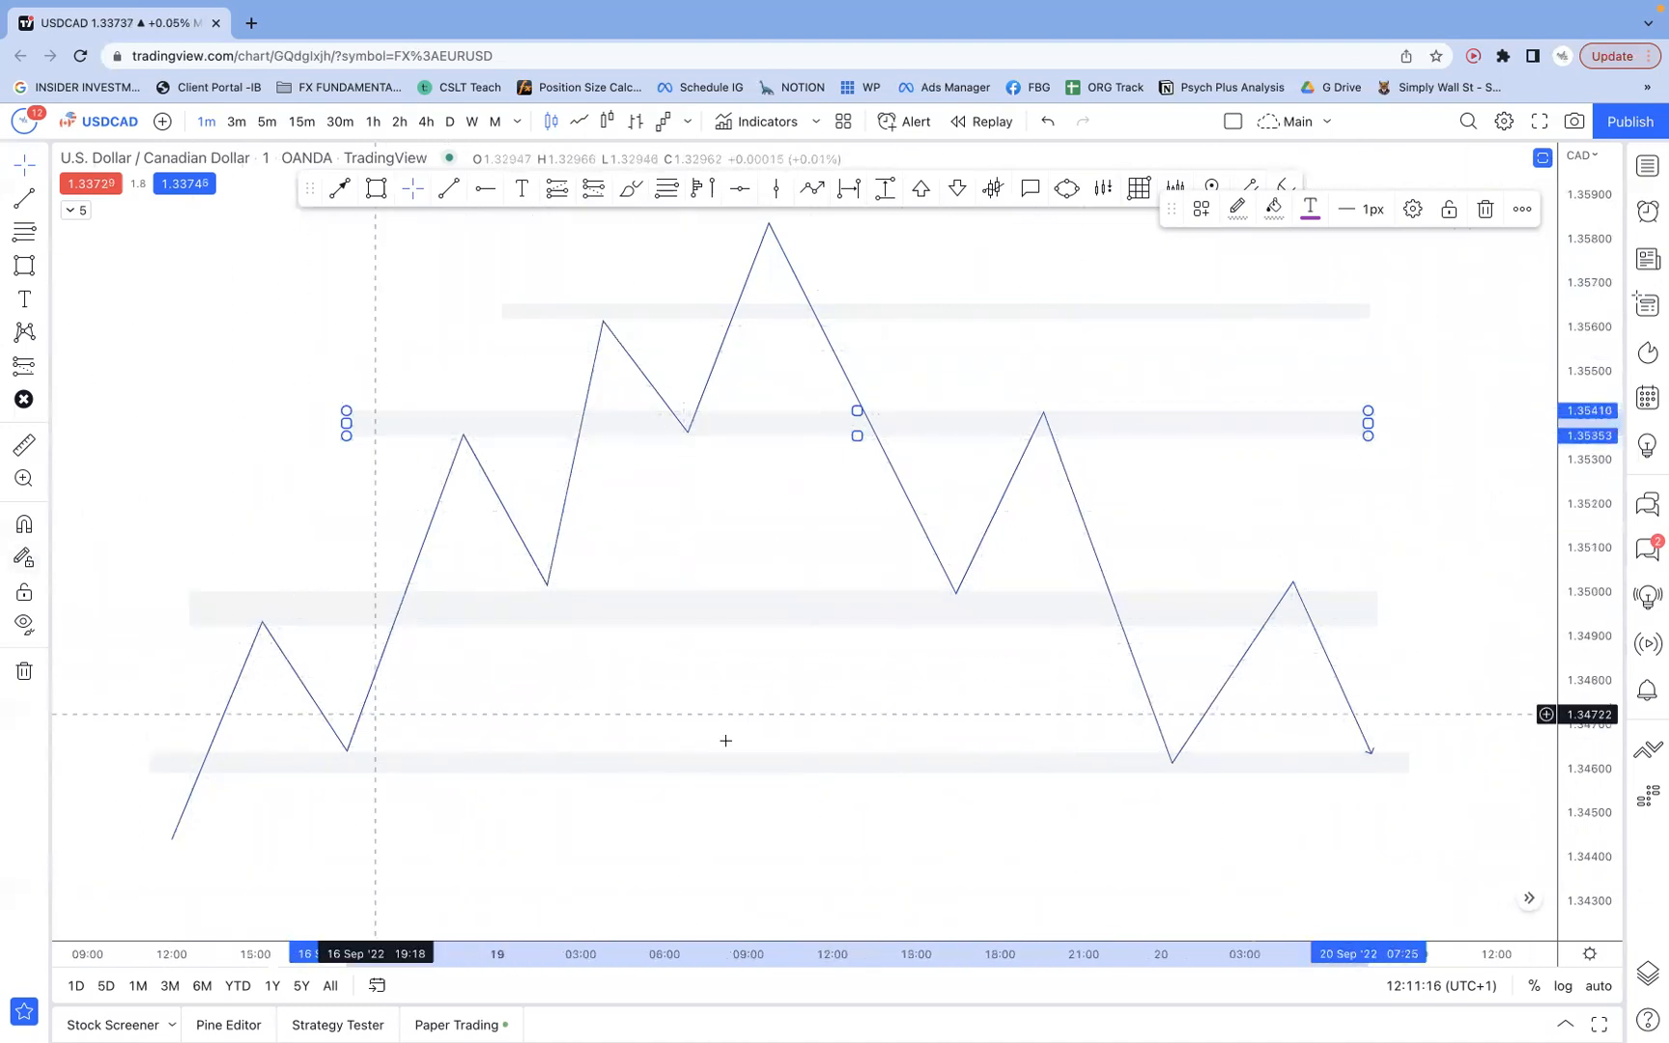
mouse_move(628, 813)
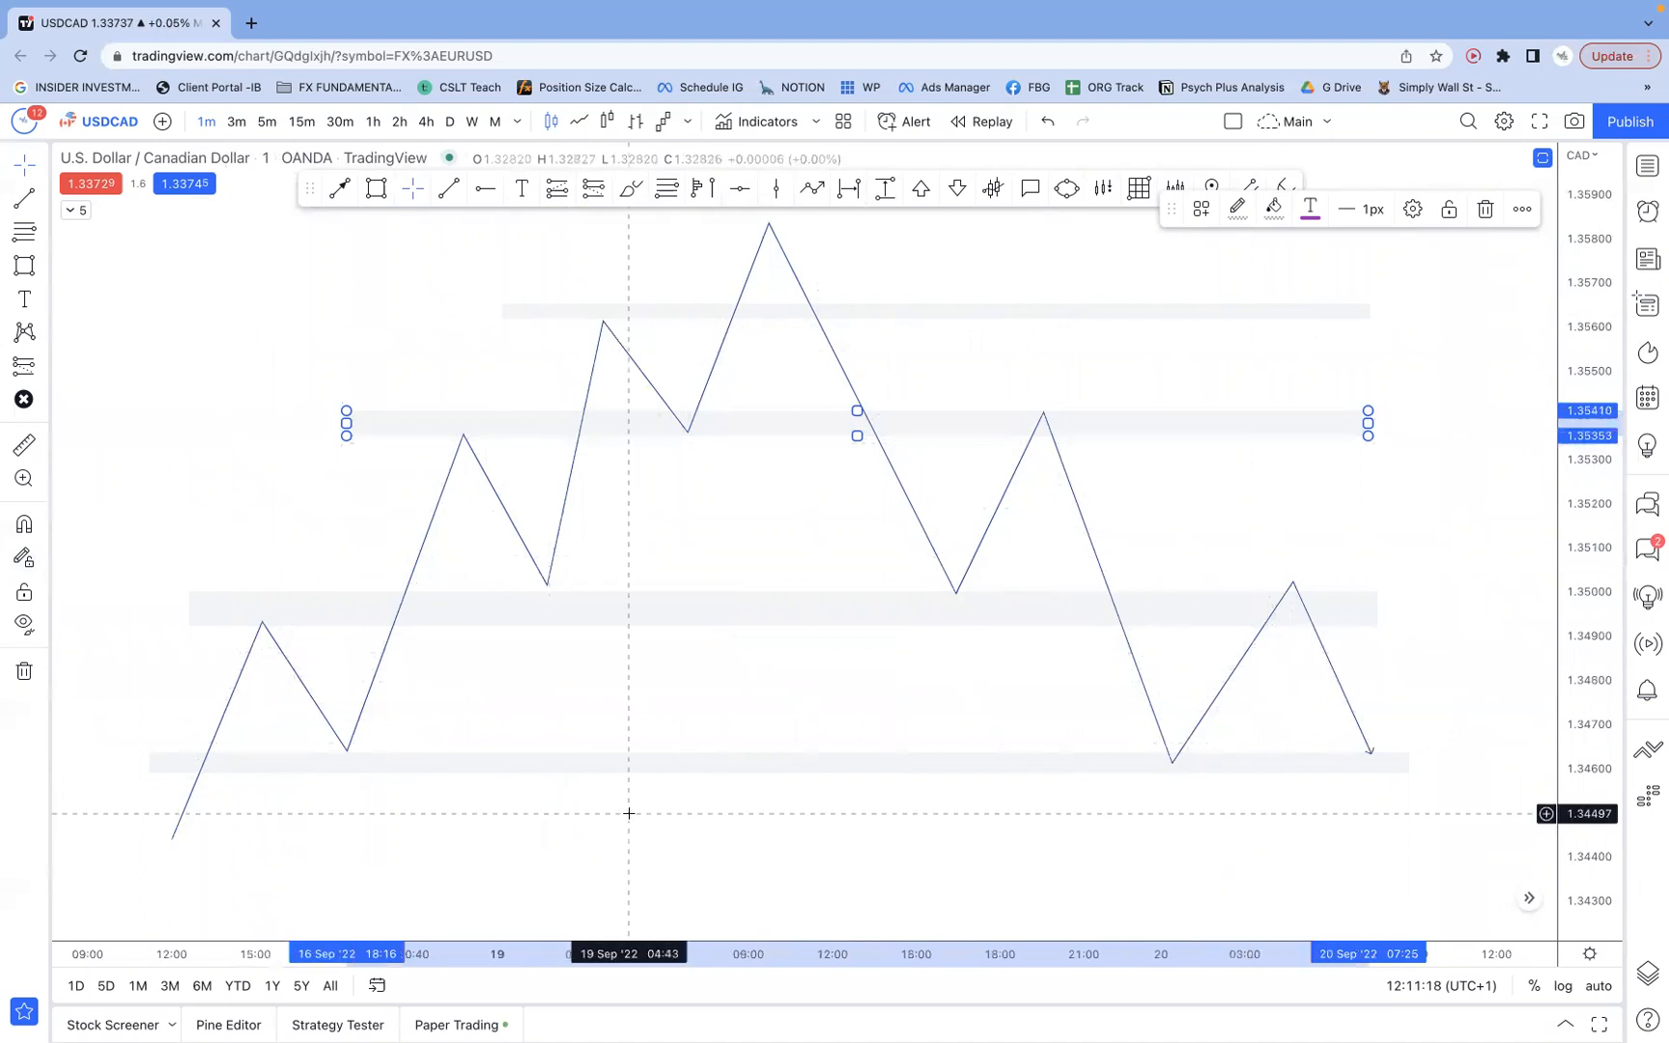
mouse_move(962, 537)
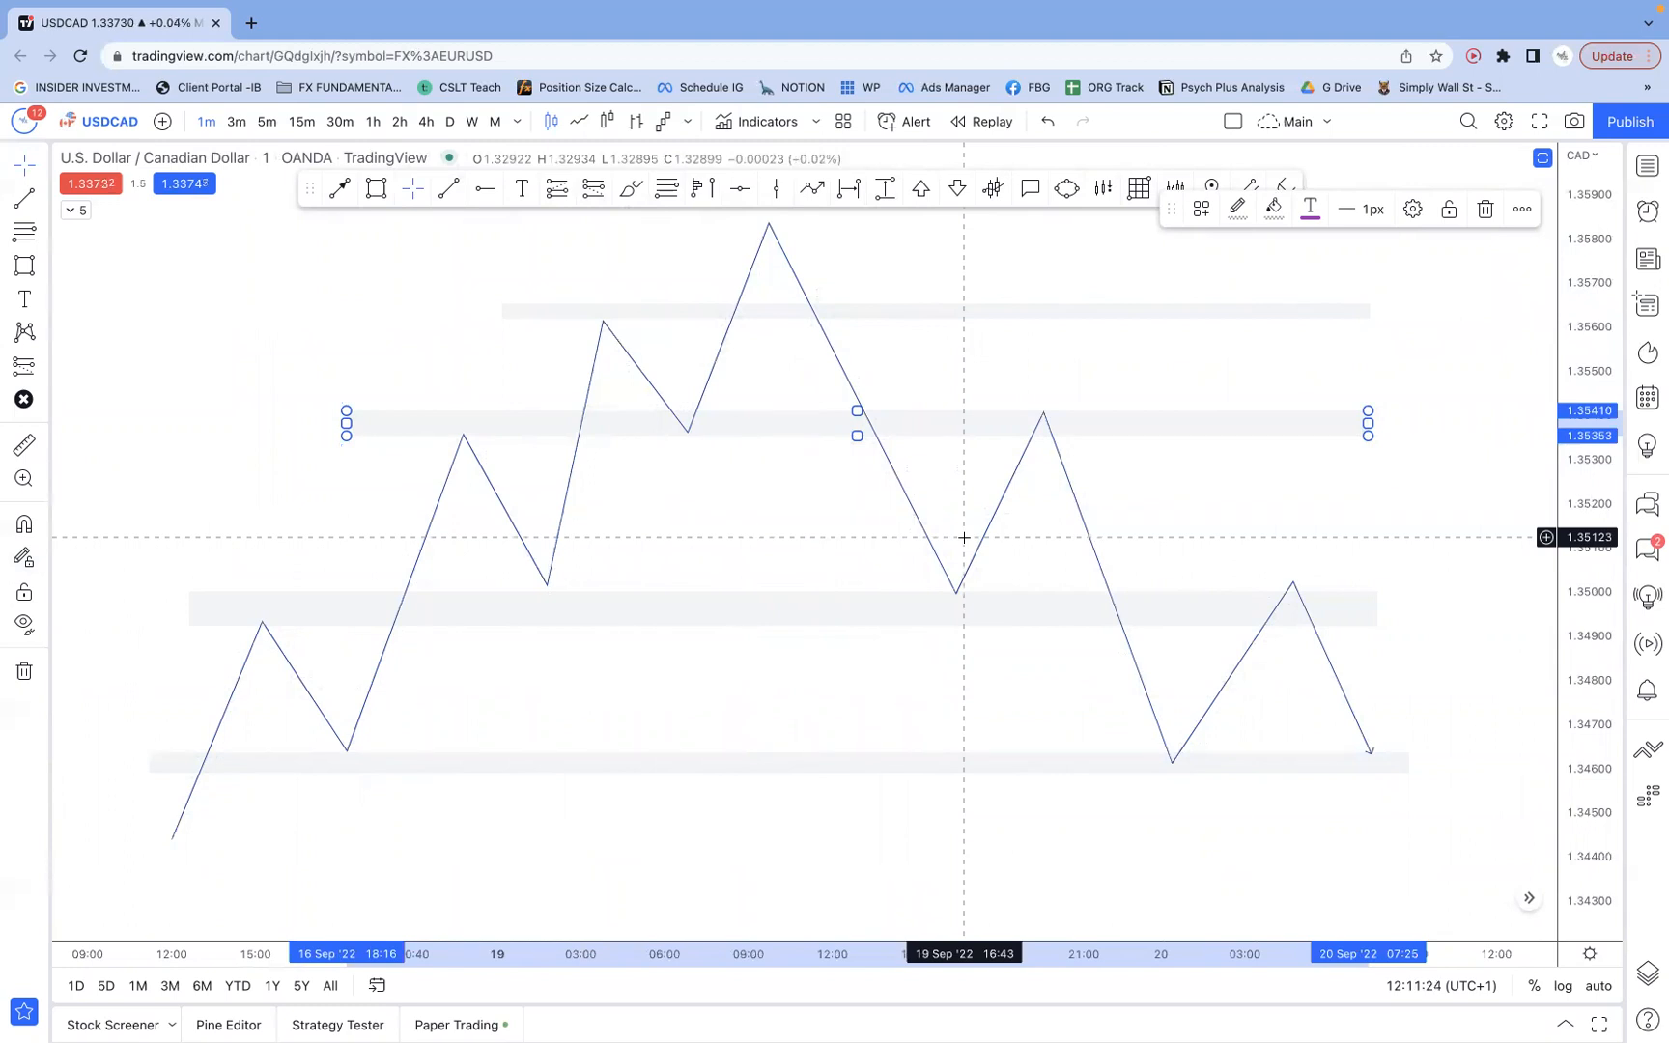
mouse_move(1018, 580)
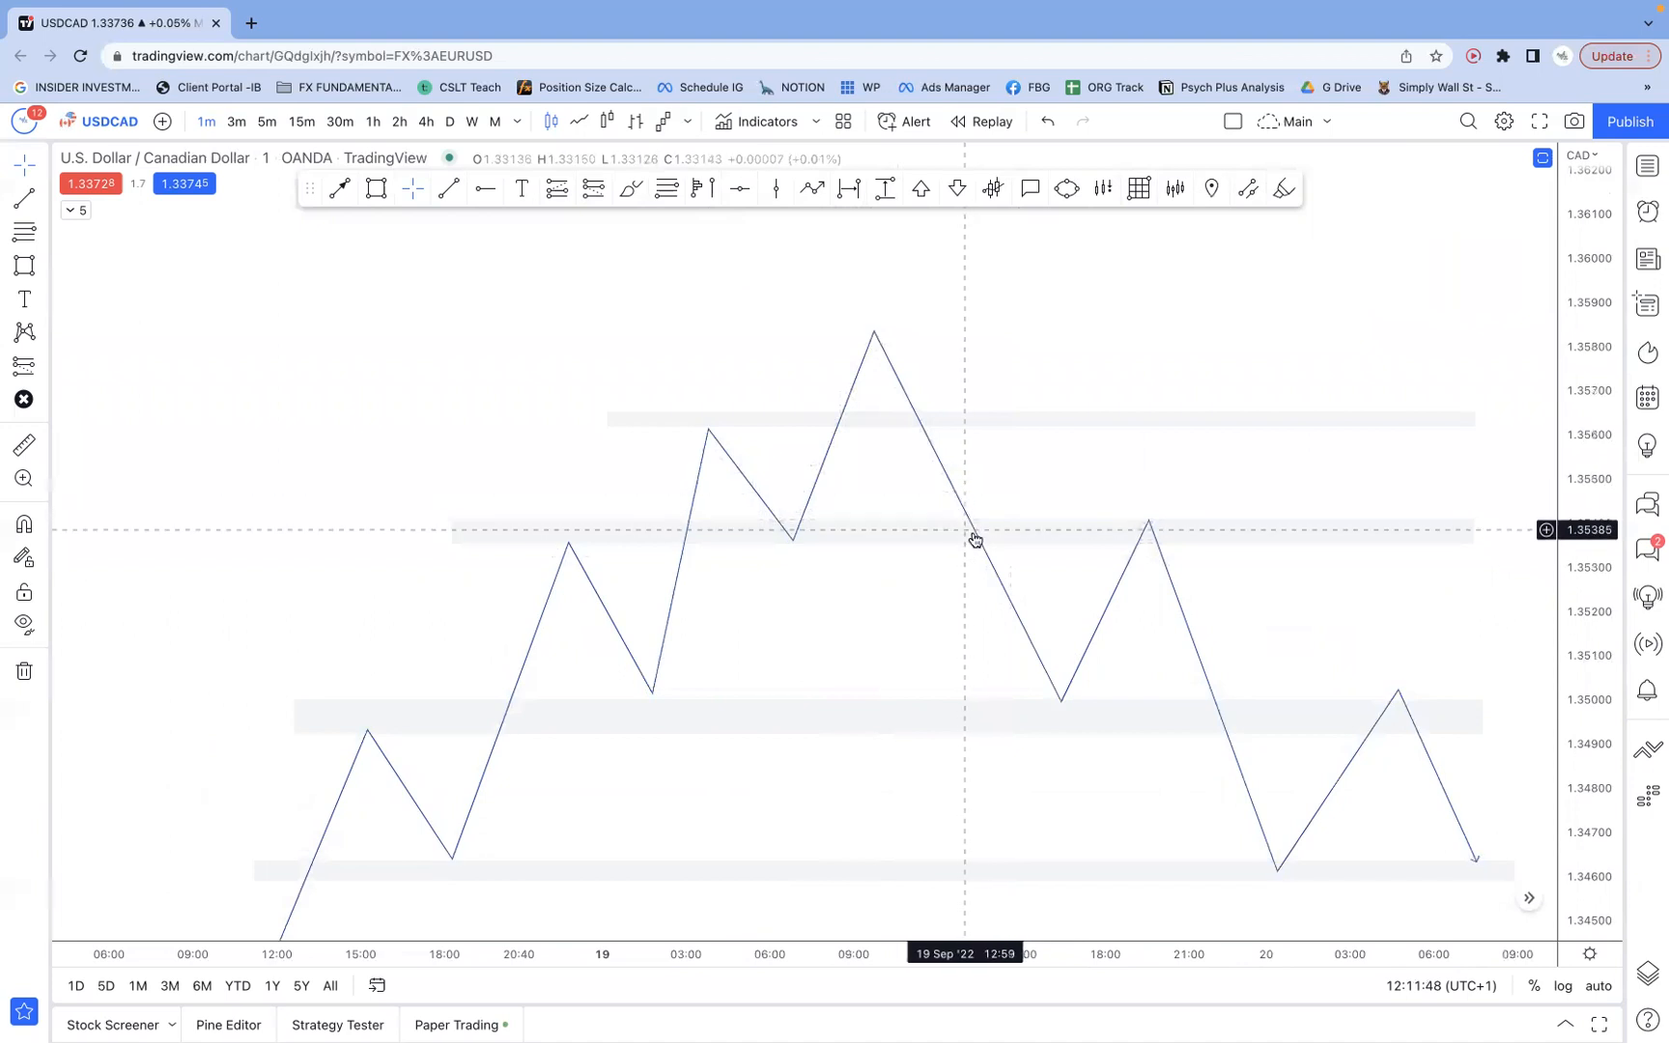
mouse_move(1032, 479)
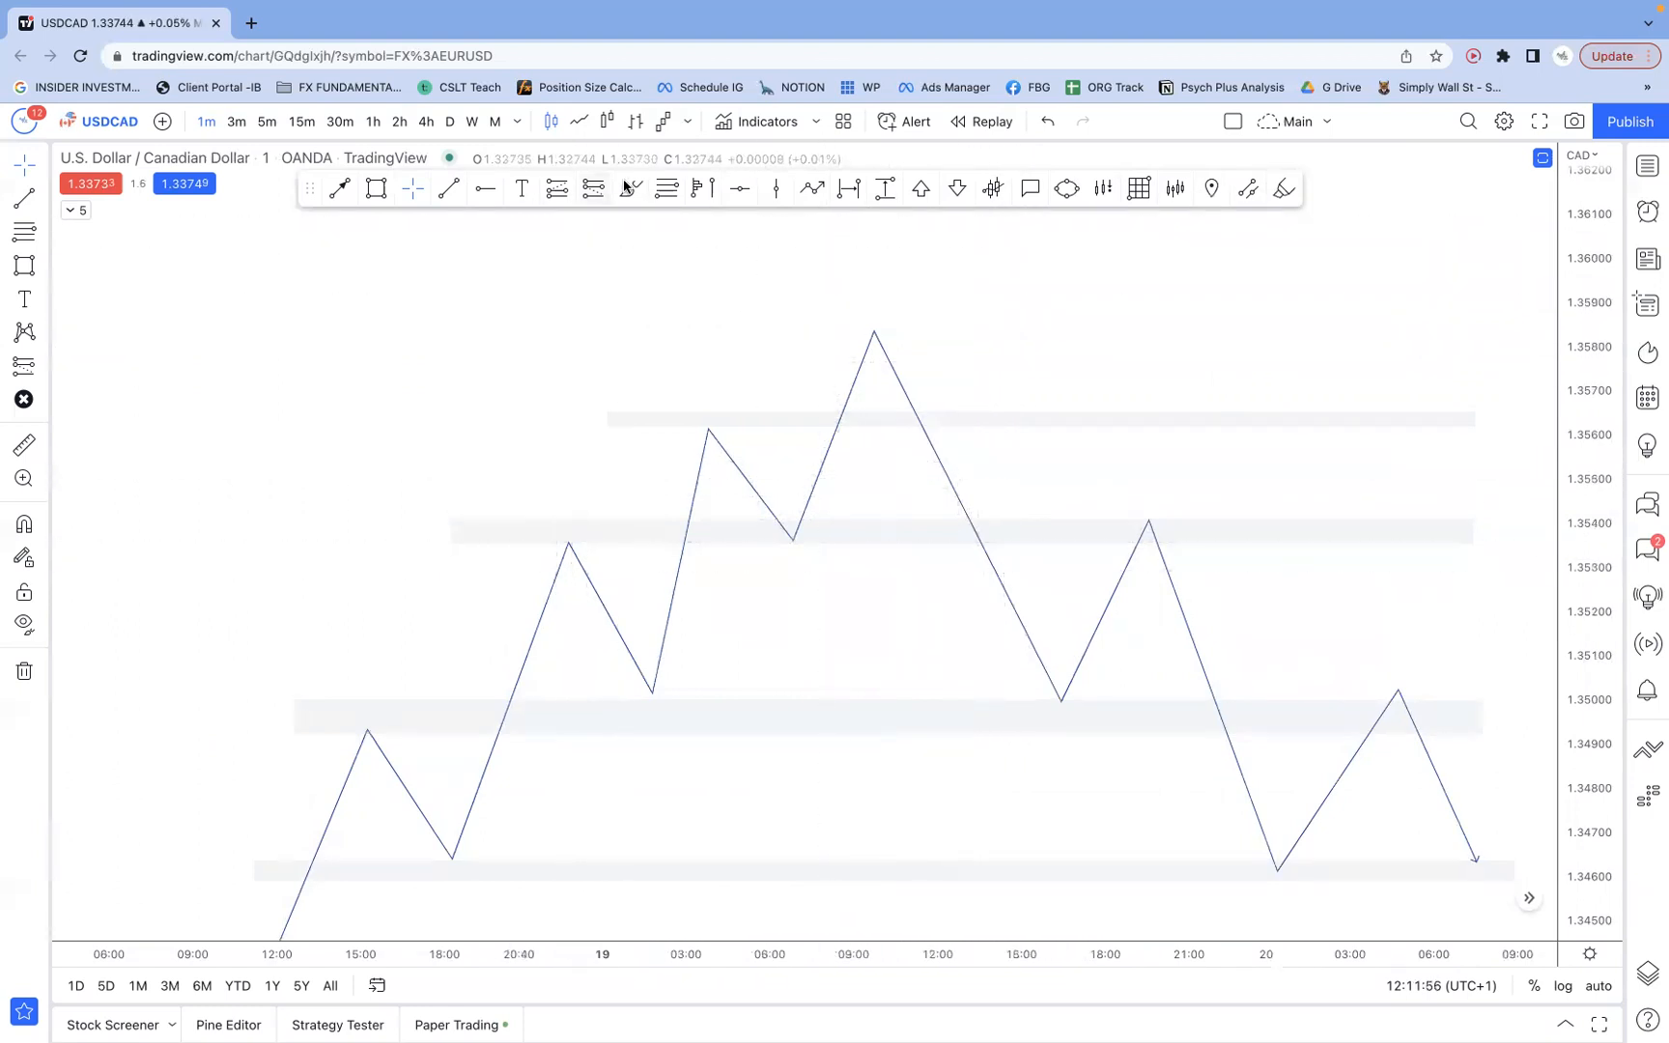
- Pan the chart so the zigzag sketch sits up and left, leaving open space right and below
left_click_drag(925, 501, 989, 585)
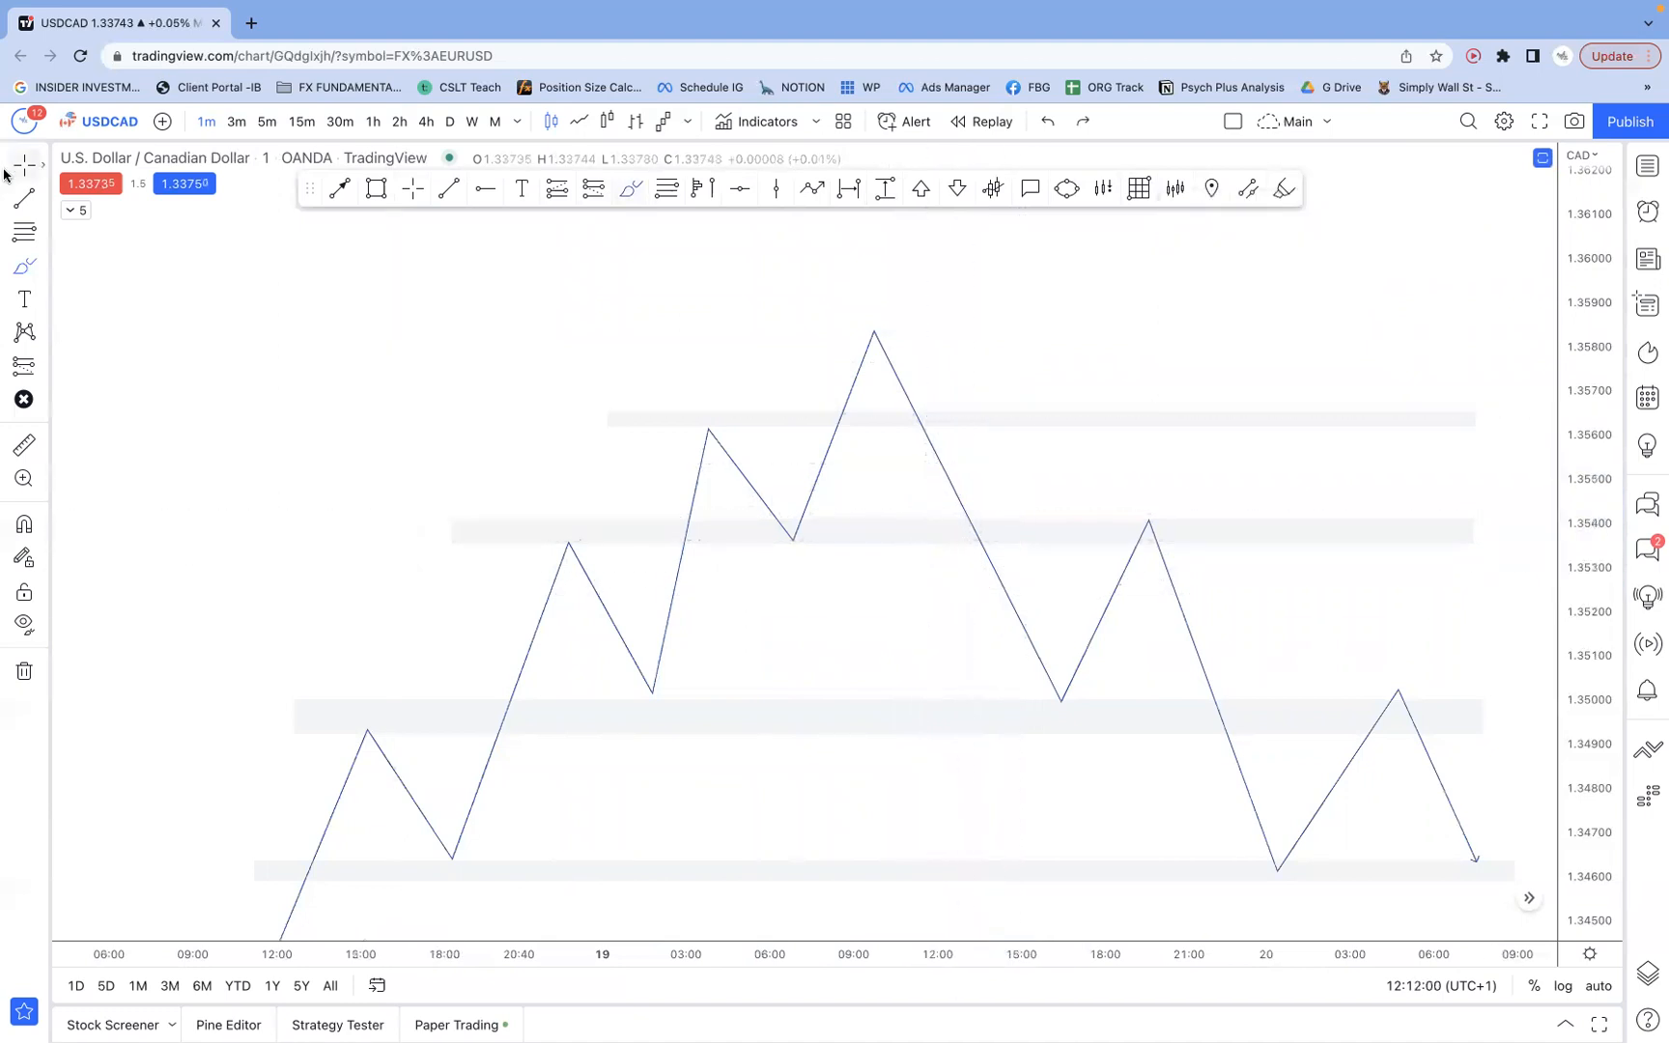
mouse_move(1094, 468)
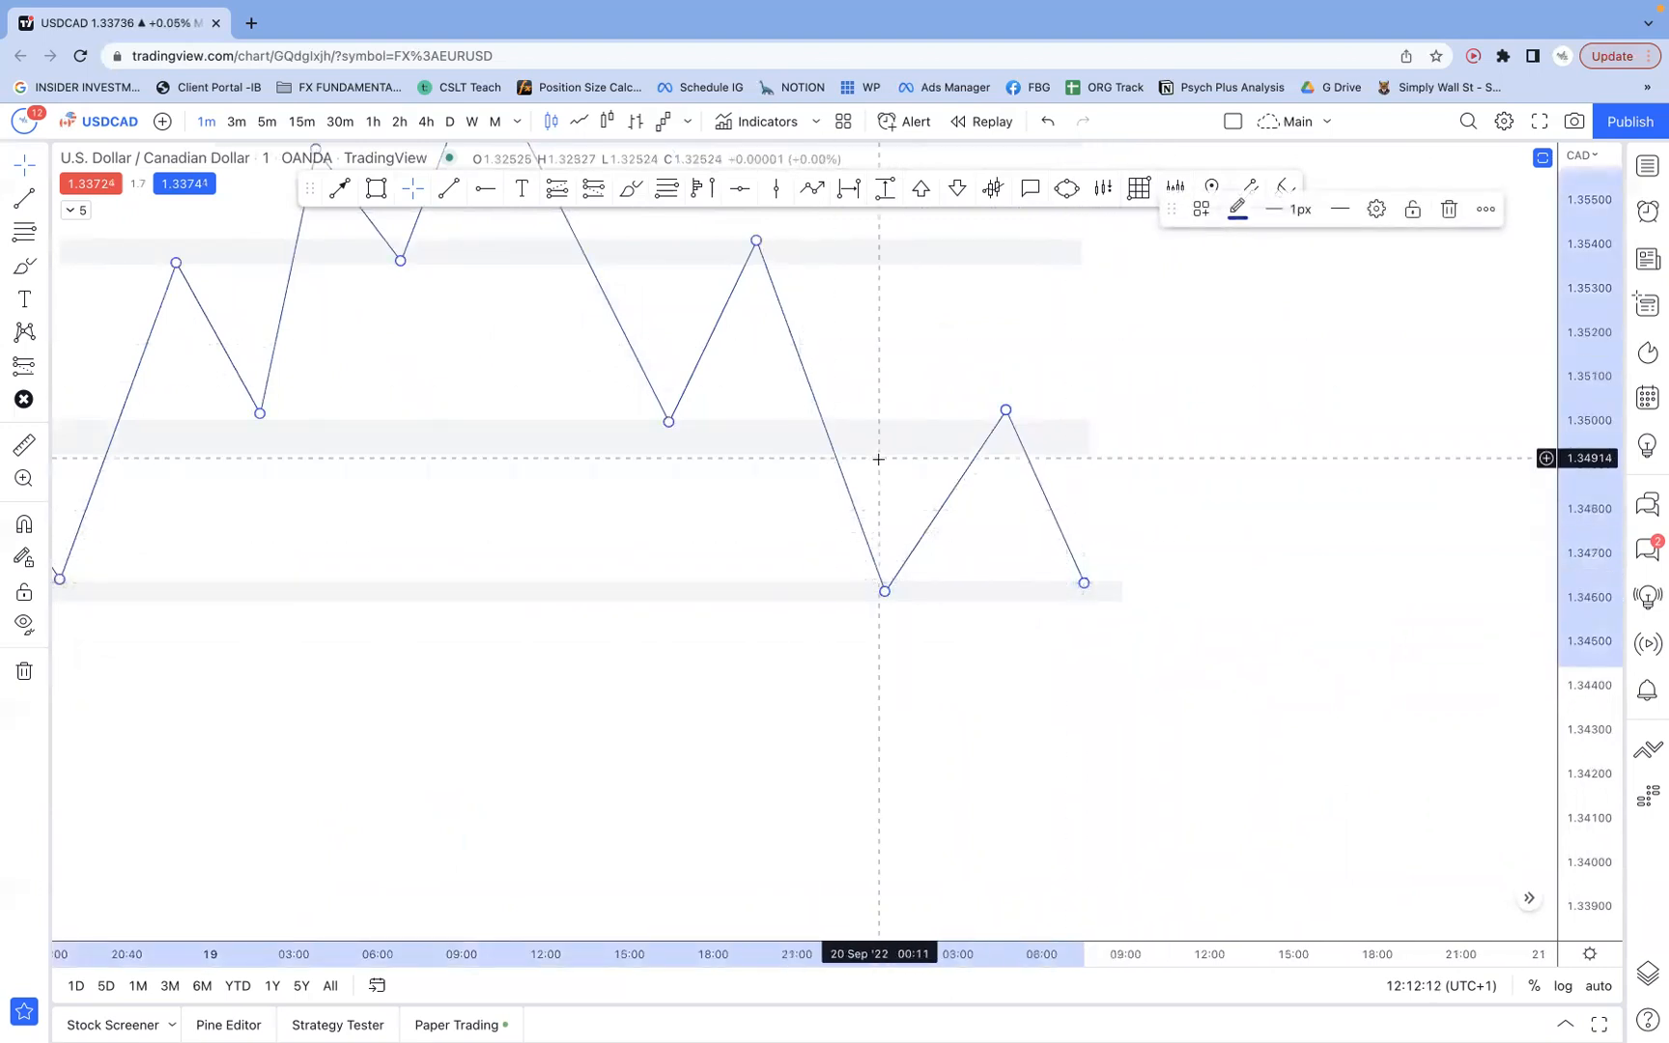
mouse_move(805, 377)
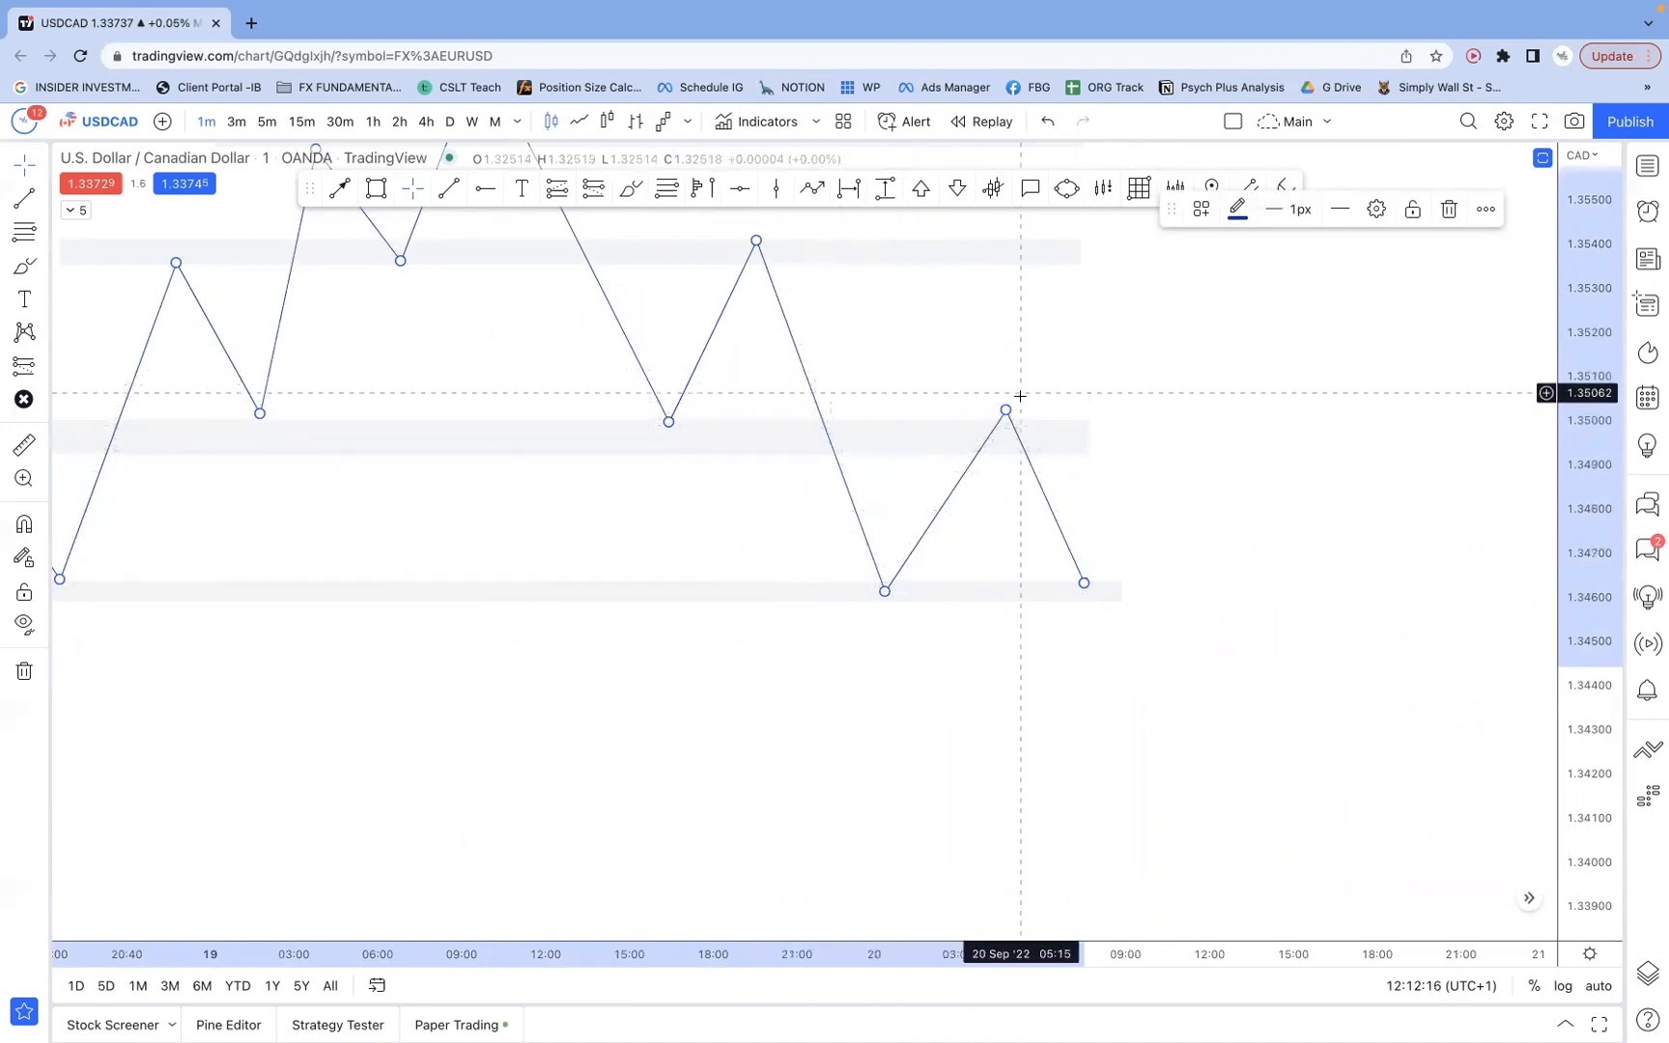
mouse_move(881, 448)
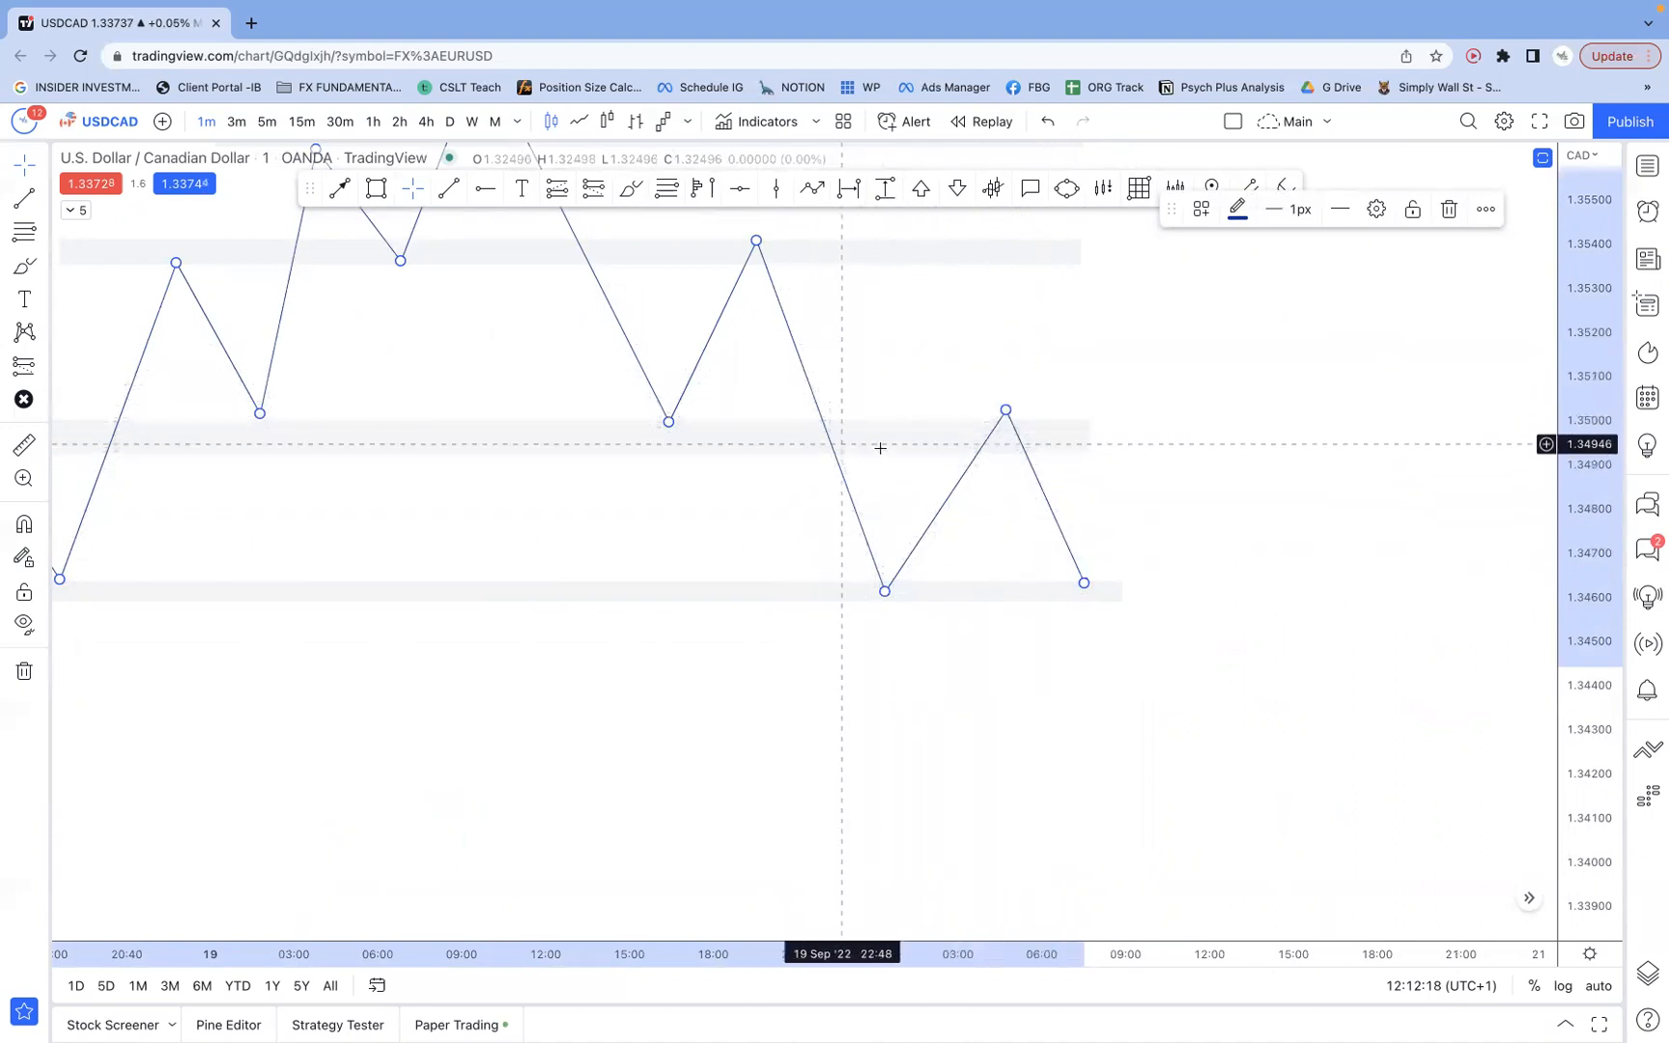
mouse_move(1097, 605)
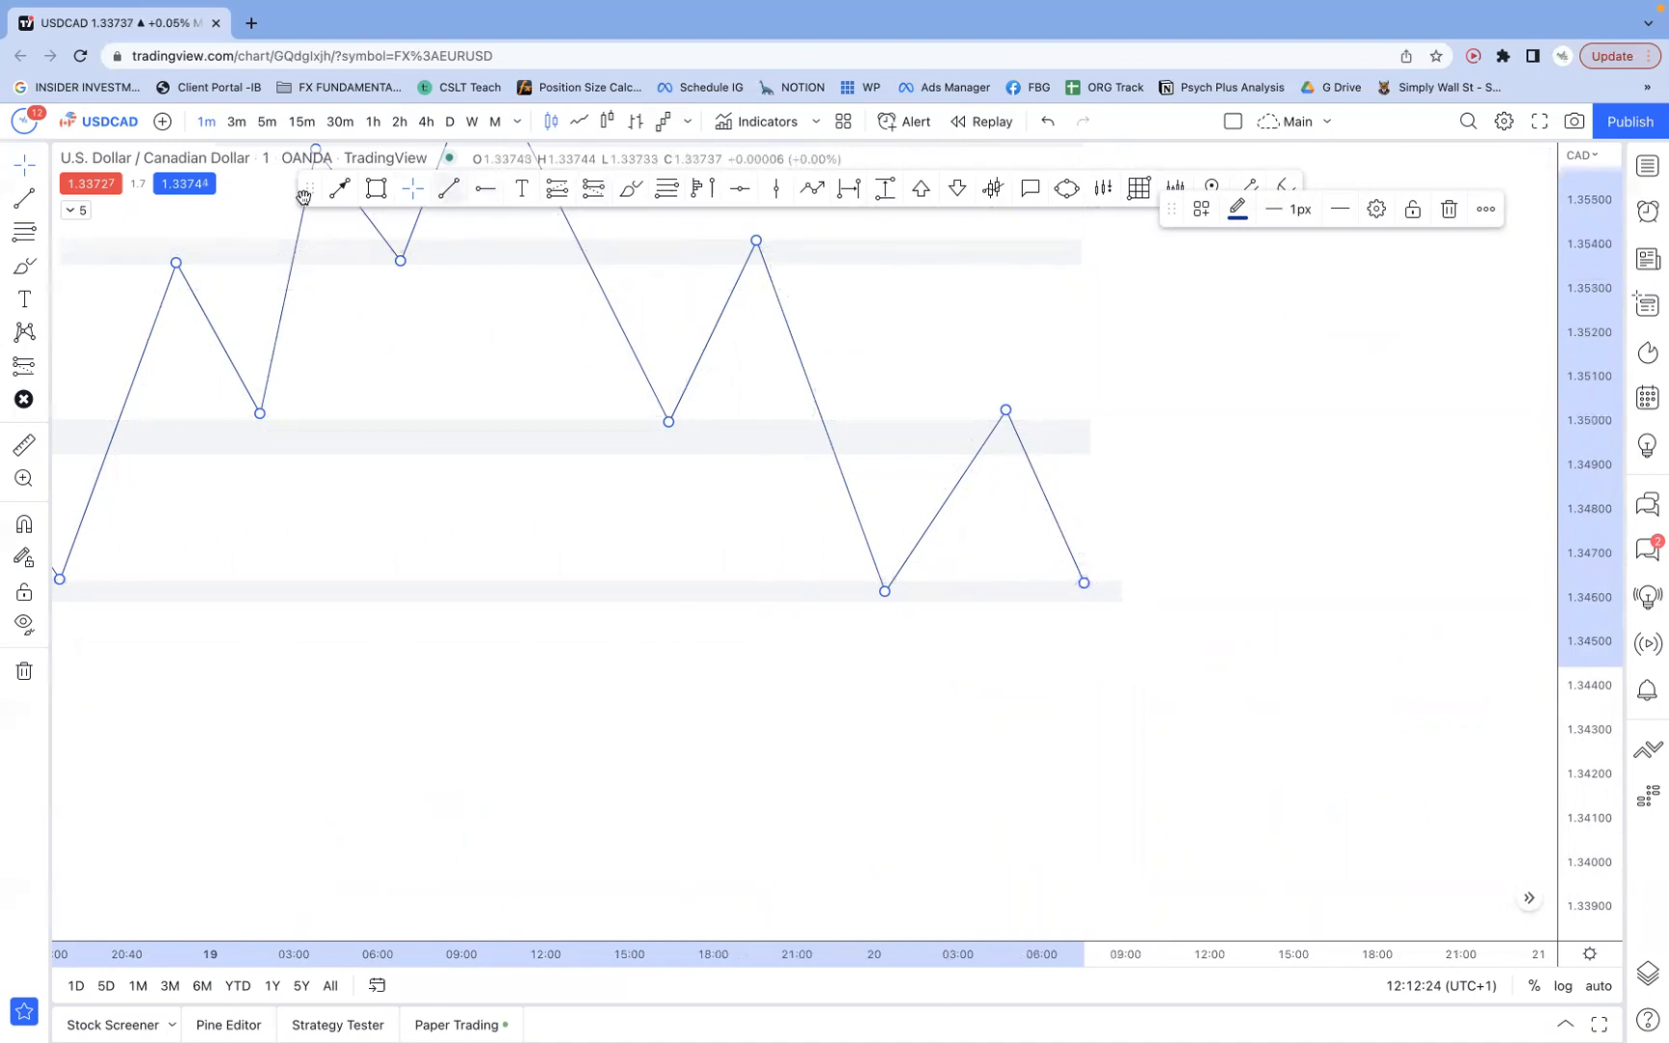
- Draw a breakdown arrow below the bottom zone and a bounce arrow back toward 1.3500
left_click_drag(1084, 612, 1172, 769)
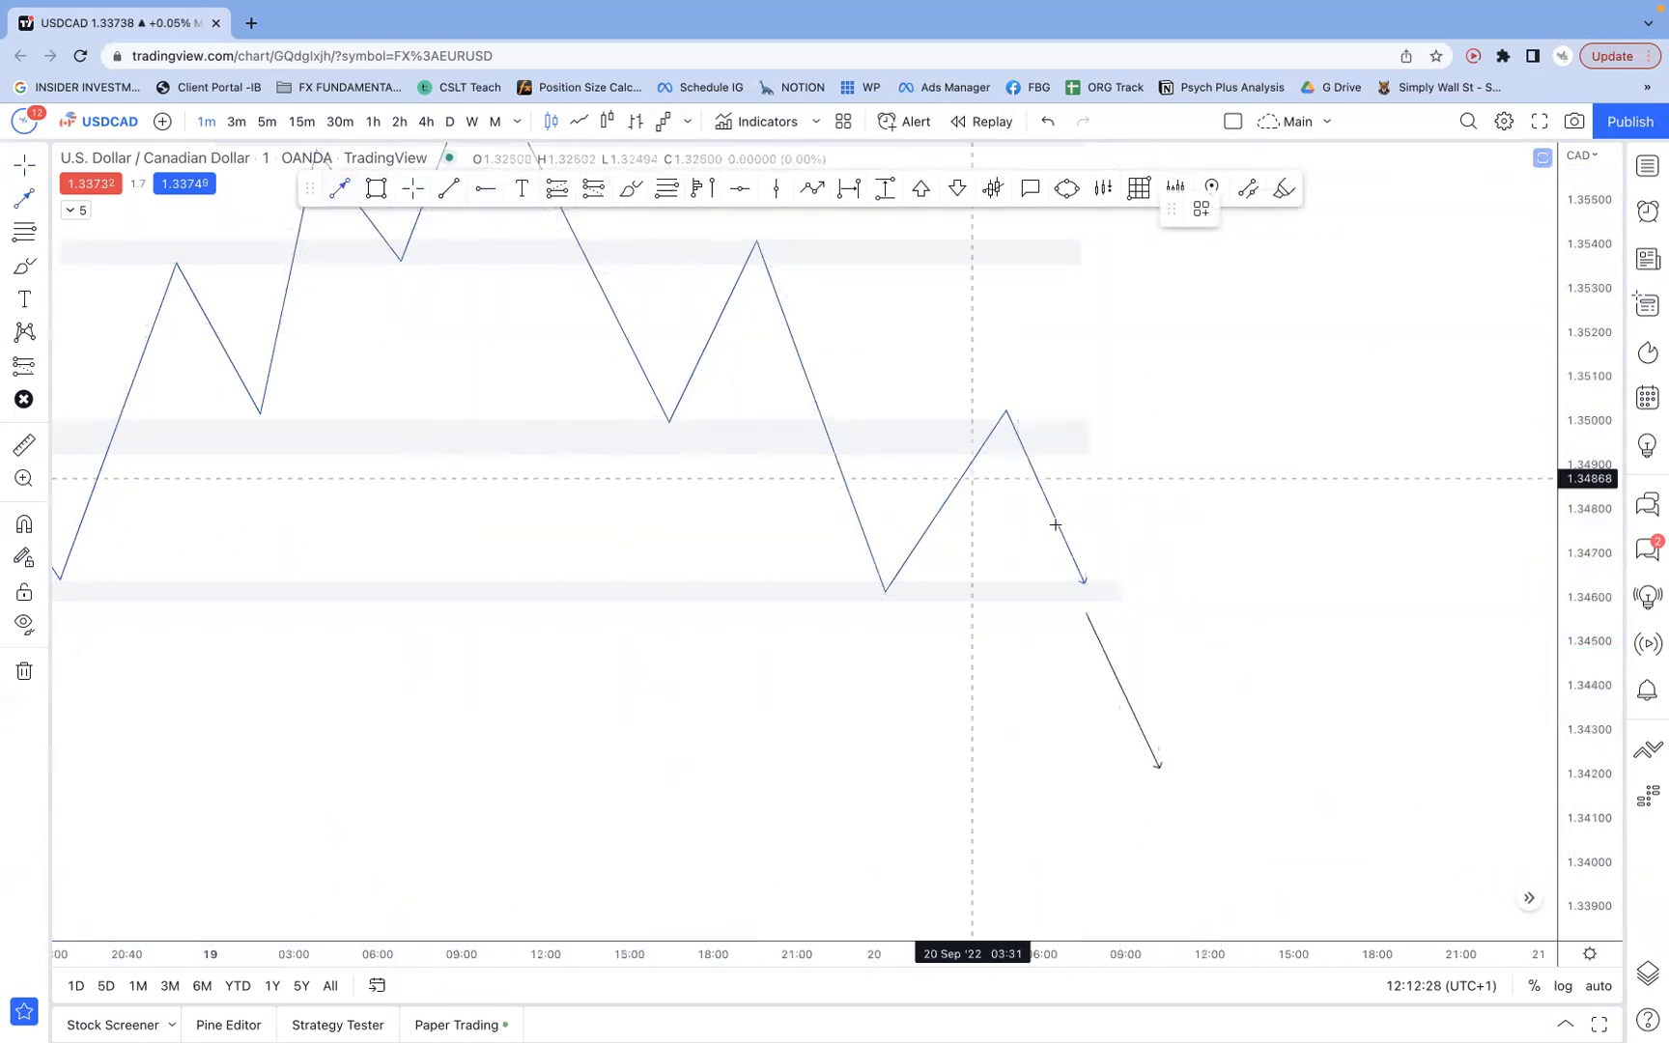
left_click_drag(1082, 579, 1149, 431)
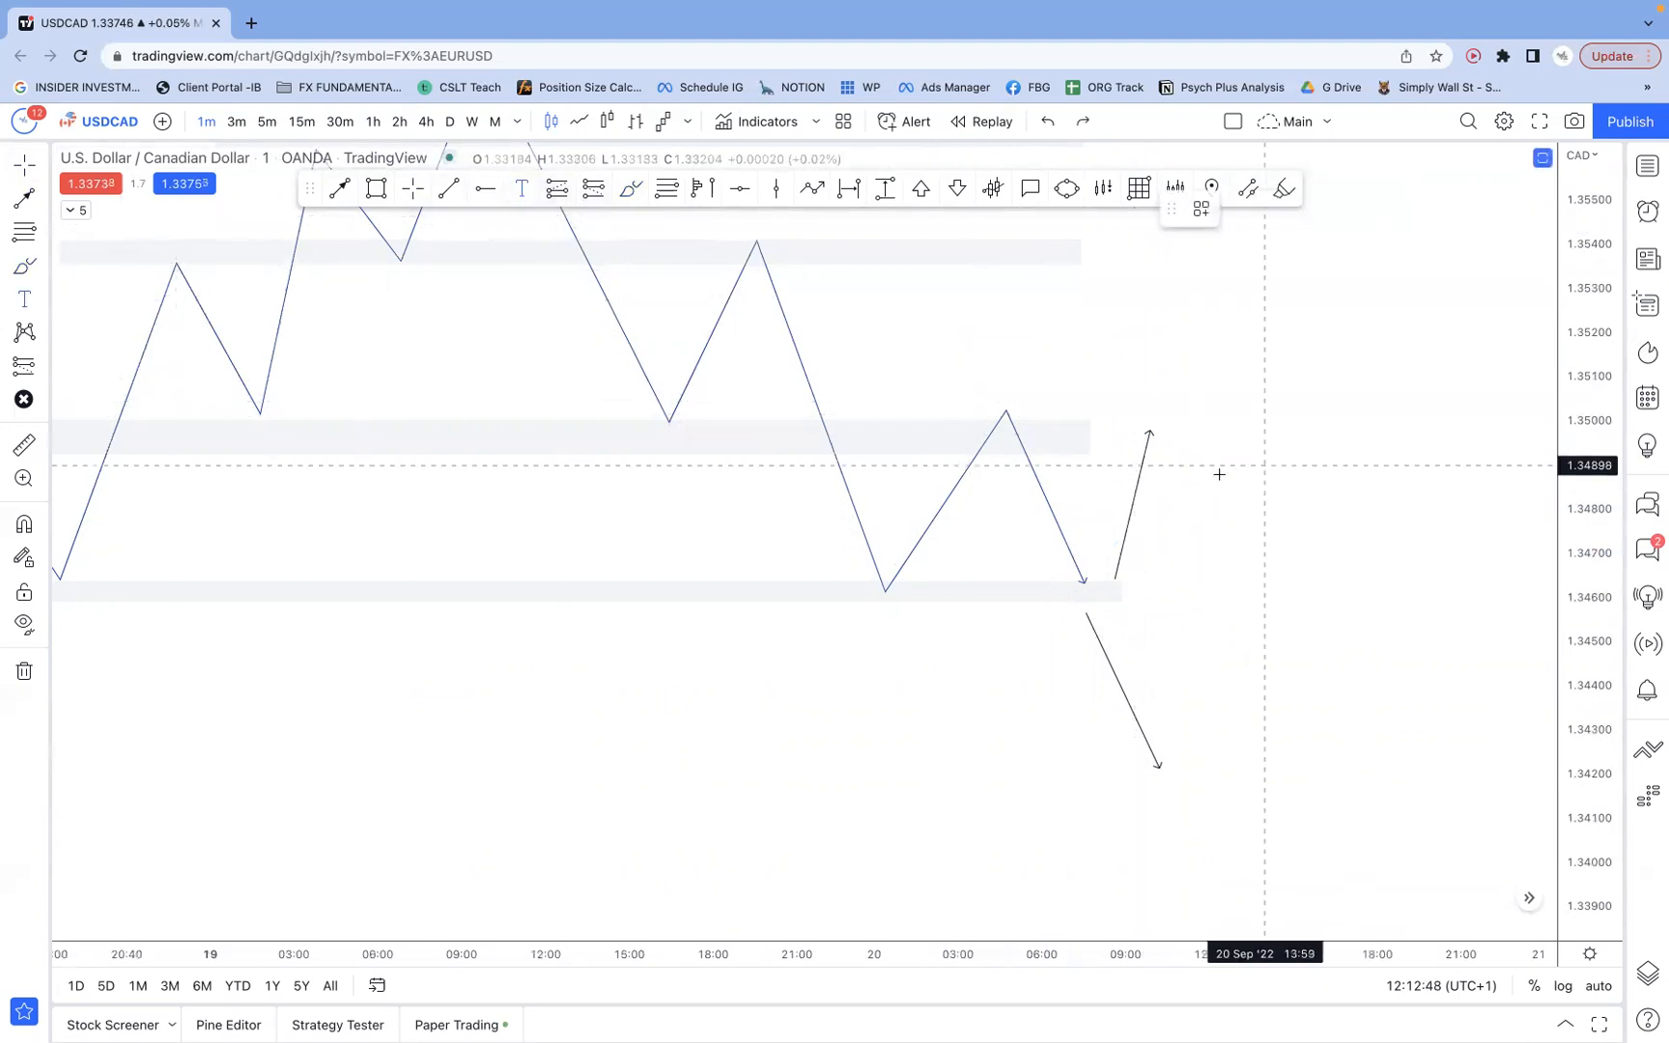
- Write the notes: Wyckoff, structure breaks, LTF pattern, crosses on LTF, MACD
type("Wyckof")
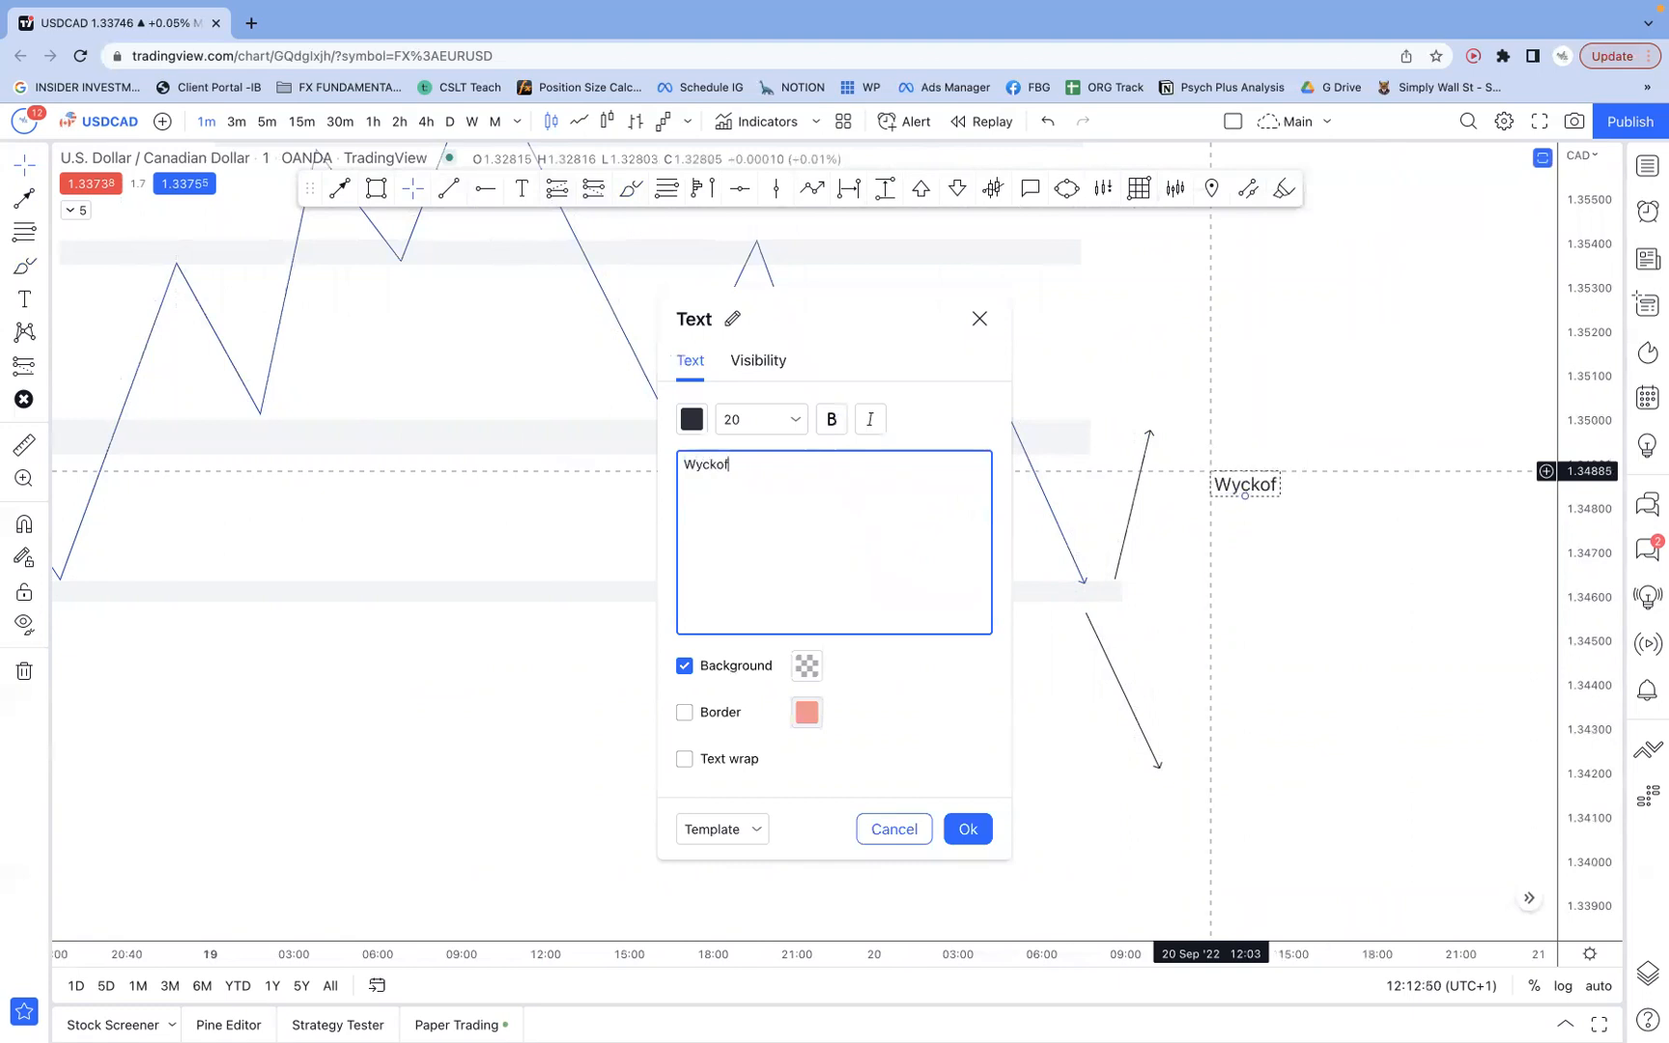
type("f")
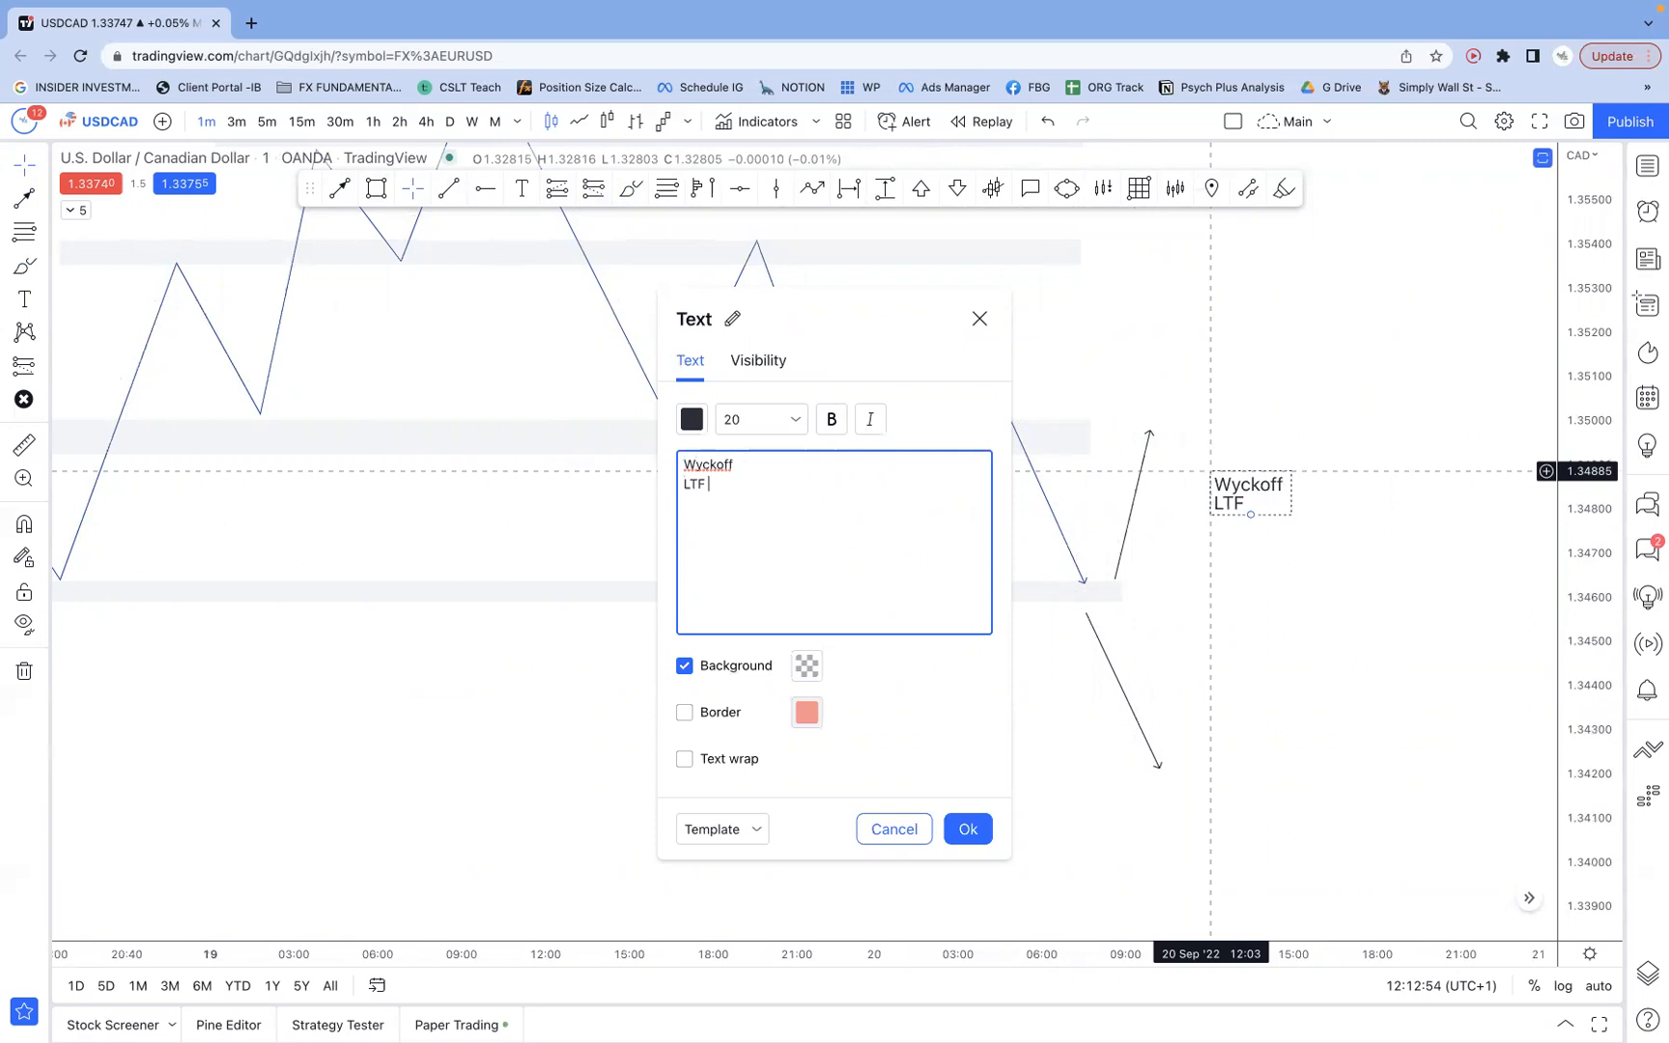
type("structure breaks")
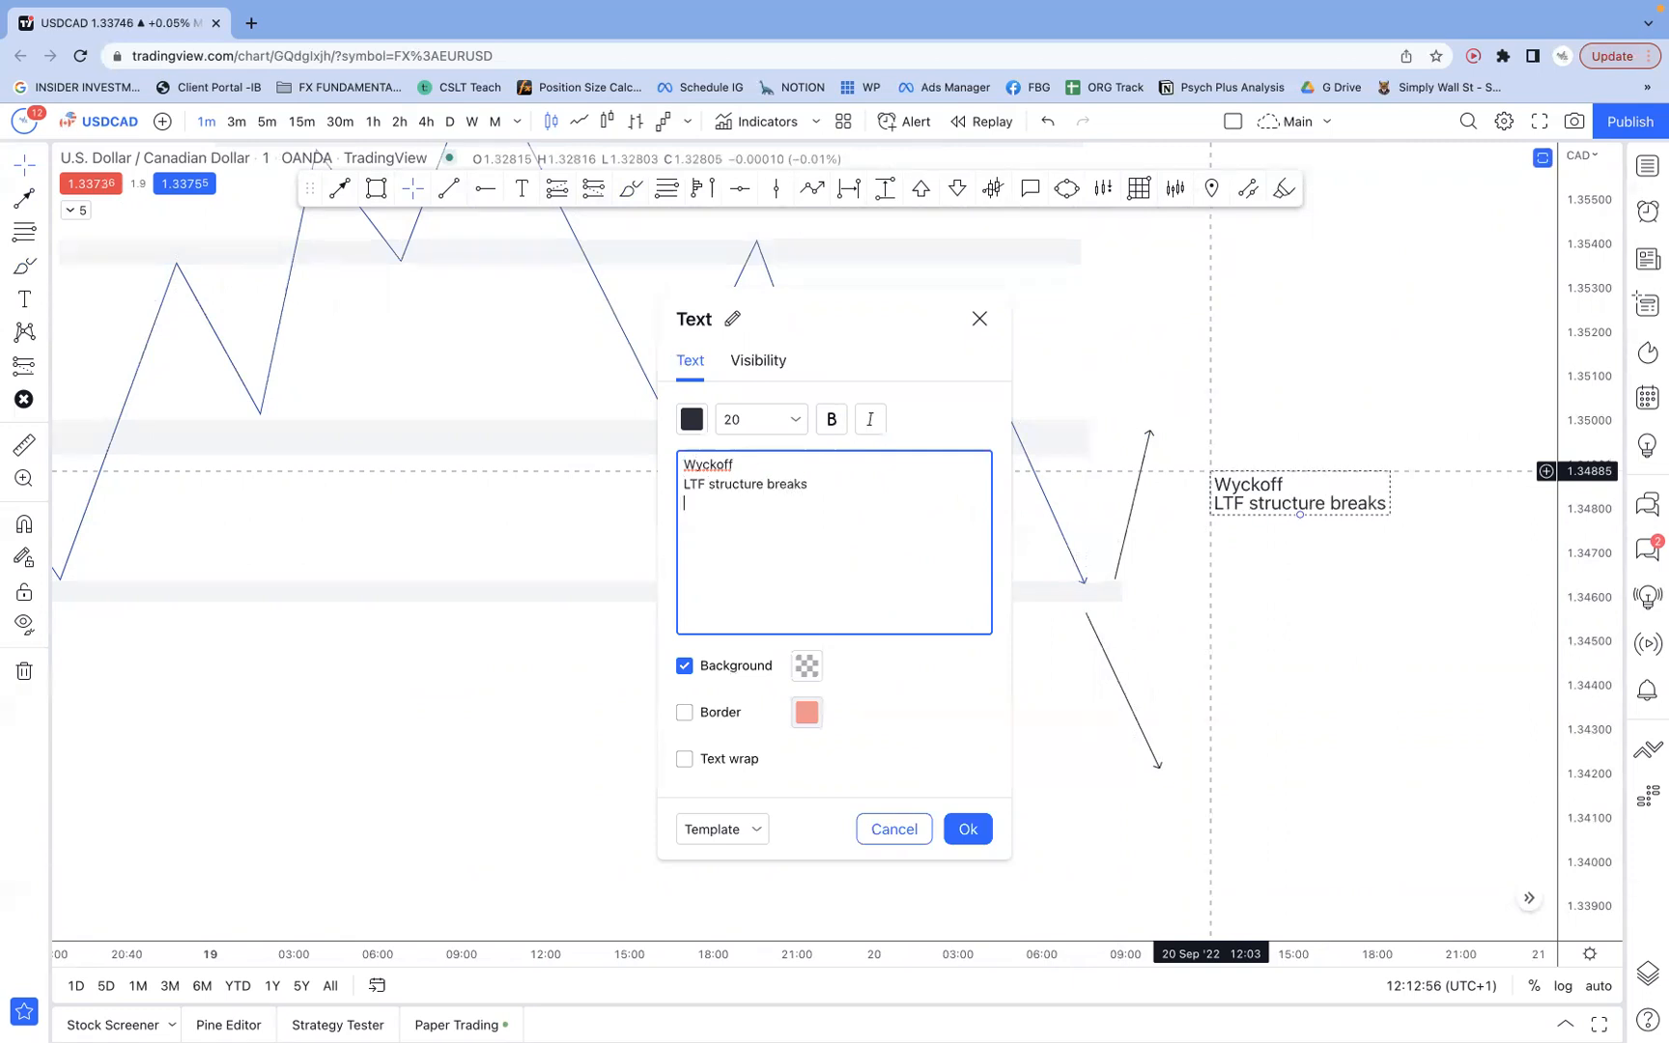
type("LTF patterns")
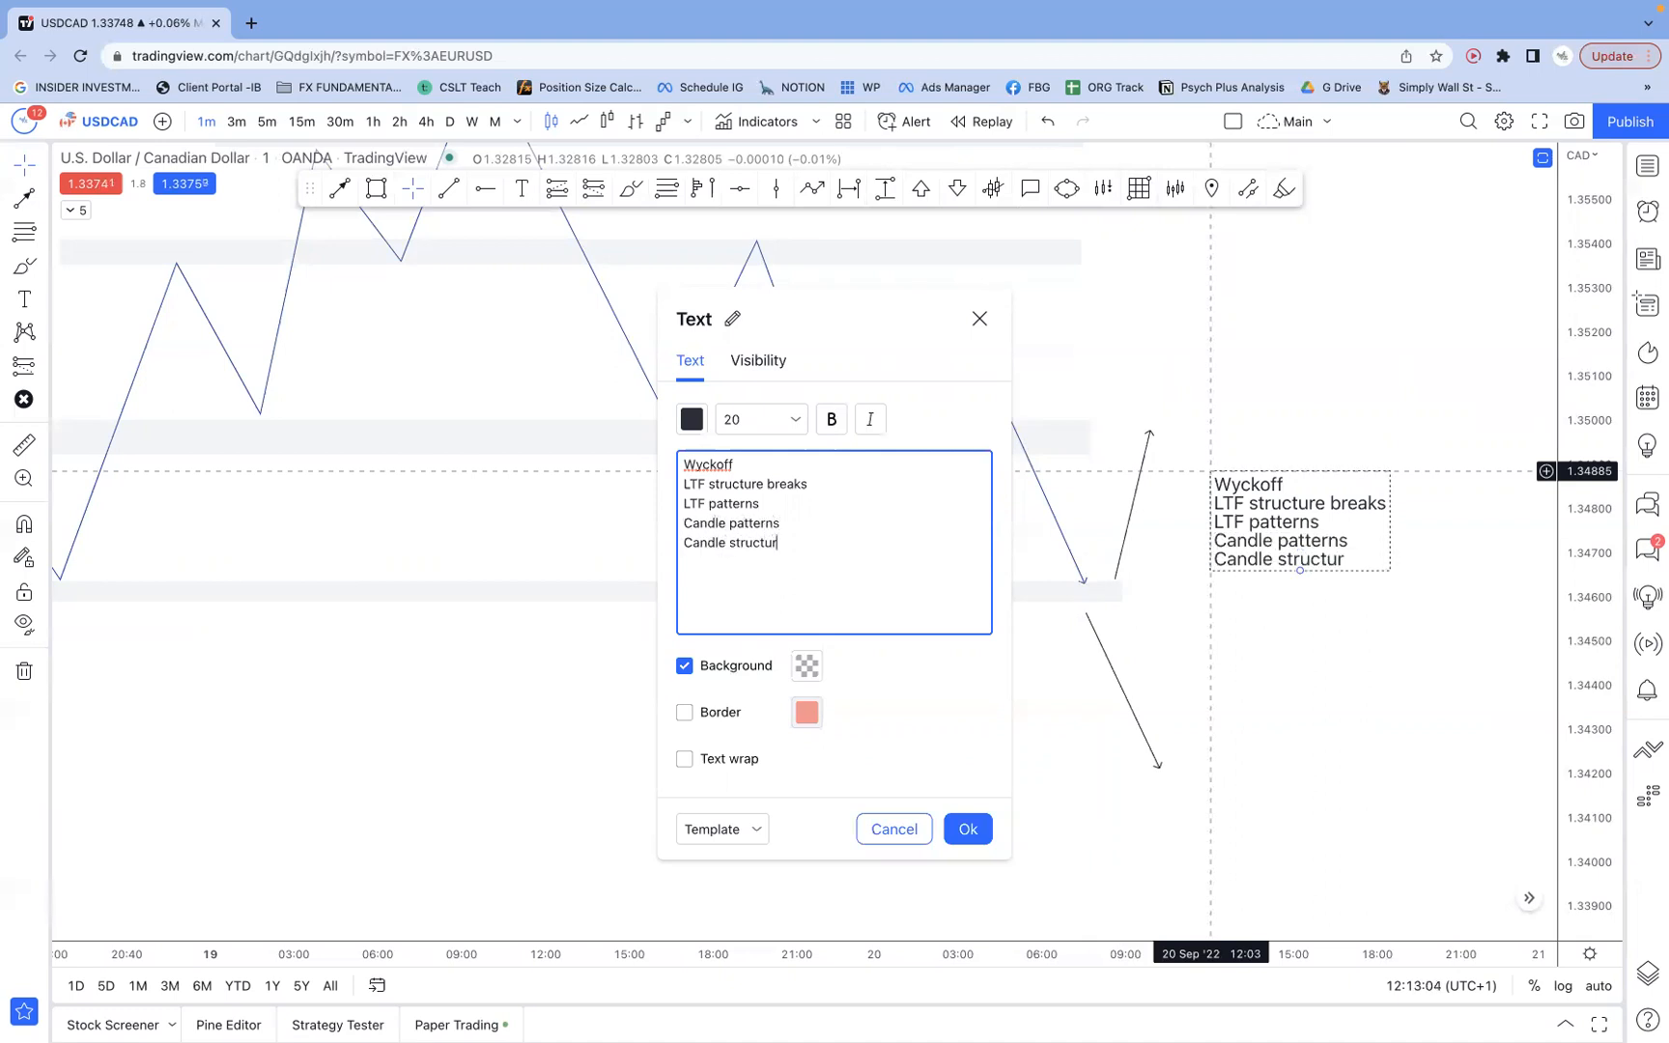
type("e")
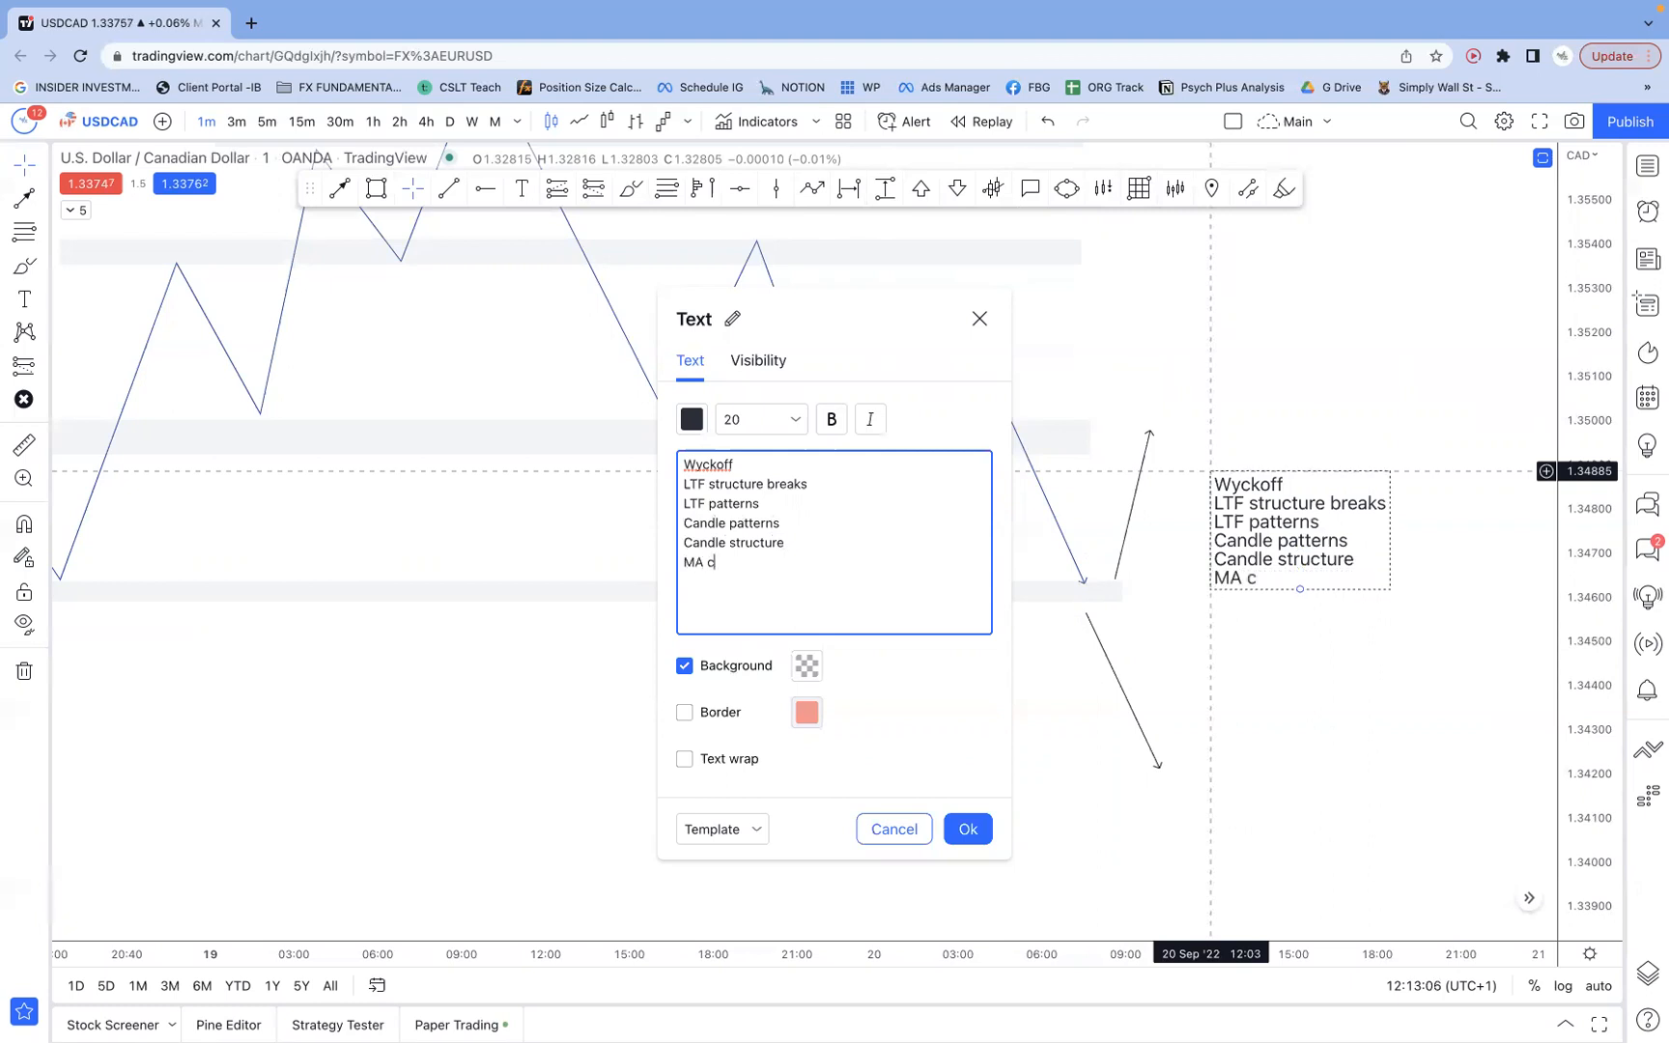
type("ros")
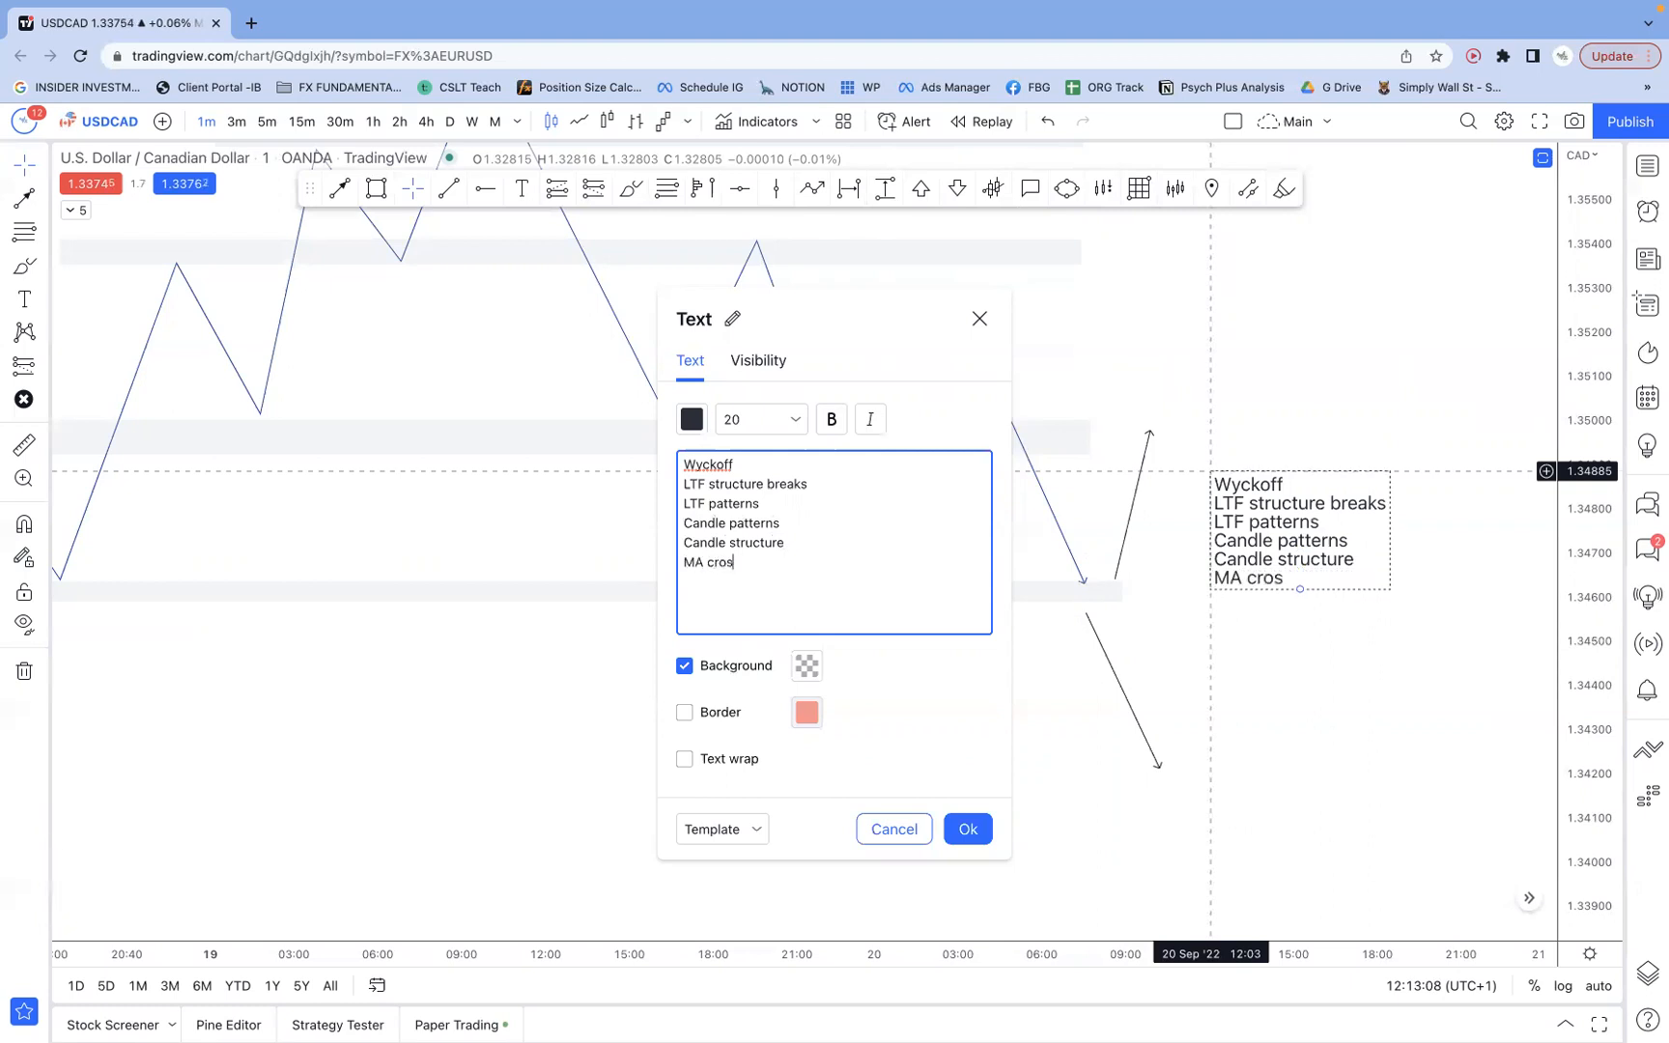
type("ses on LTF")
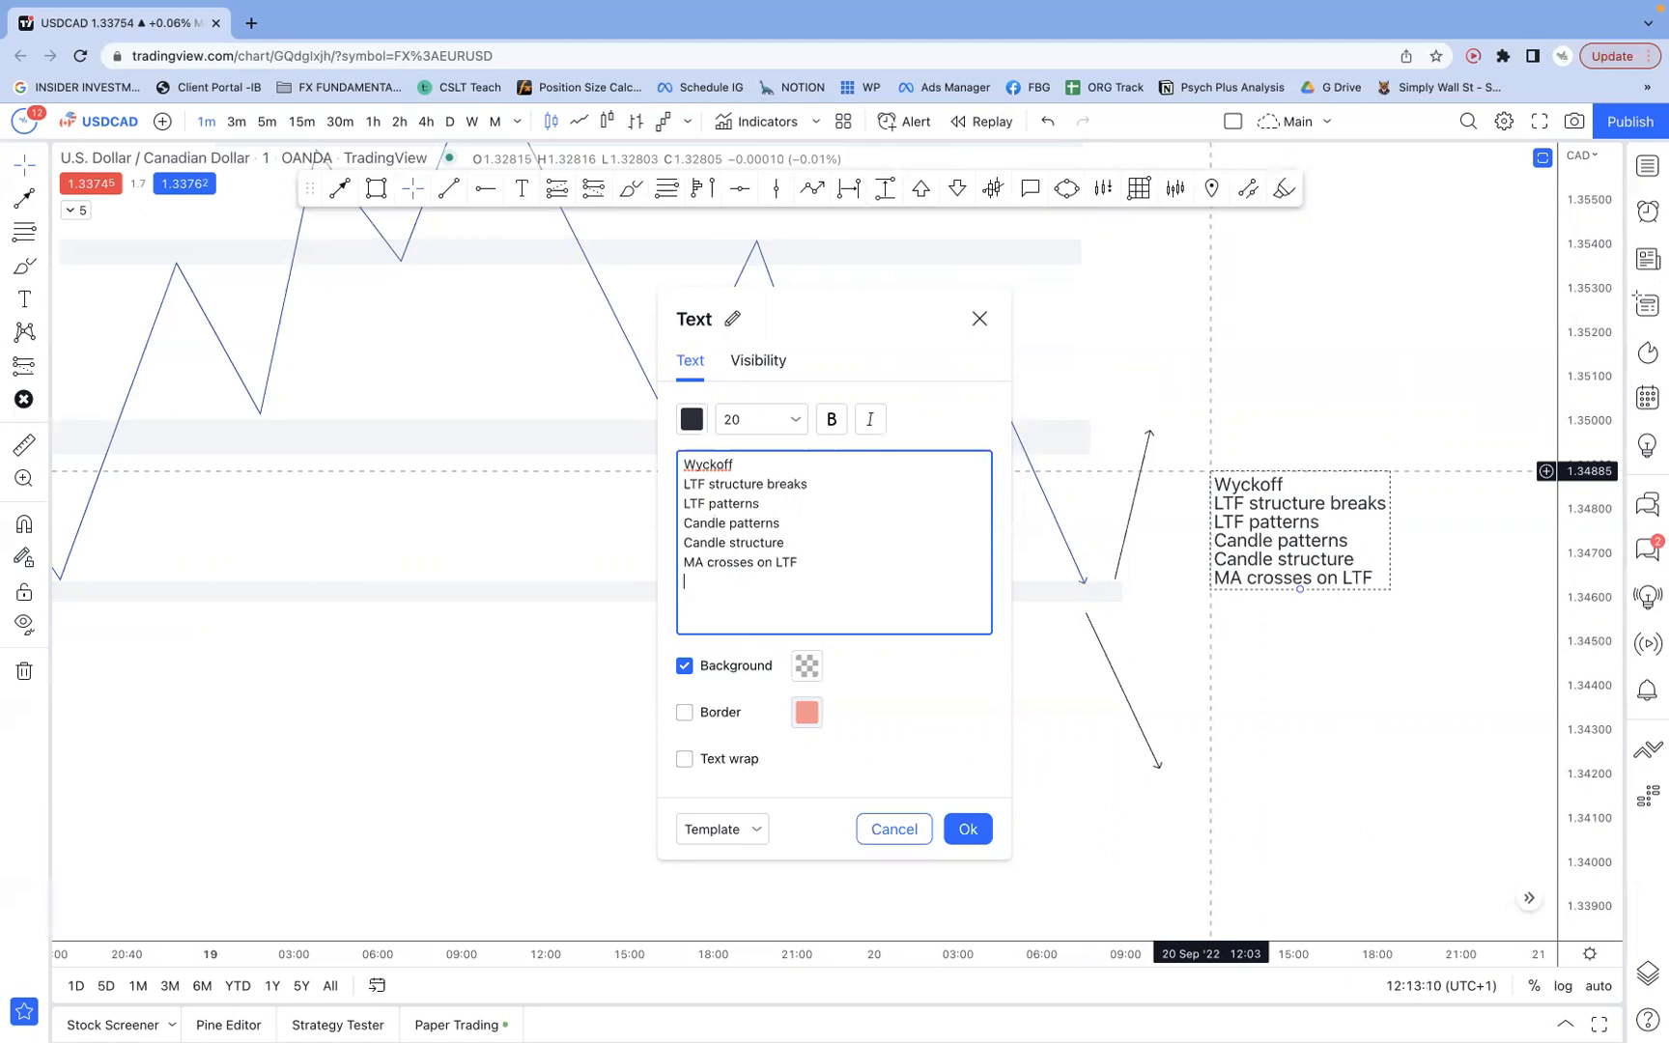
type("MACD")
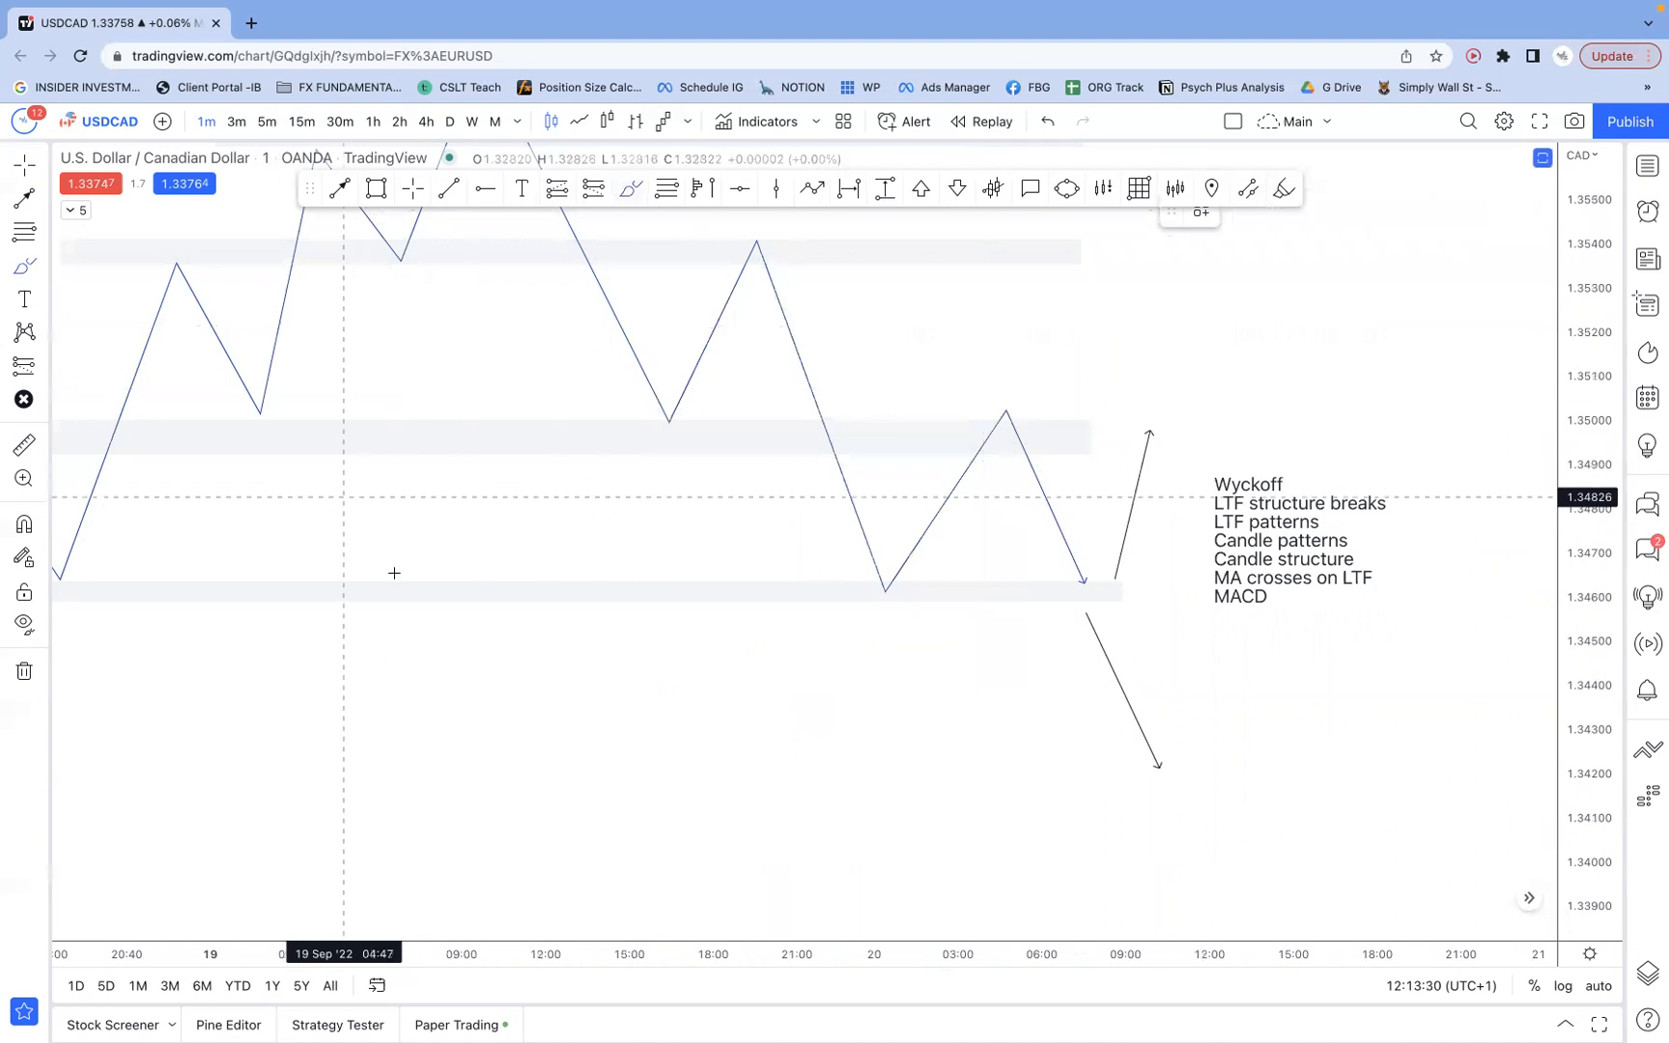
mouse_move(1041, 541)
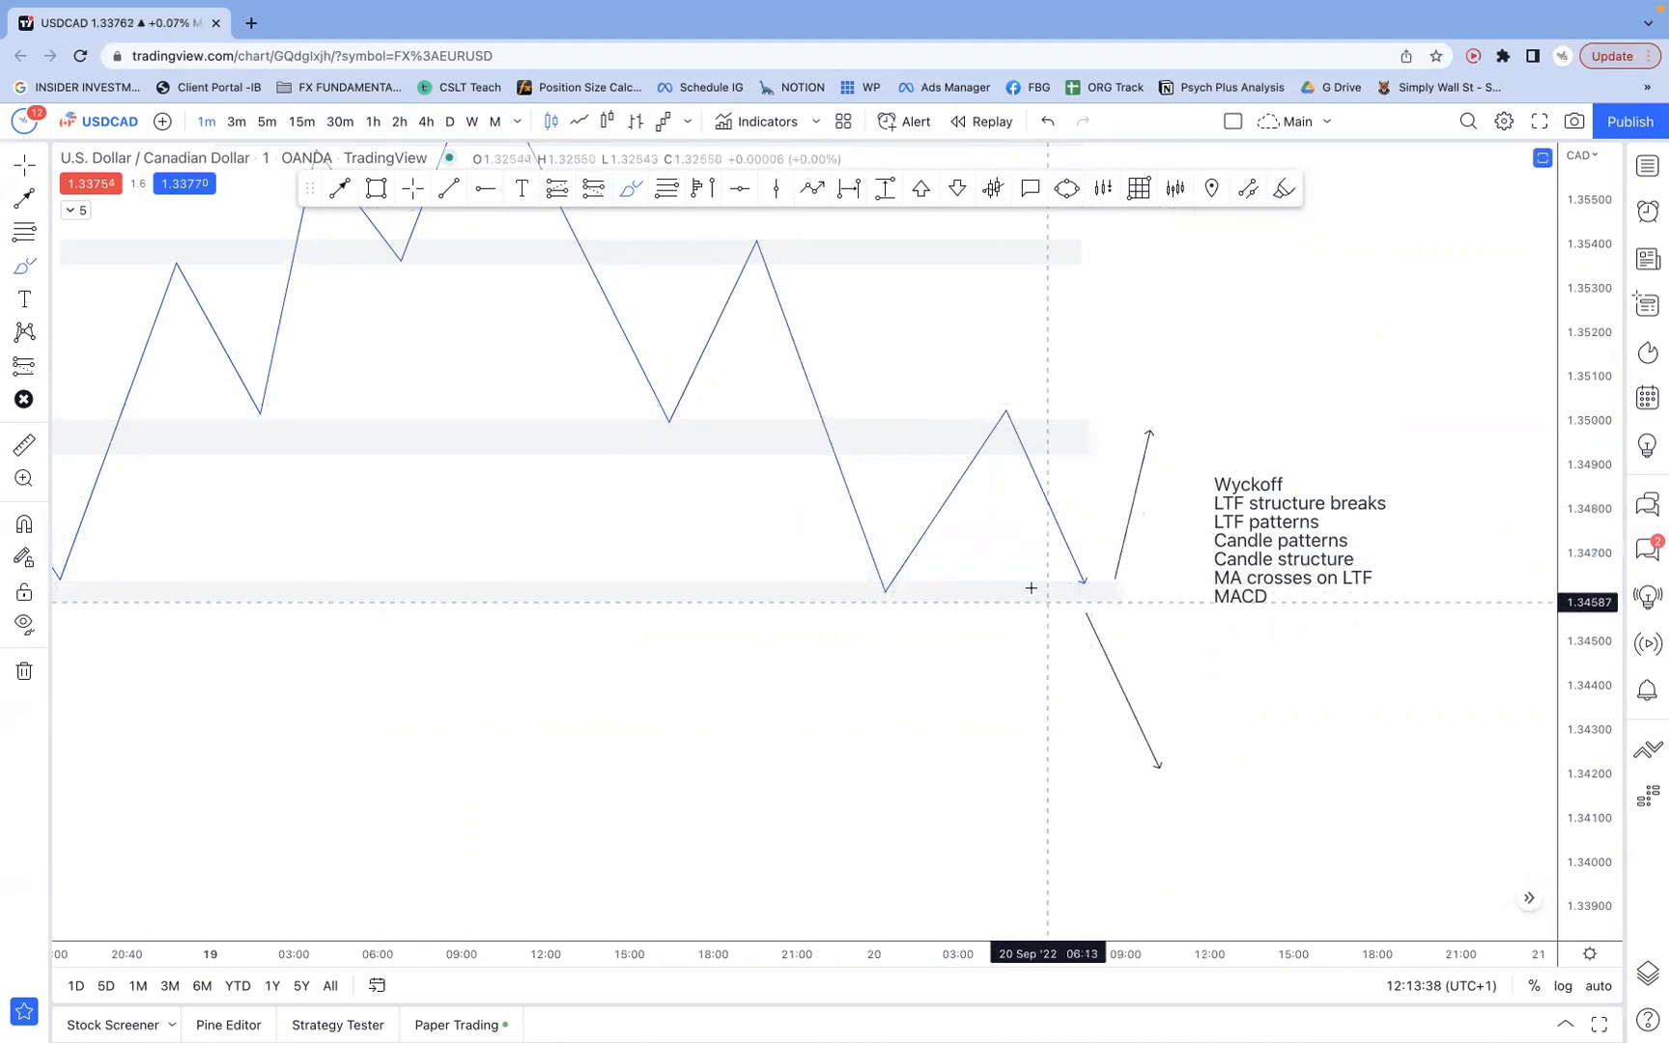
- Brush a red choppy retrace followed by a rally above the notes text
left_click_drag(1038, 521, 1118, 612)
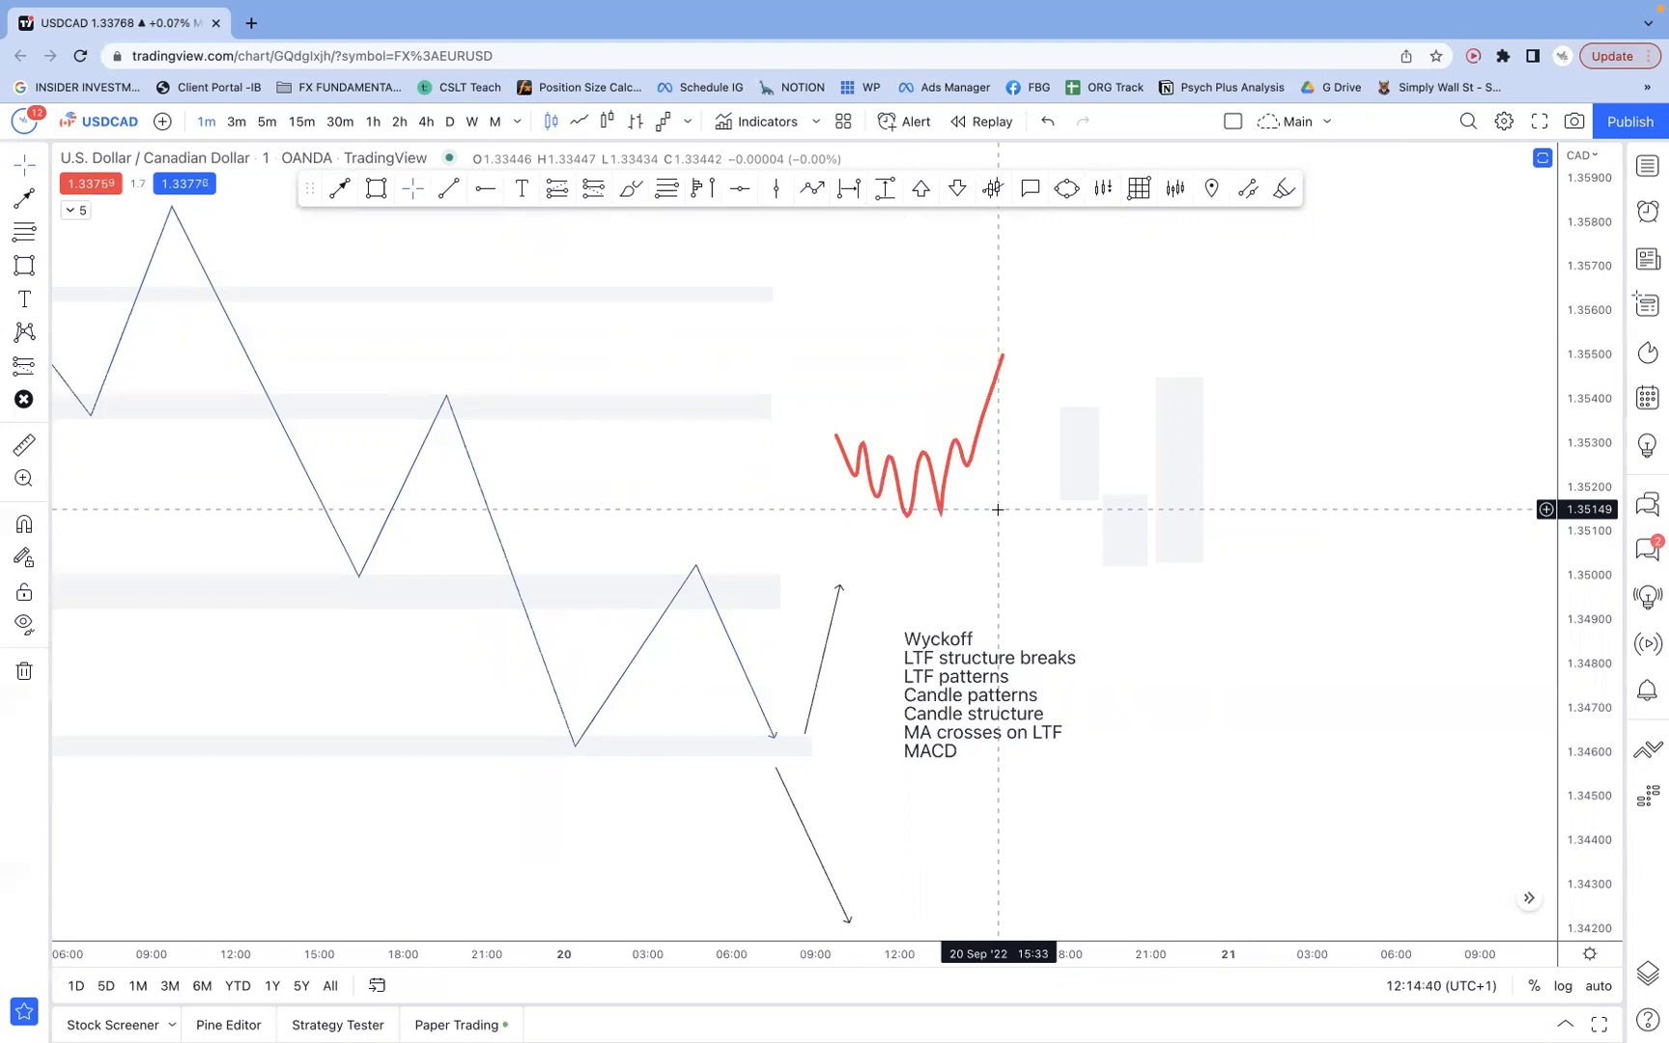
mouse_move(925, 605)
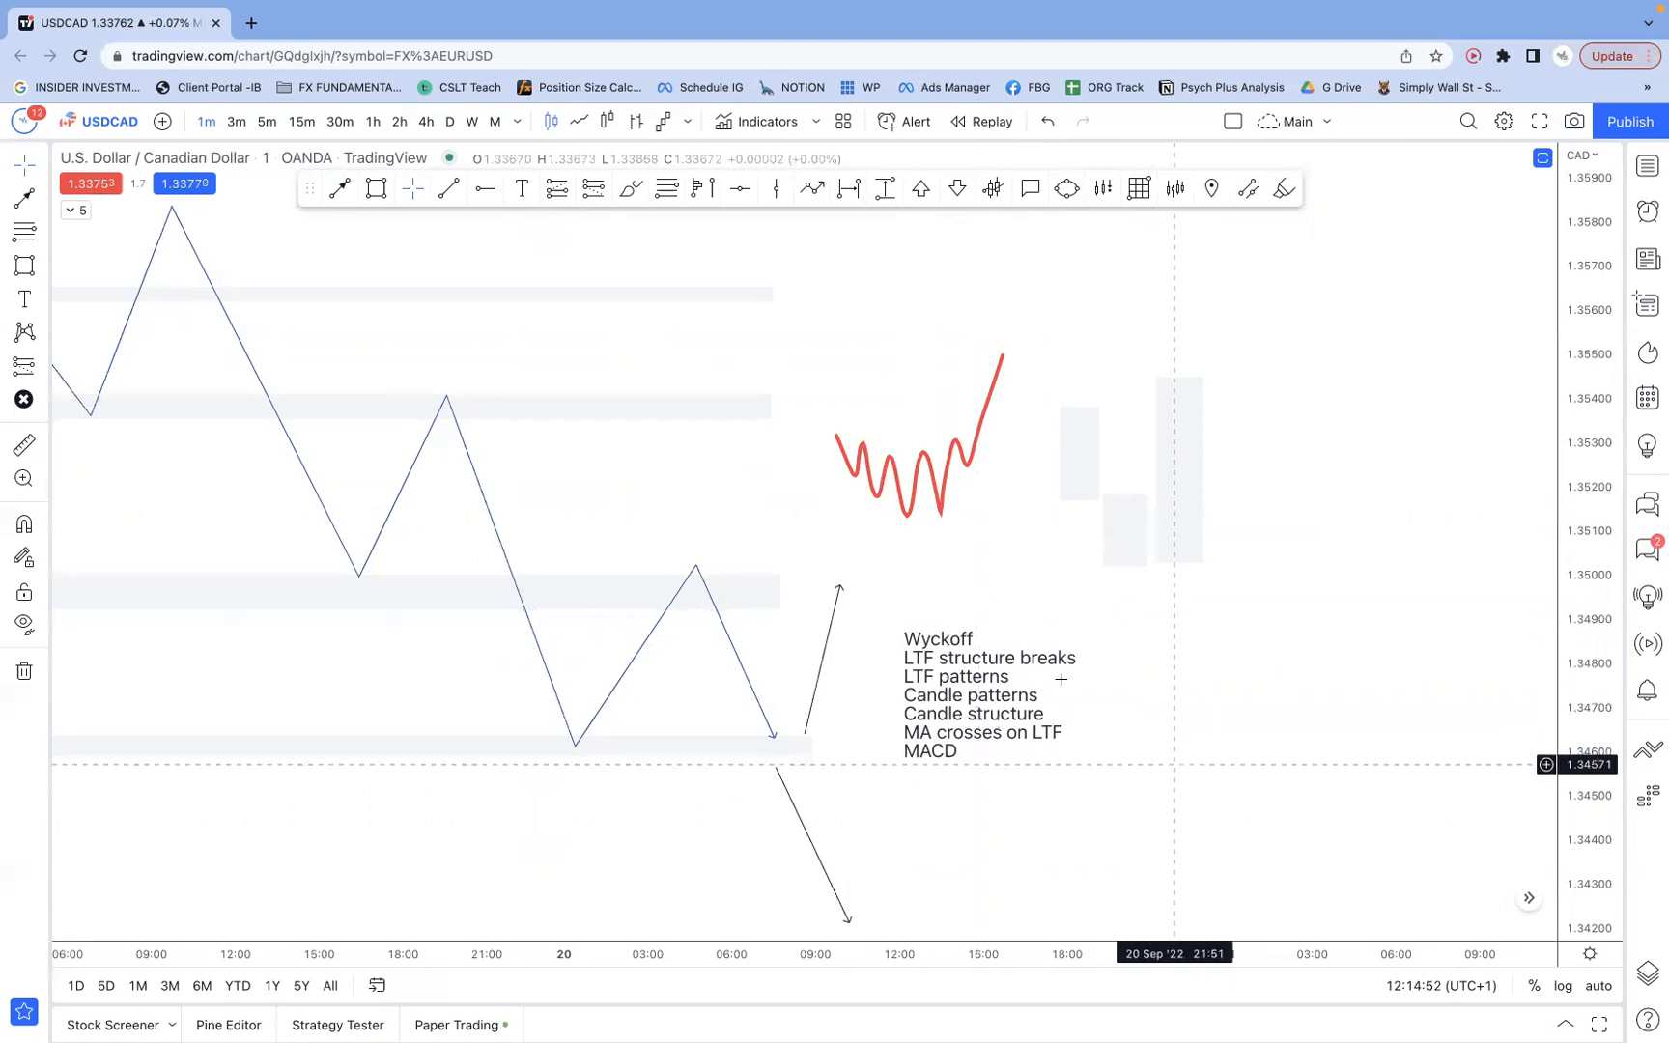
mouse_move(962, 644)
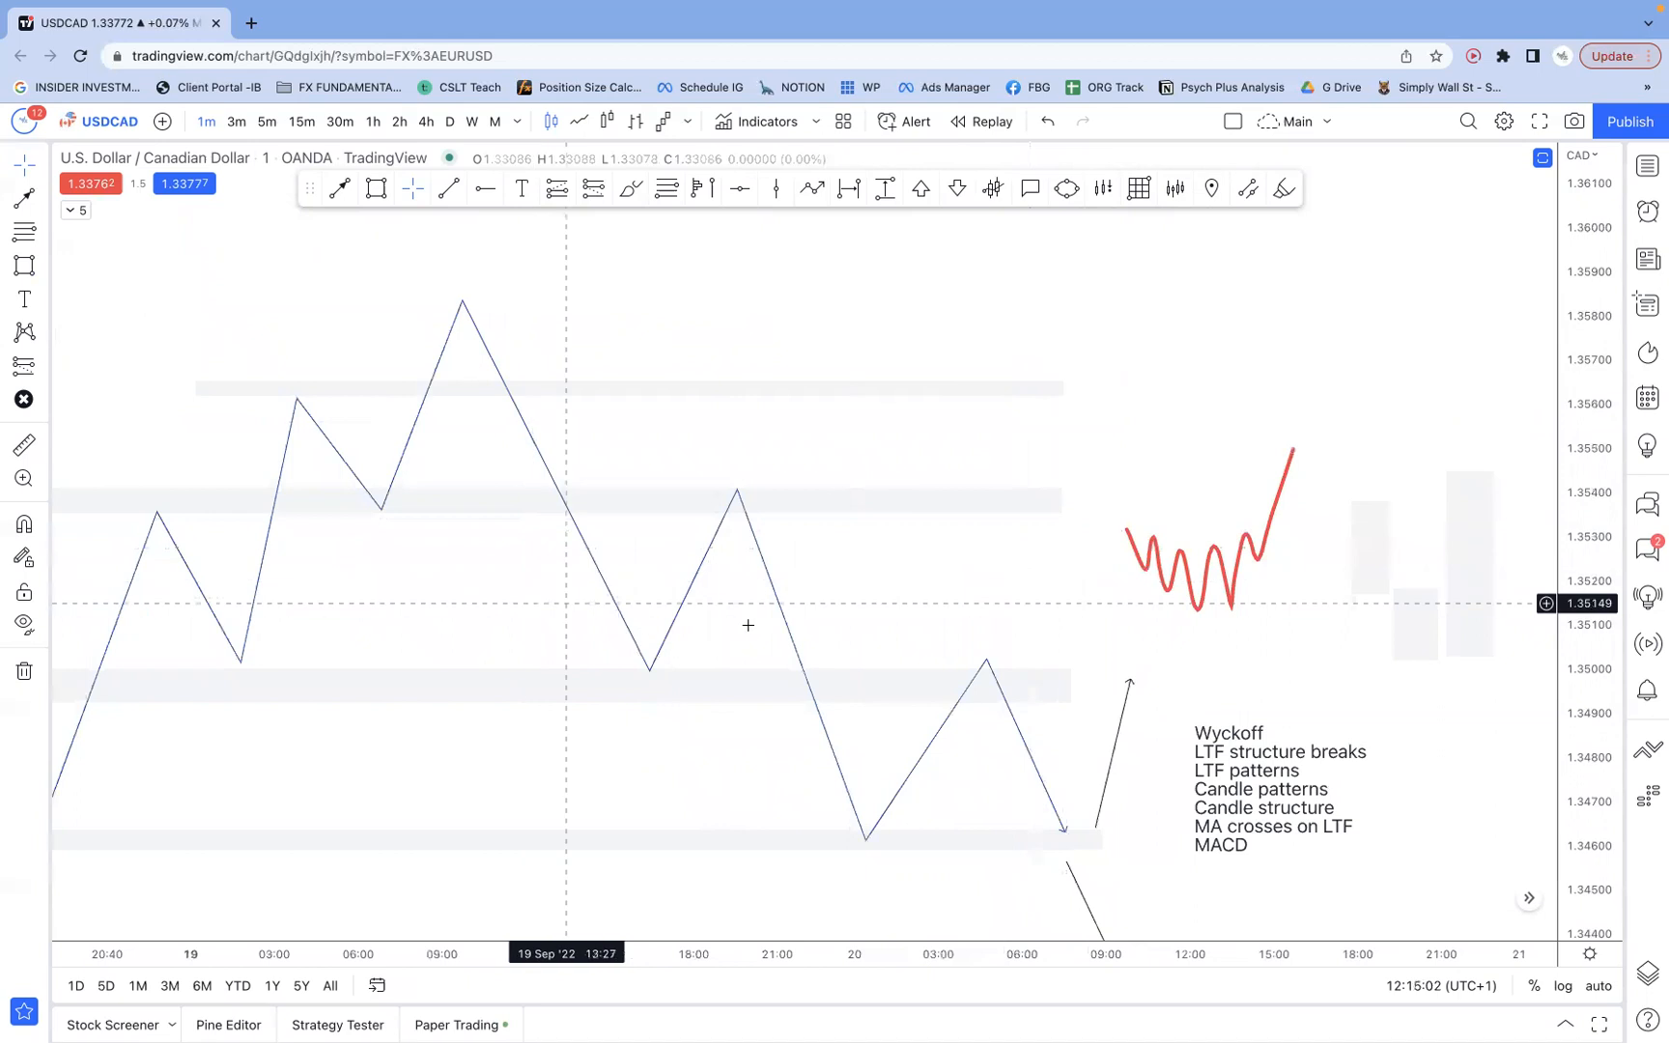
mouse_move(769, 626)
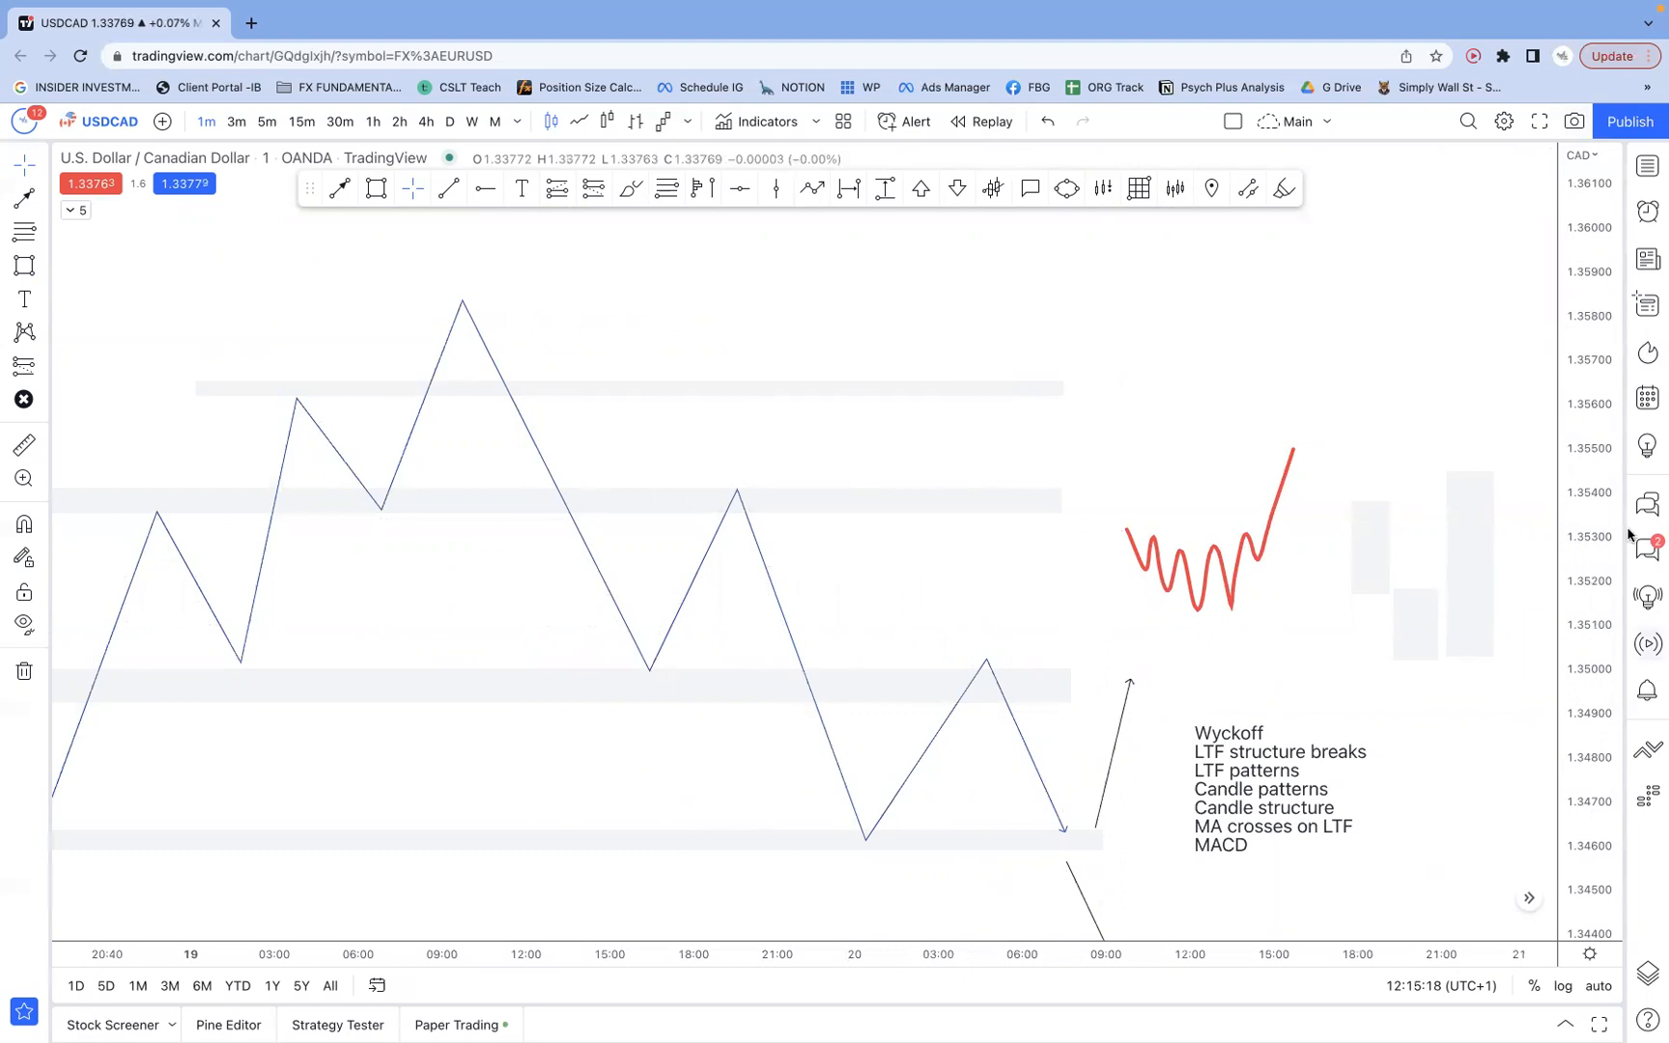
mouse_move(1171, 977)
type("Daily")
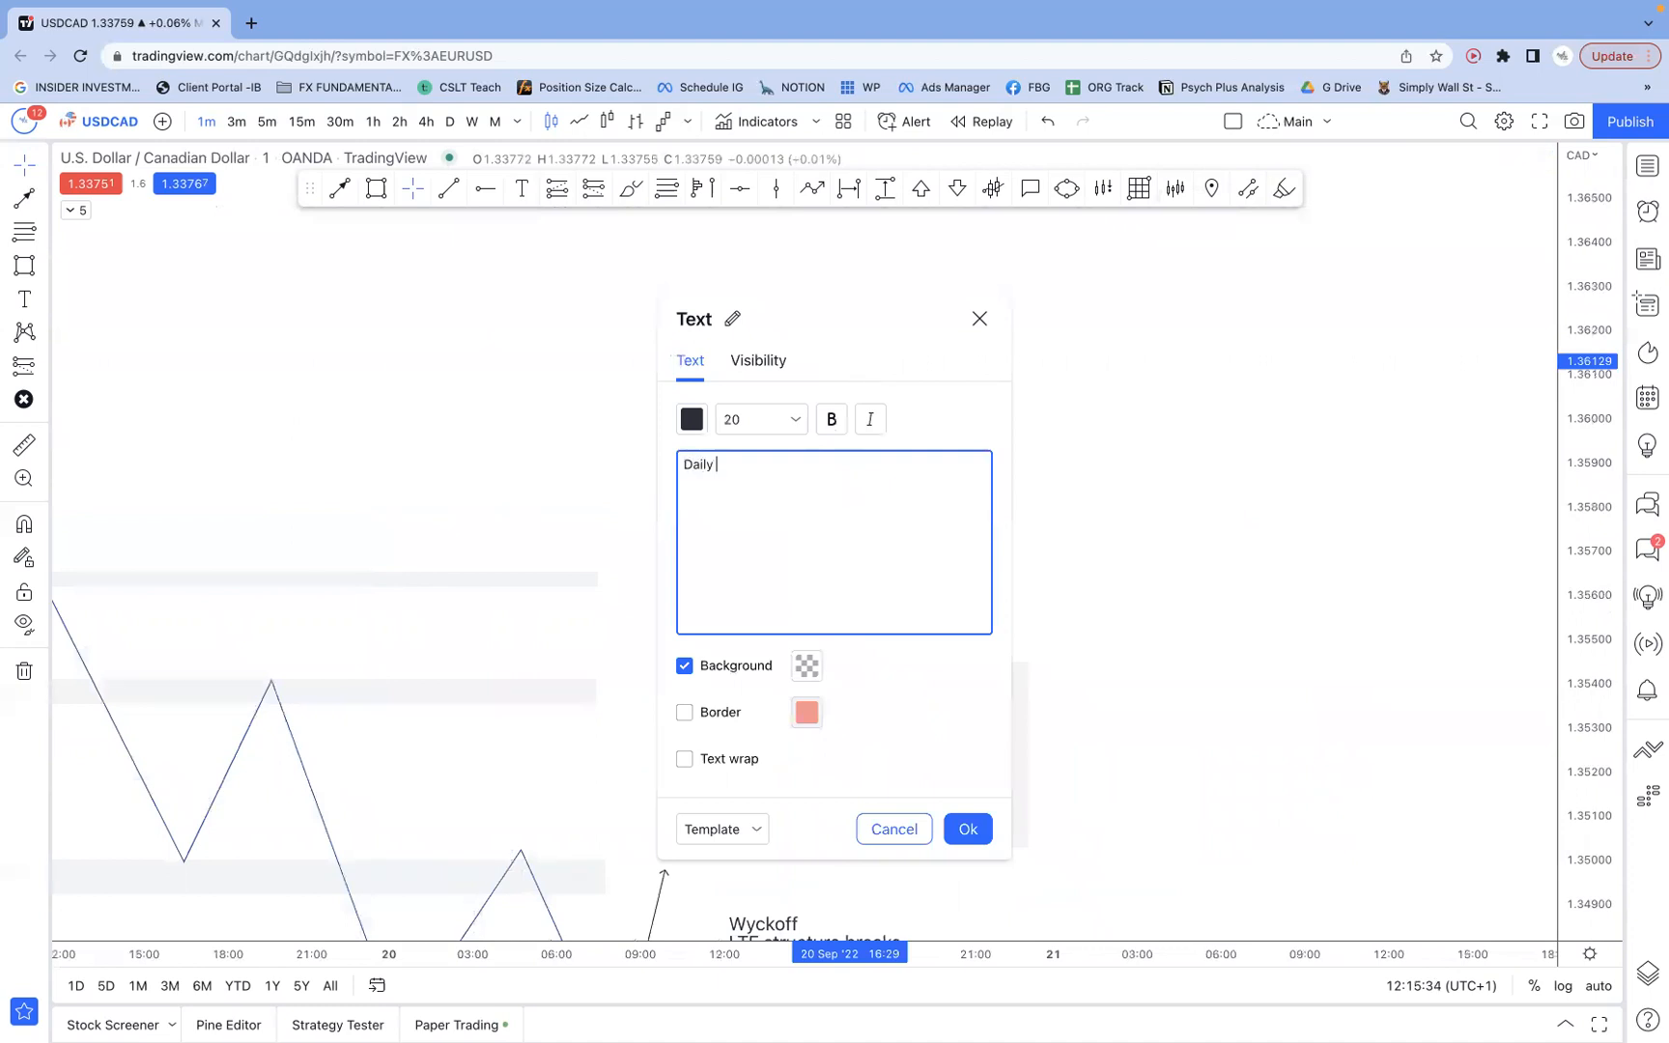
- Write a note listing highs & lows, Sessions highs & lows, and Previous days, and confirm it
type("highs & lows")
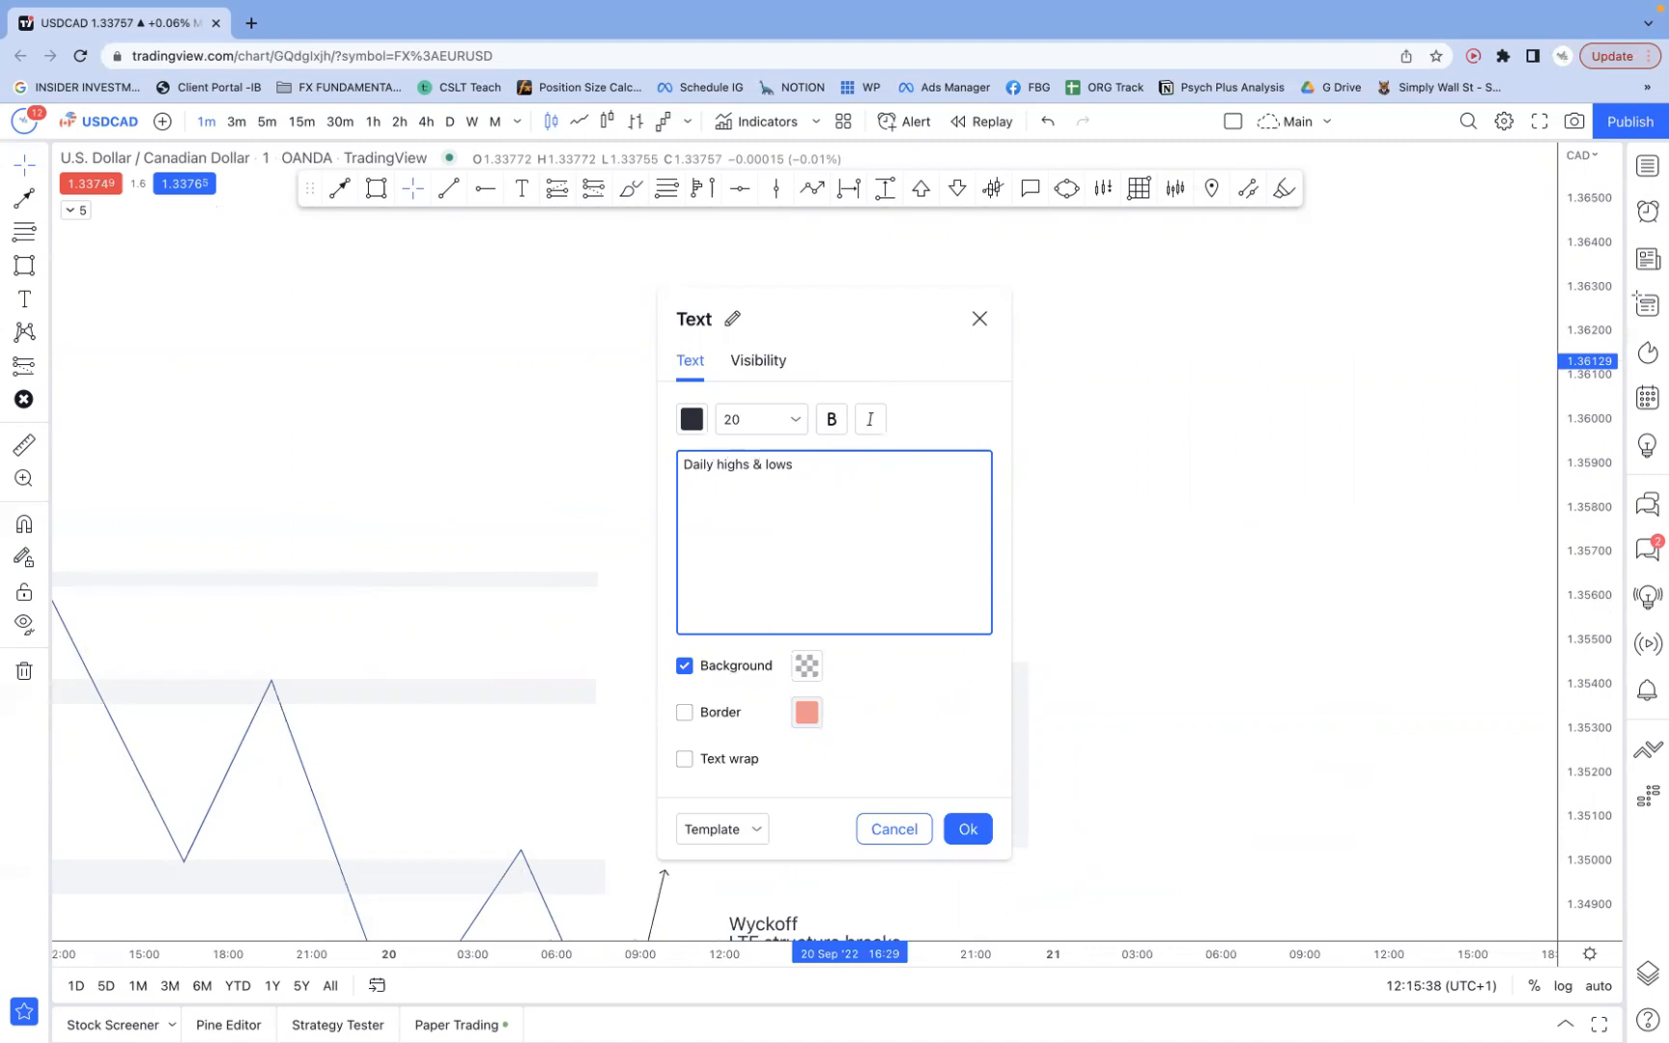
mouse_move(927, 373)
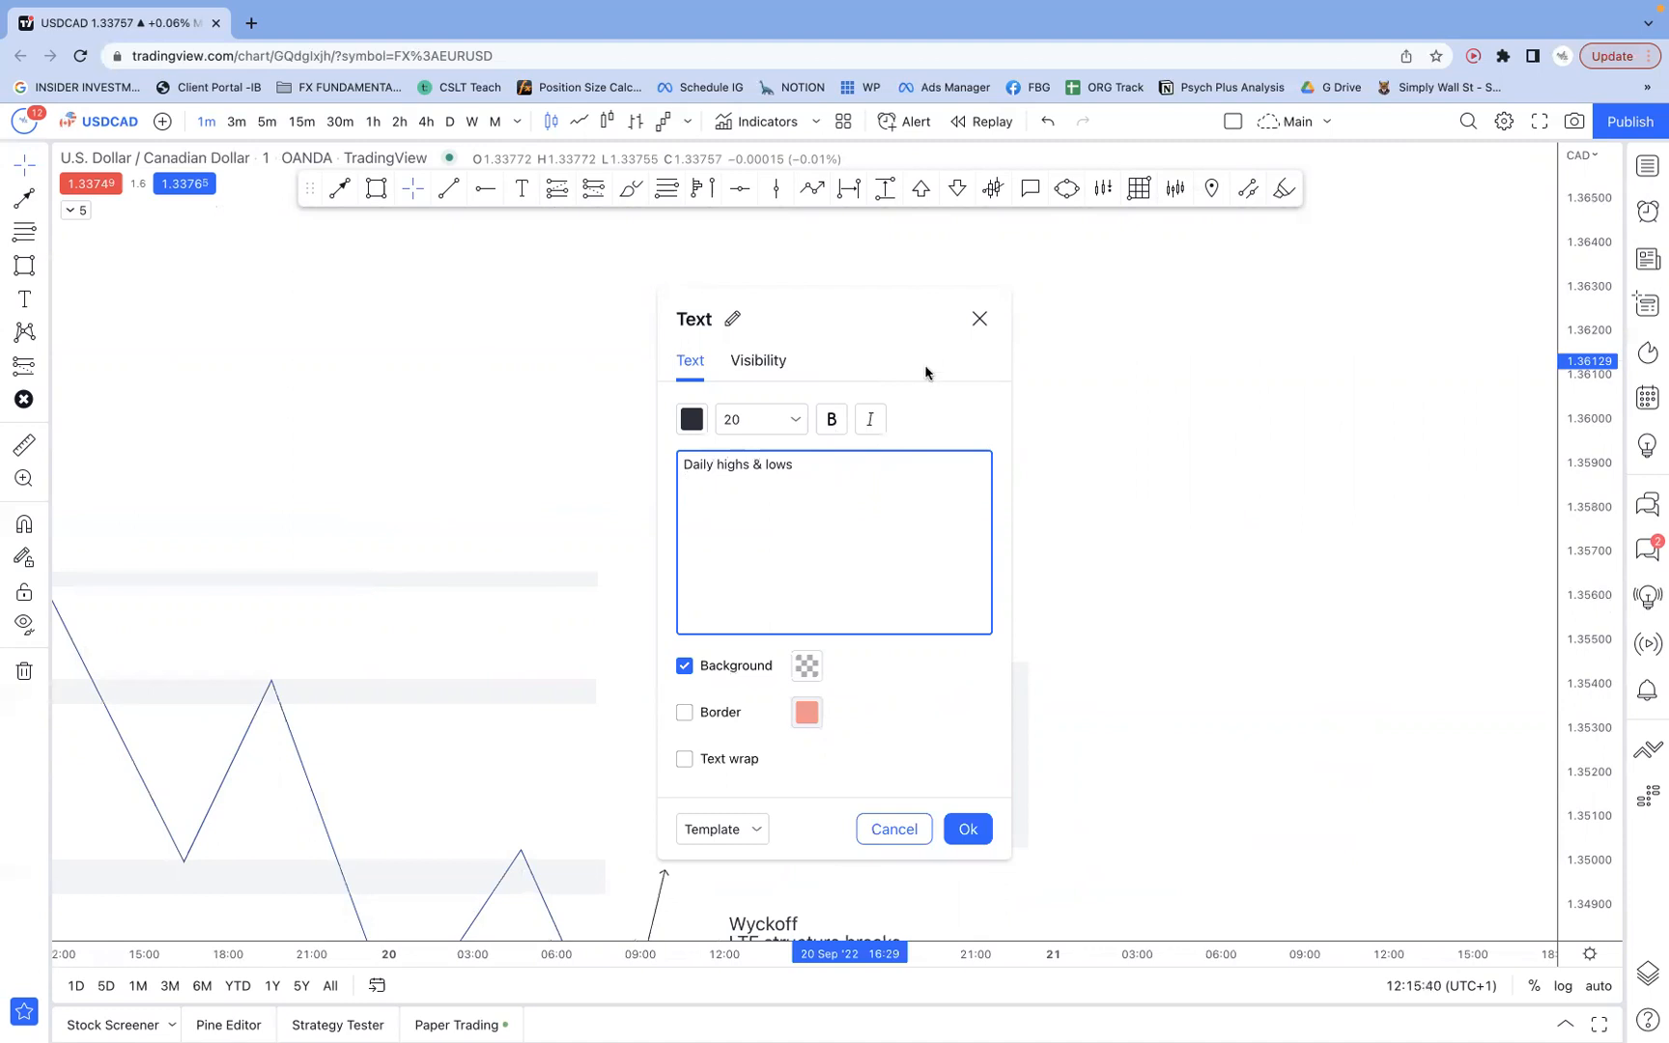
mouse_move(921, 421)
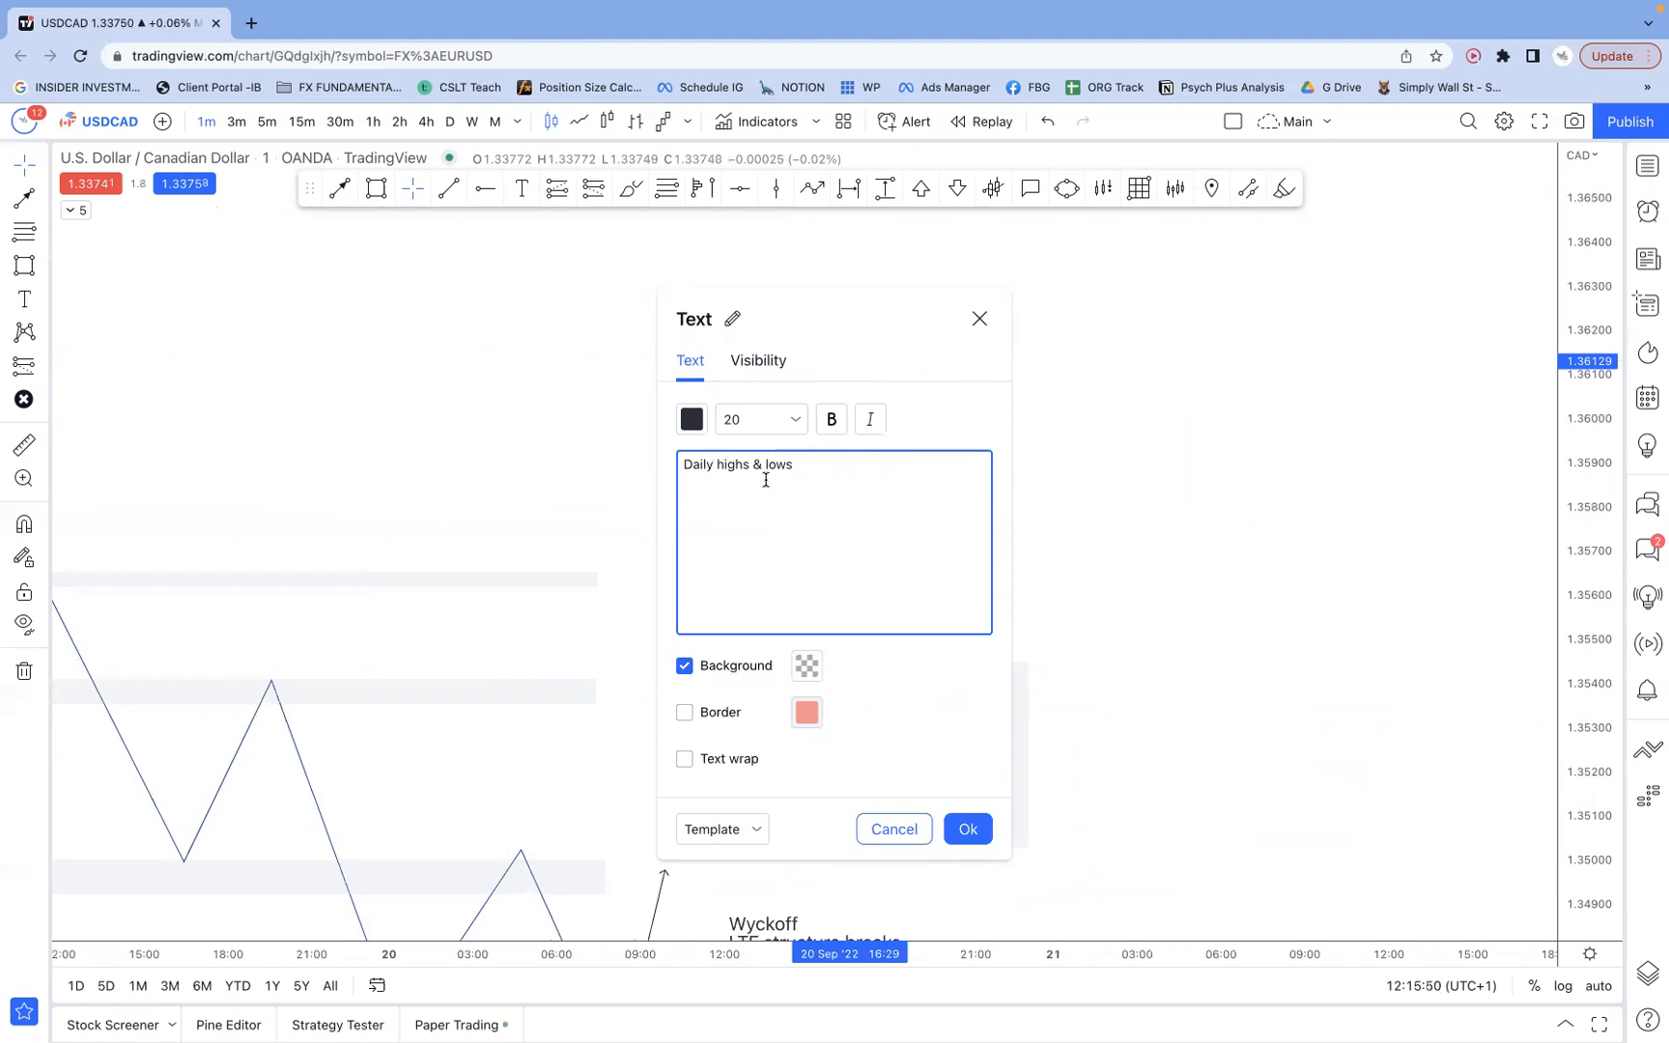
type("Sessions high")
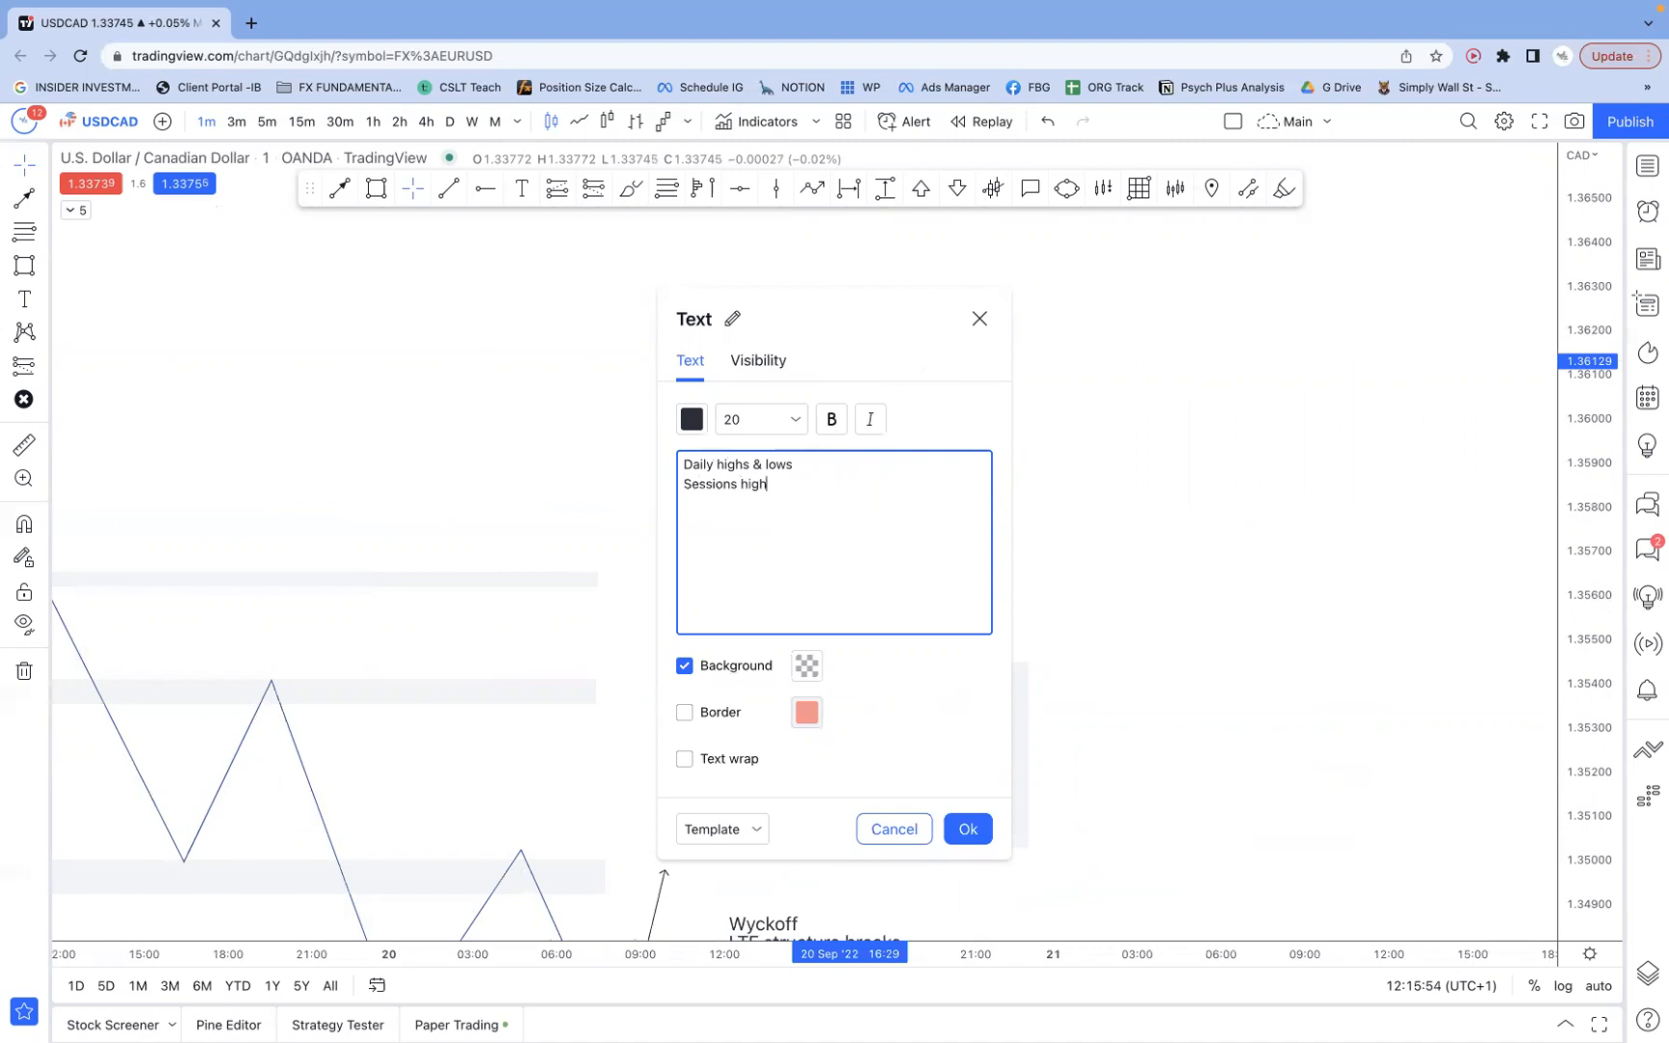
type("s &")
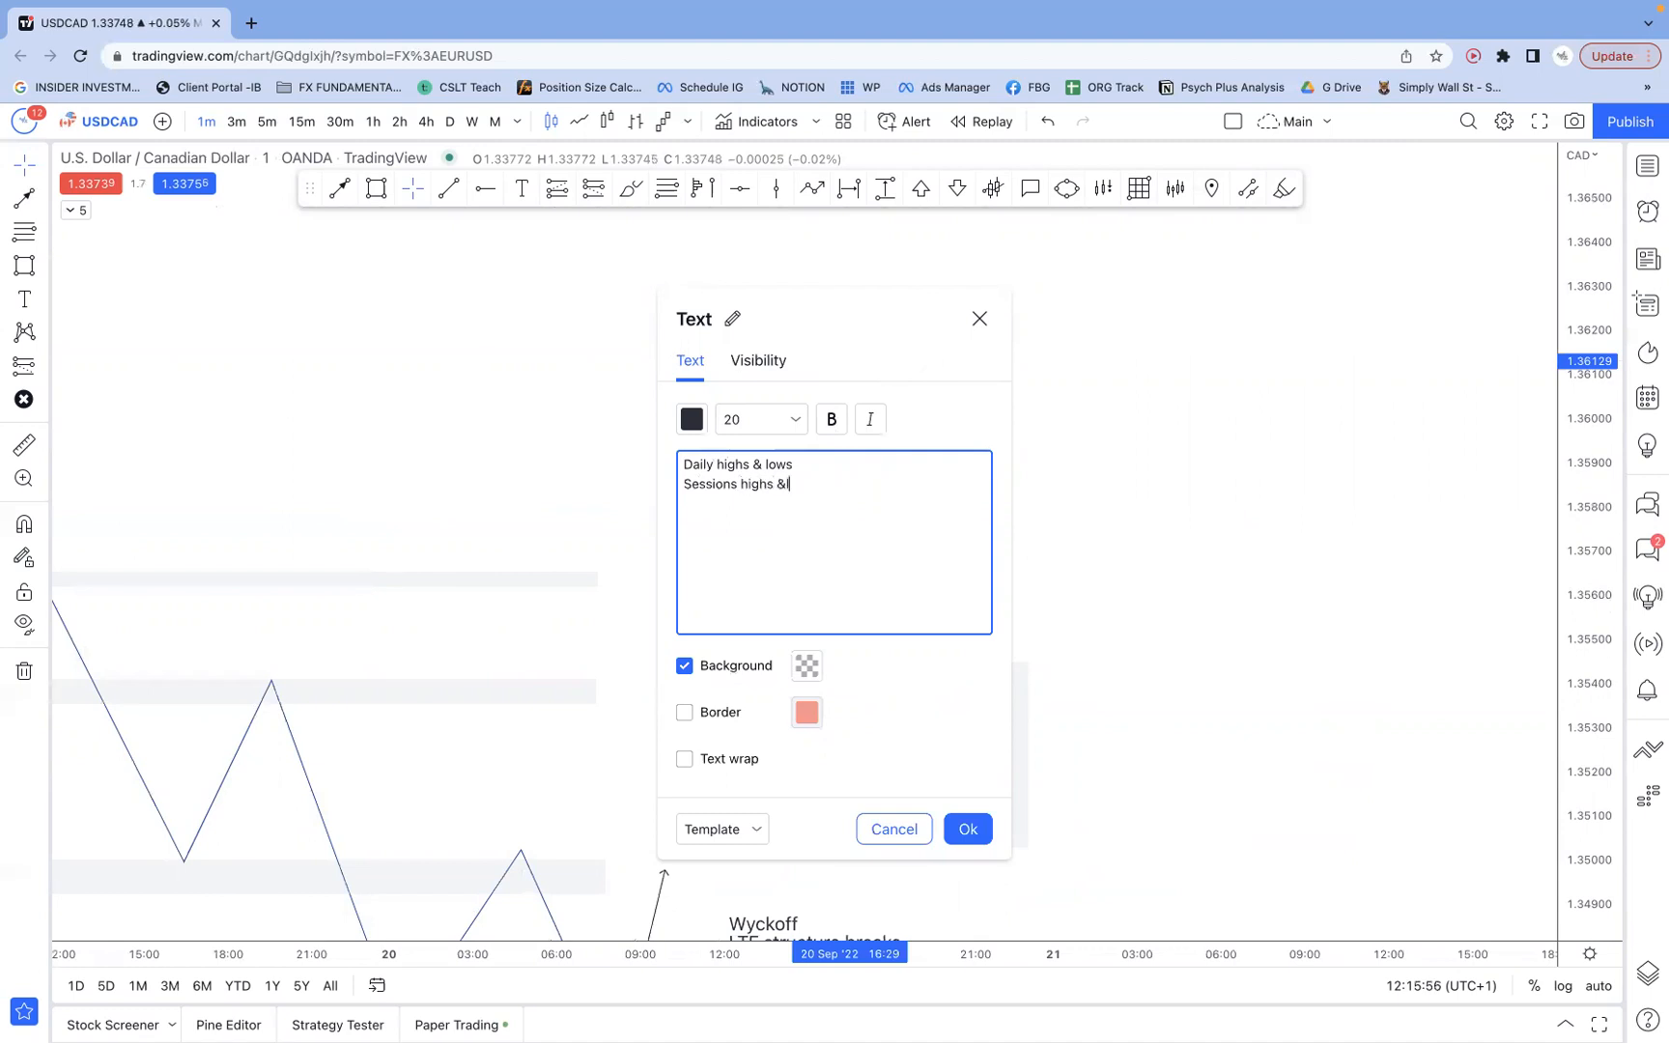
type("lows")
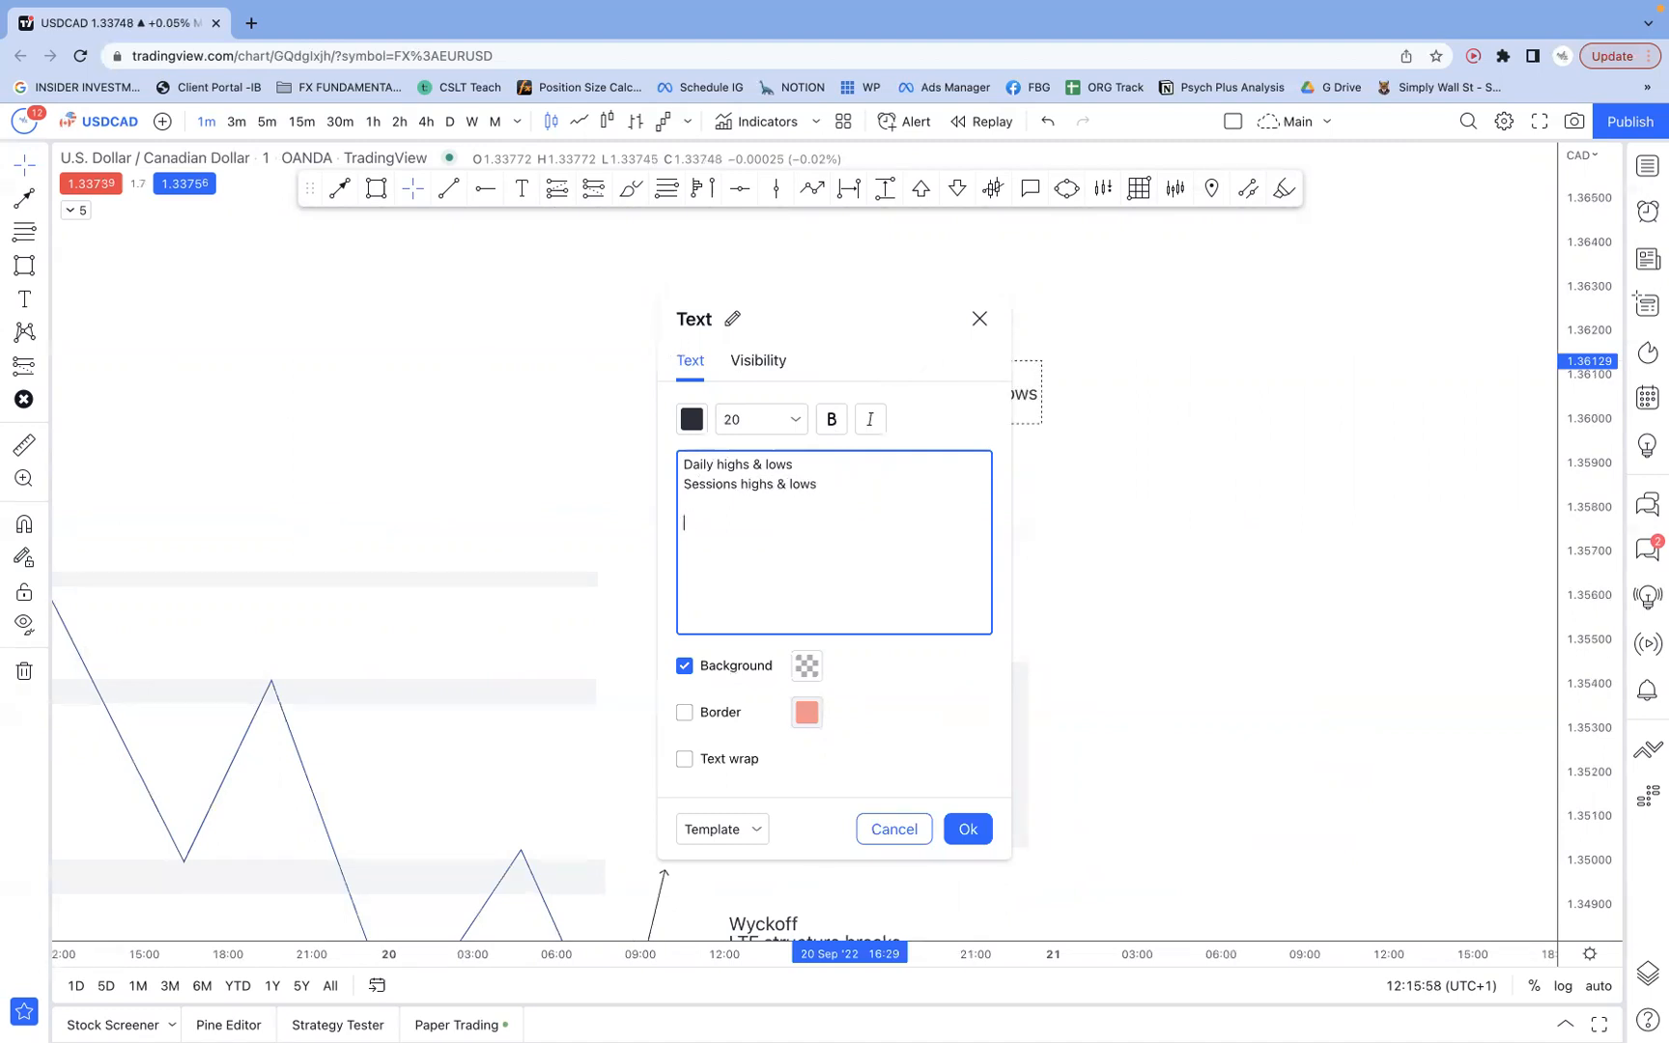
type("Previous")
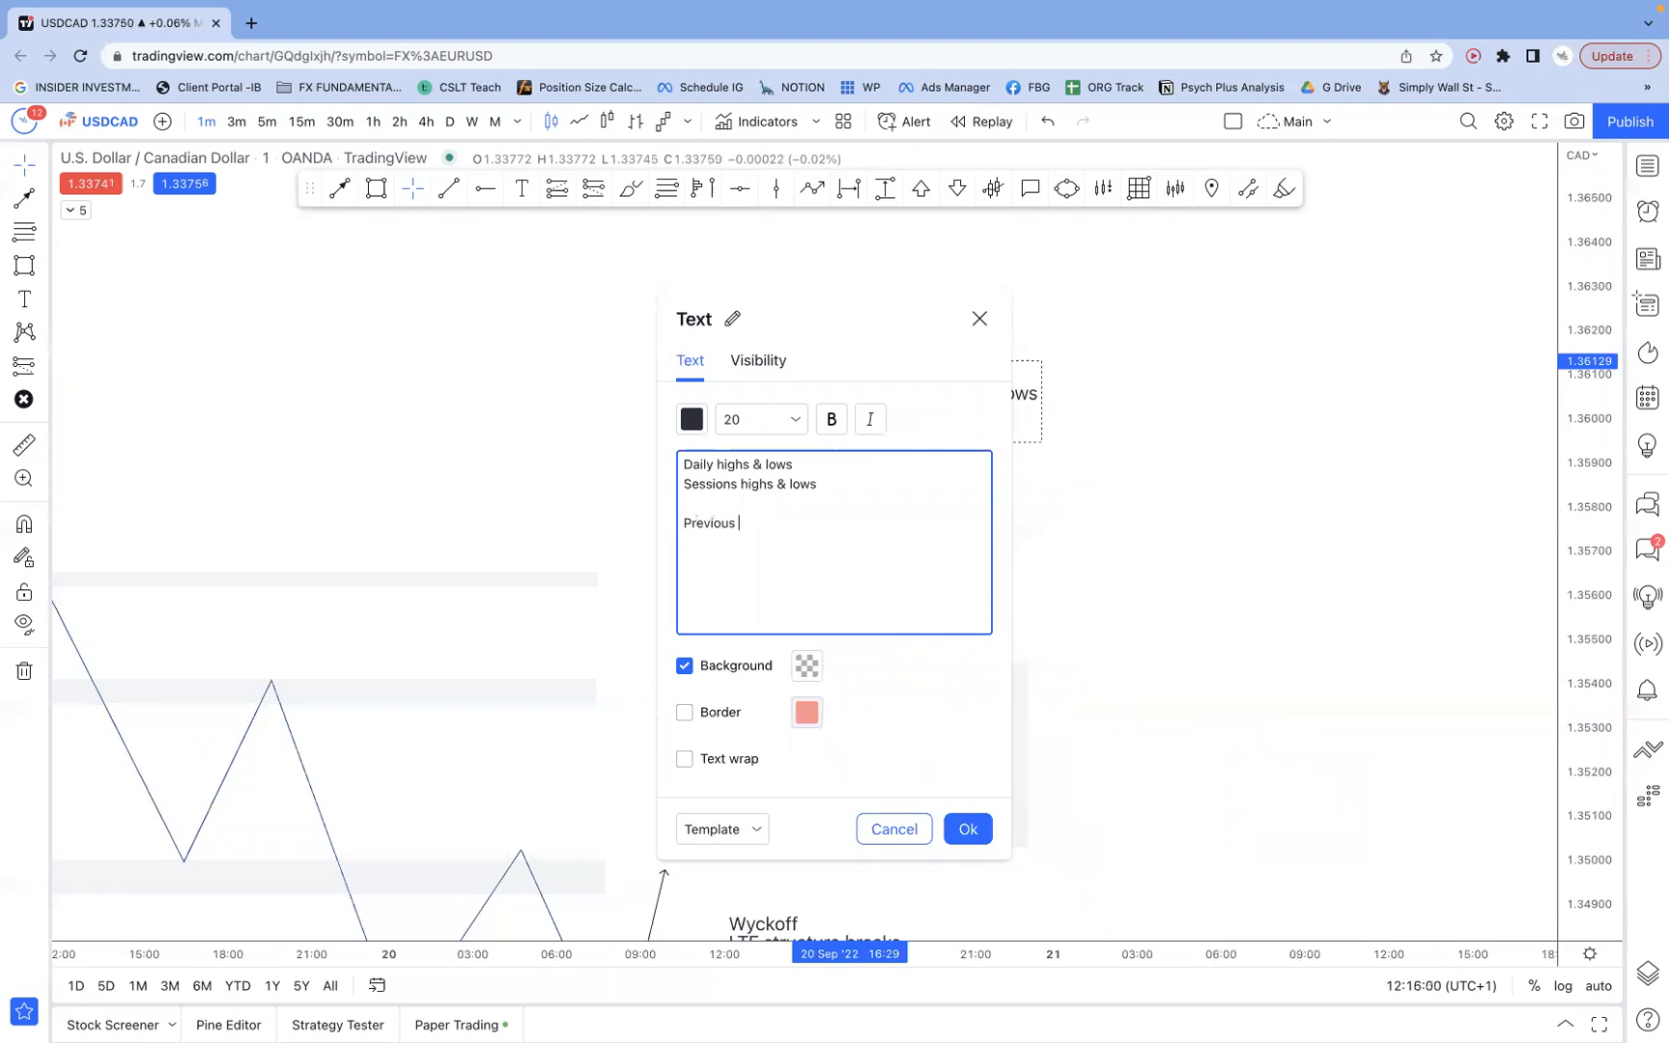
type("days")
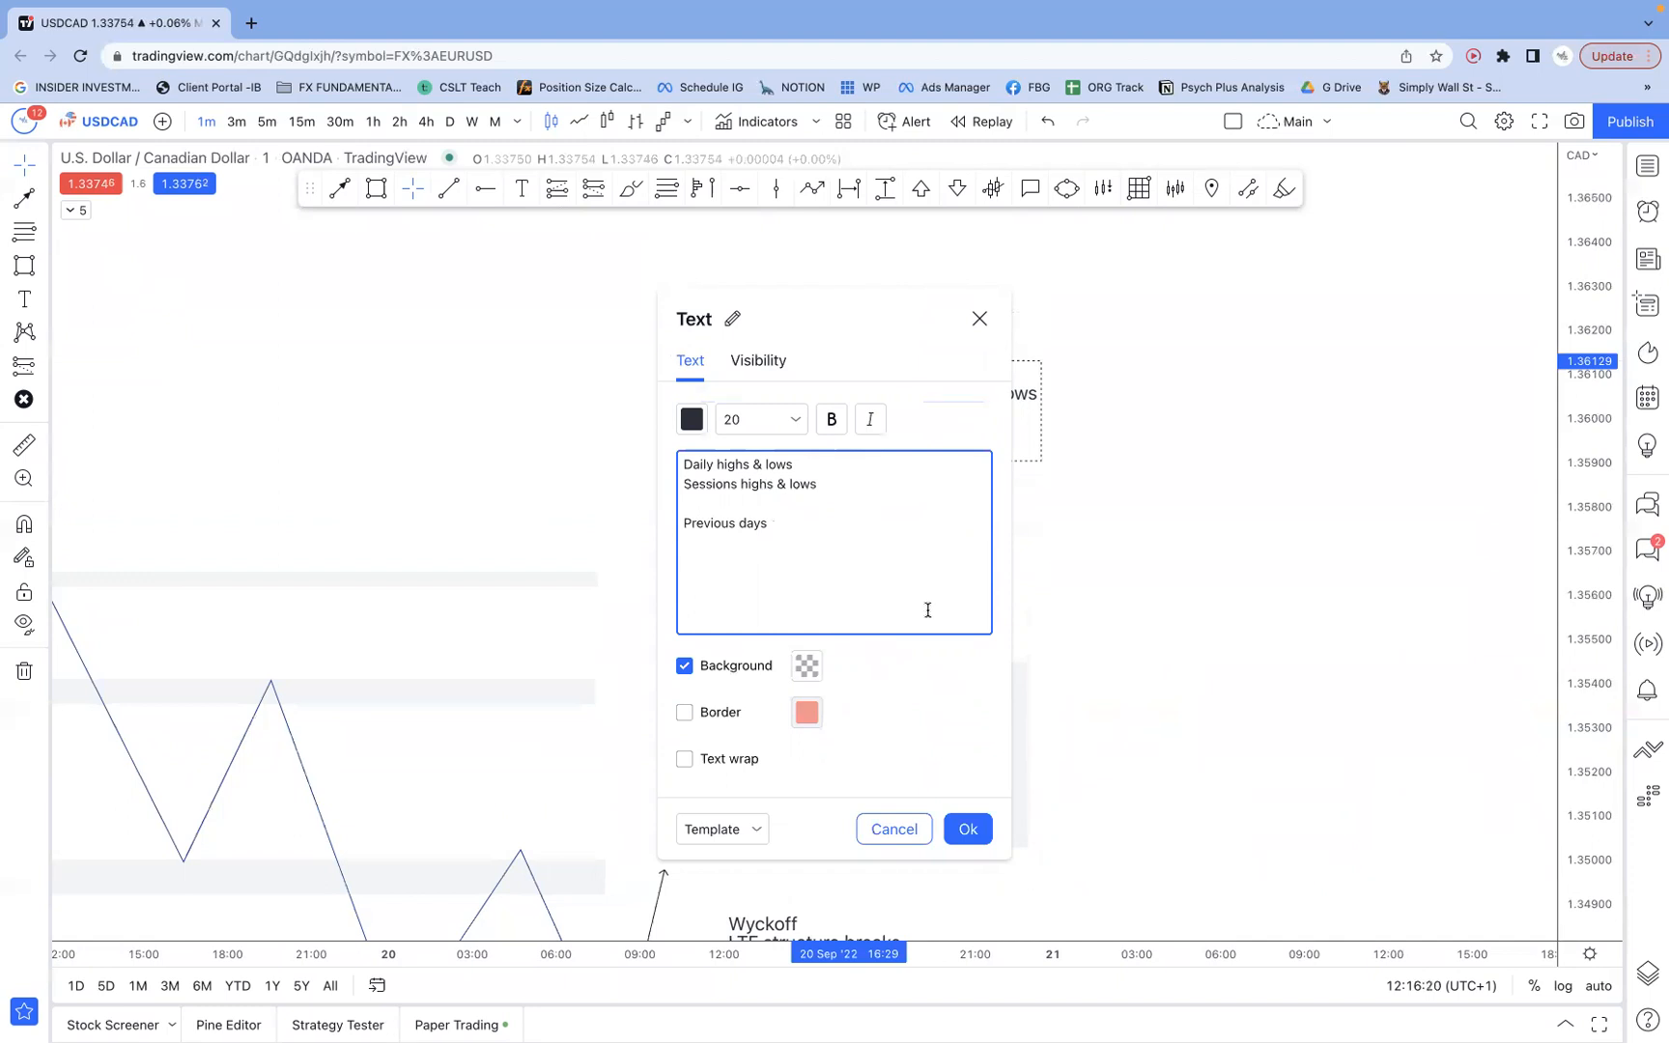
left_click(968, 828)
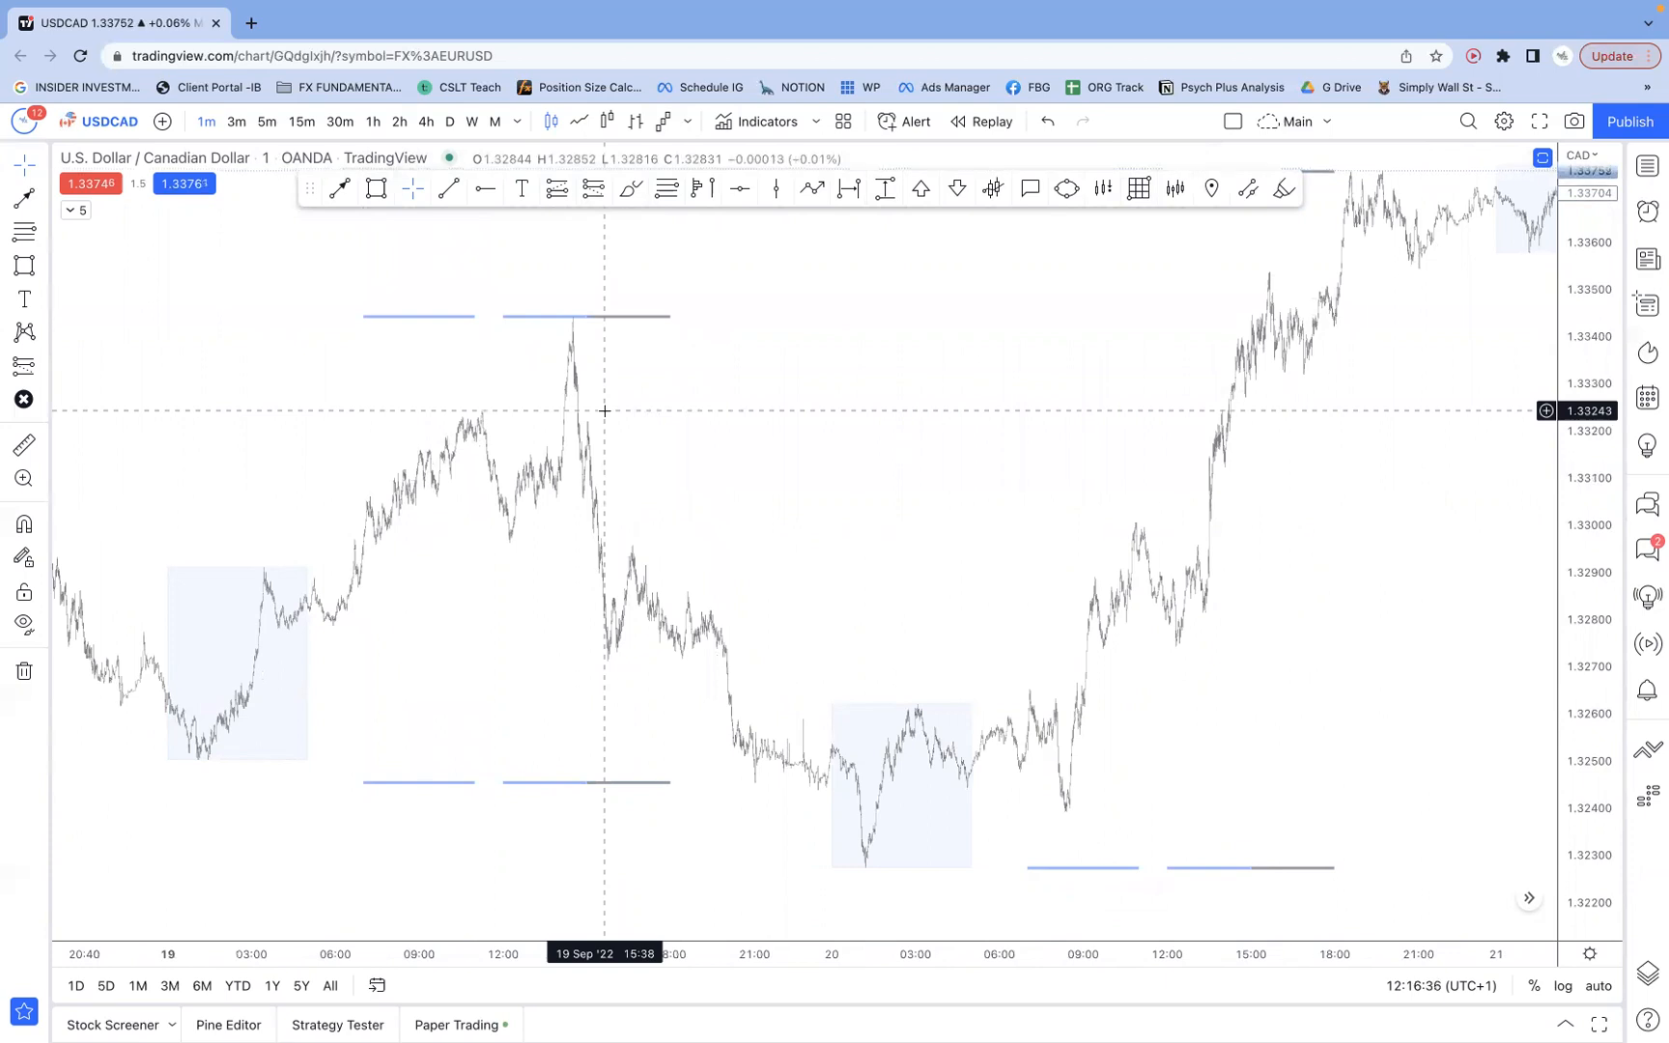
mouse_move(375, 282)
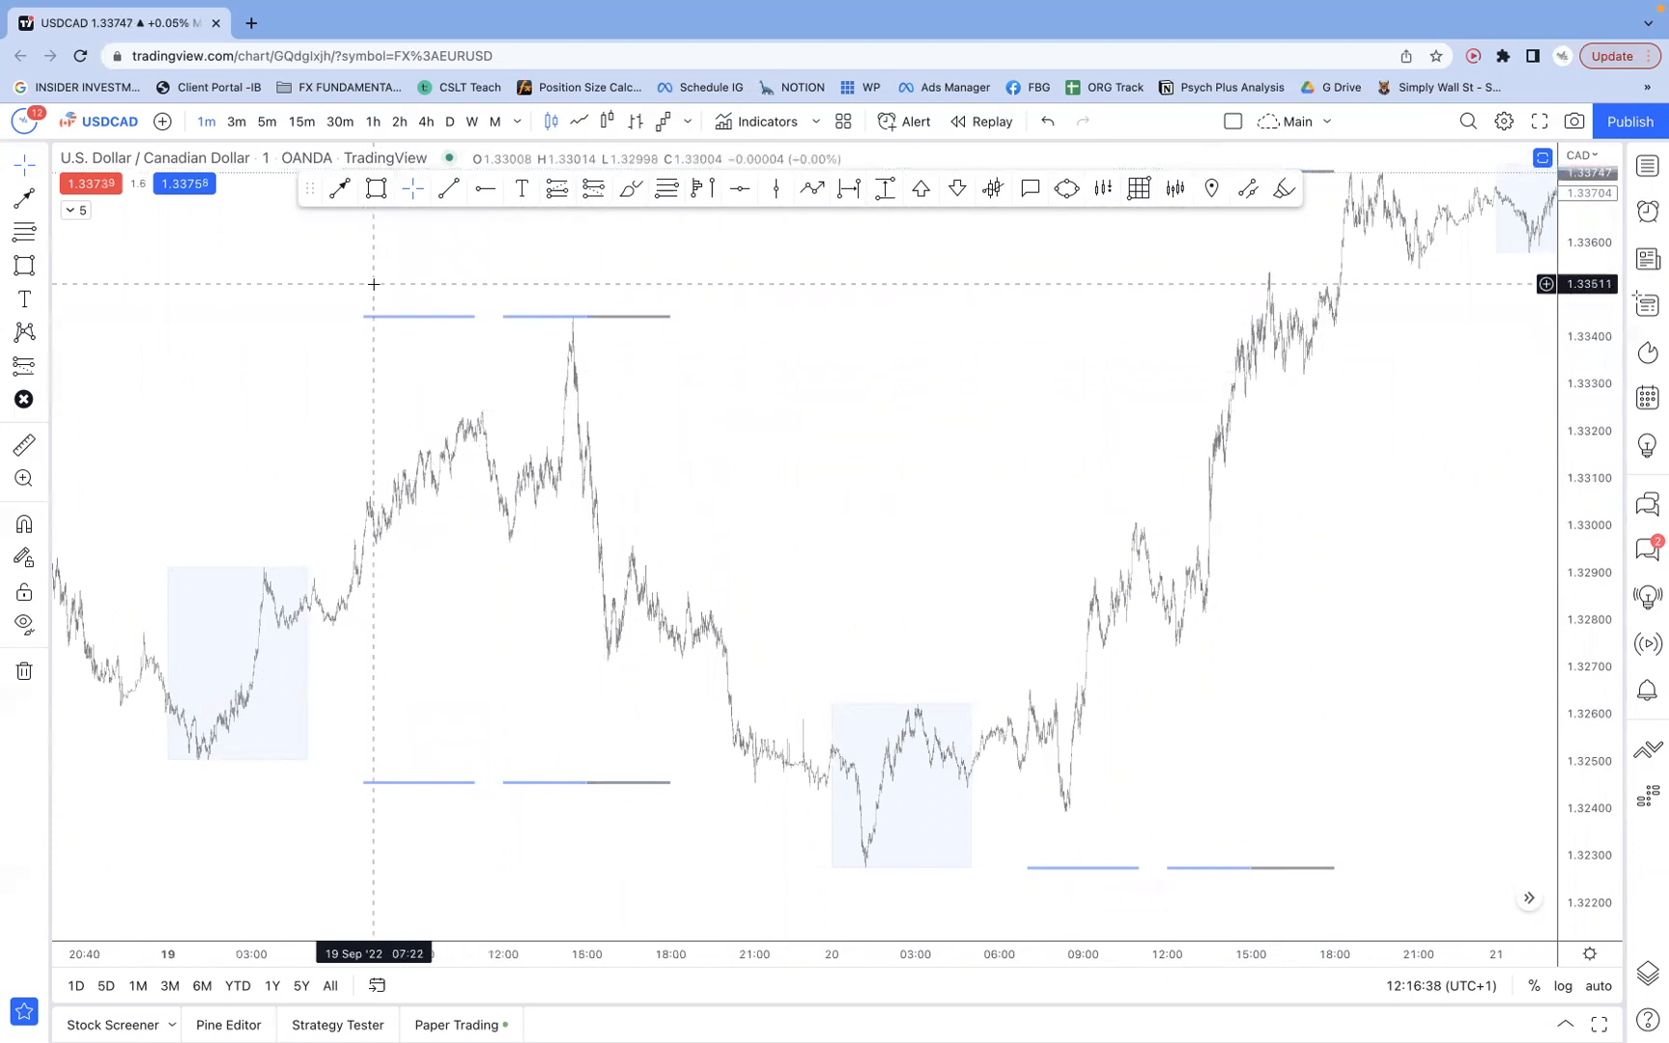
mouse_move(680, 313)
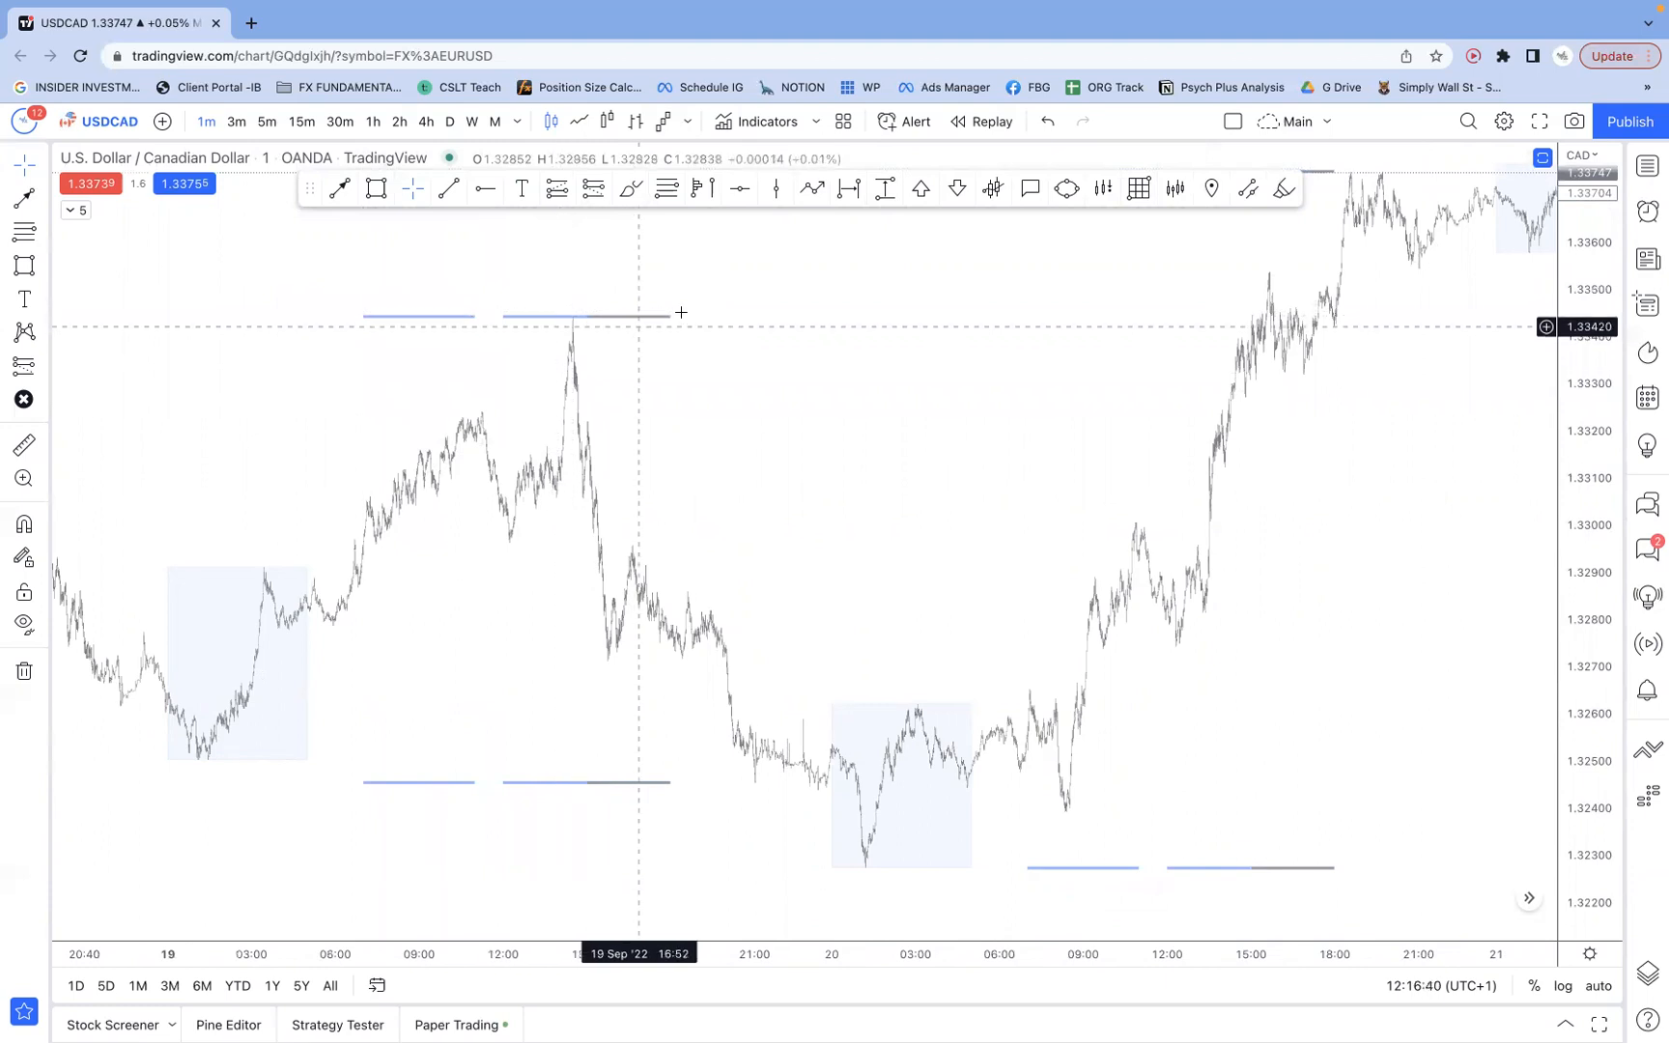
mouse_move(645, 321)
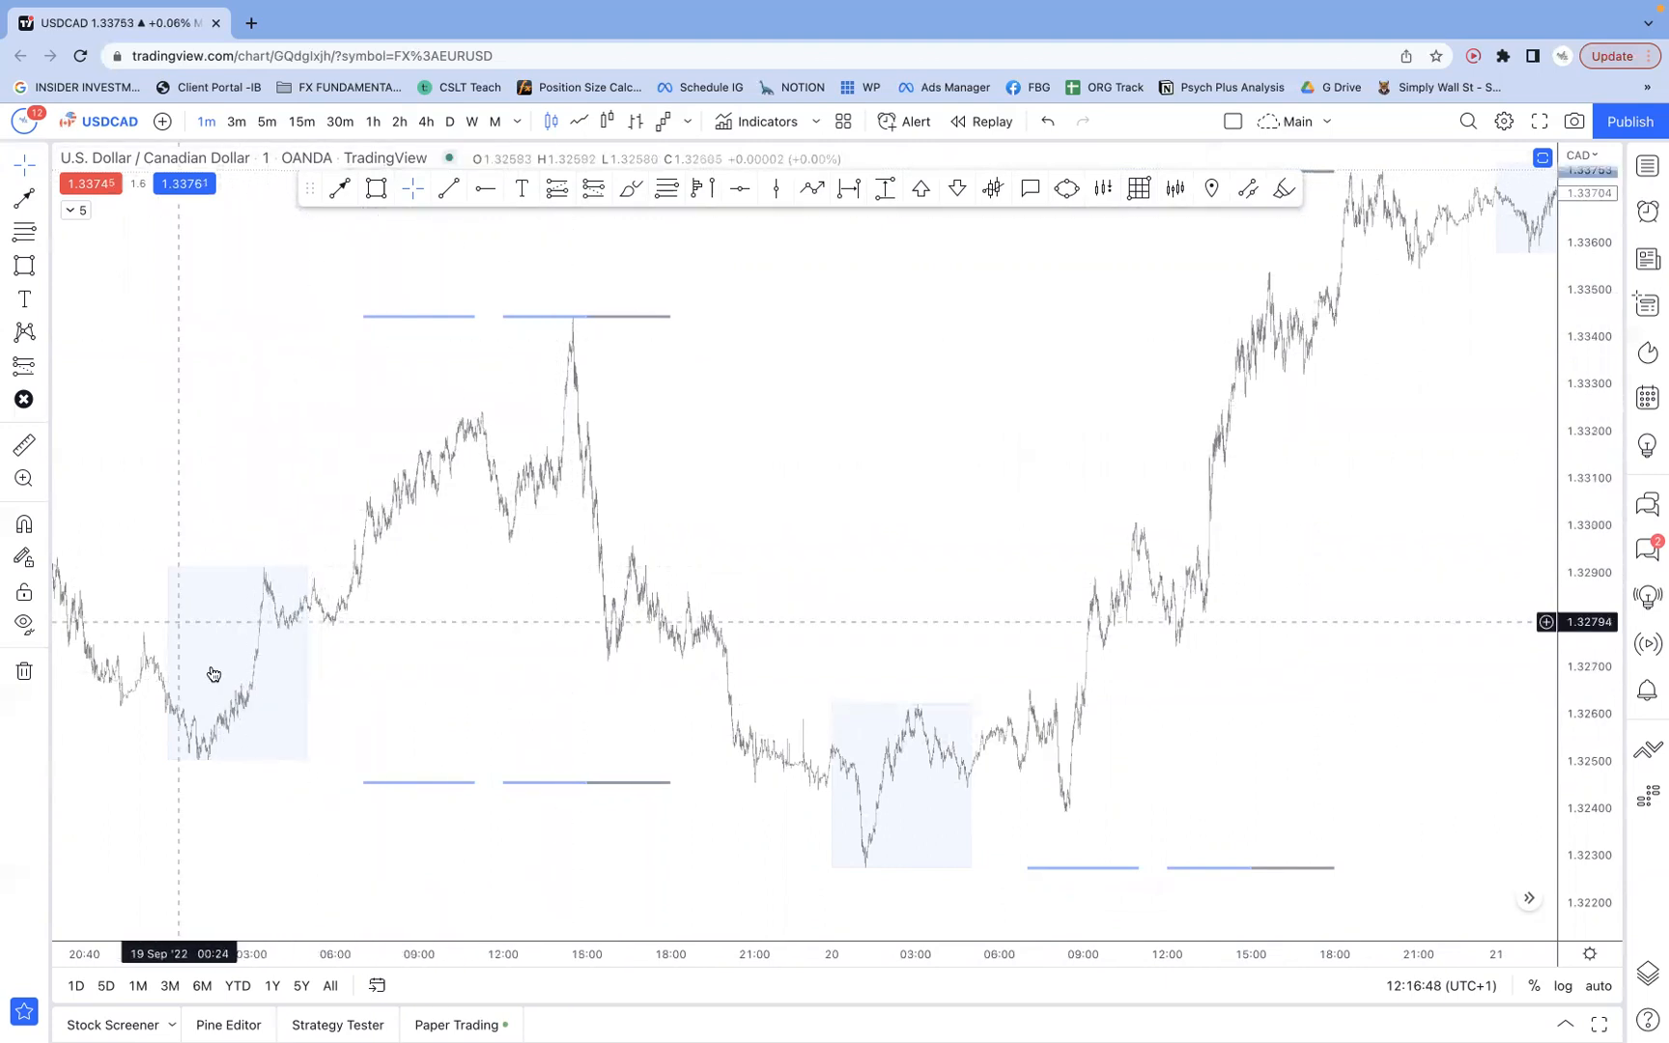
mouse_move(579, 583)
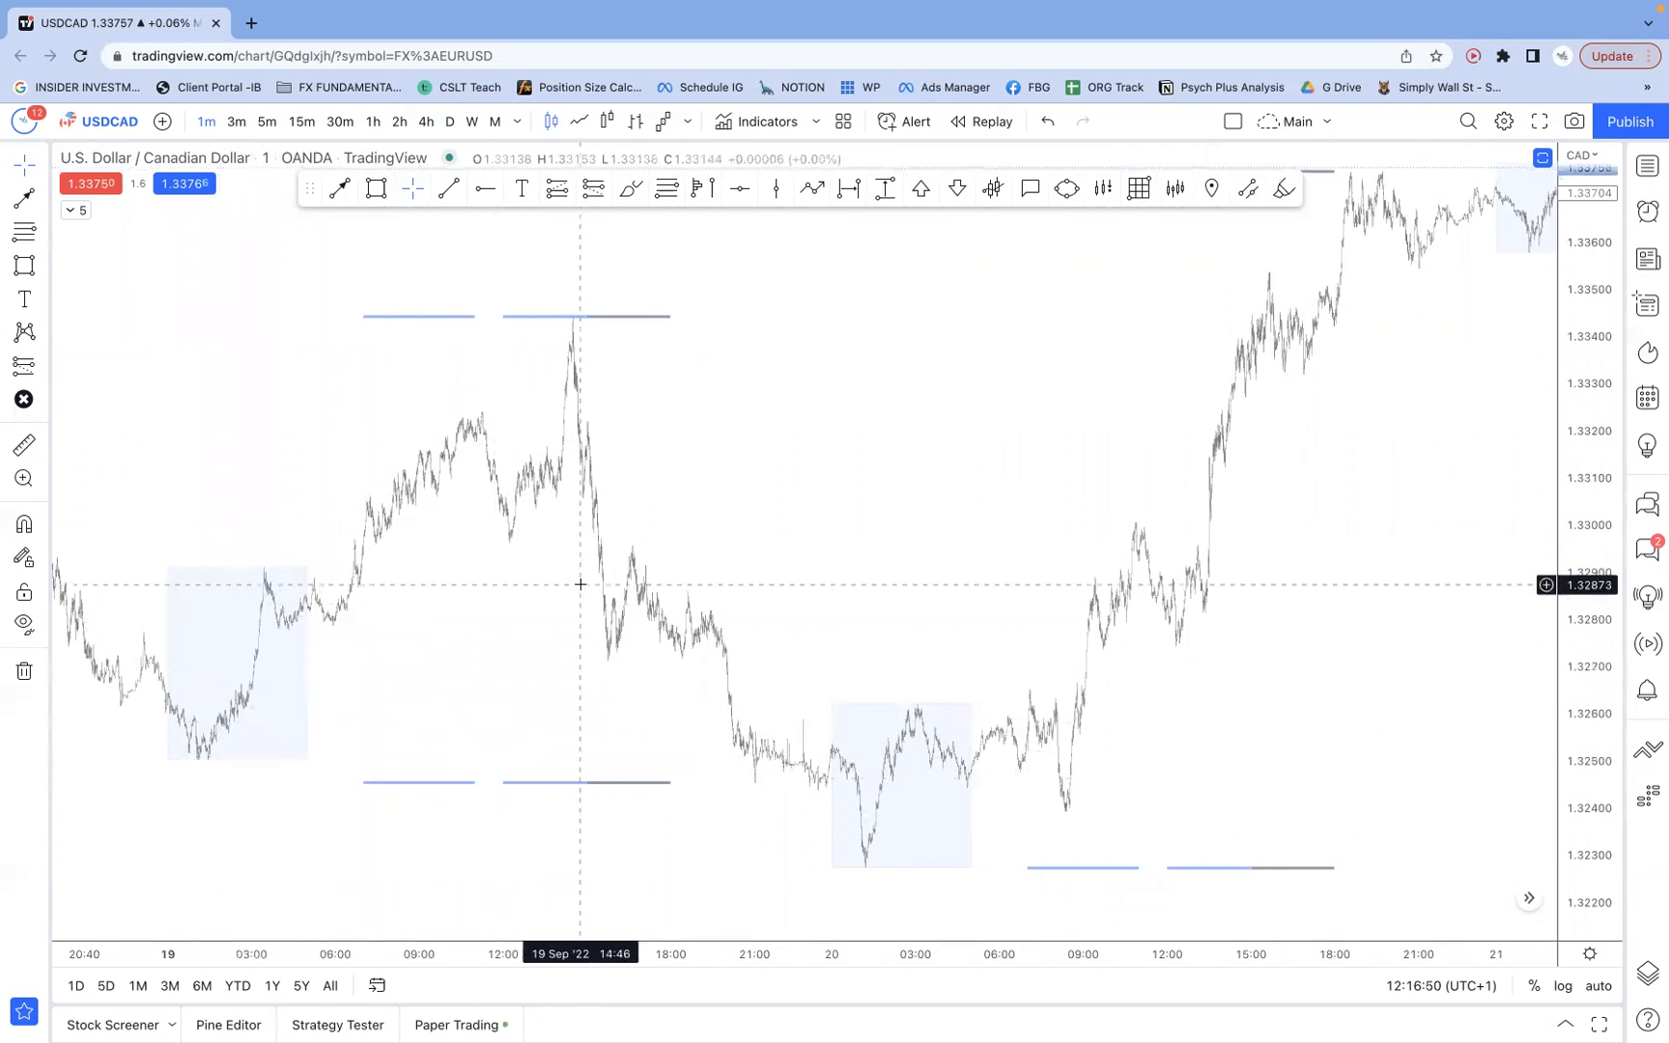
- Switch the USDCAD chart to the 5-minute timeframe
left_click(266, 122)
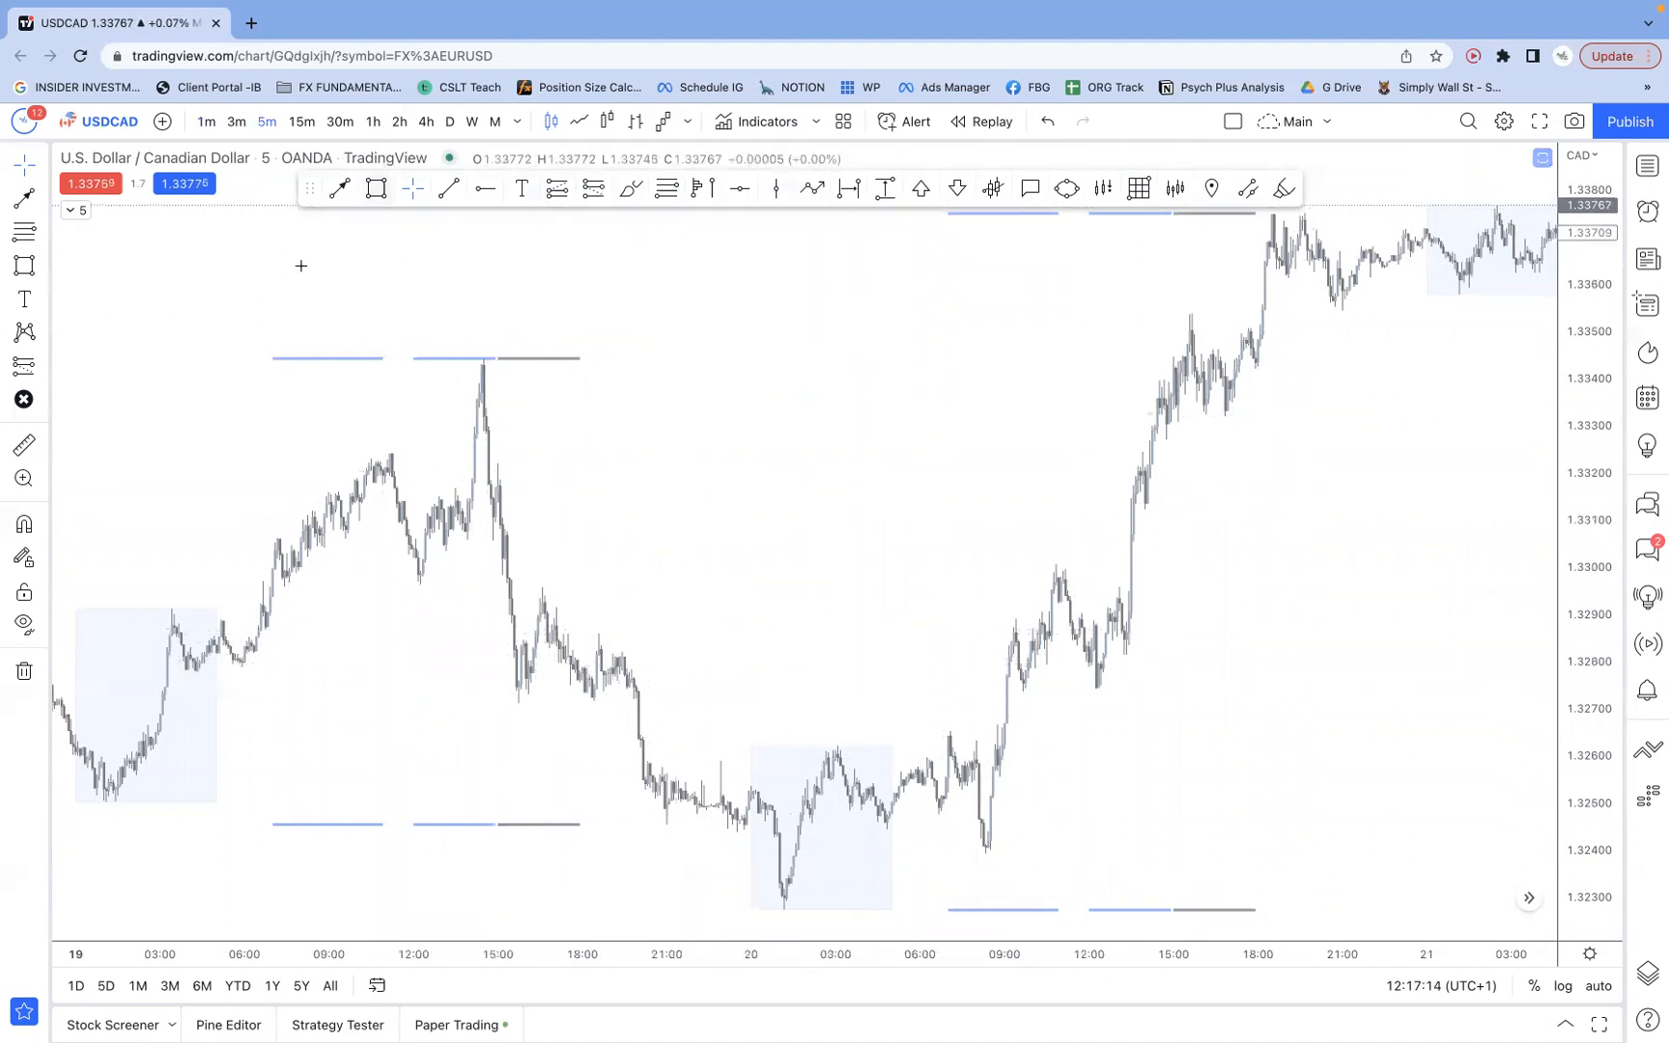
mouse_move(572, 724)
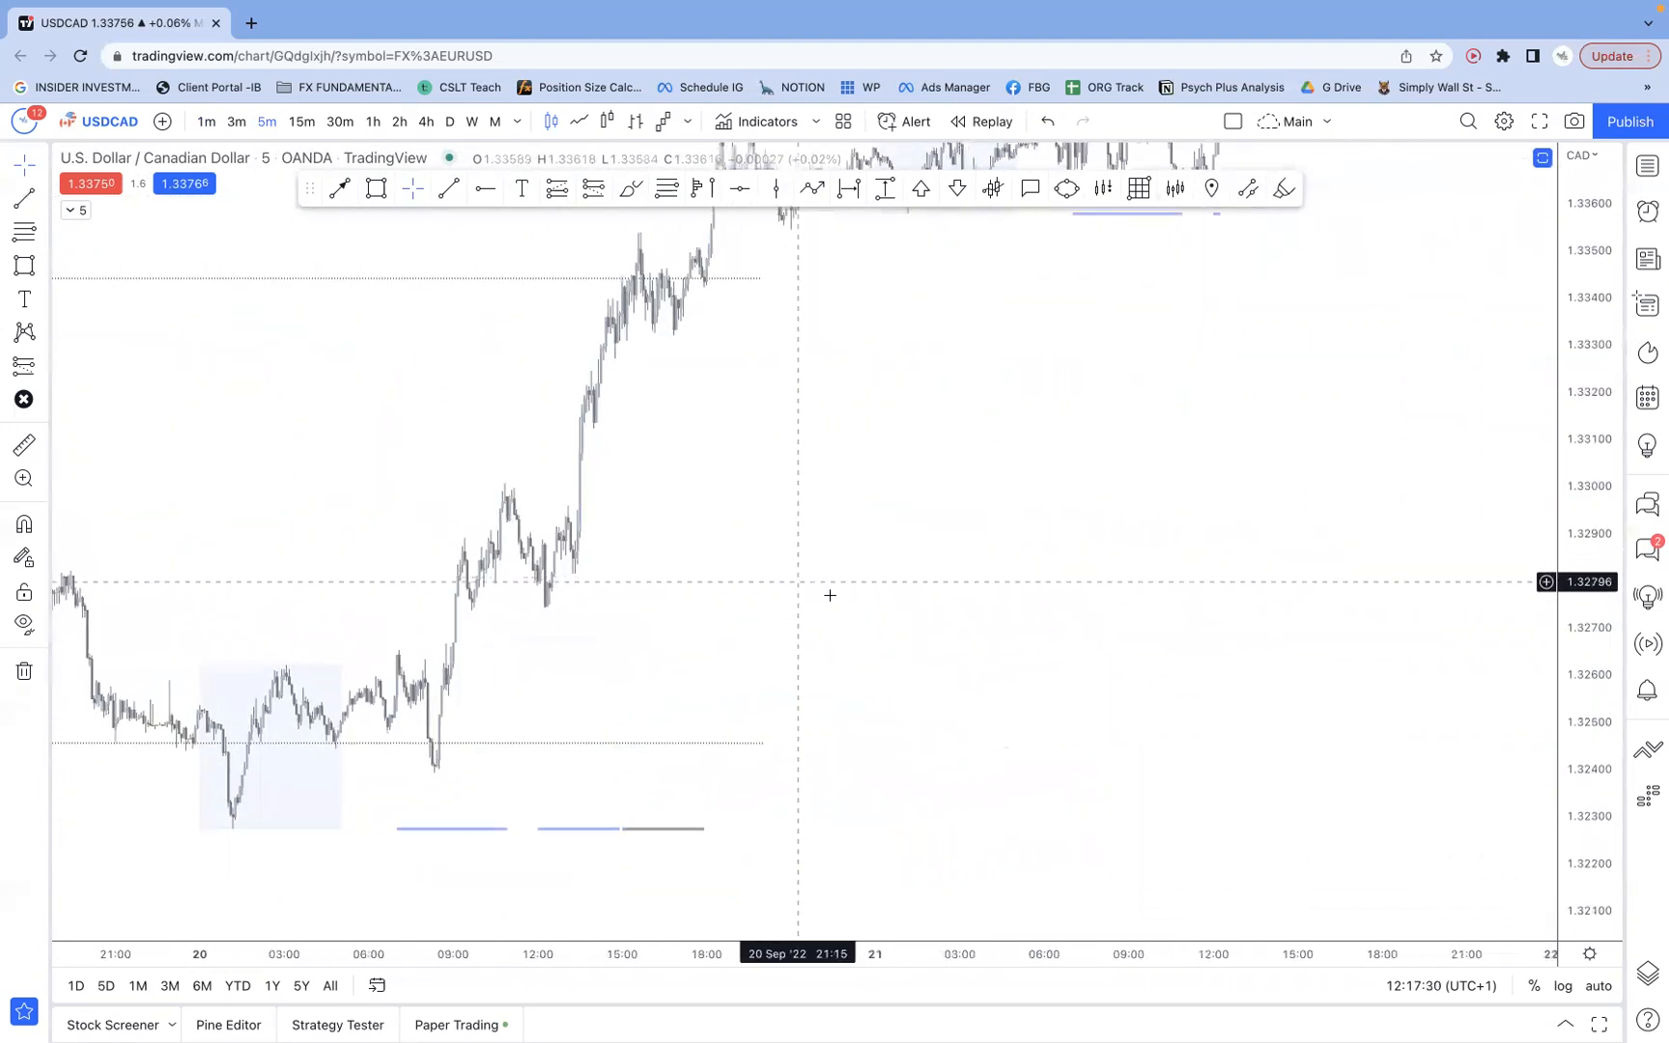
mouse_move(858, 599)
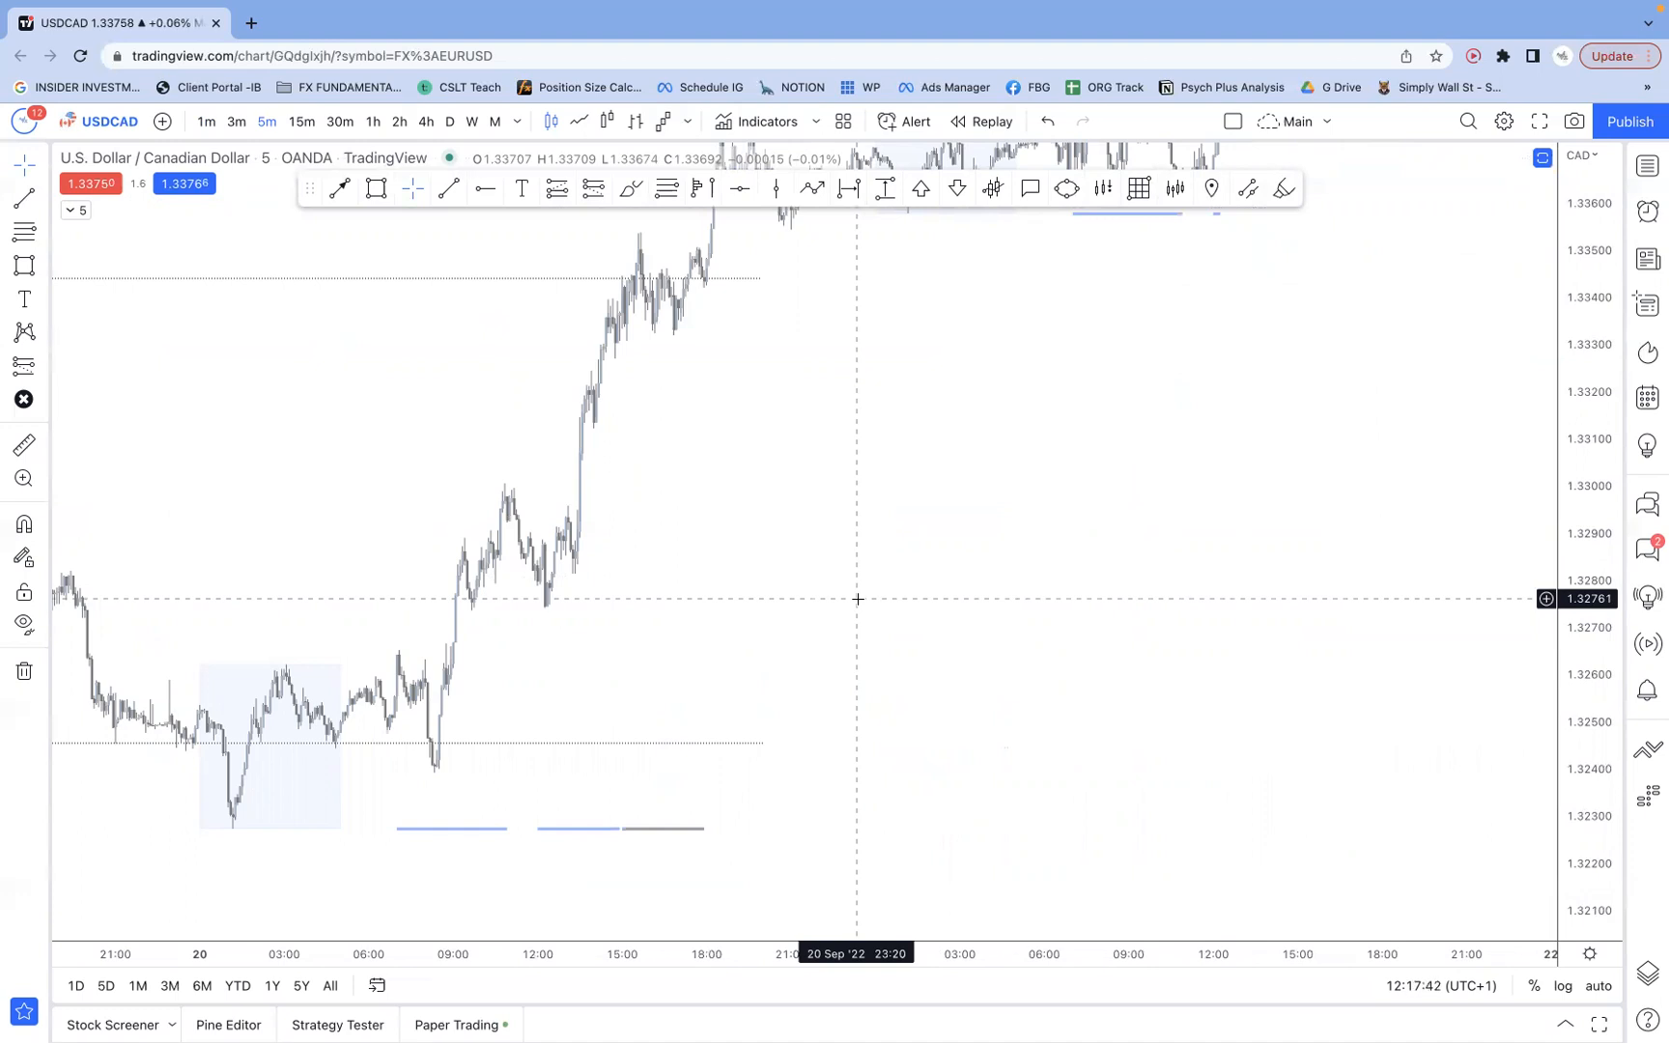
mouse_move(830, 583)
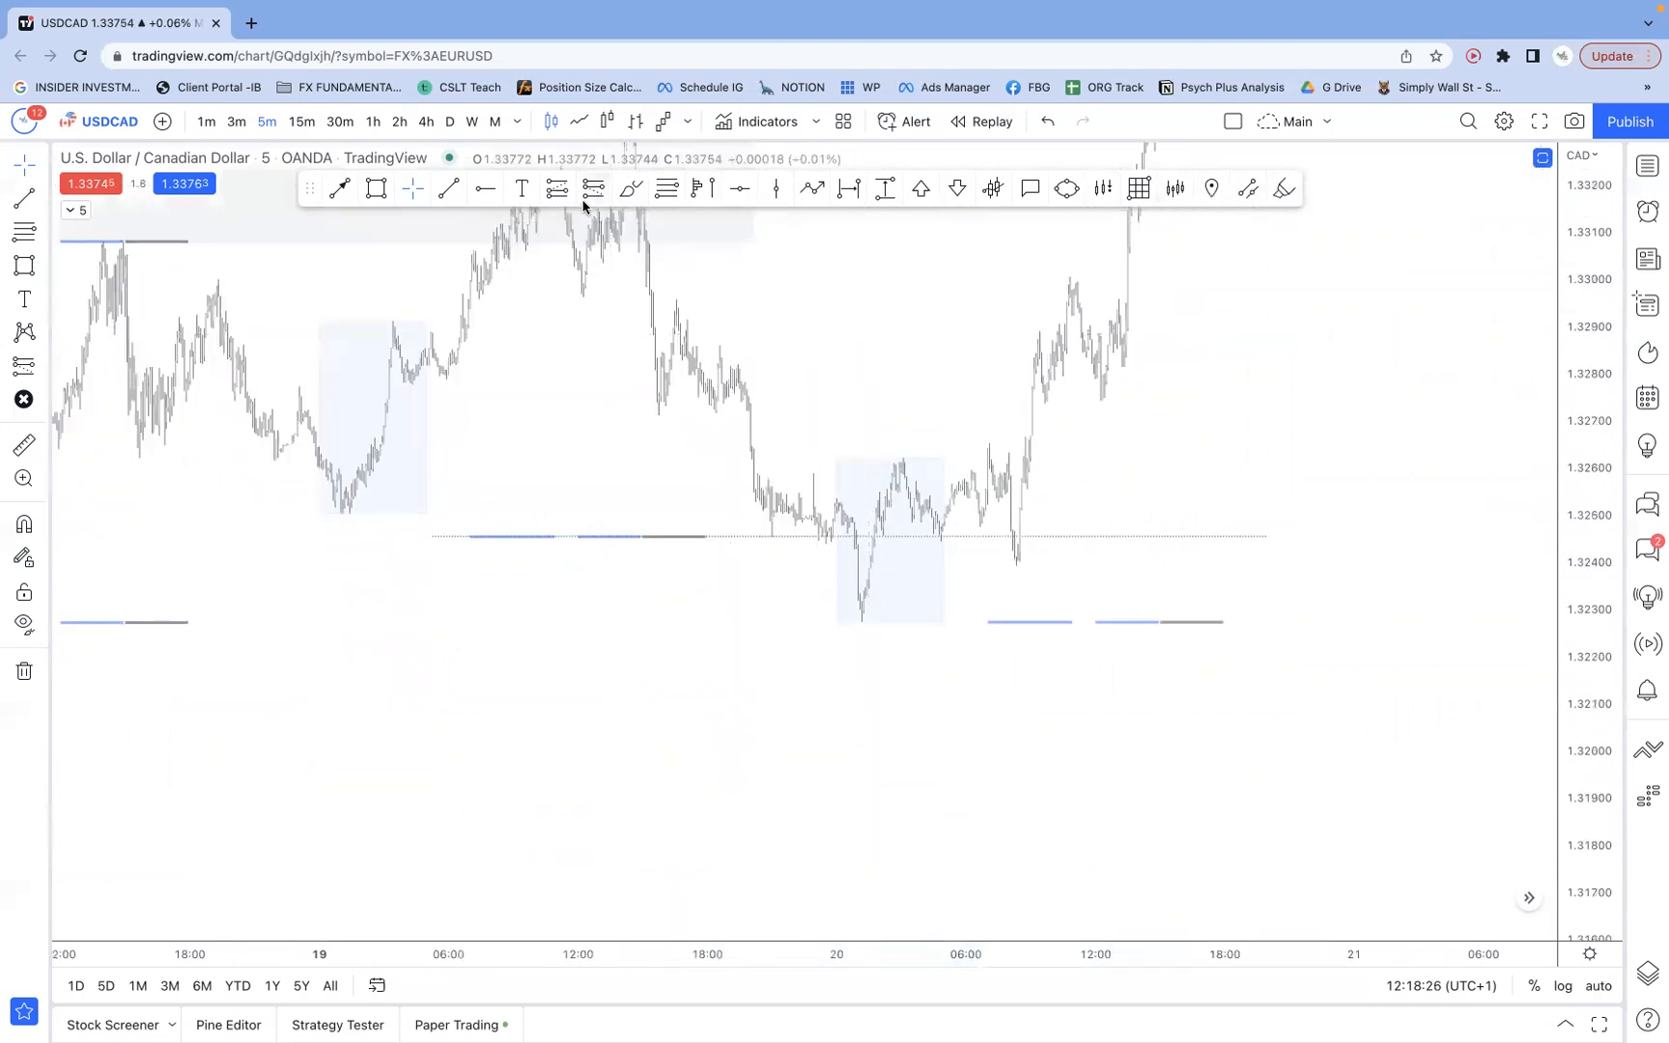
- Brush a red wavy price path, then bring the 13 September levels into view
left_click_drag(728, 400, 985, 555)
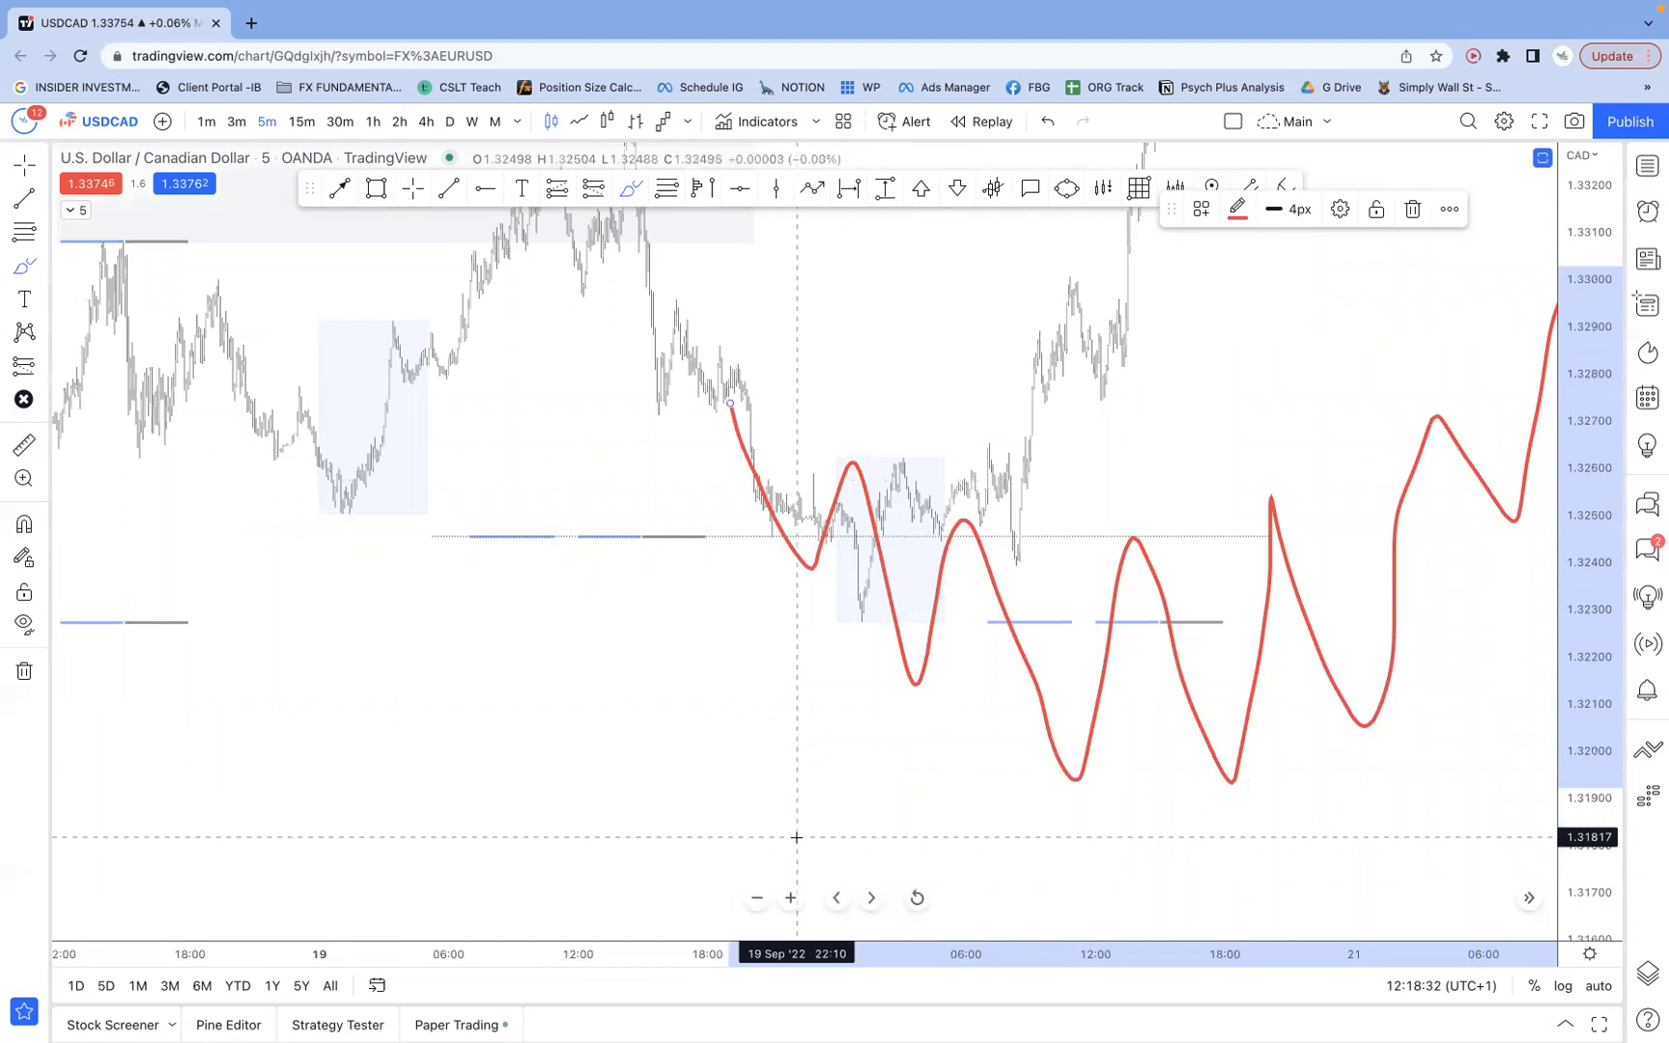
left_click(1412, 209)
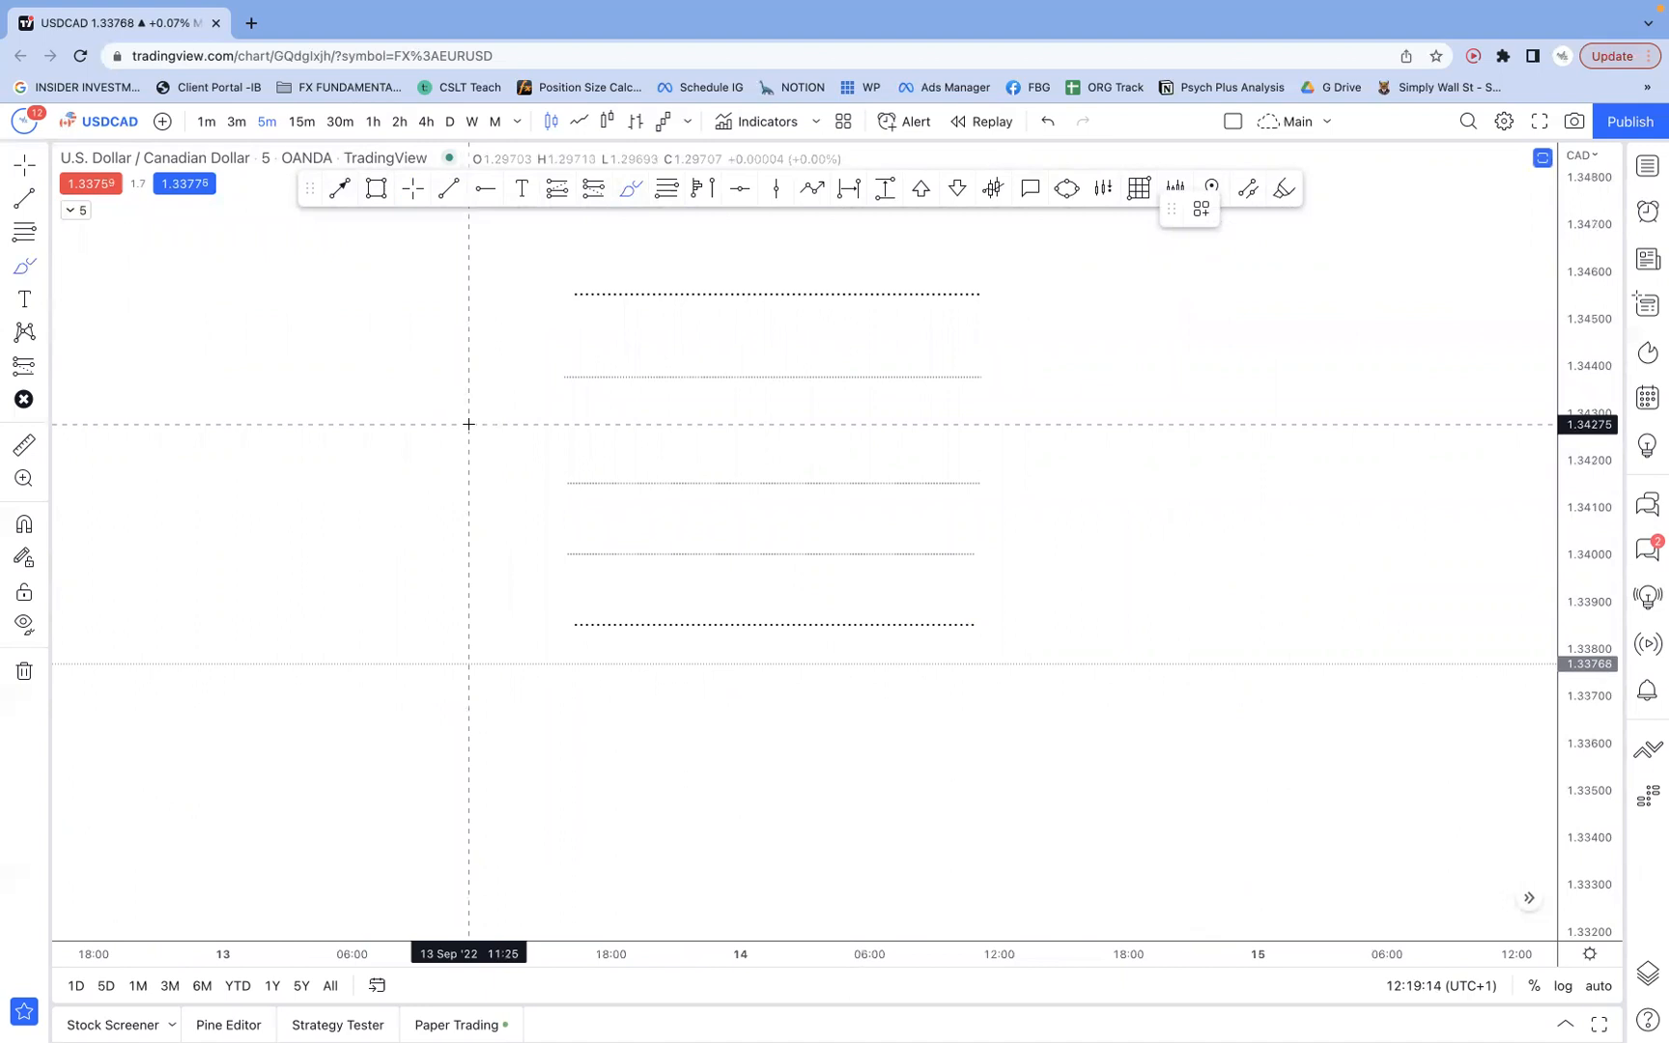
- Brush a red zigzag retrace breaking above the top dotted level and ending on the middle one
left_click_drag(468, 452, 516, 369)
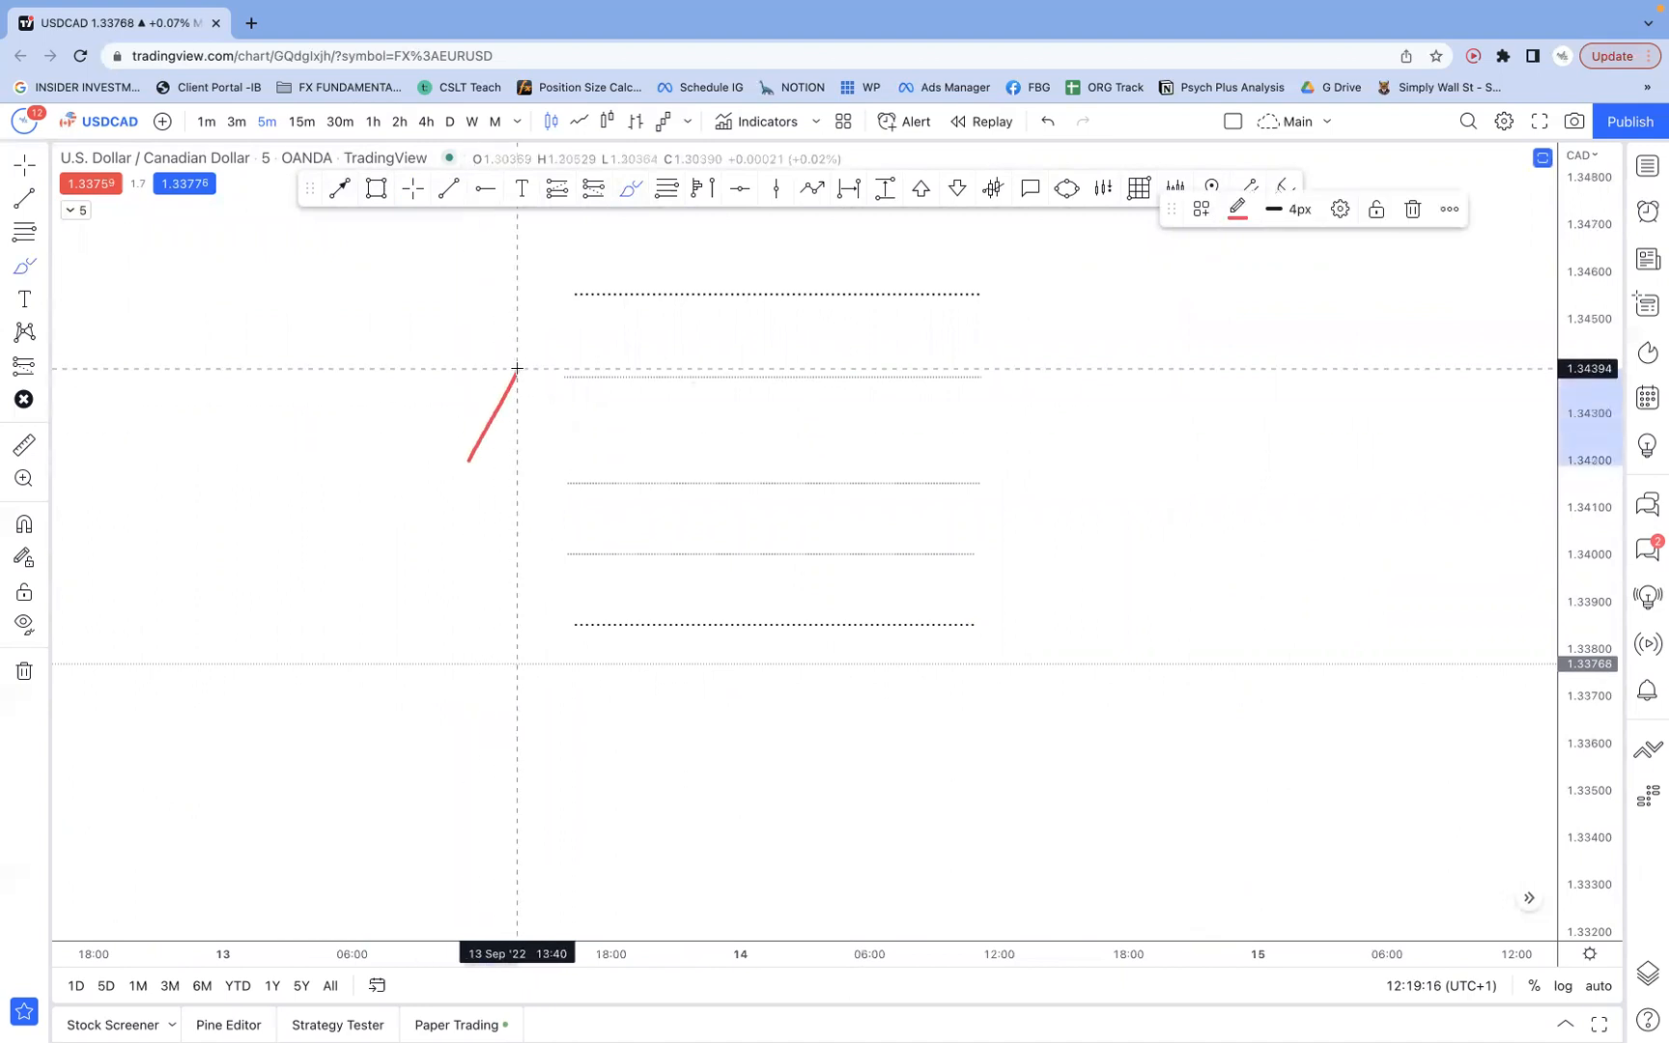
left_click_drag(516, 367, 711, 314)
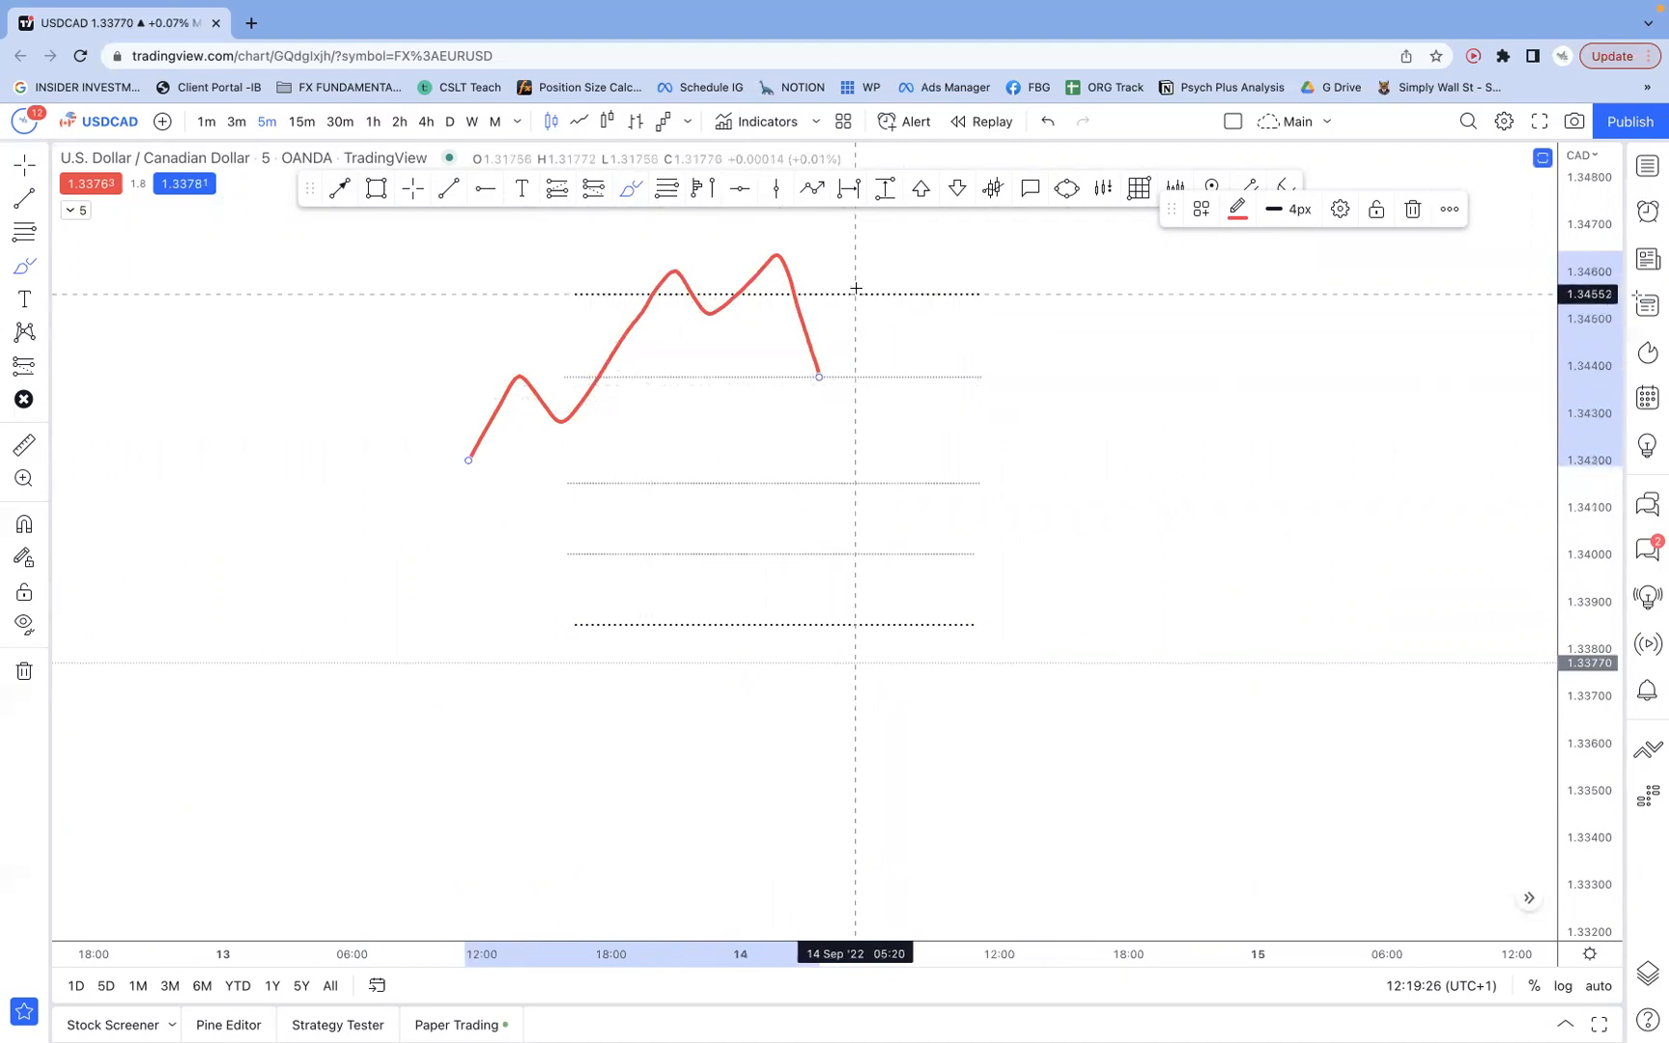
mouse_move(669, 224)
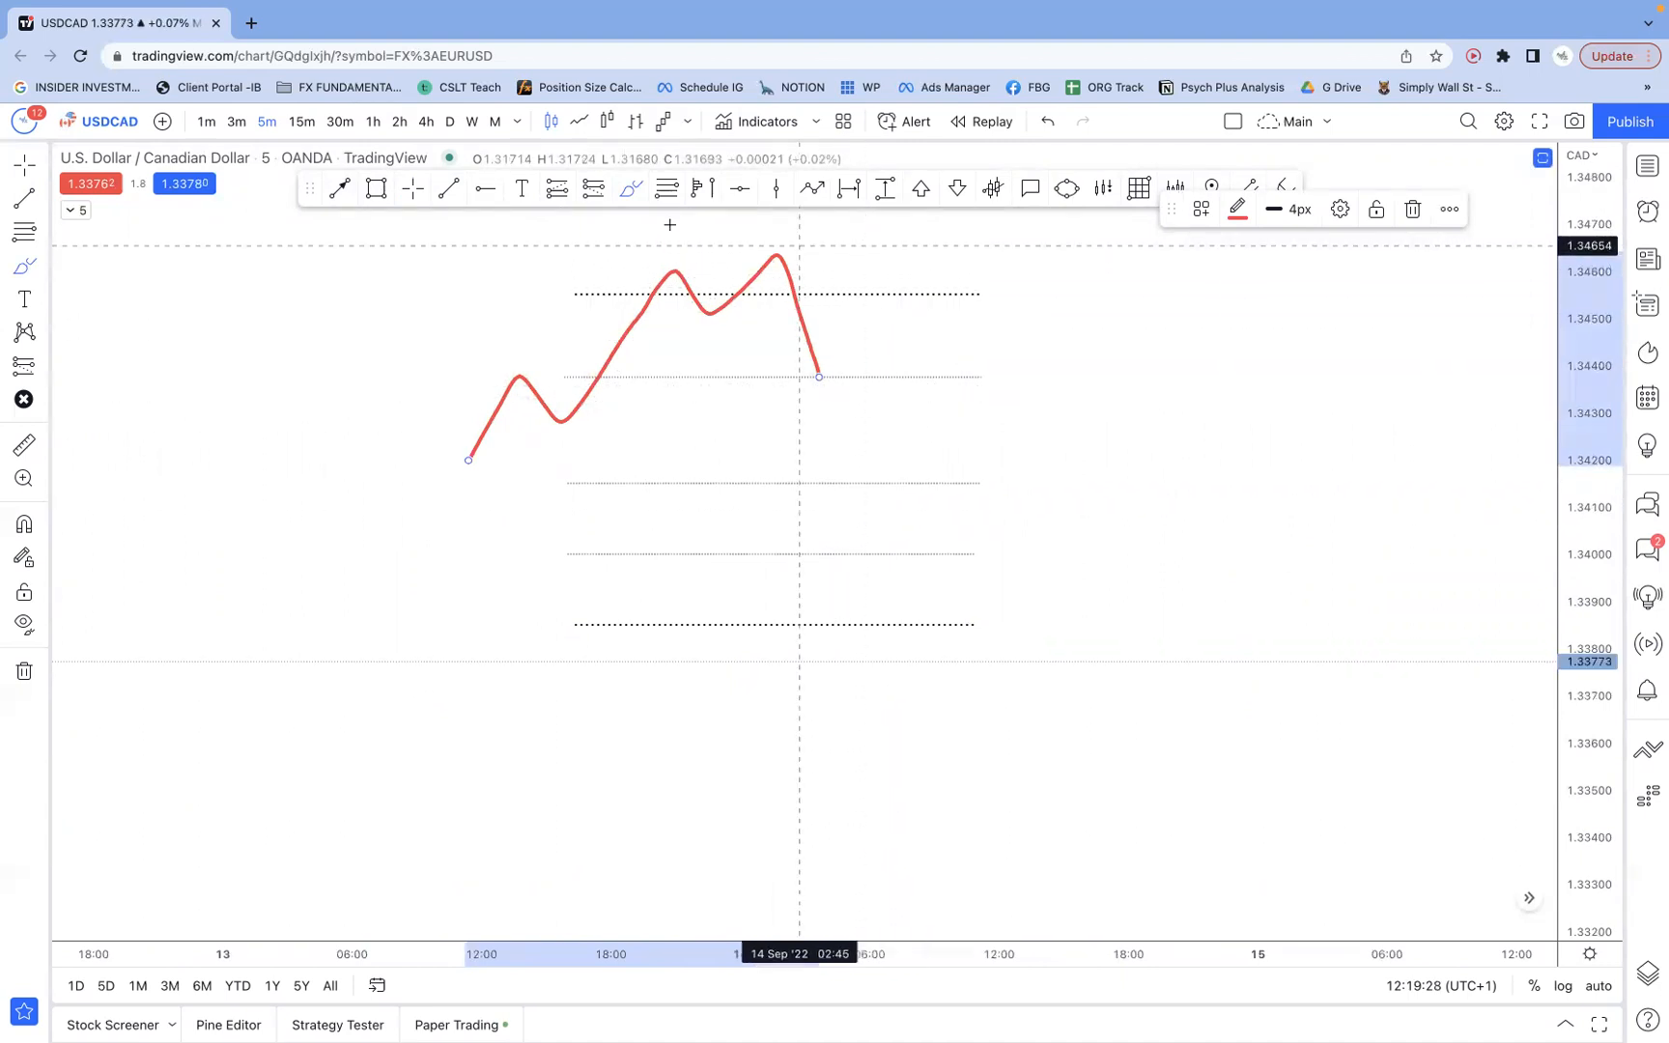
mouse_move(545, 247)
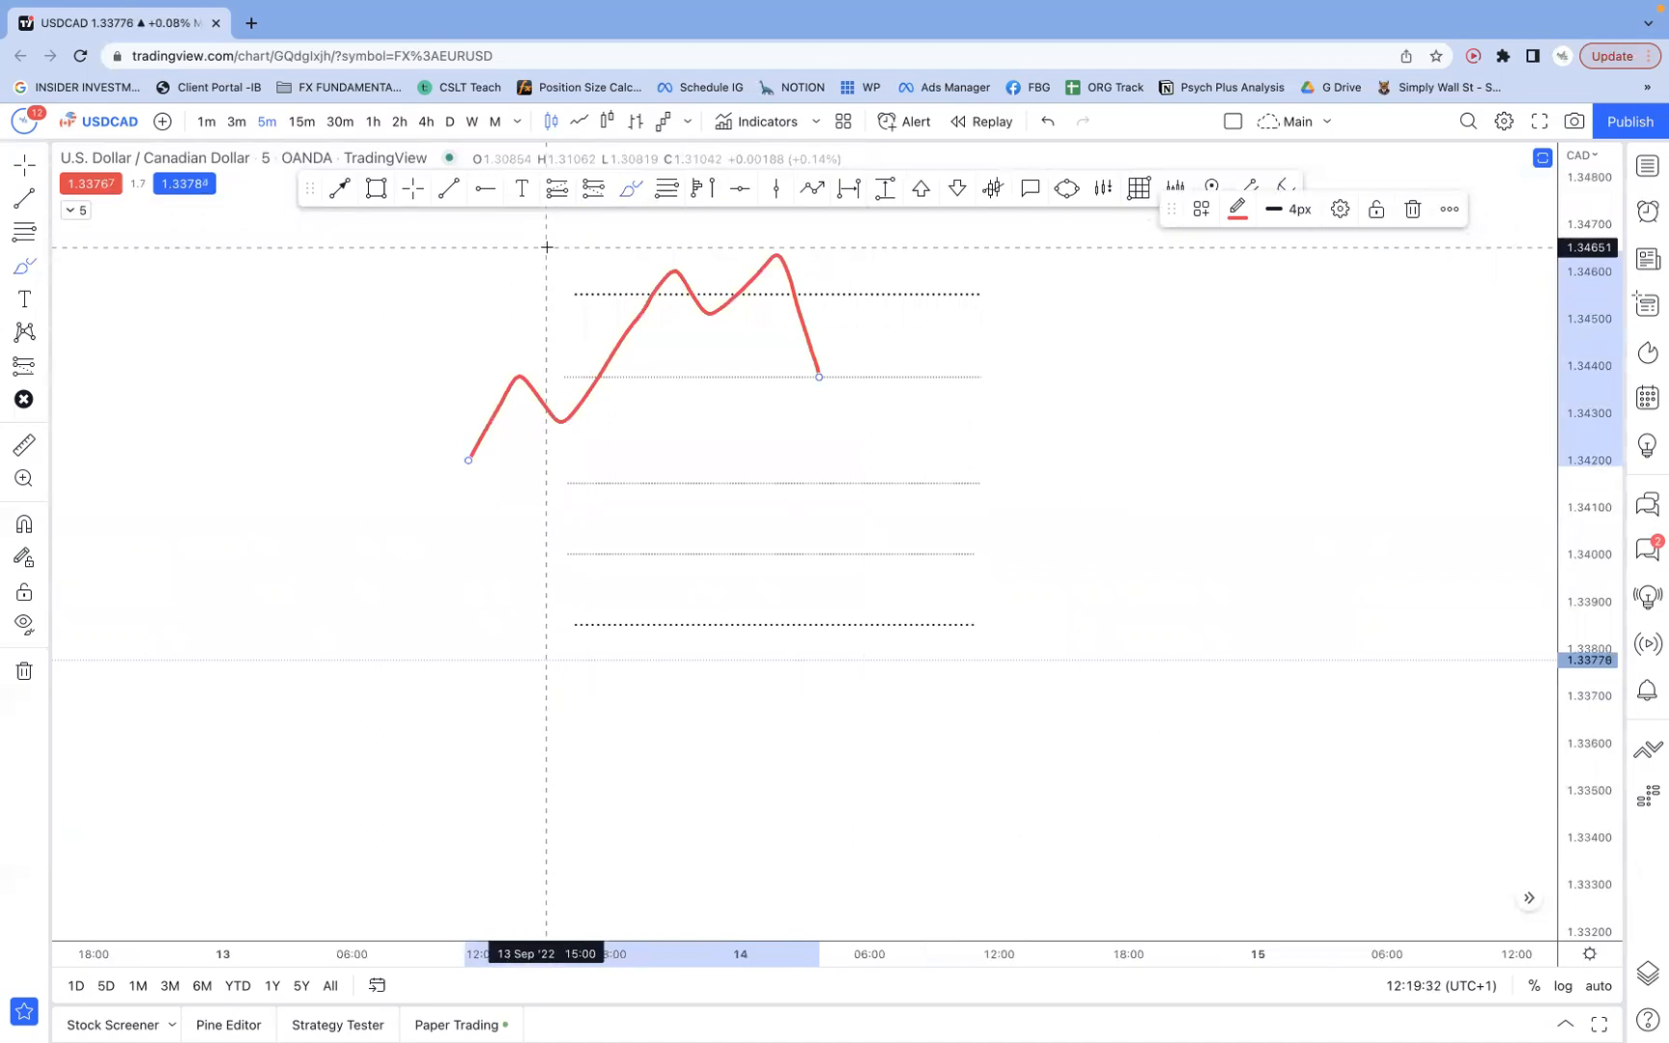
mouse_move(861, 336)
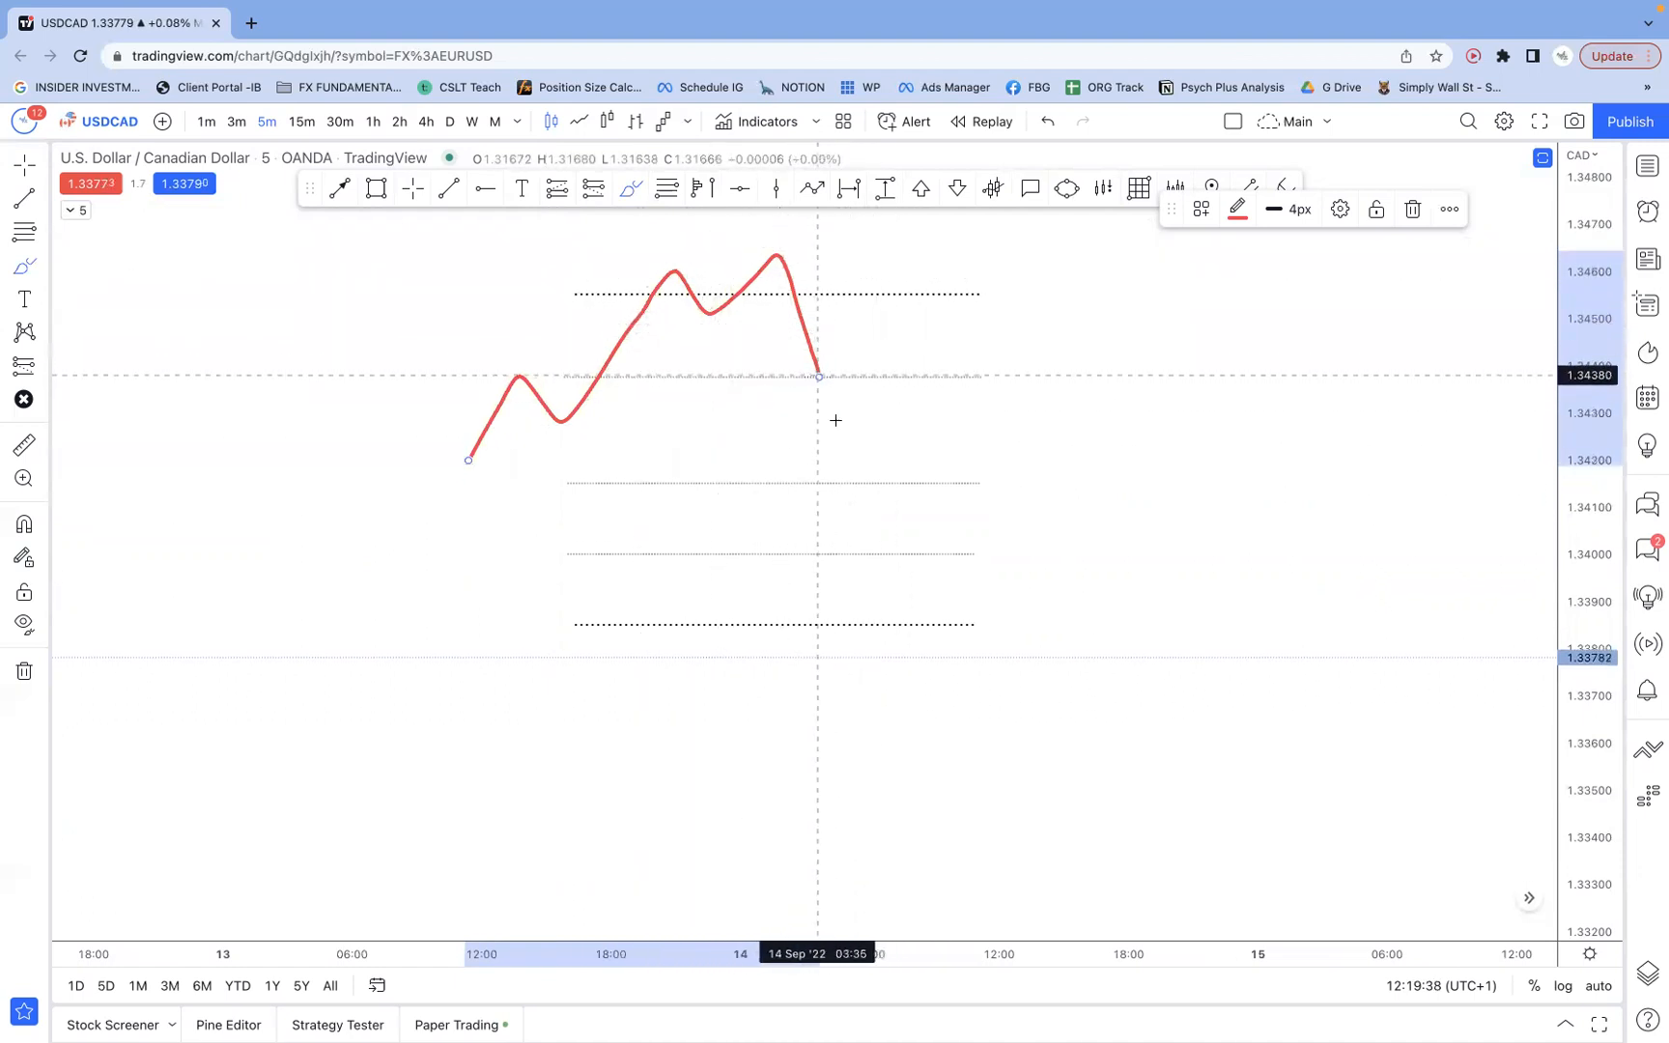
mouse_move(742, 369)
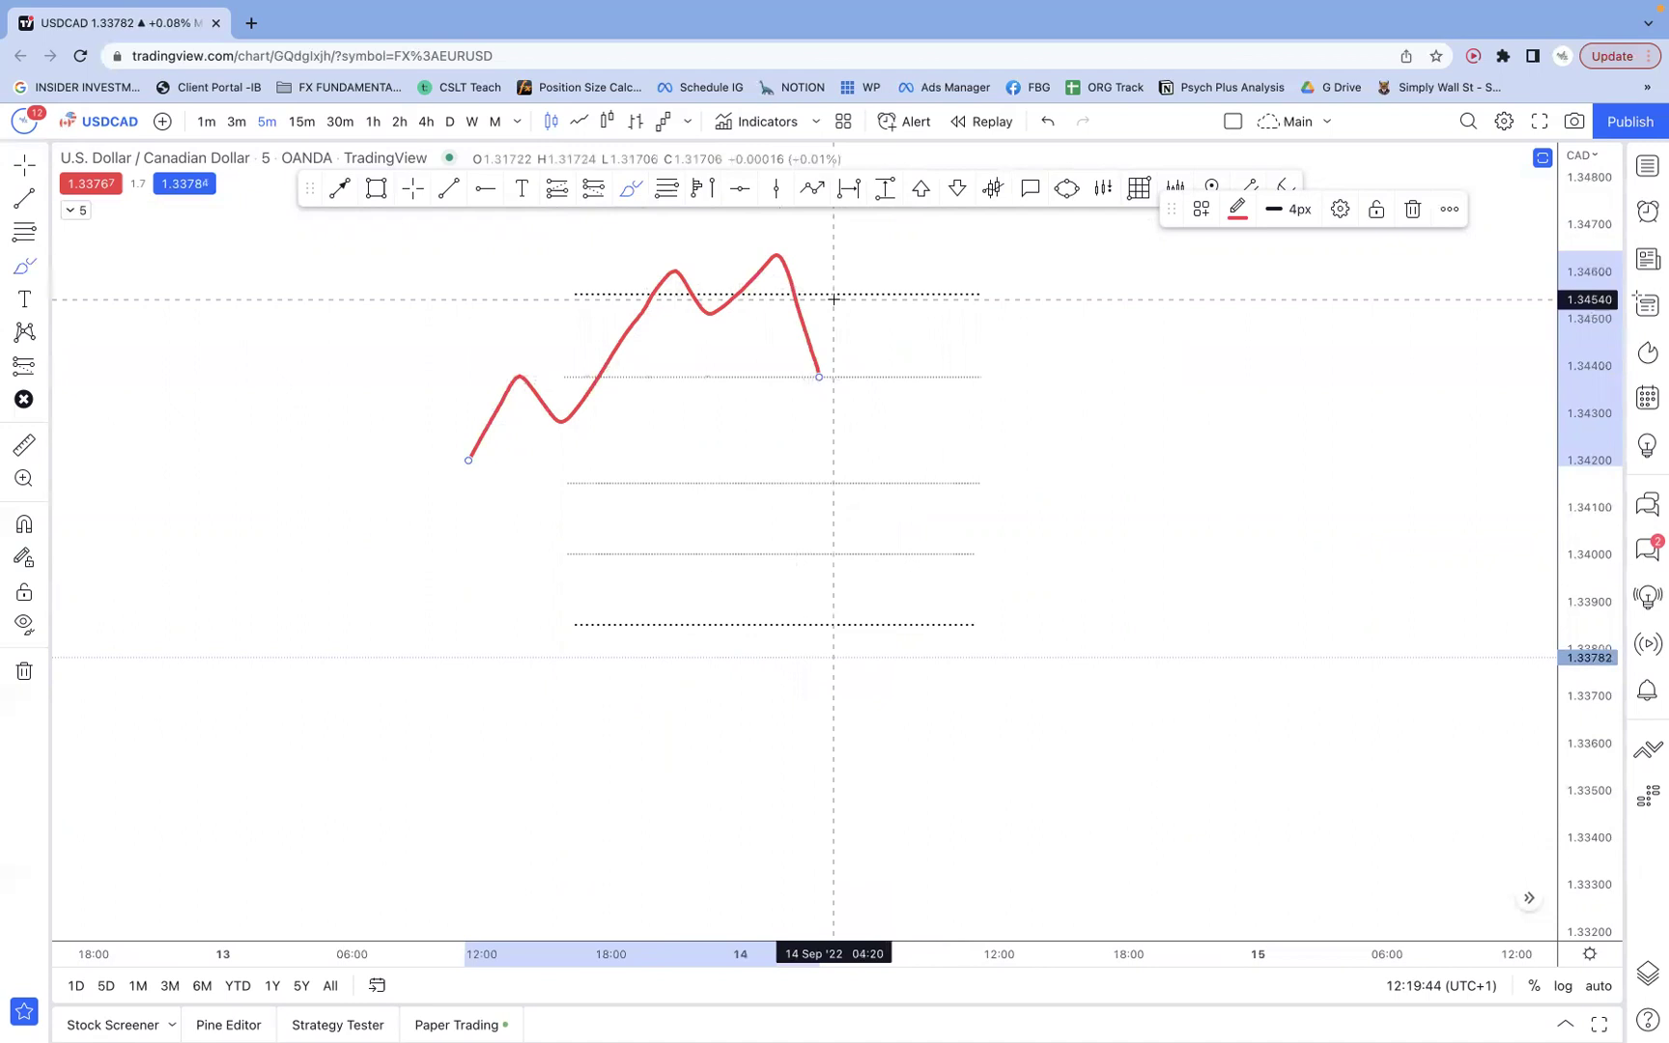
mouse_move(850, 344)
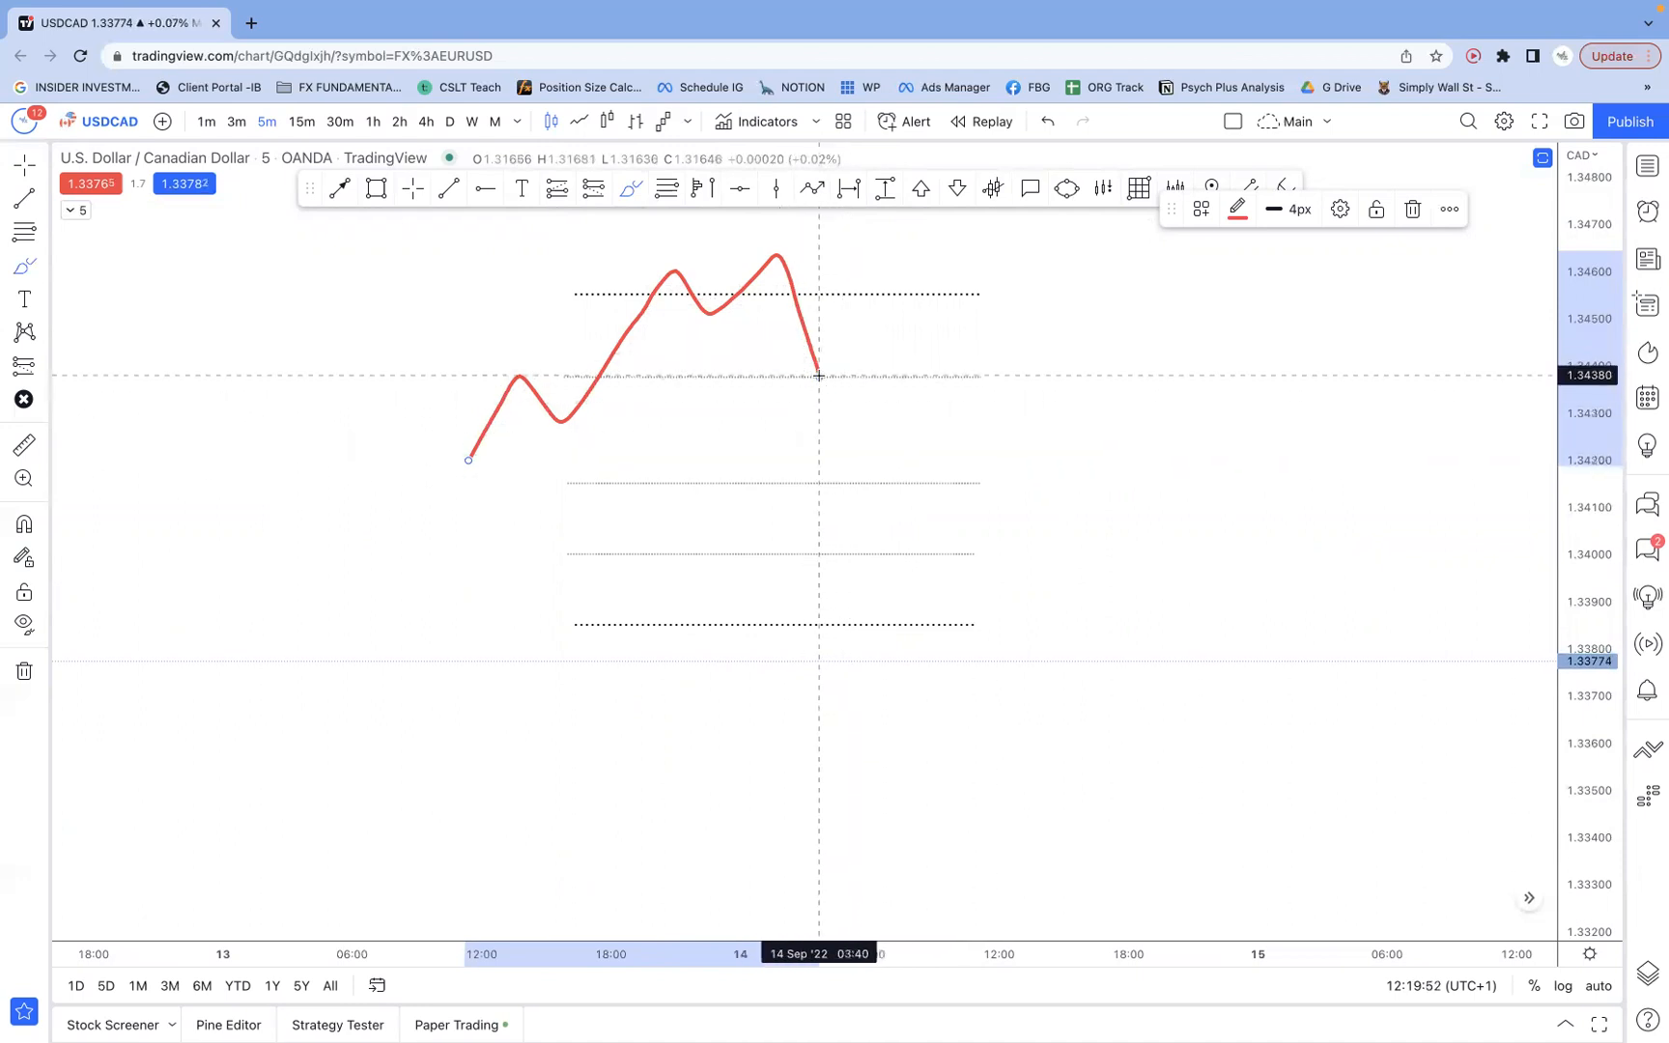
left_click_drag(817, 375, 900, 475)
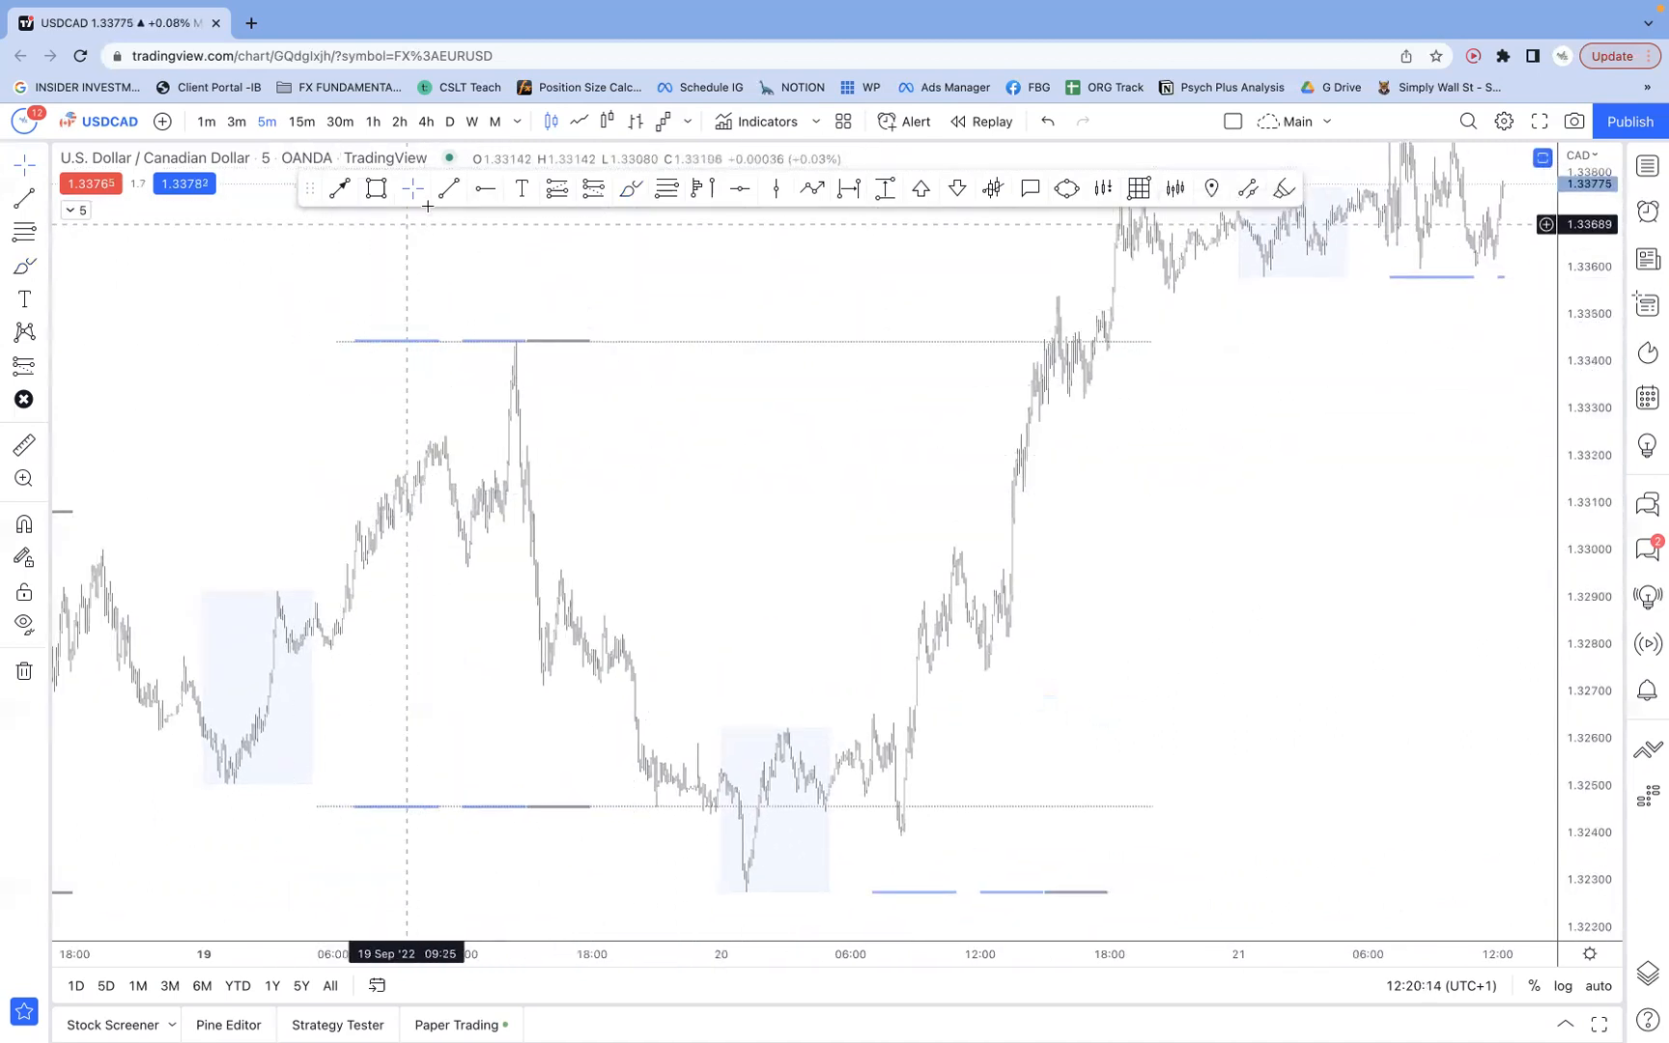
mouse_move(187, 591)
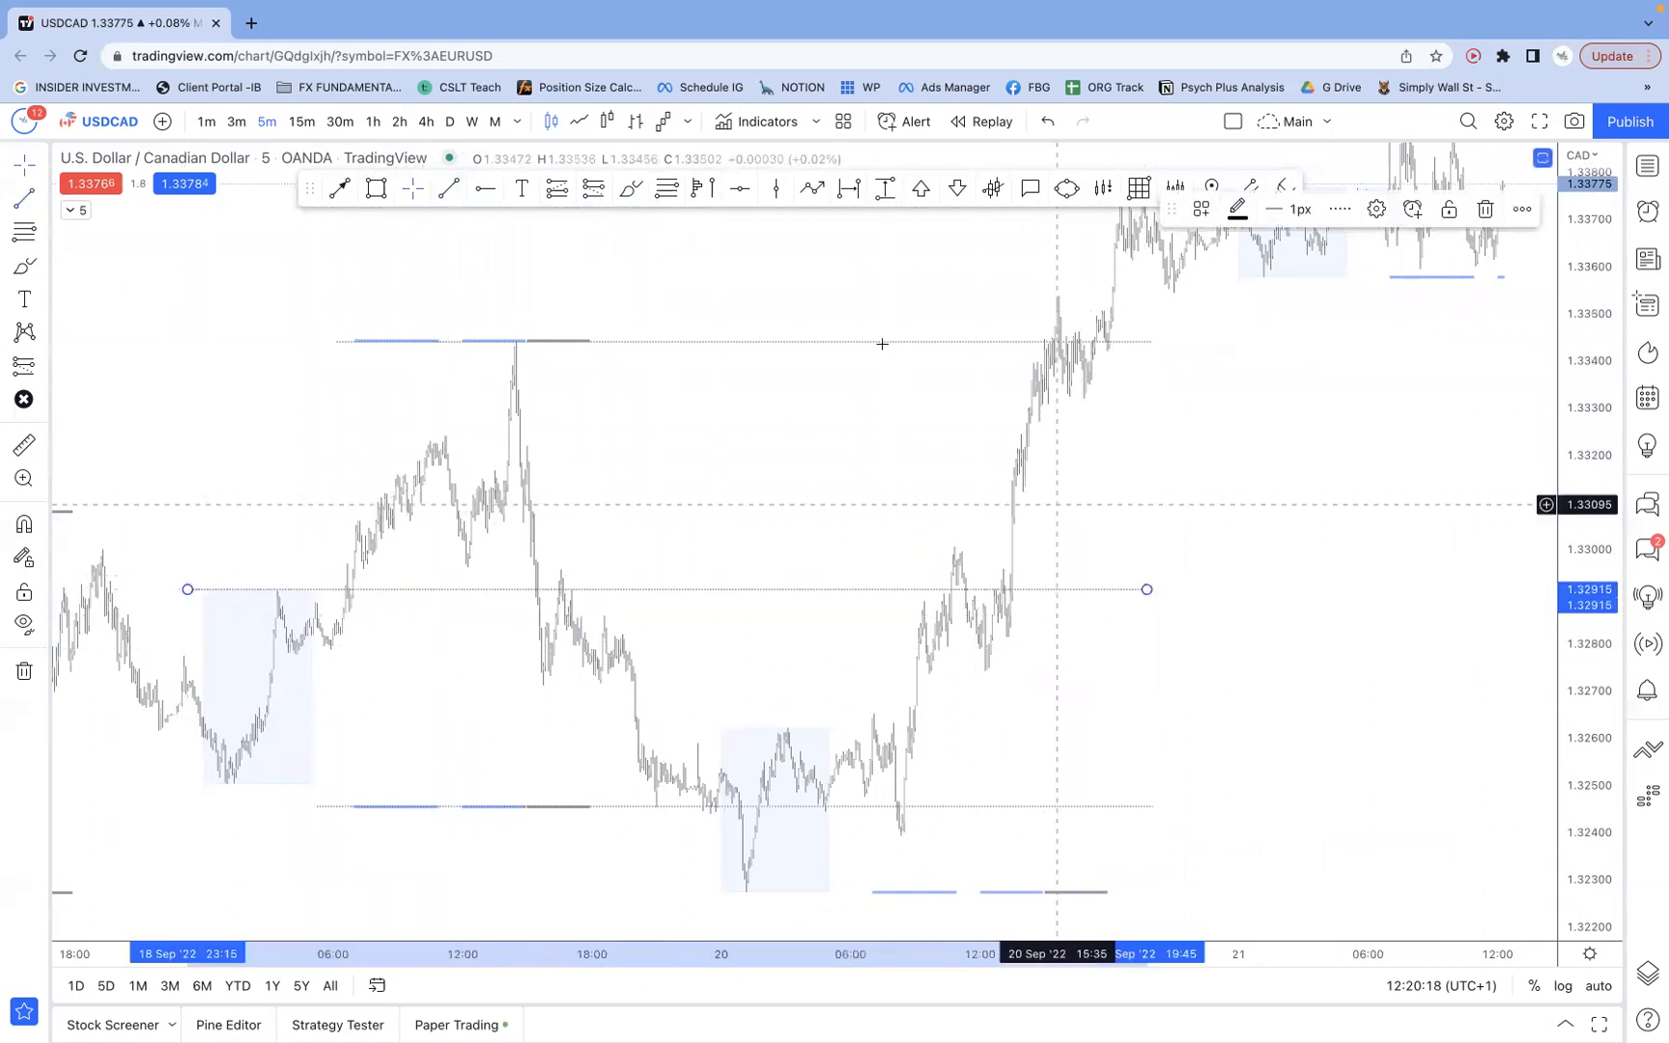
mouse_move(267, 599)
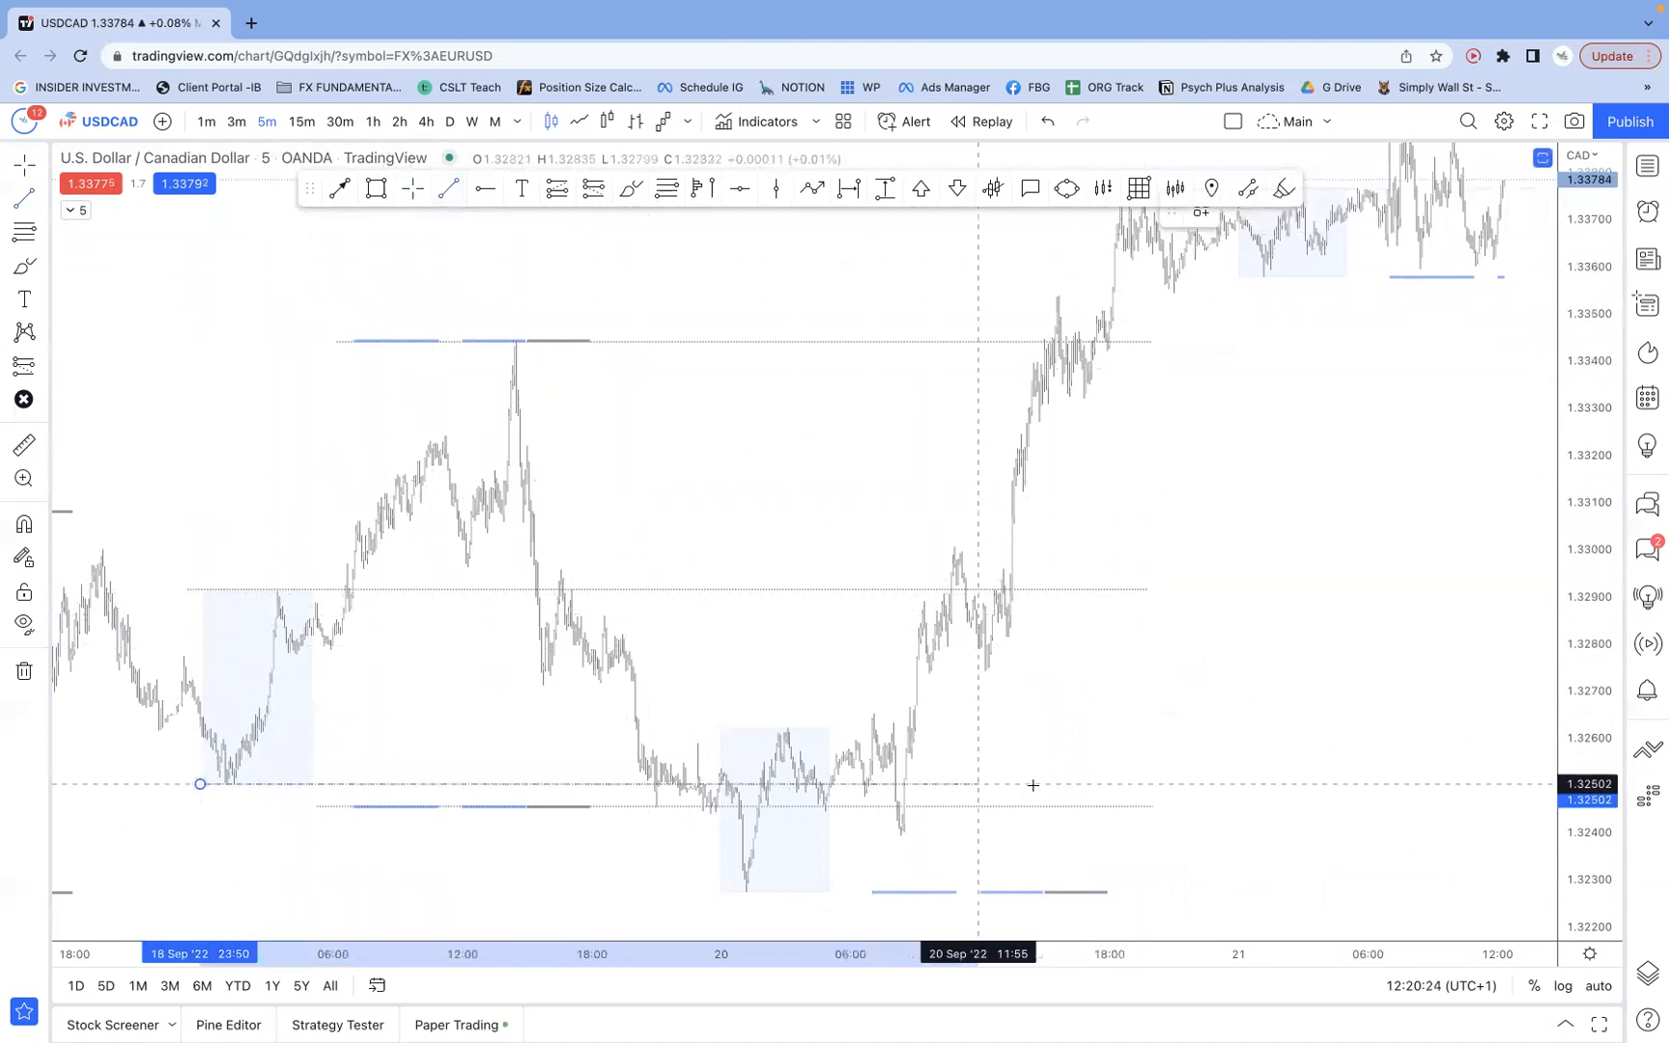
mouse_move(327, 315)
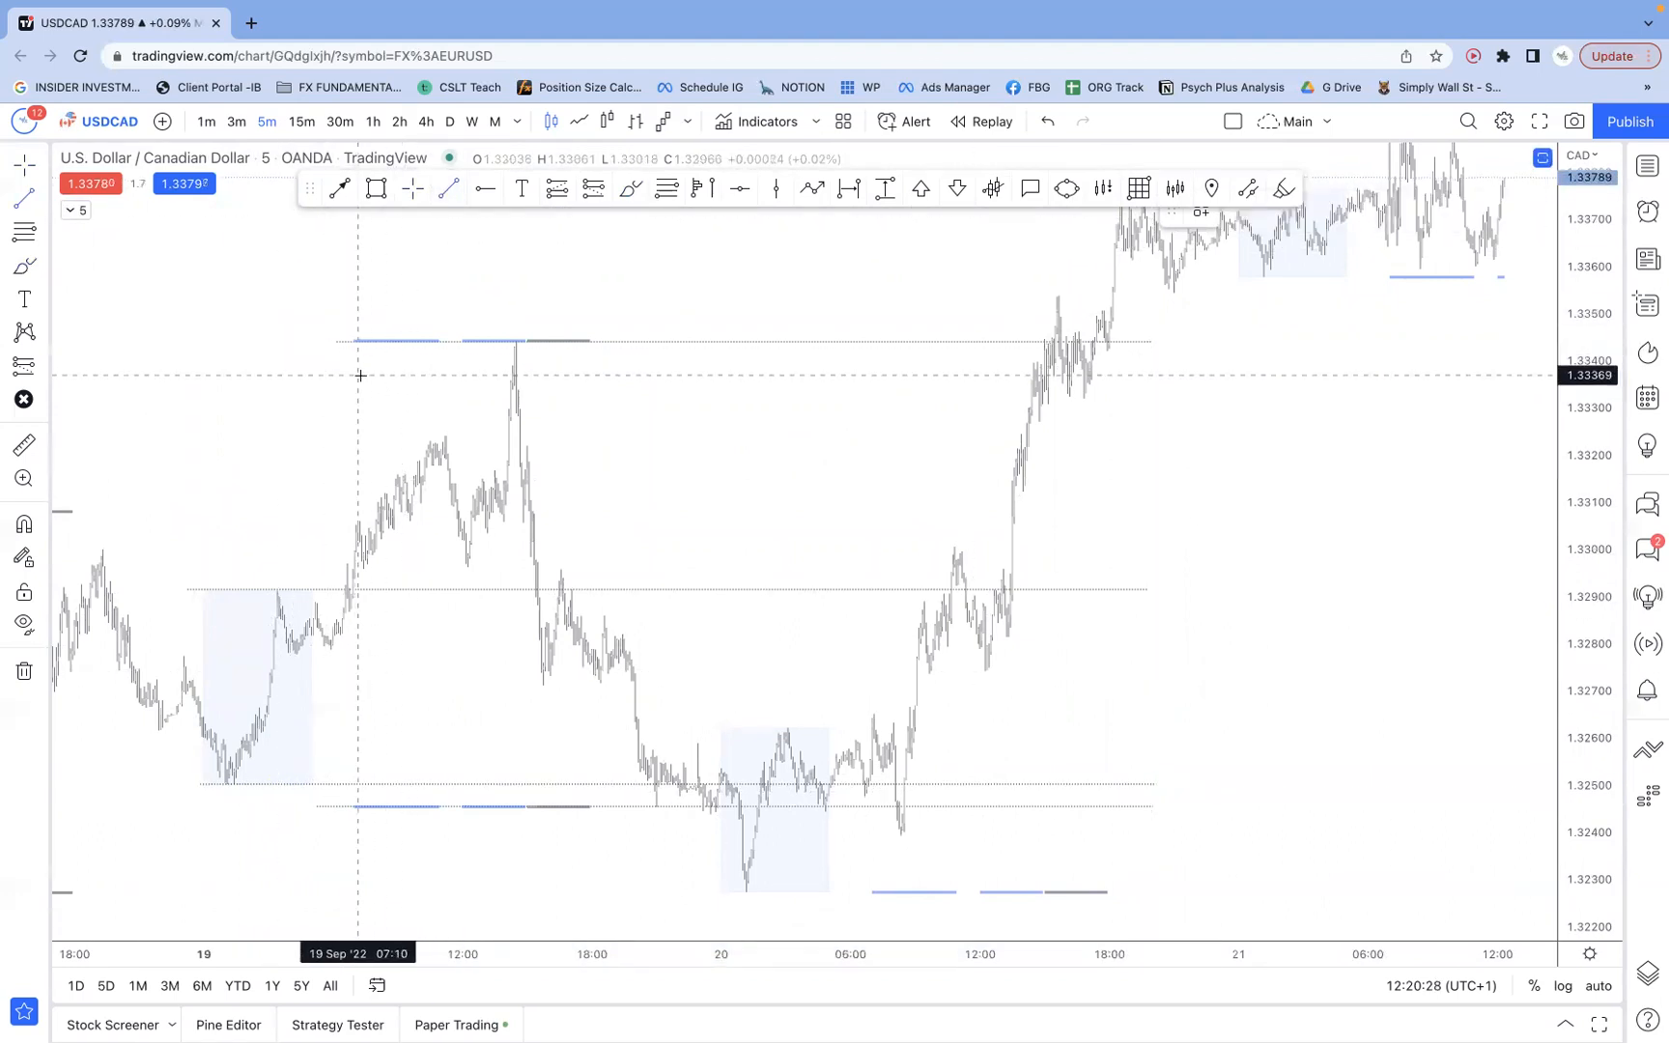
mouse_move(421, 443)
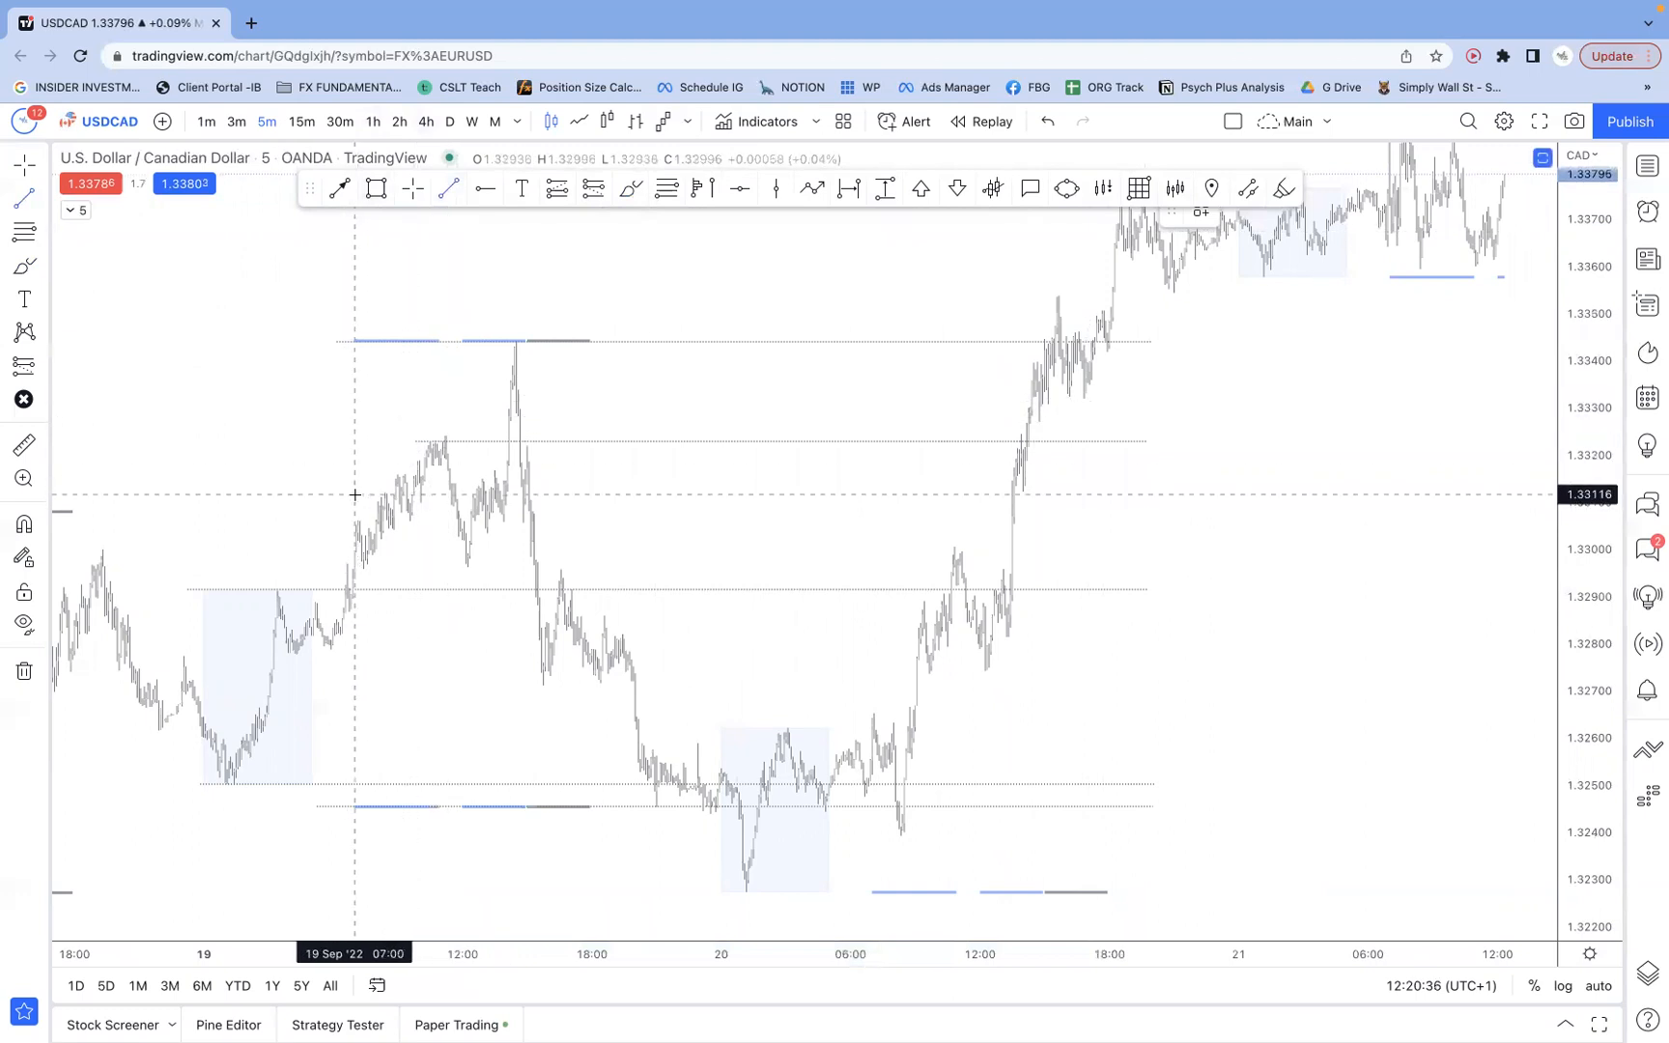
mouse_move(359, 568)
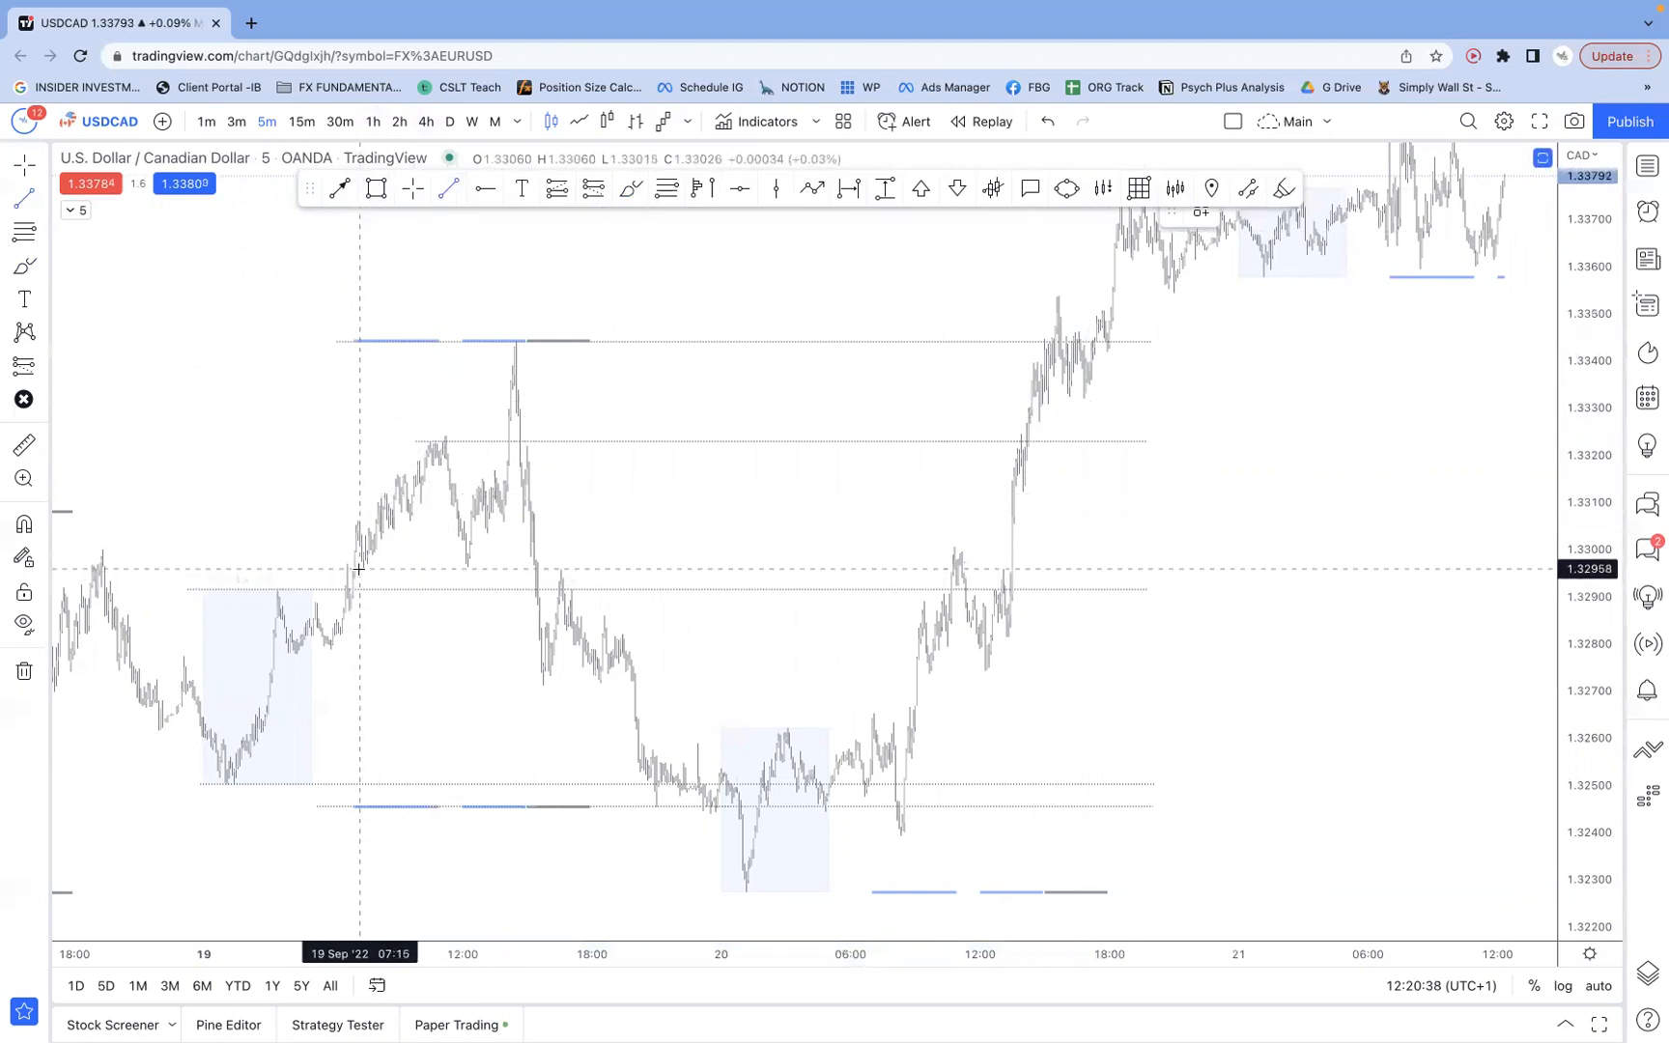
- Draw horizontal level lines near 1.3295 and at 1.32623 across the 19–20 Sep swings
left_click_drag(359, 567, 1143, 568)
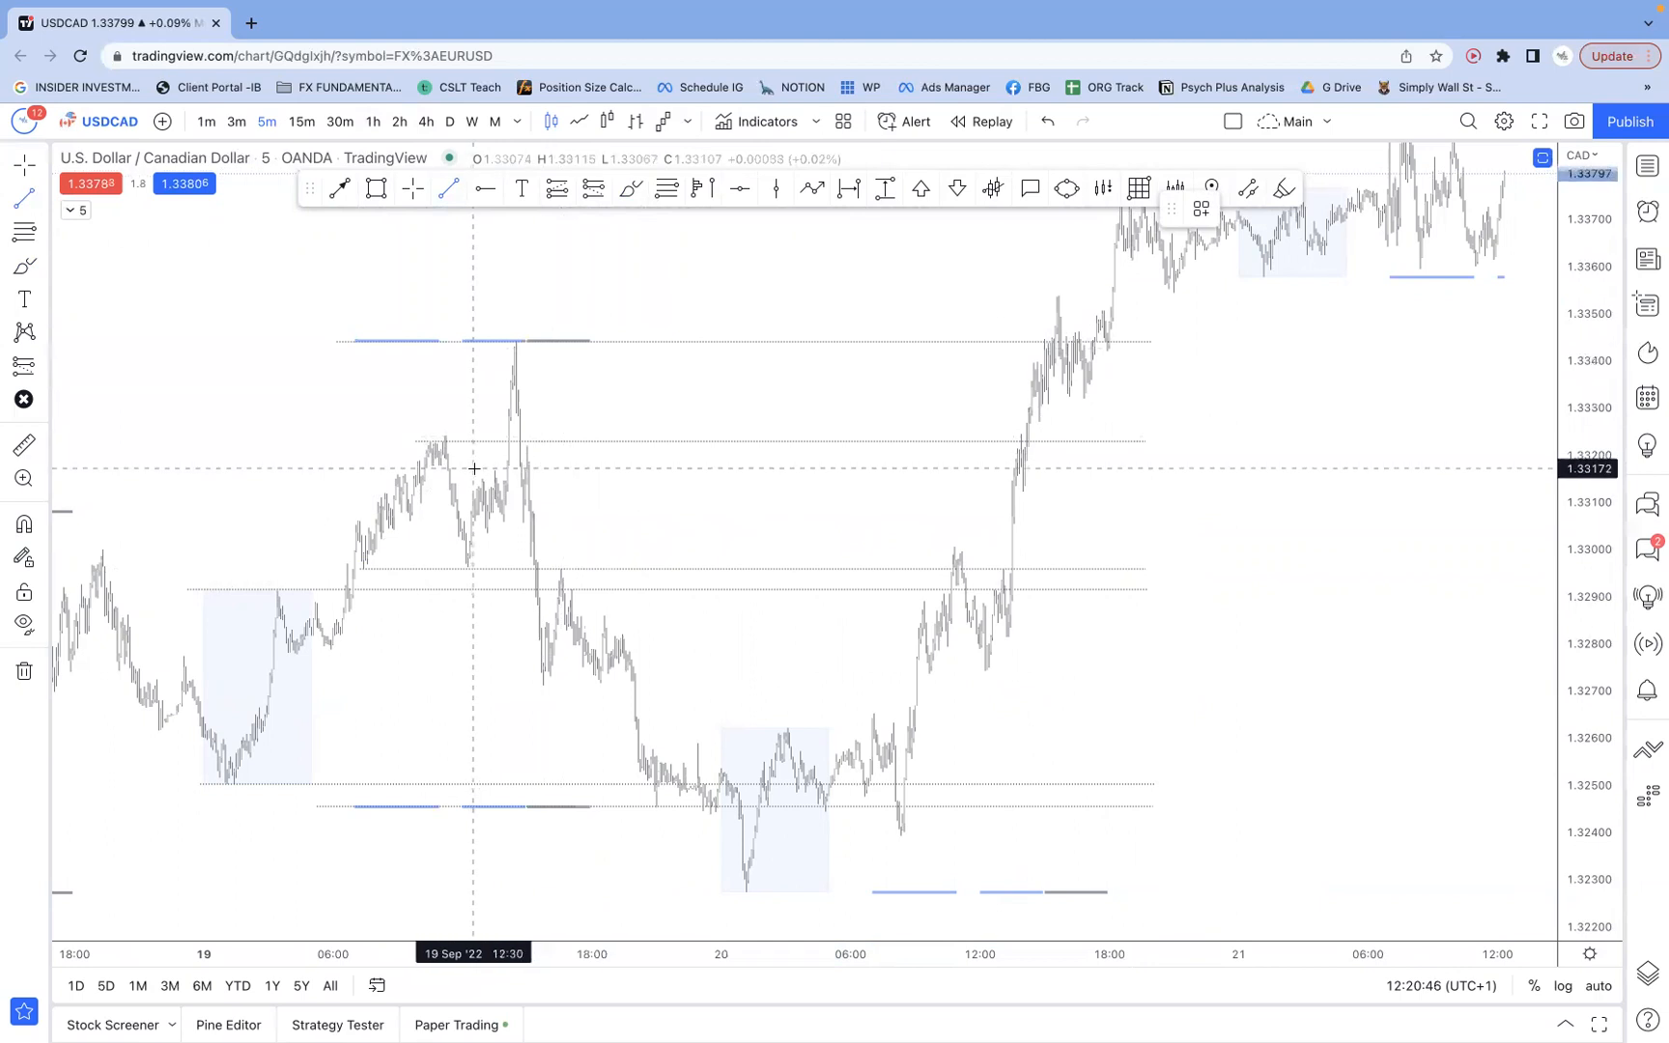
mouse_move(468, 588)
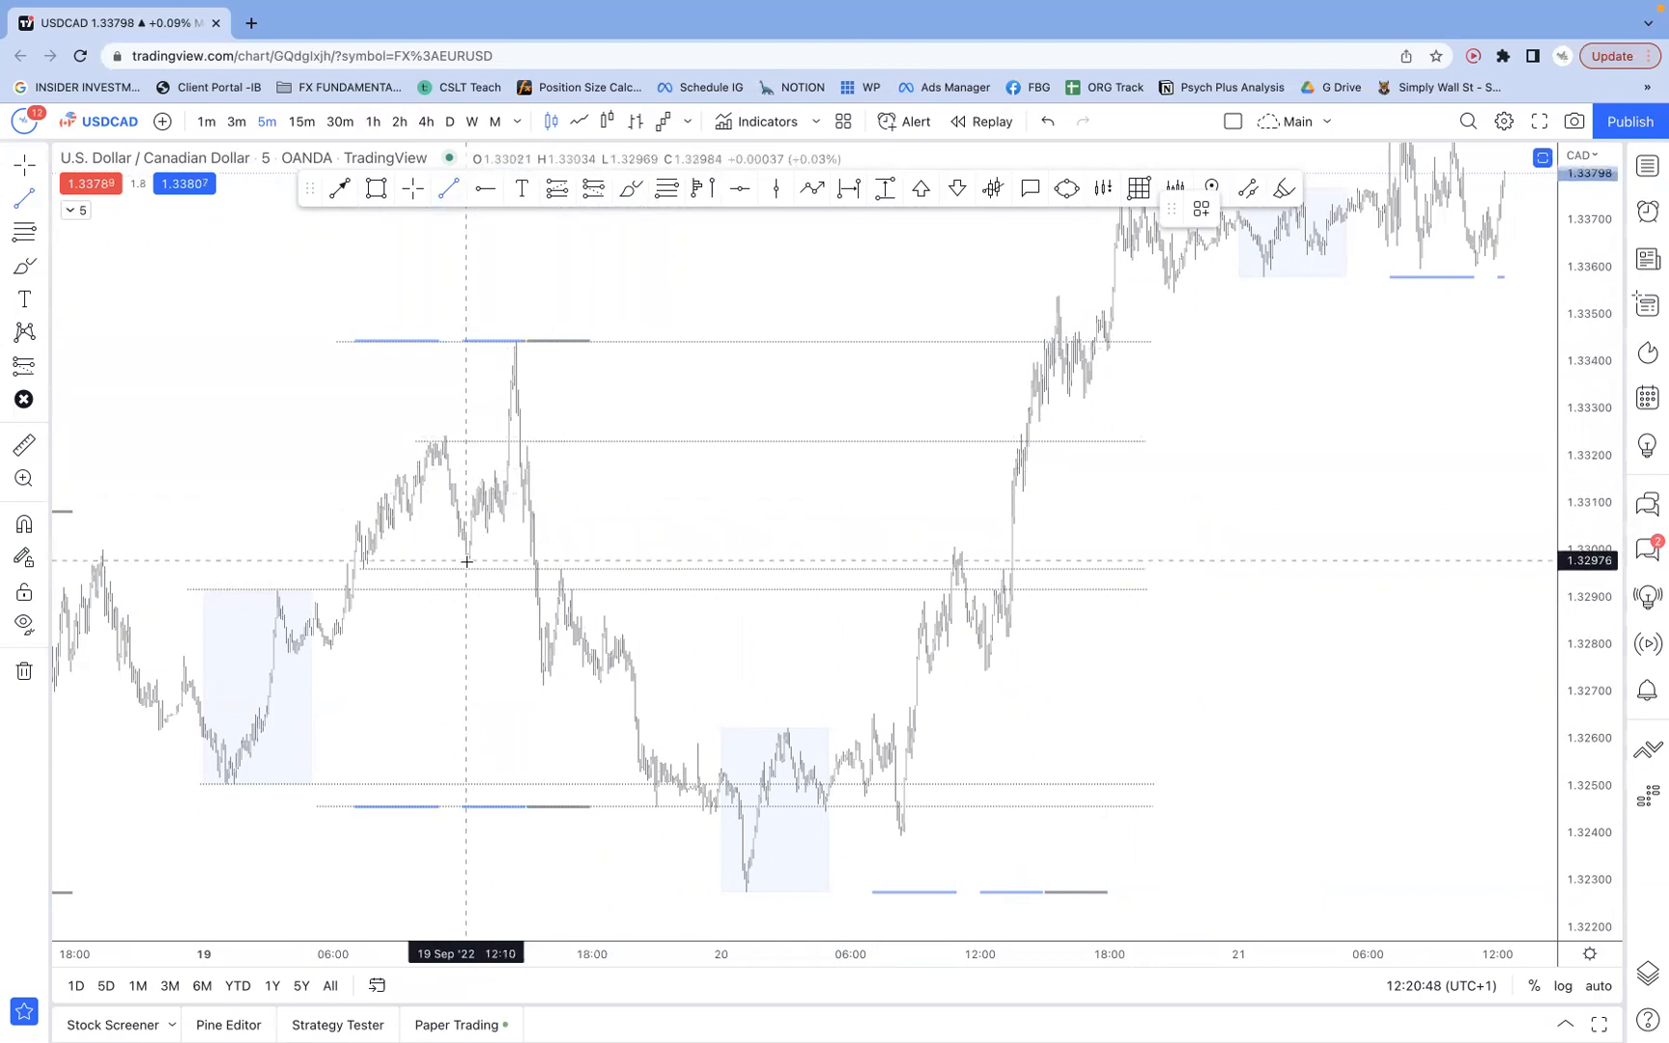
mouse_move(506, 563)
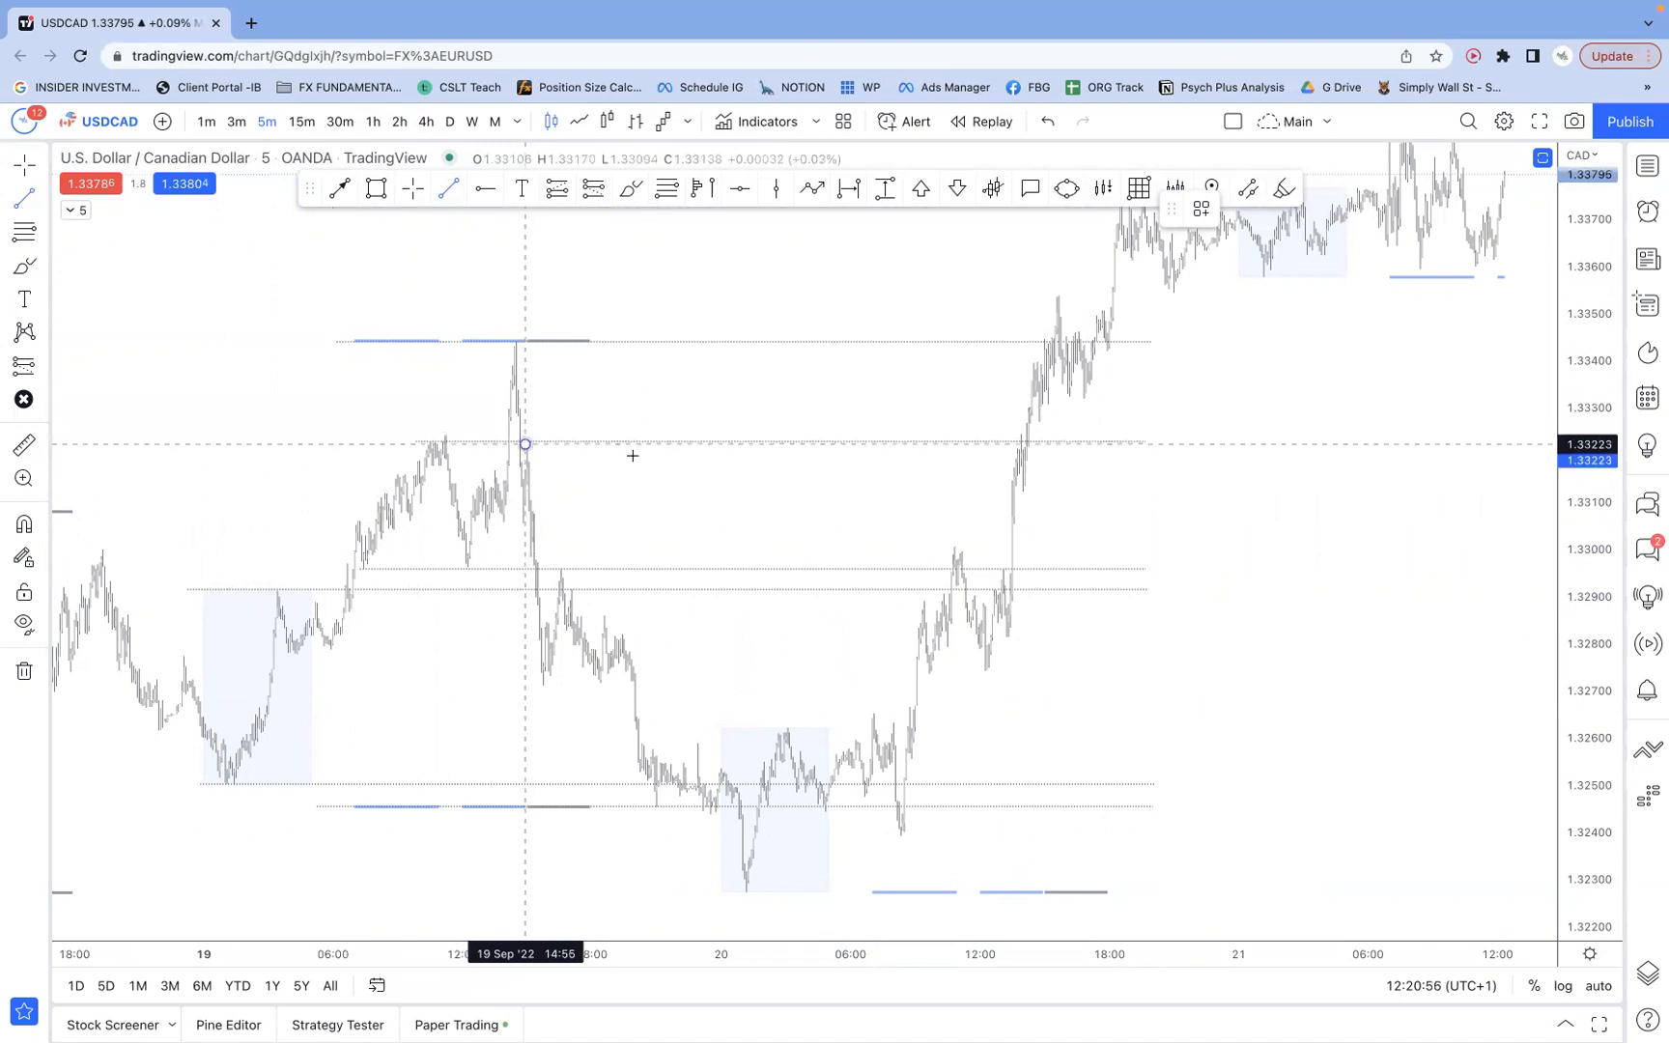
mouse_move(1224, 474)
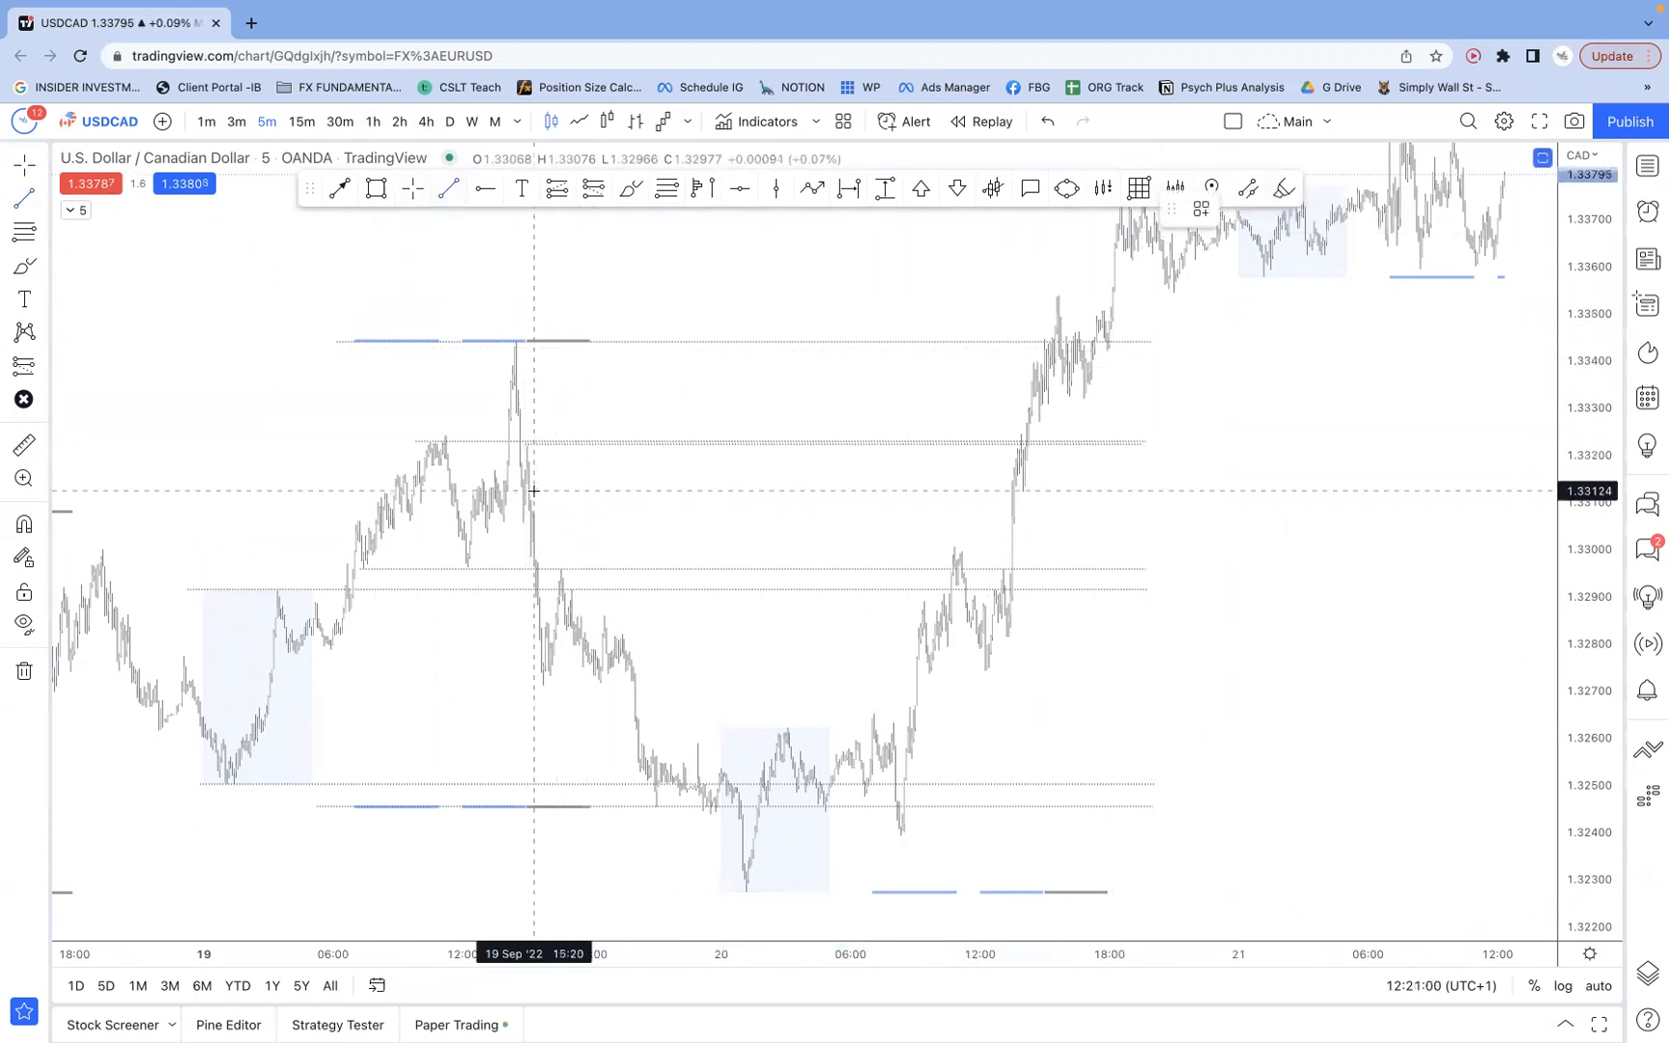
mouse_move(580, 620)
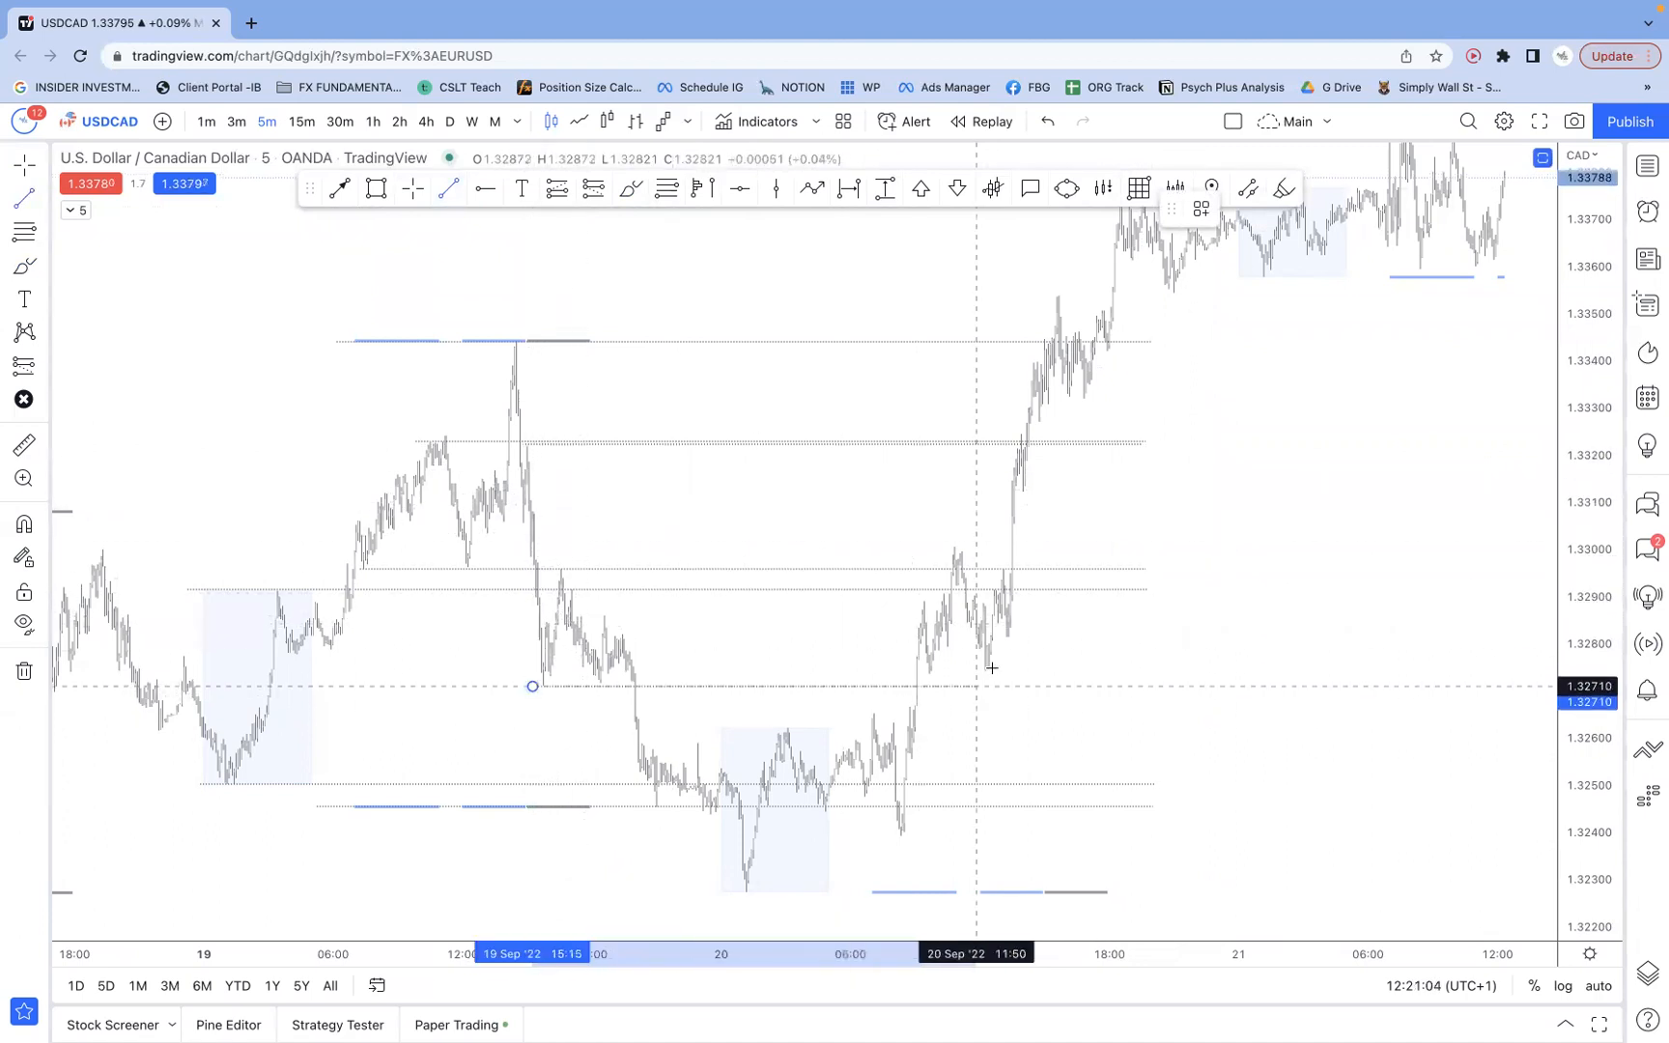
mouse_move(1244, 526)
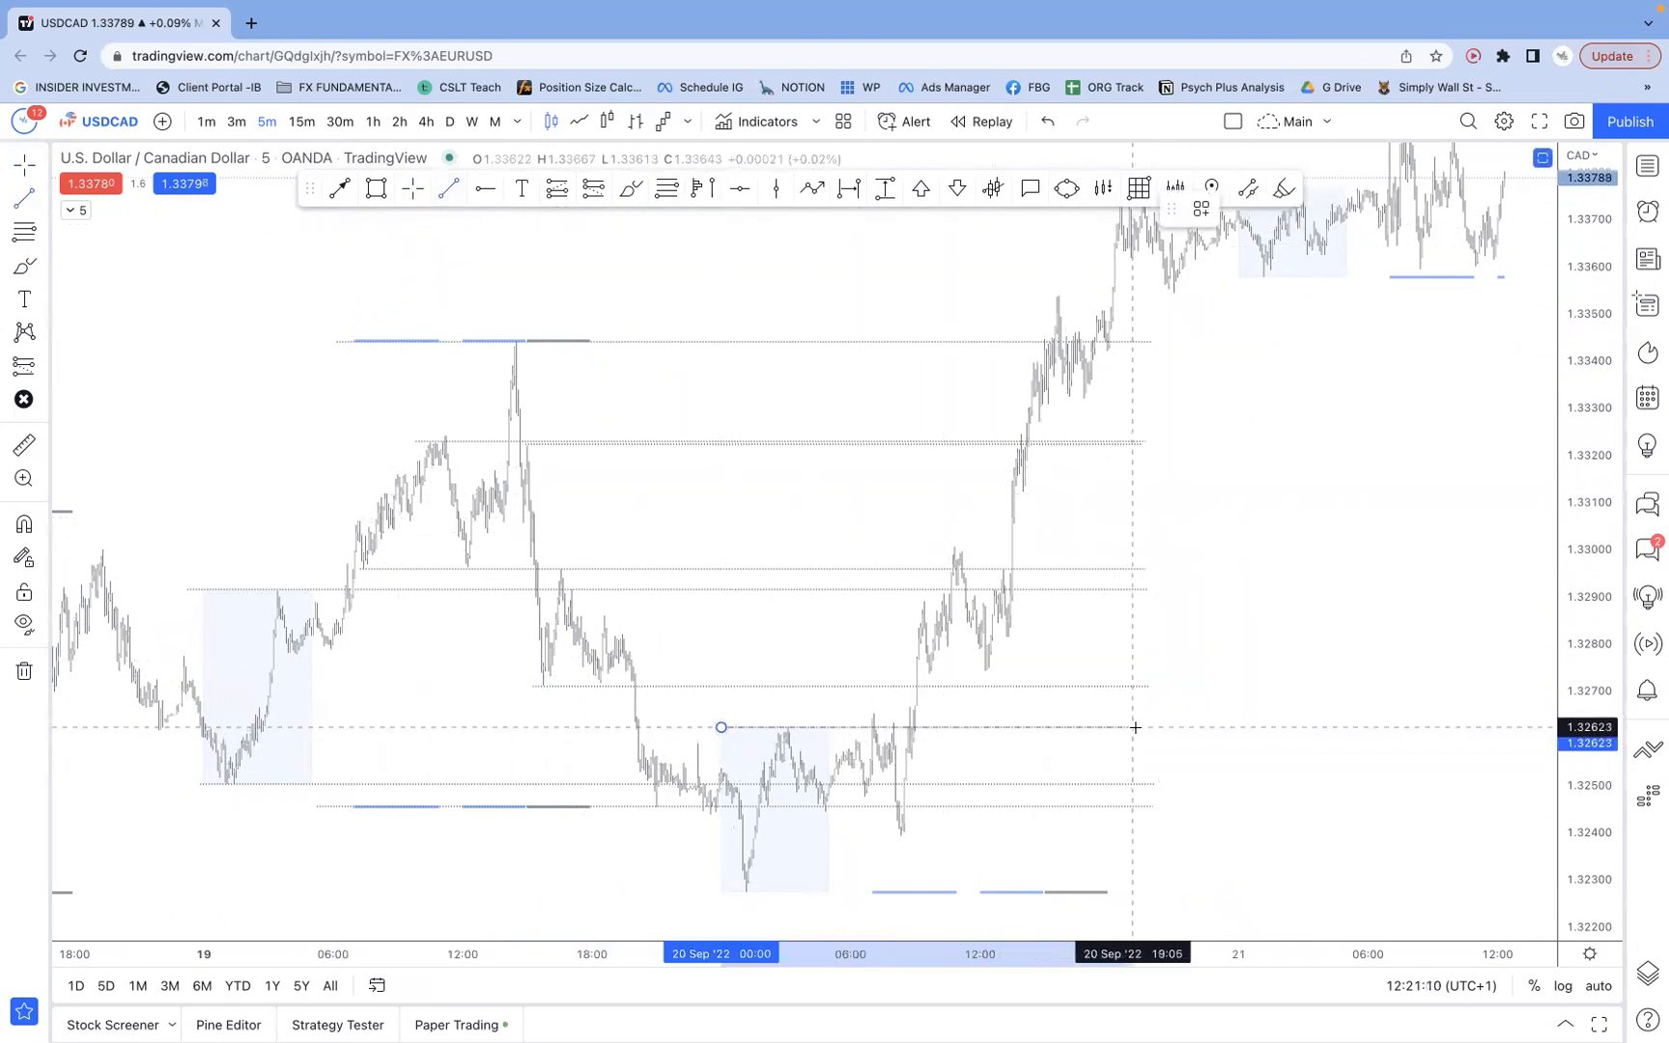
left_click_drag(721, 727, 1142, 726)
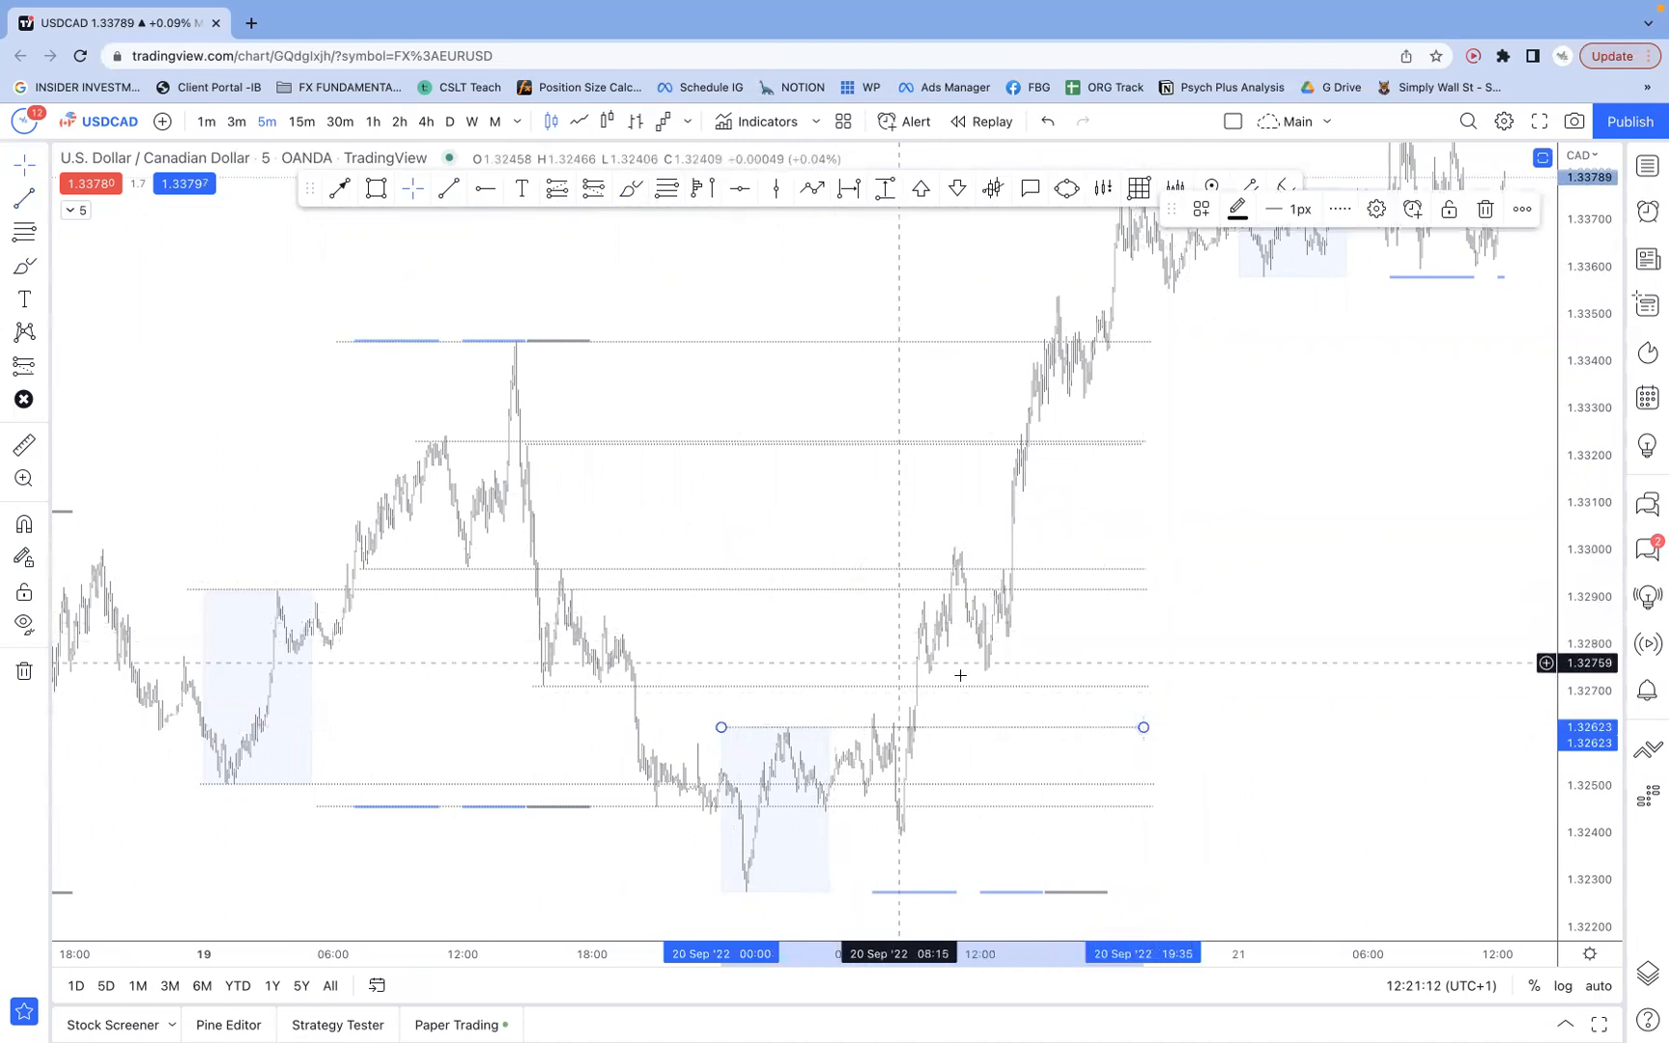
mouse_move(516, 492)
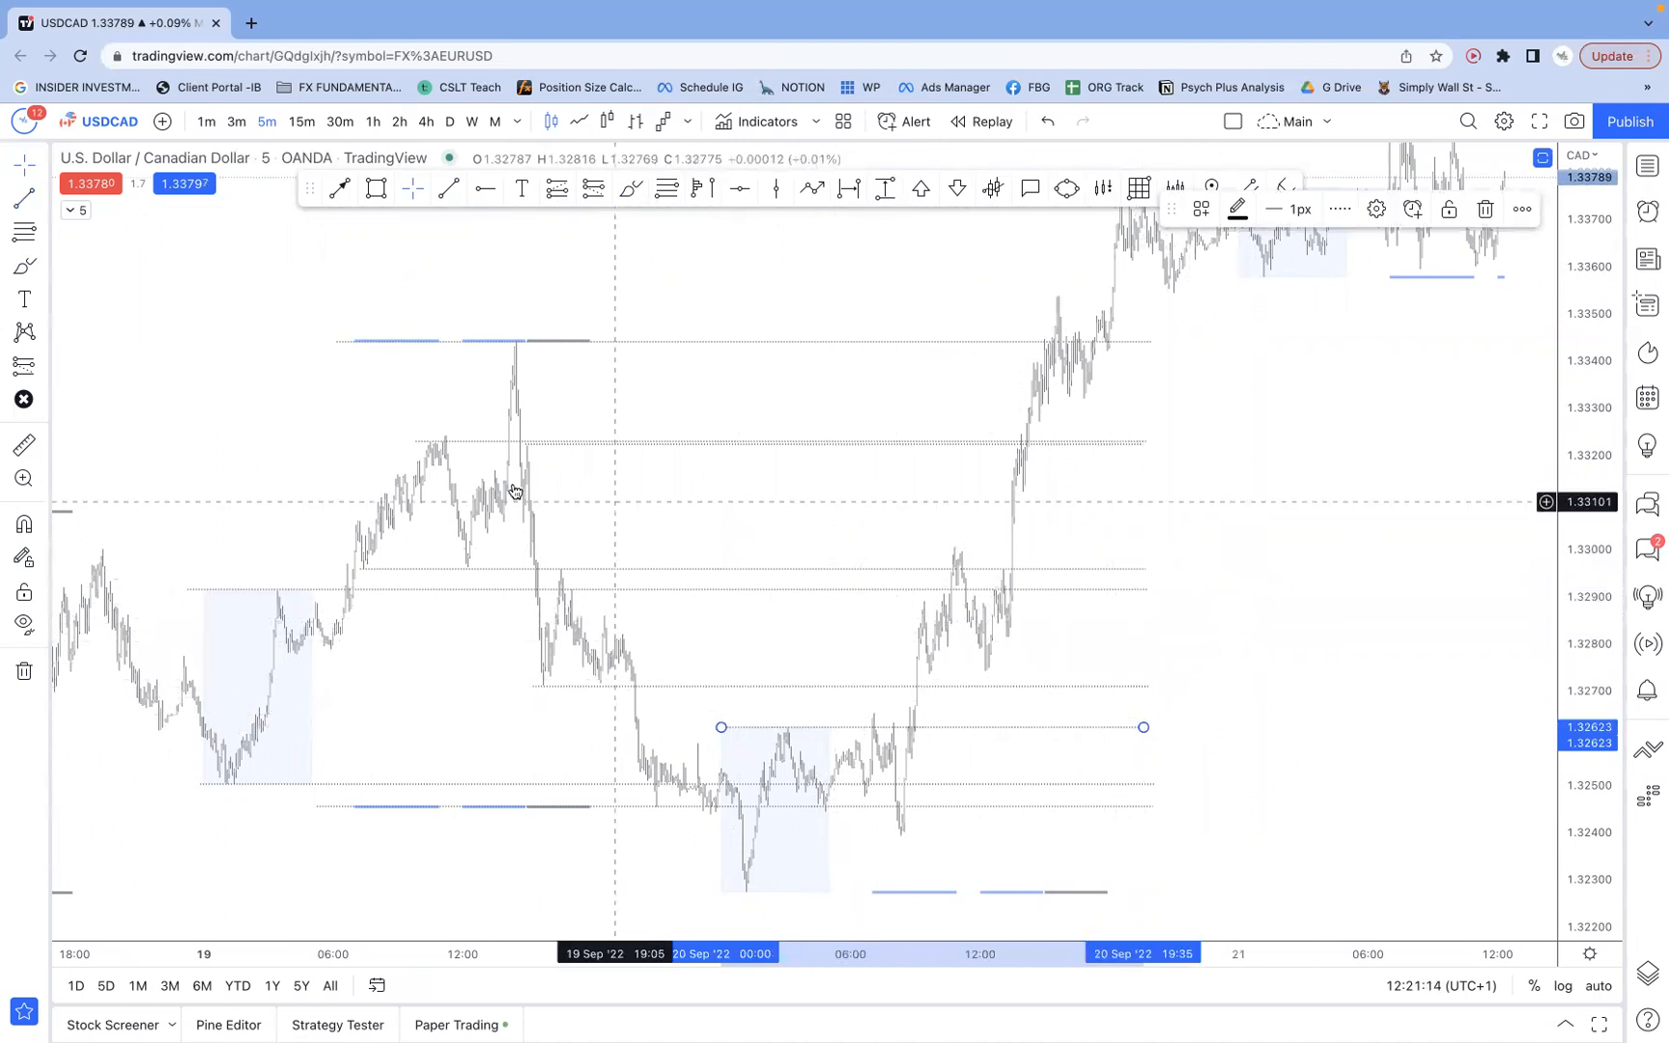
left_click(20, 166)
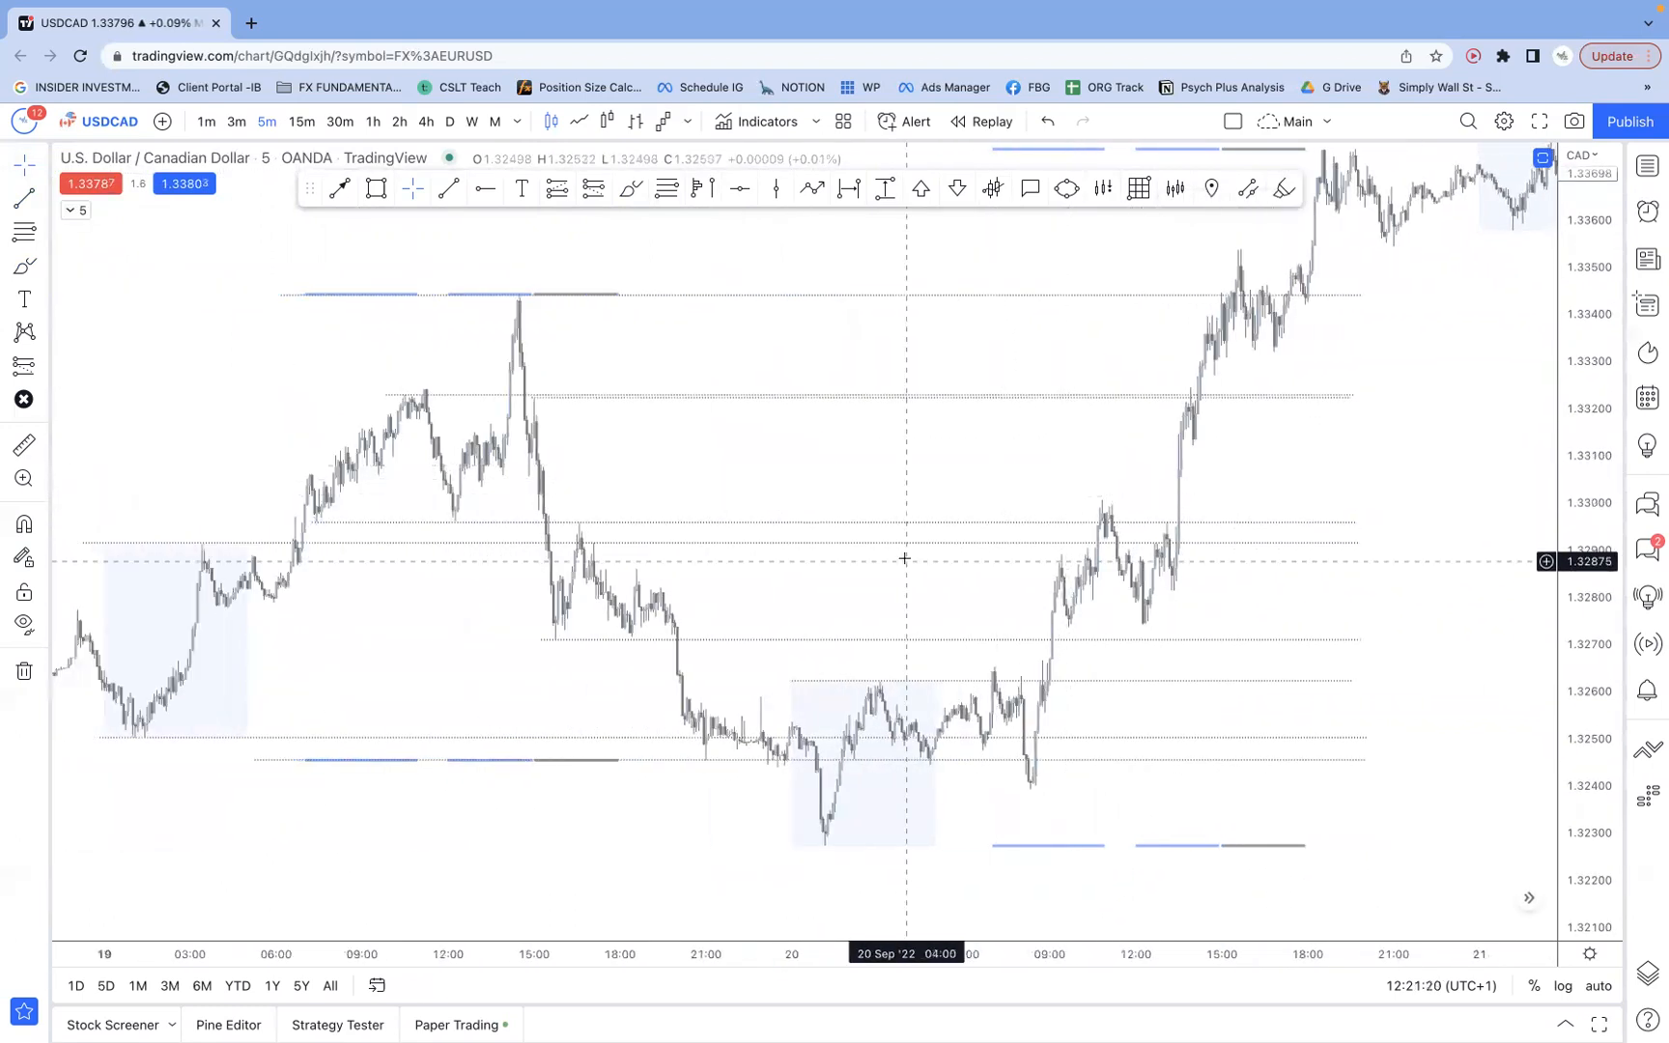
mouse_move(904, 548)
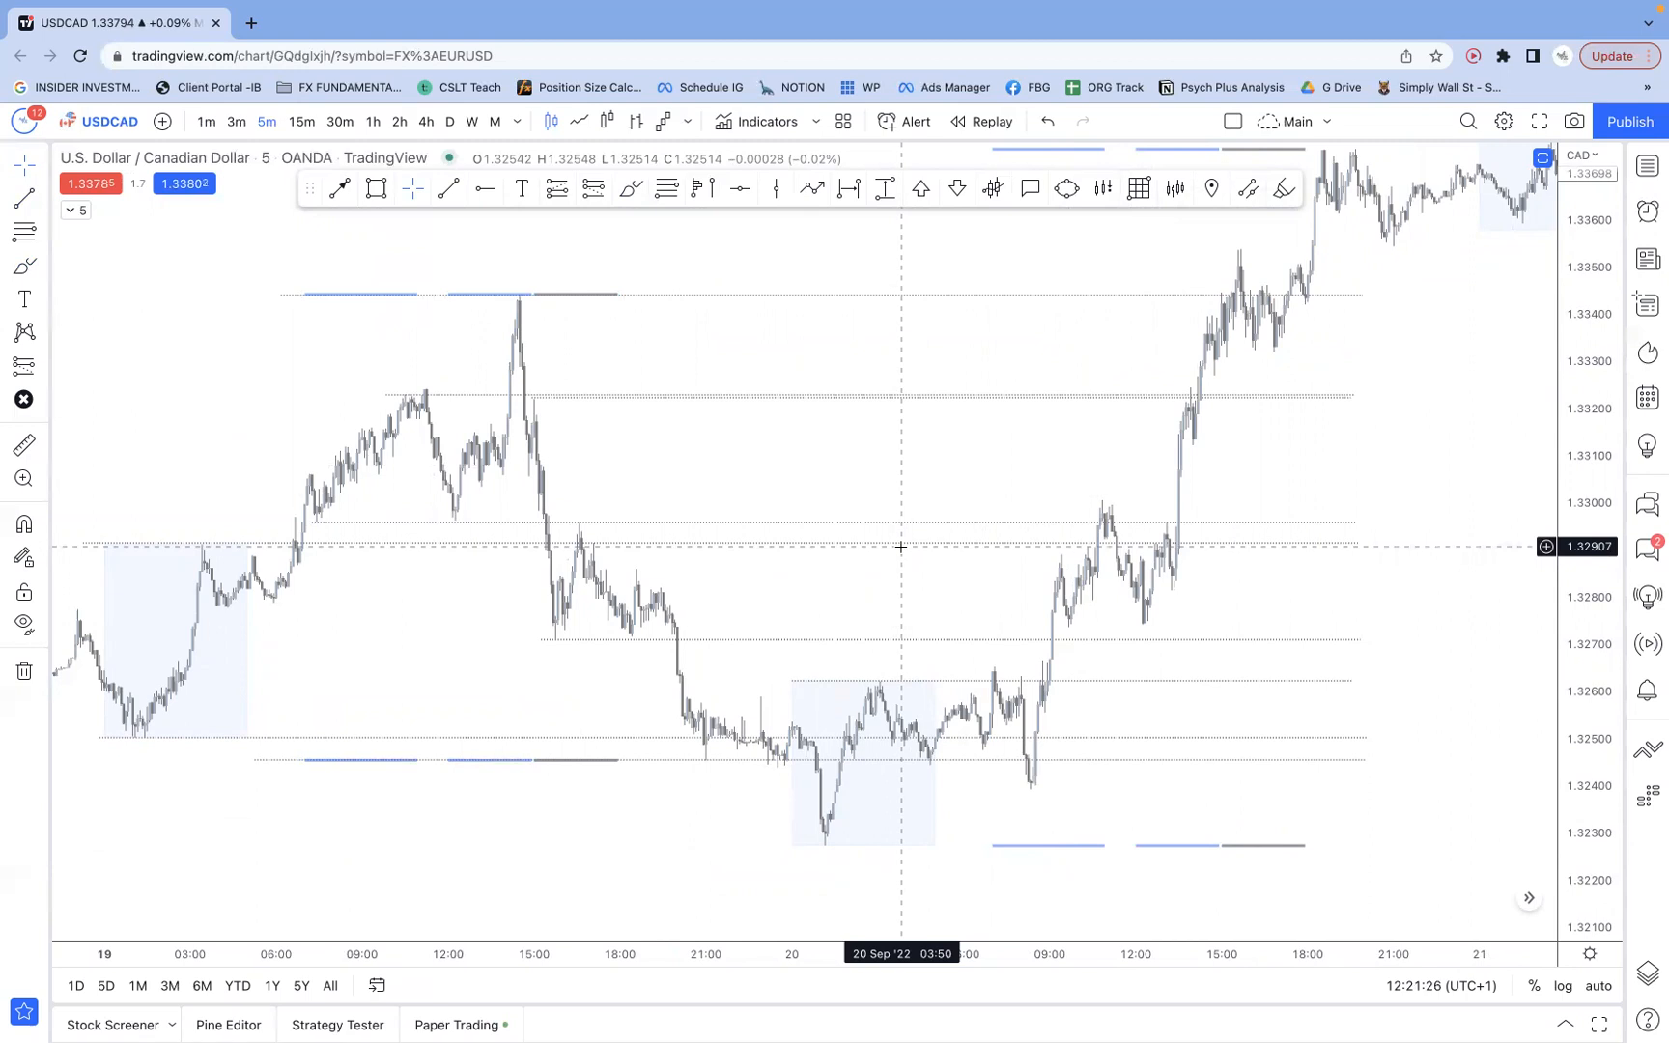
mouse_move(1042, 467)
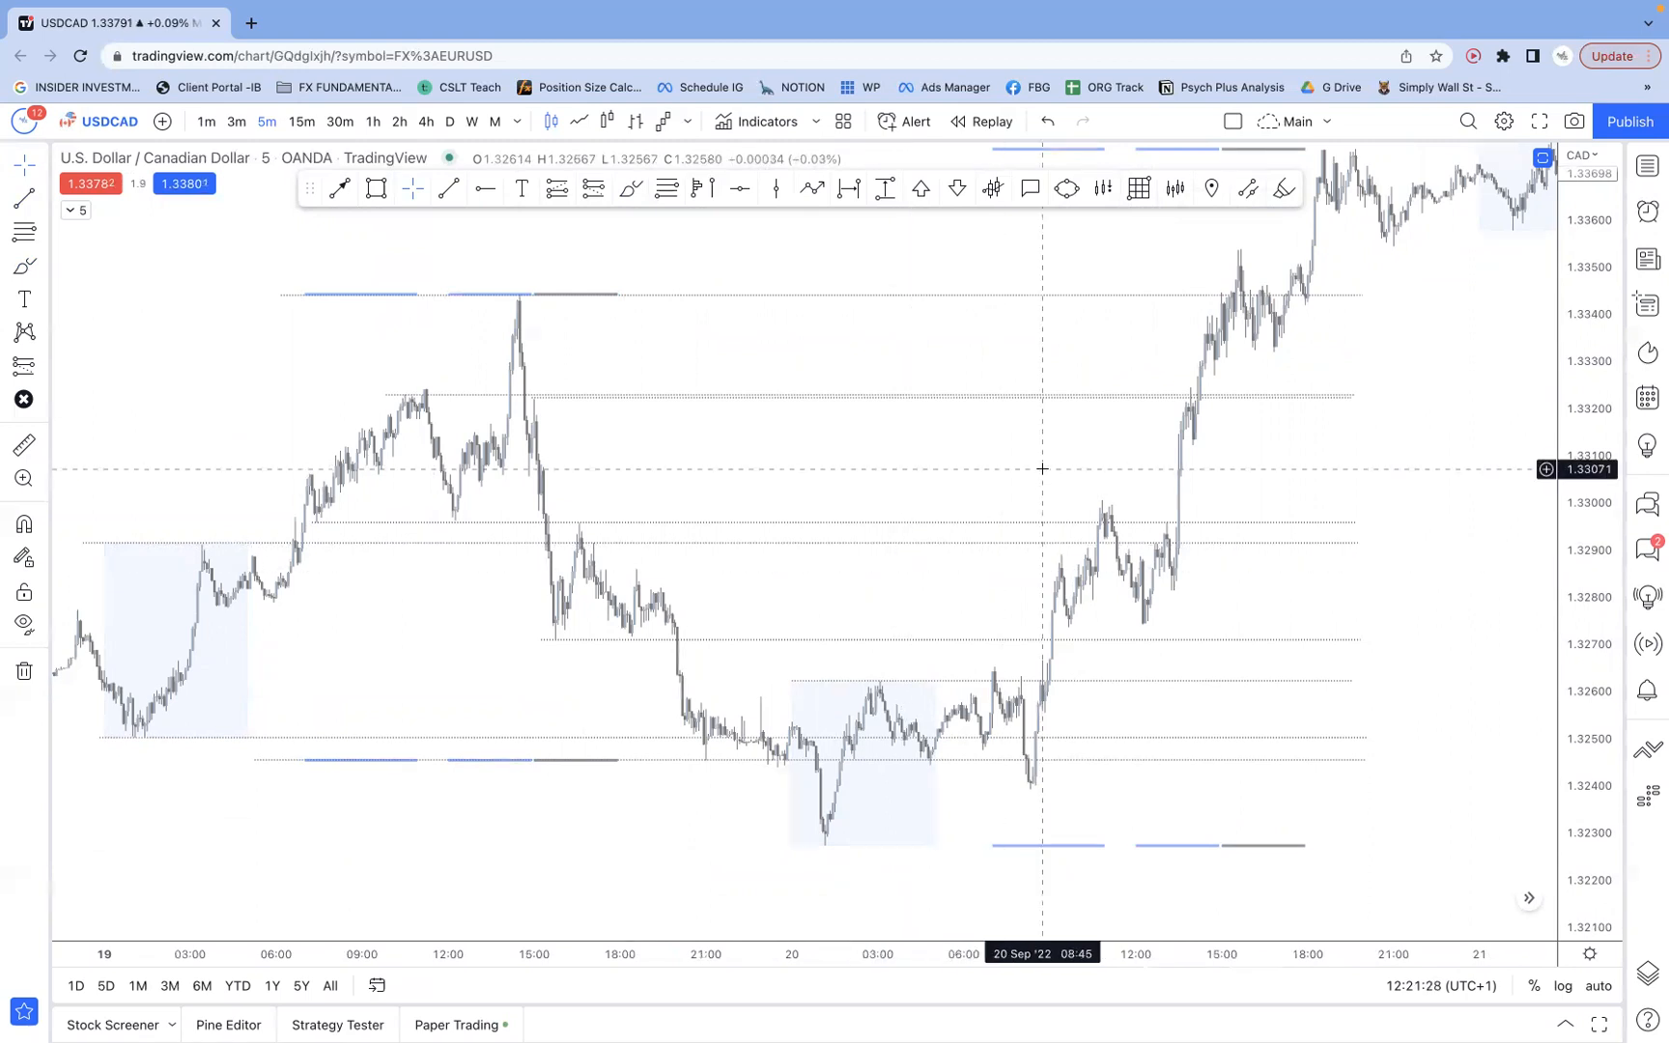
mouse_move(1059, 535)
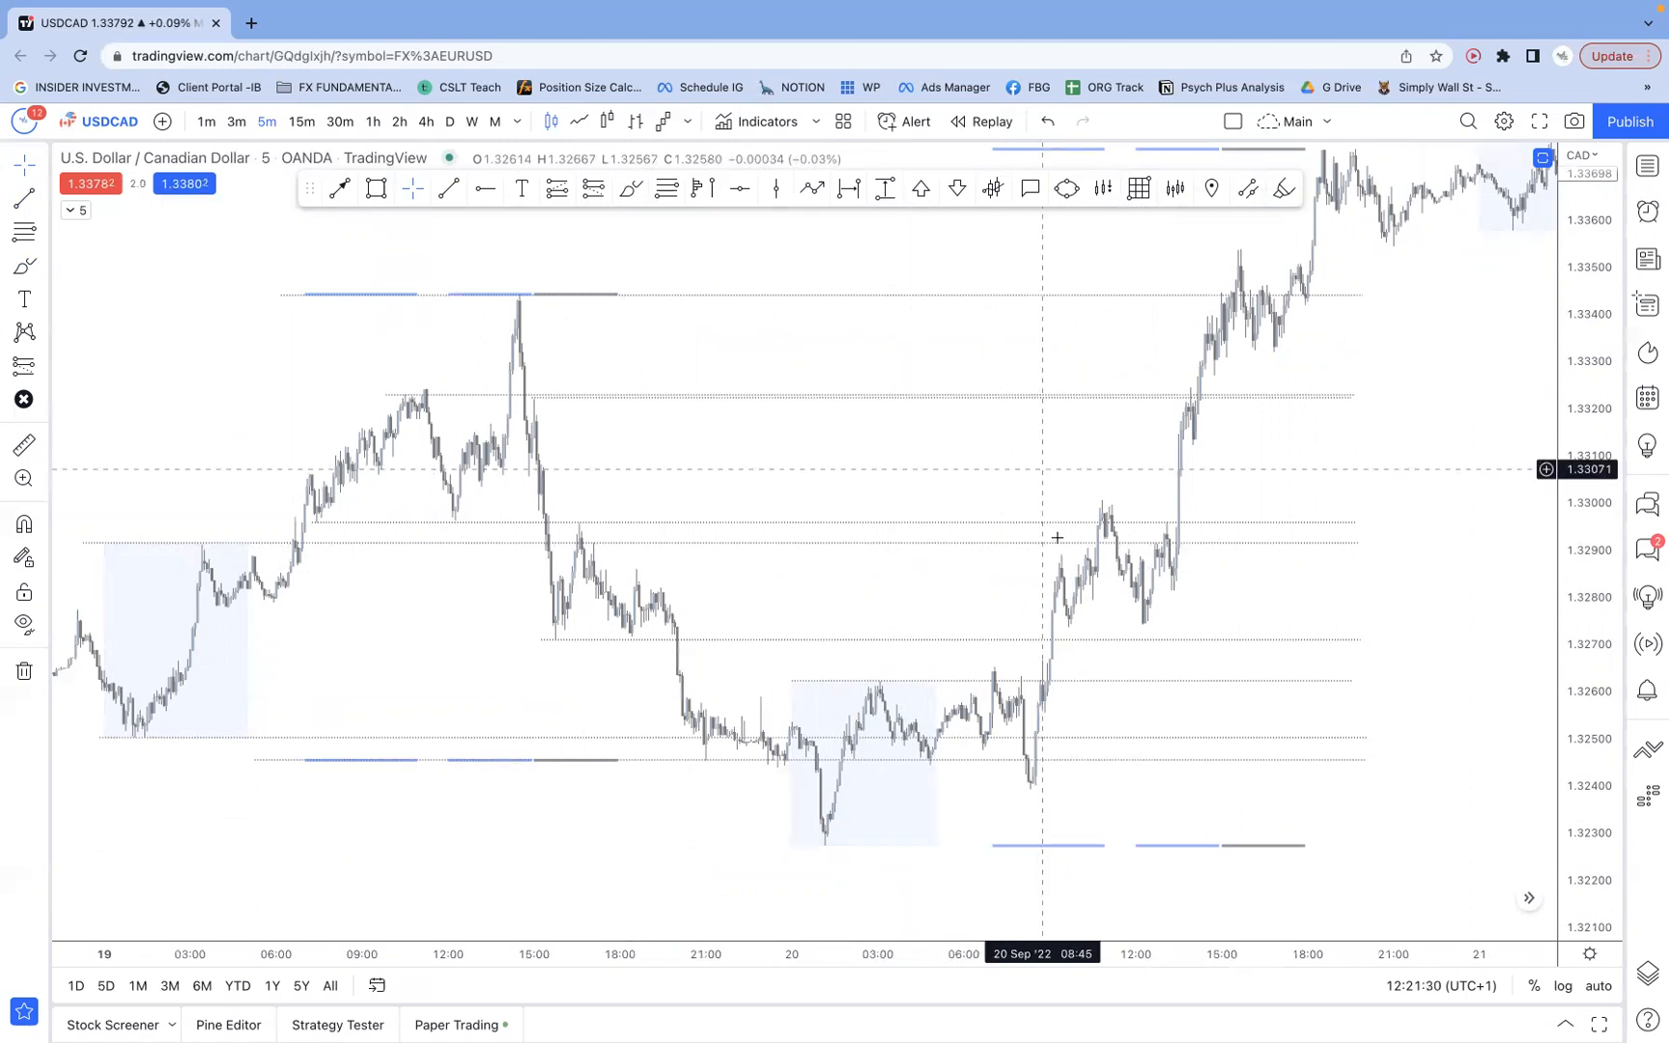
mouse_move(957, 559)
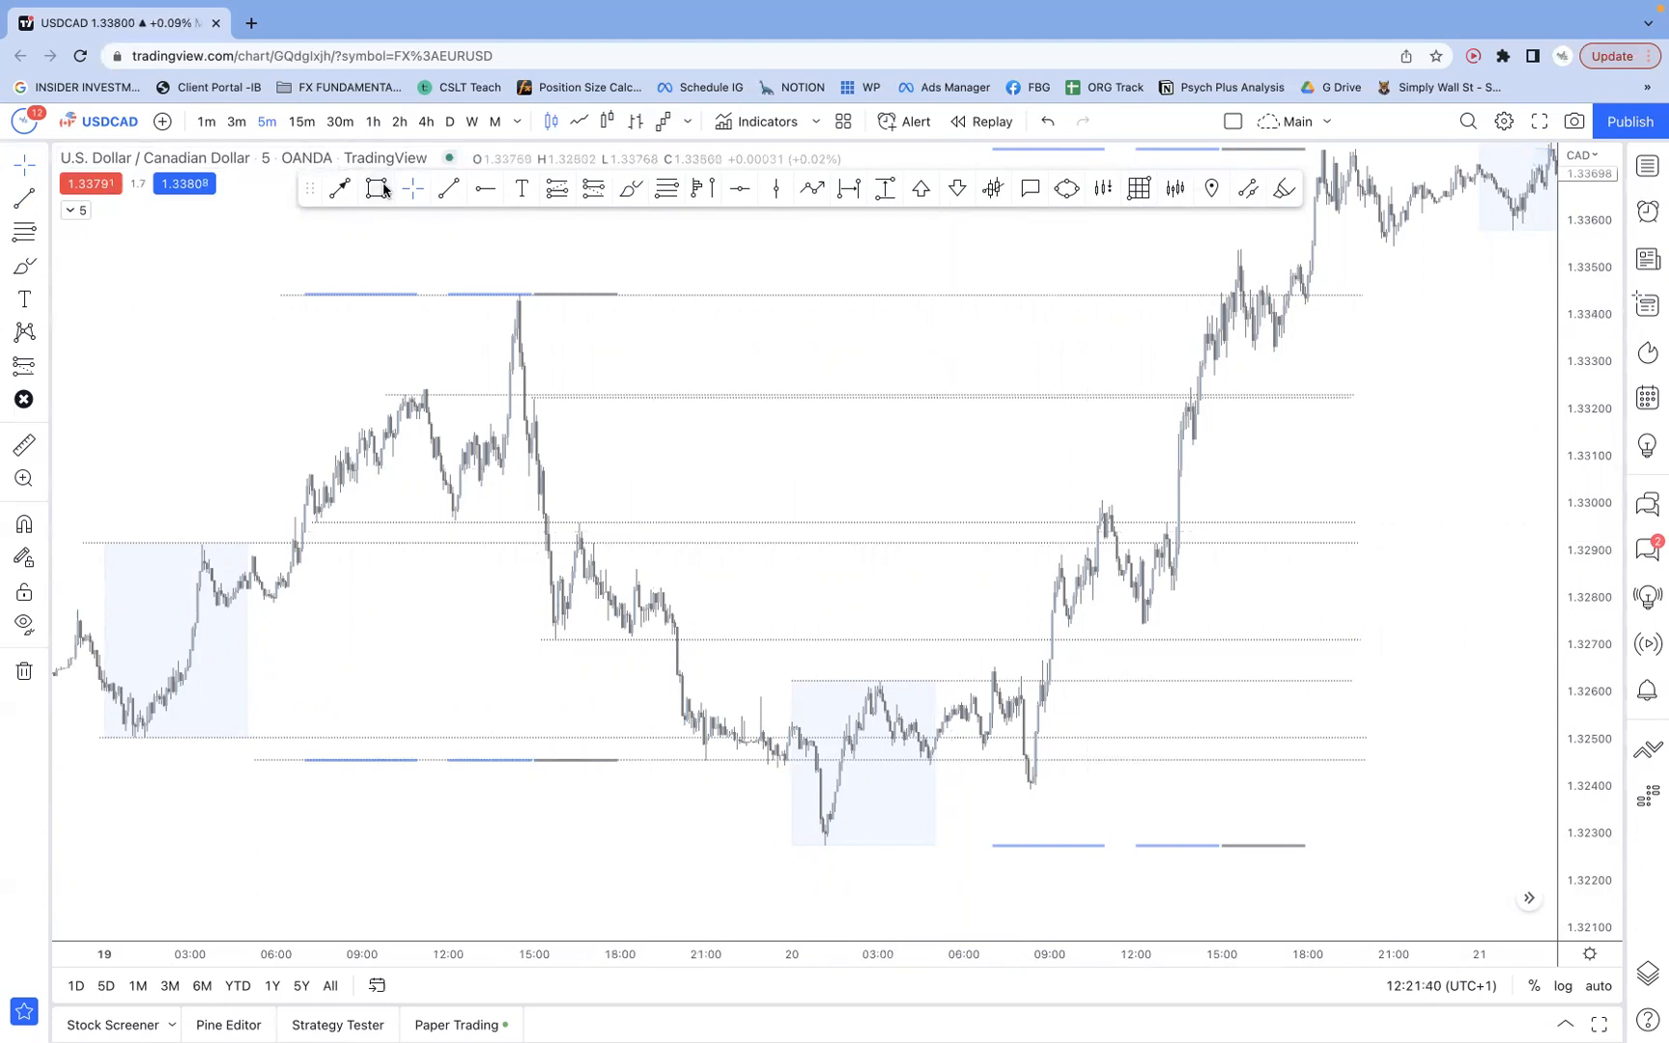
mouse_move(374, 187)
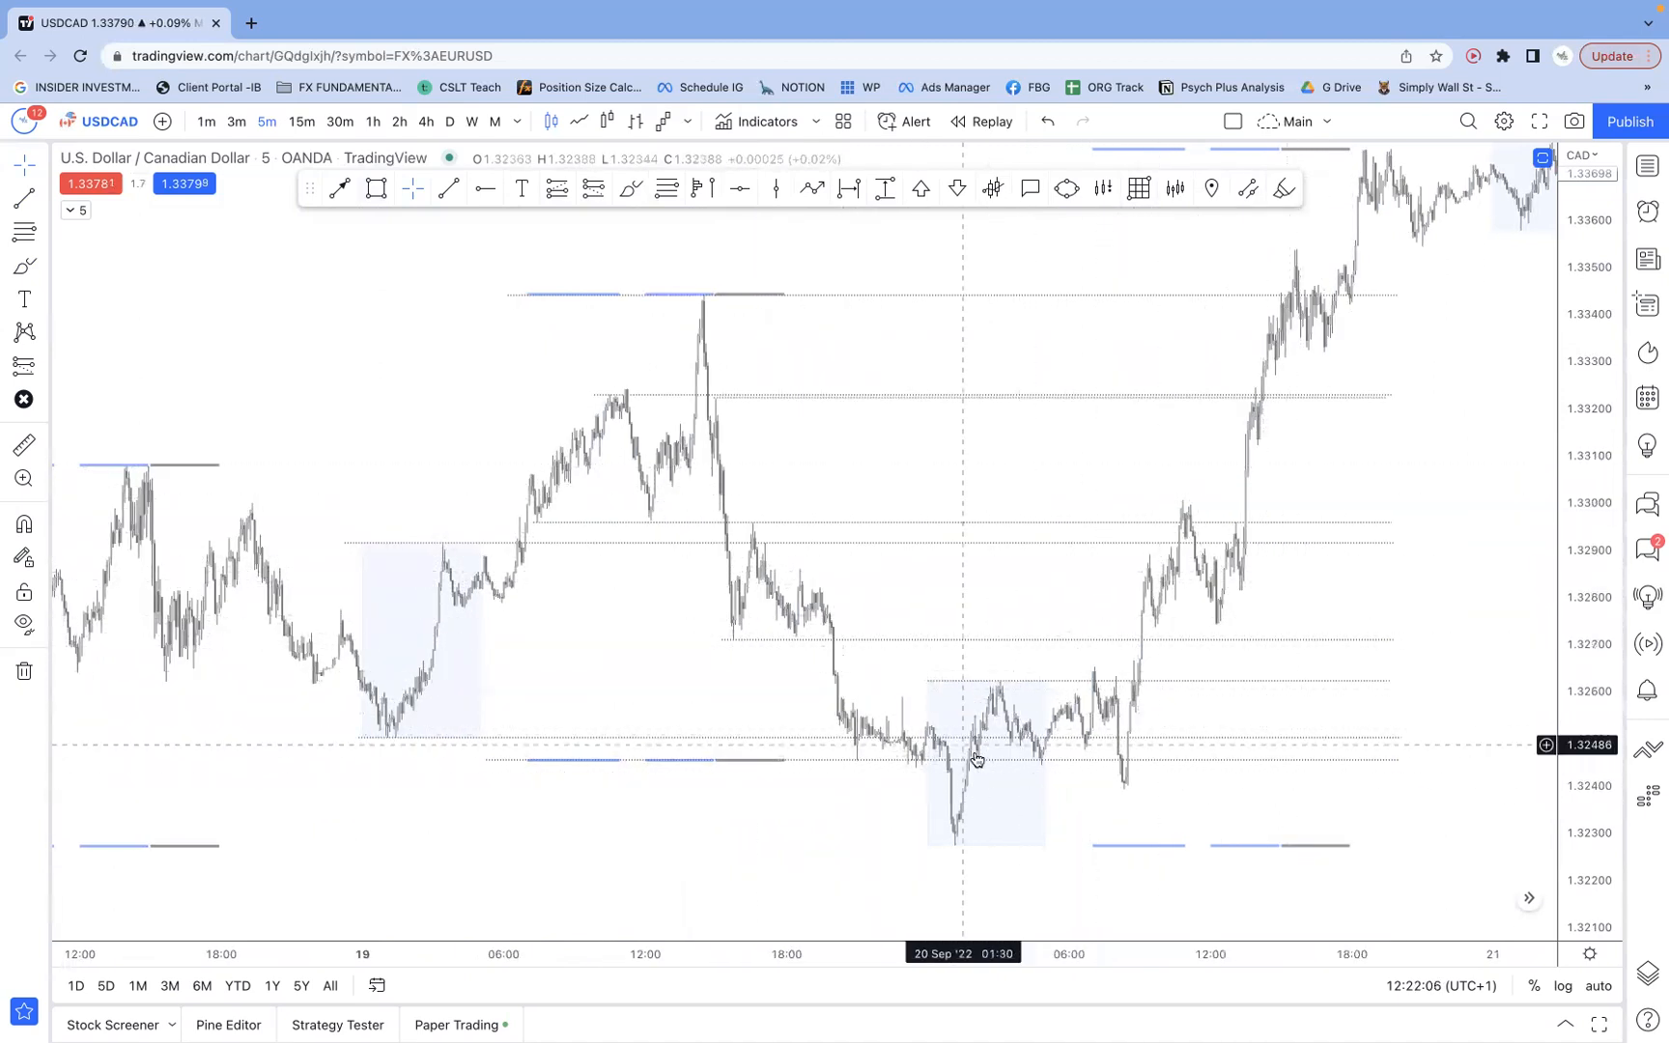
mouse_move(876, 670)
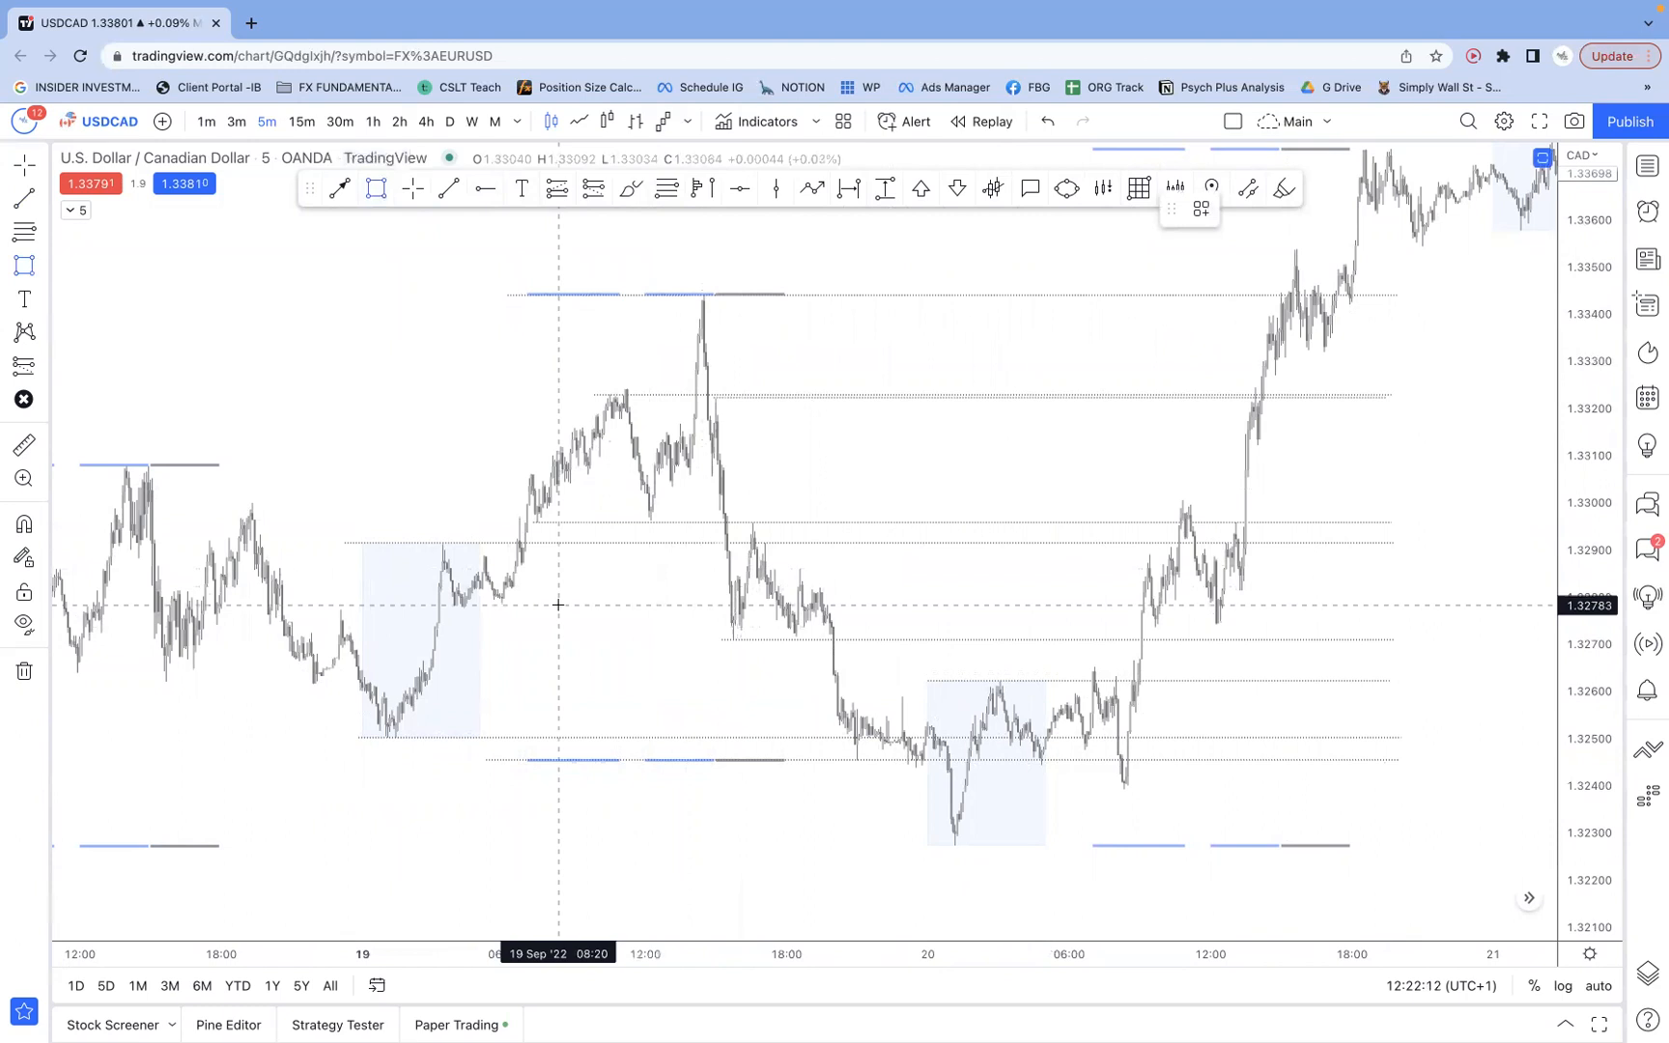
mouse_move(502, 549)
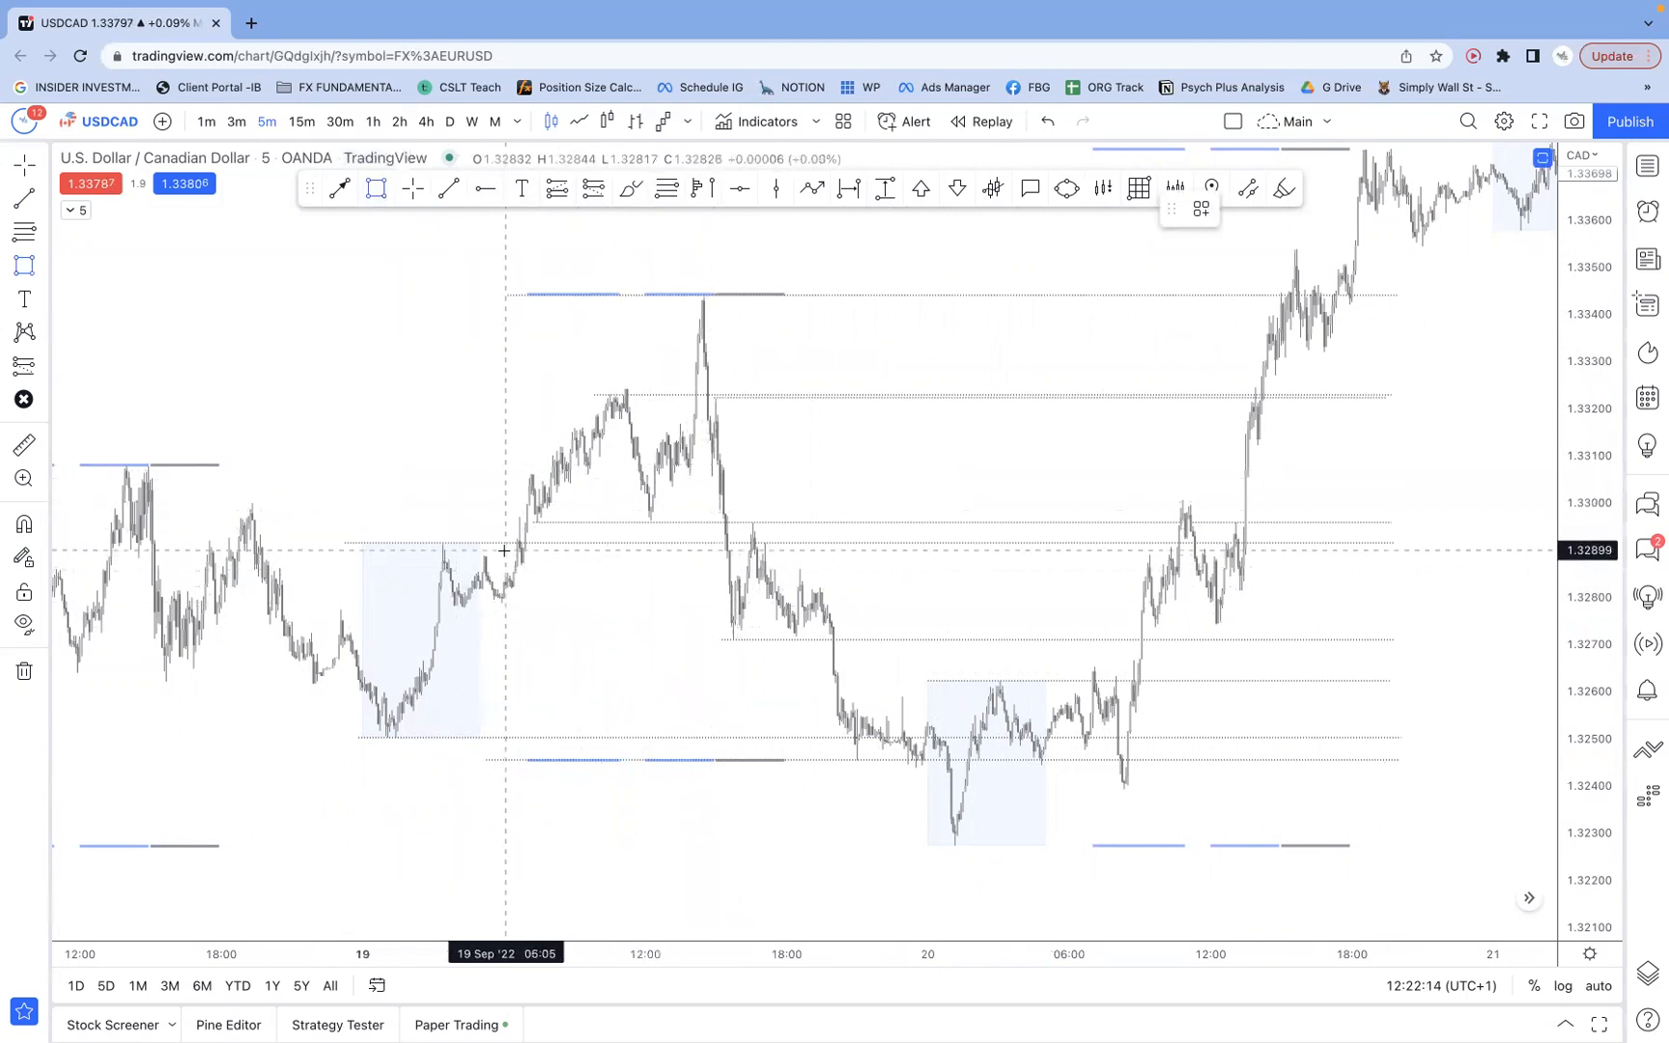
mouse_move(508, 524)
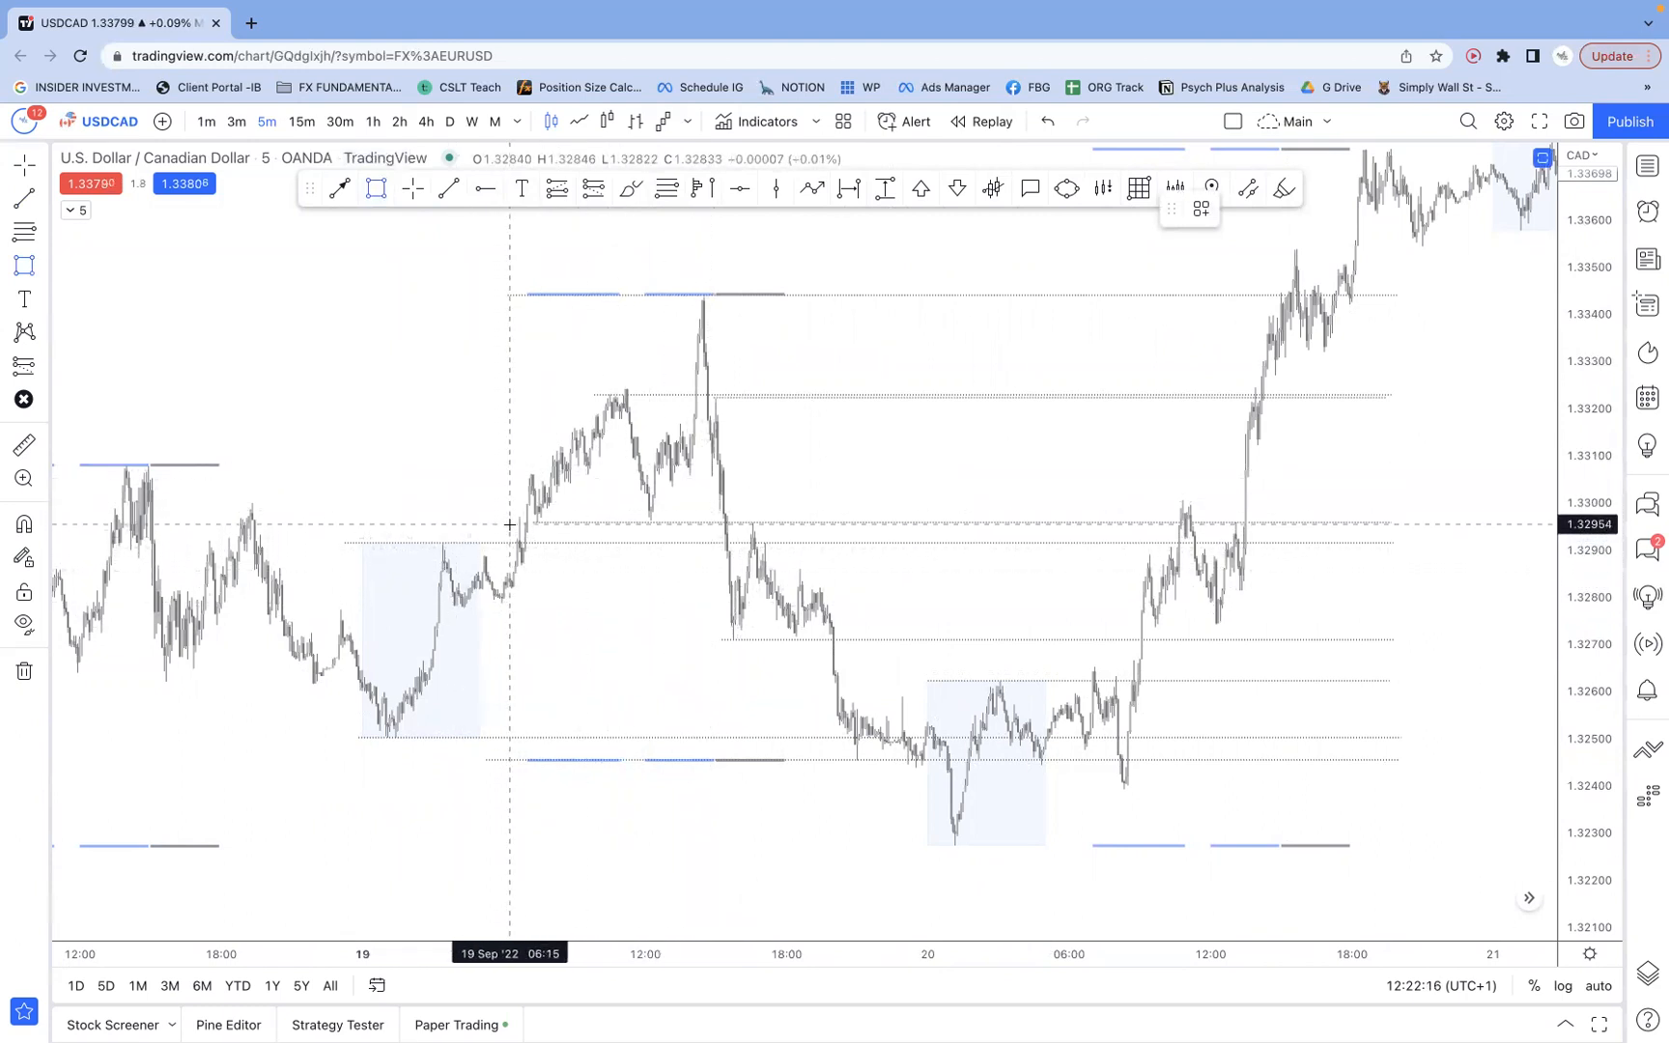
mouse_move(456, 506)
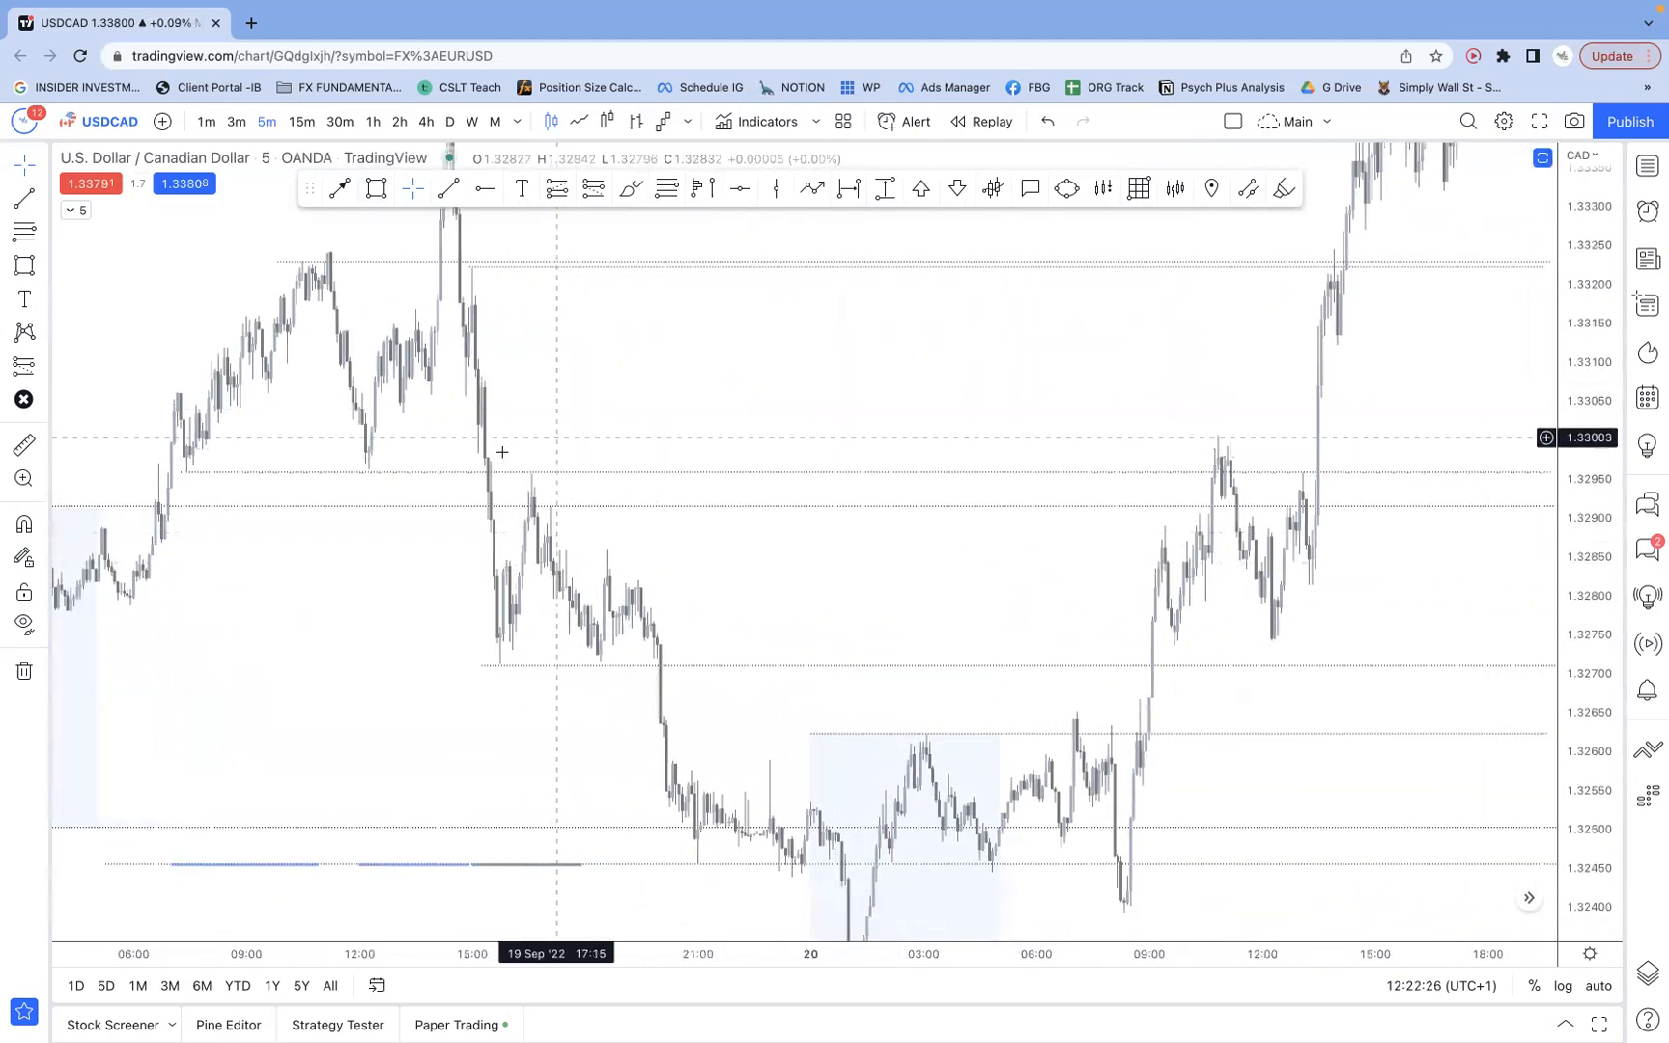
mouse_move(560, 479)
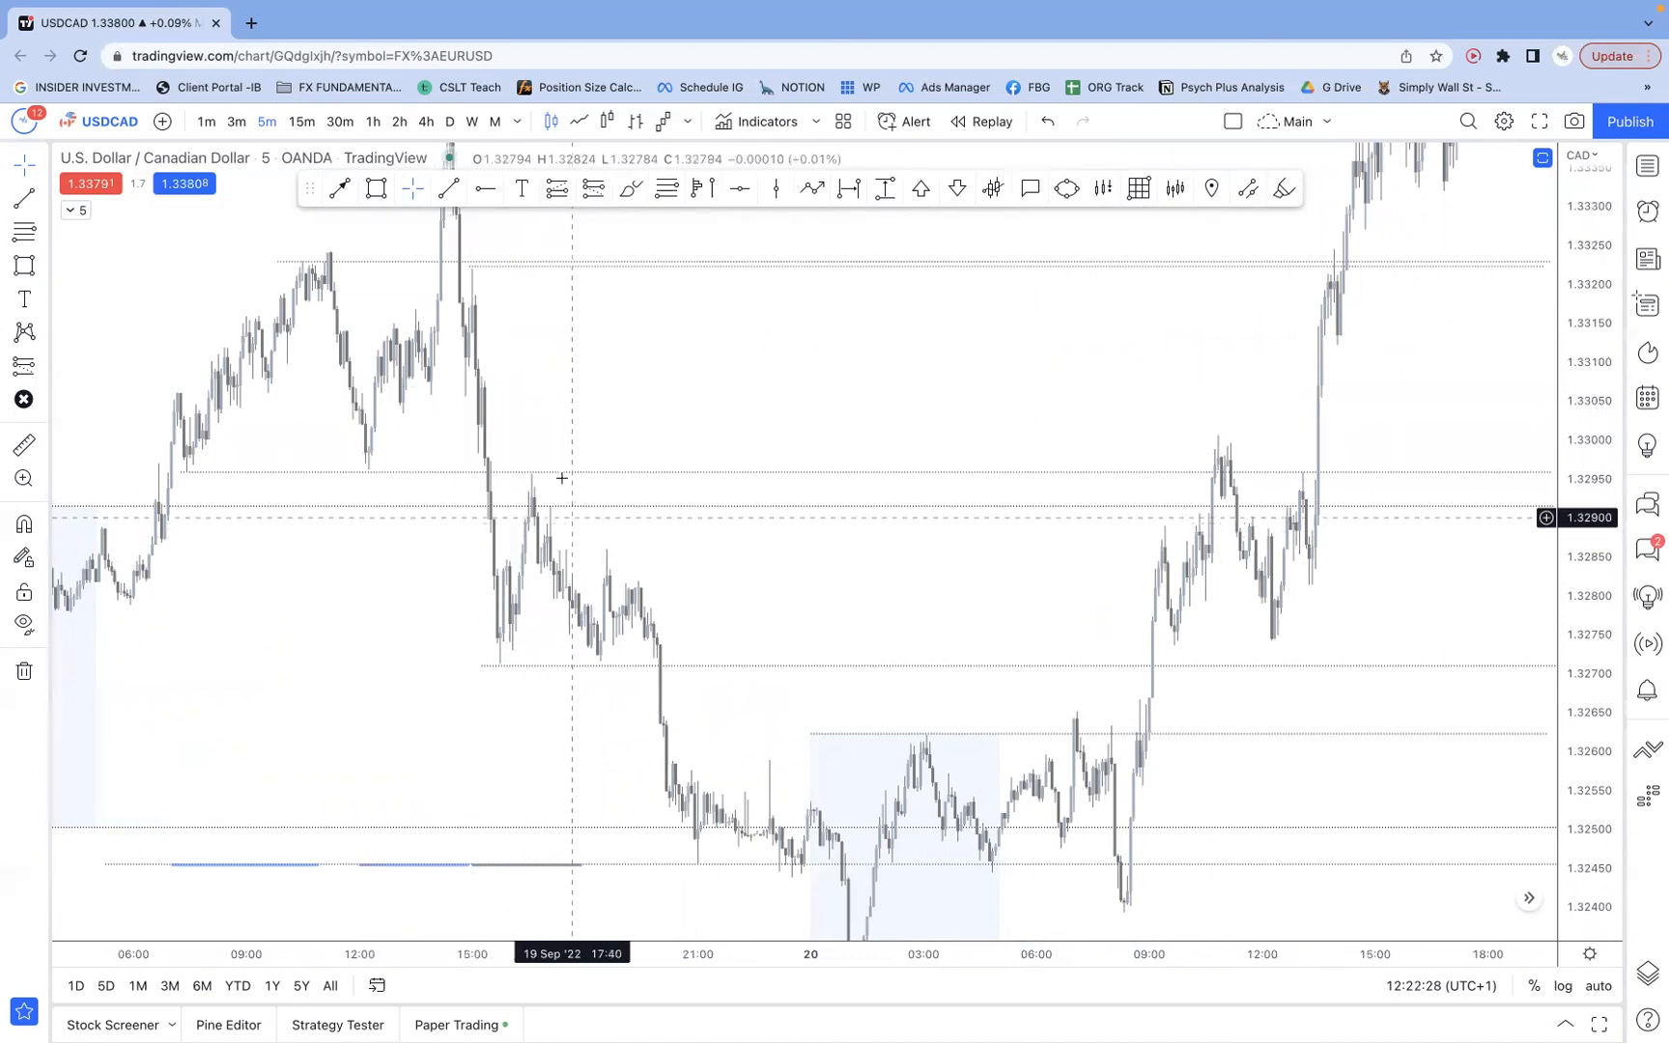
mouse_move(174, 476)
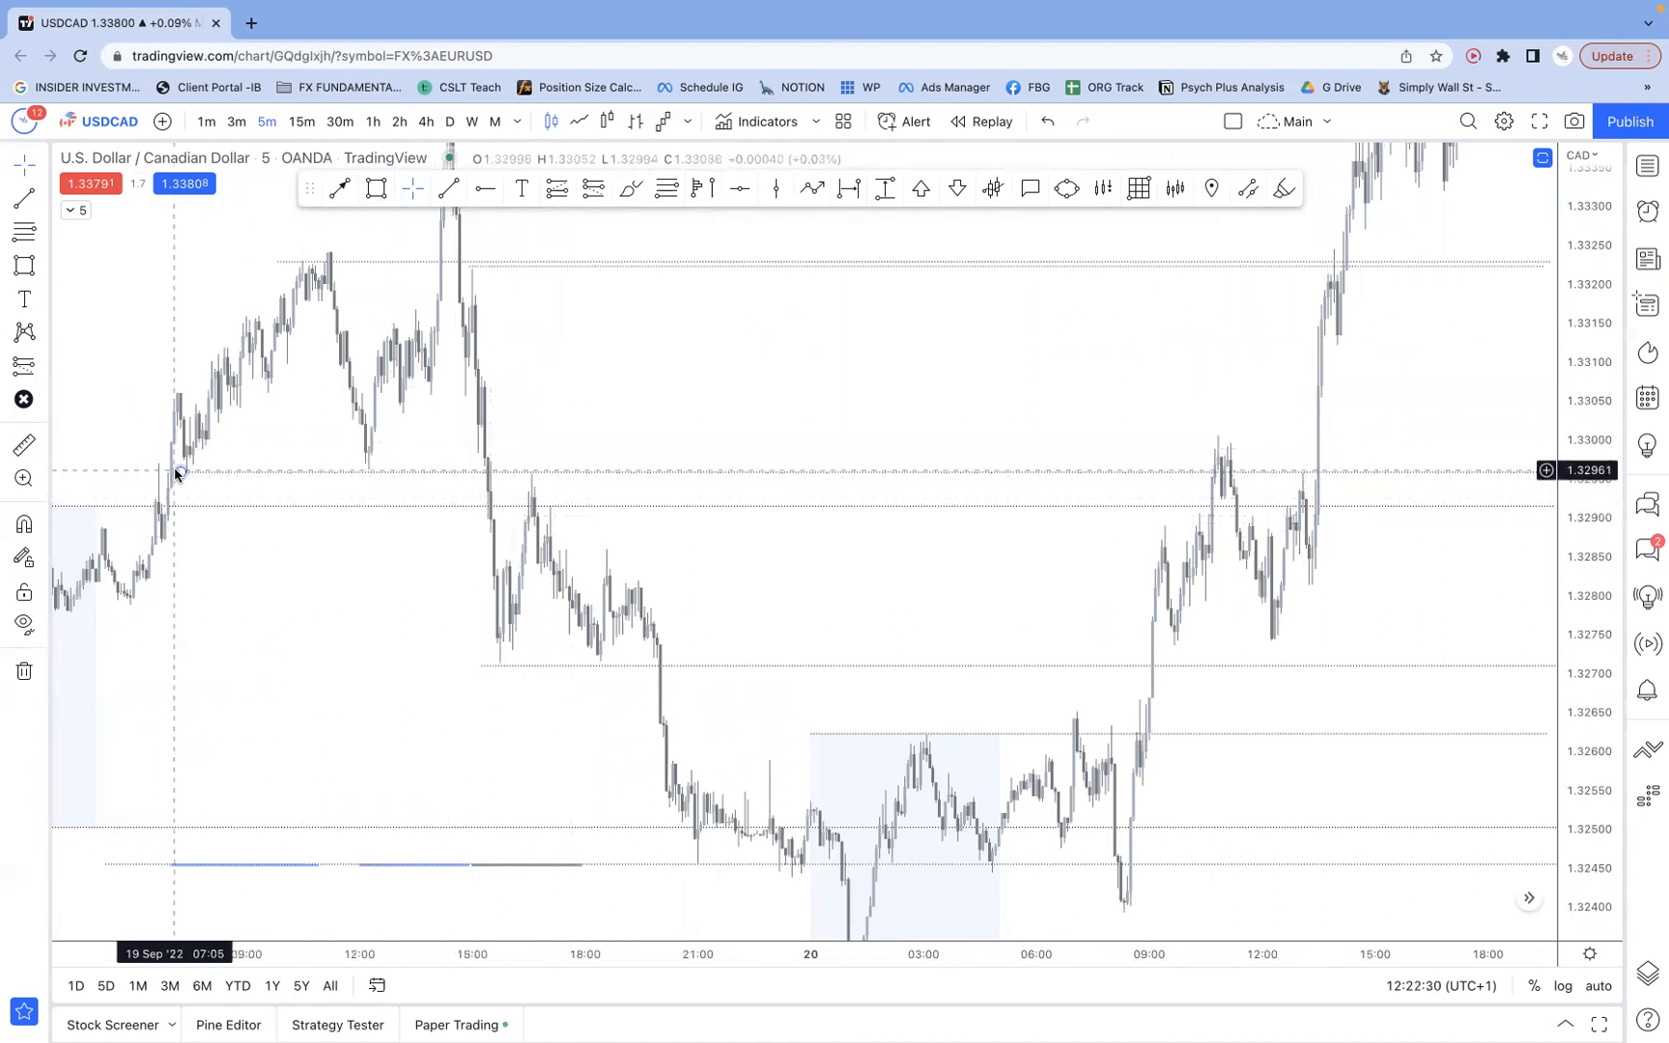
mouse_move(394, 496)
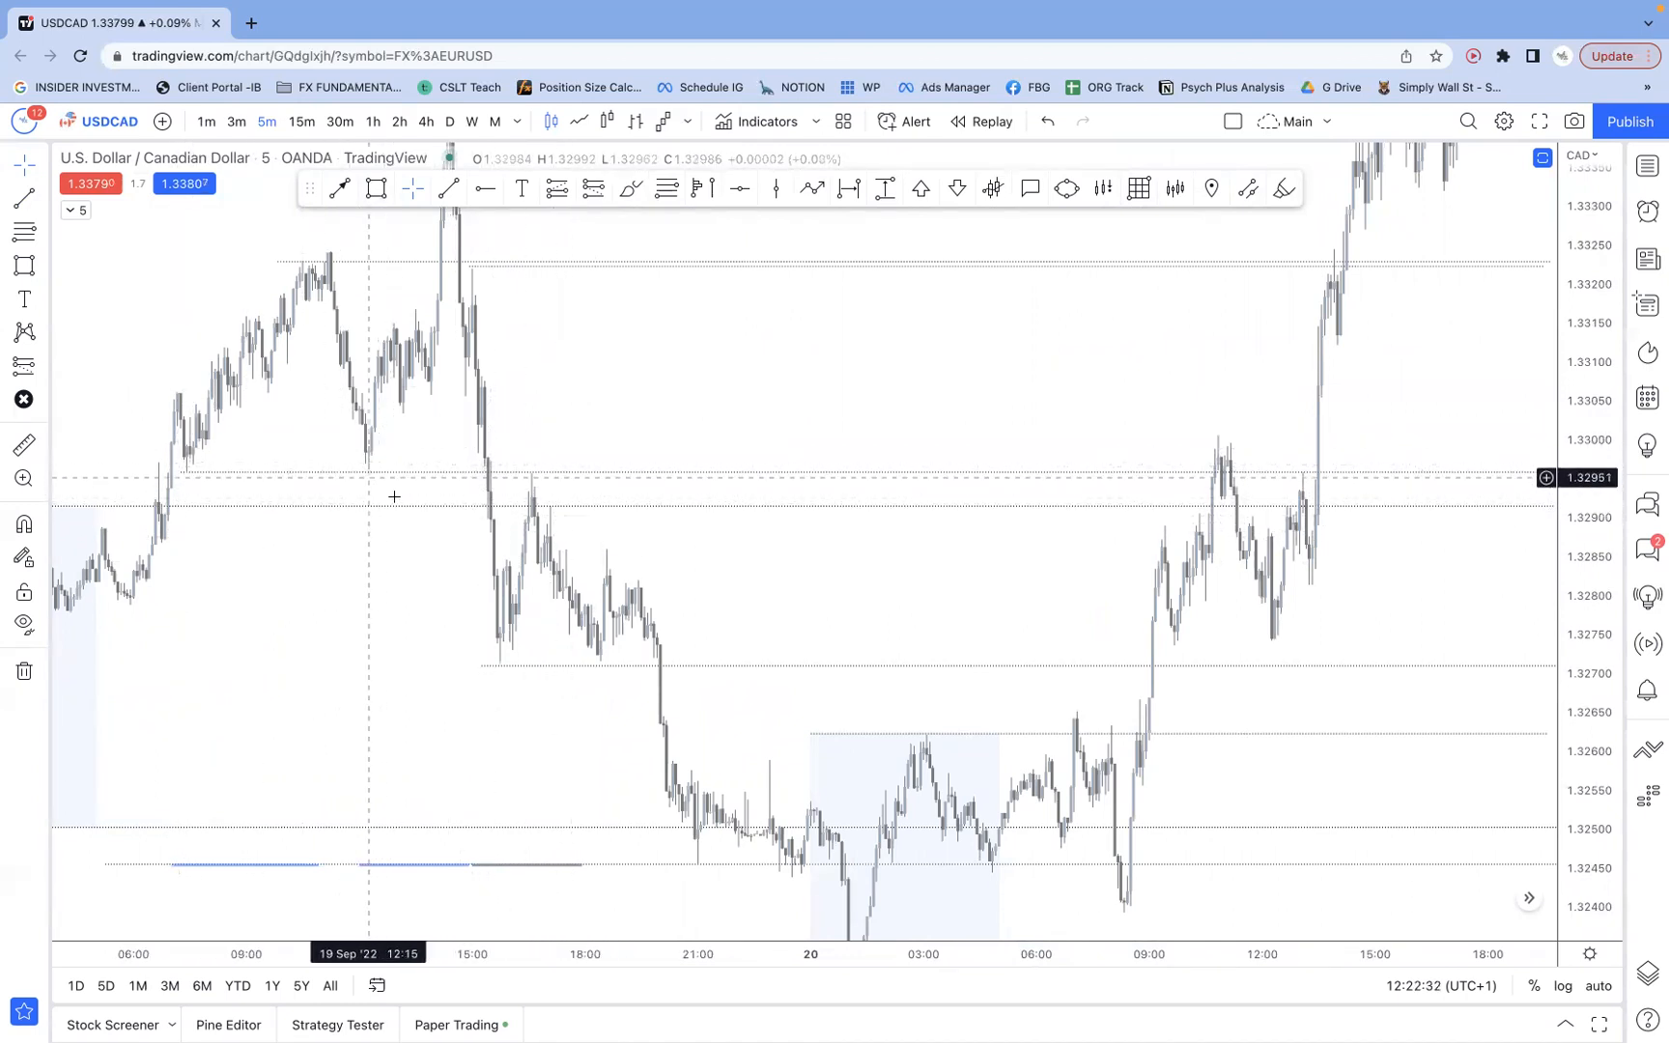
mouse_move(456, 456)
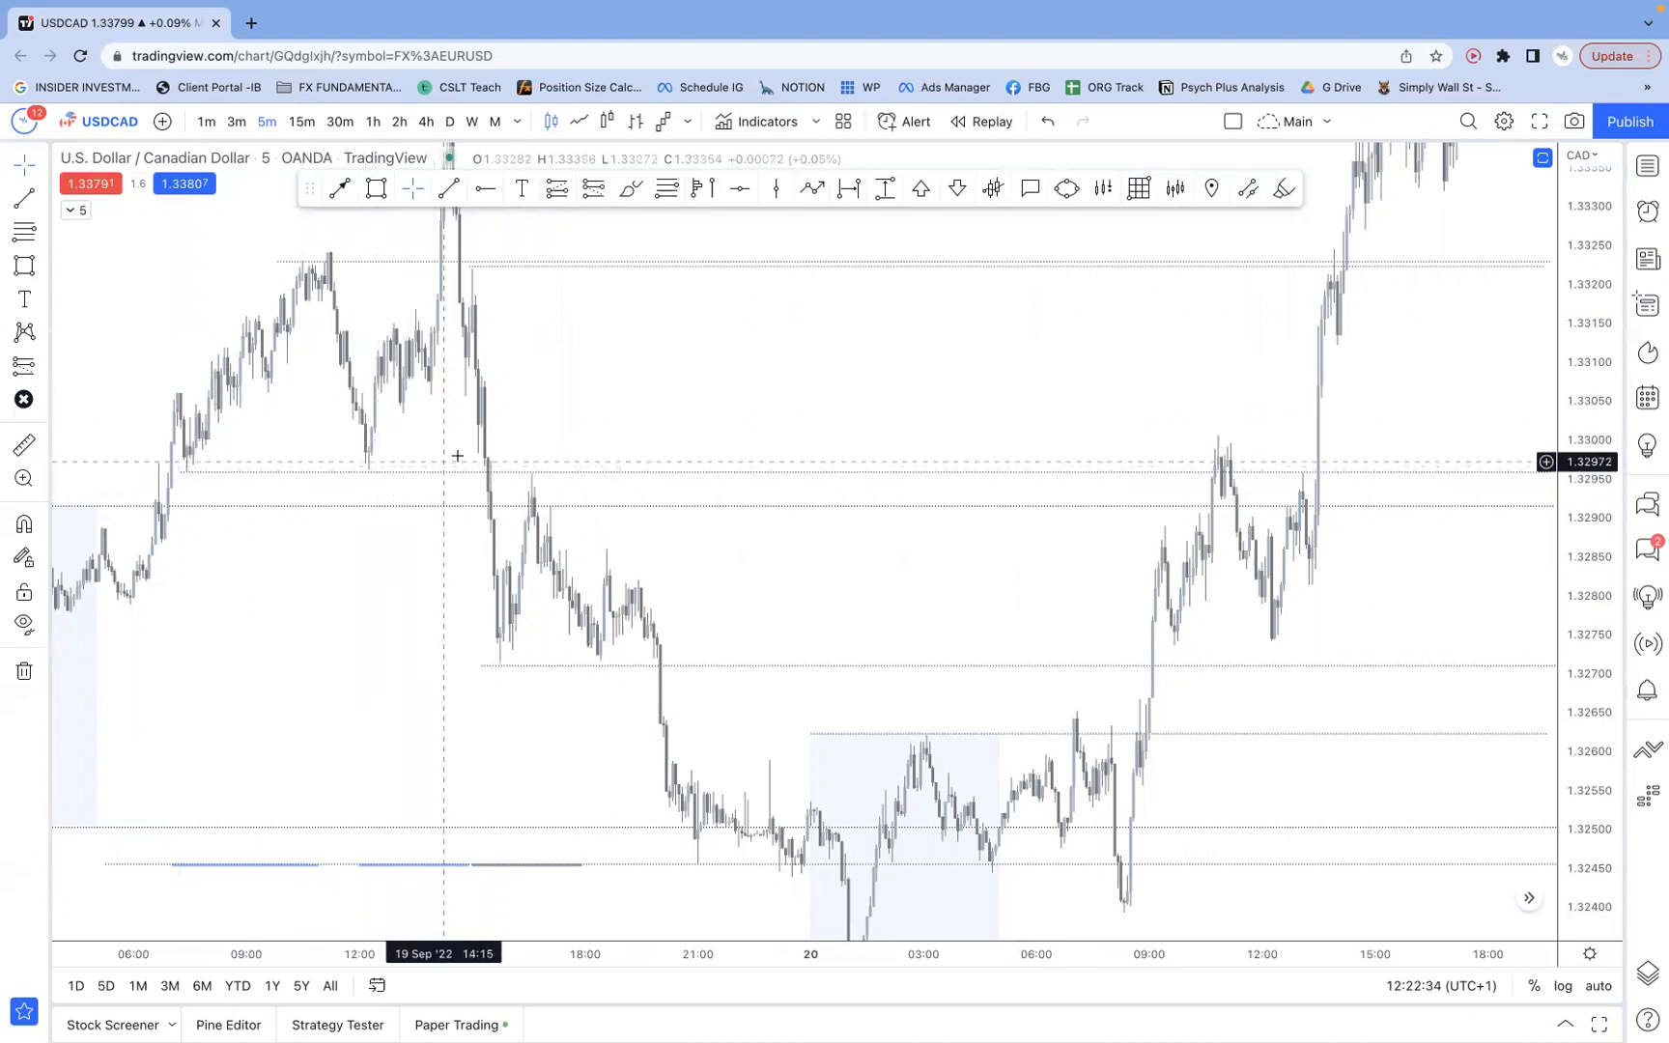
mouse_move(497, 452)
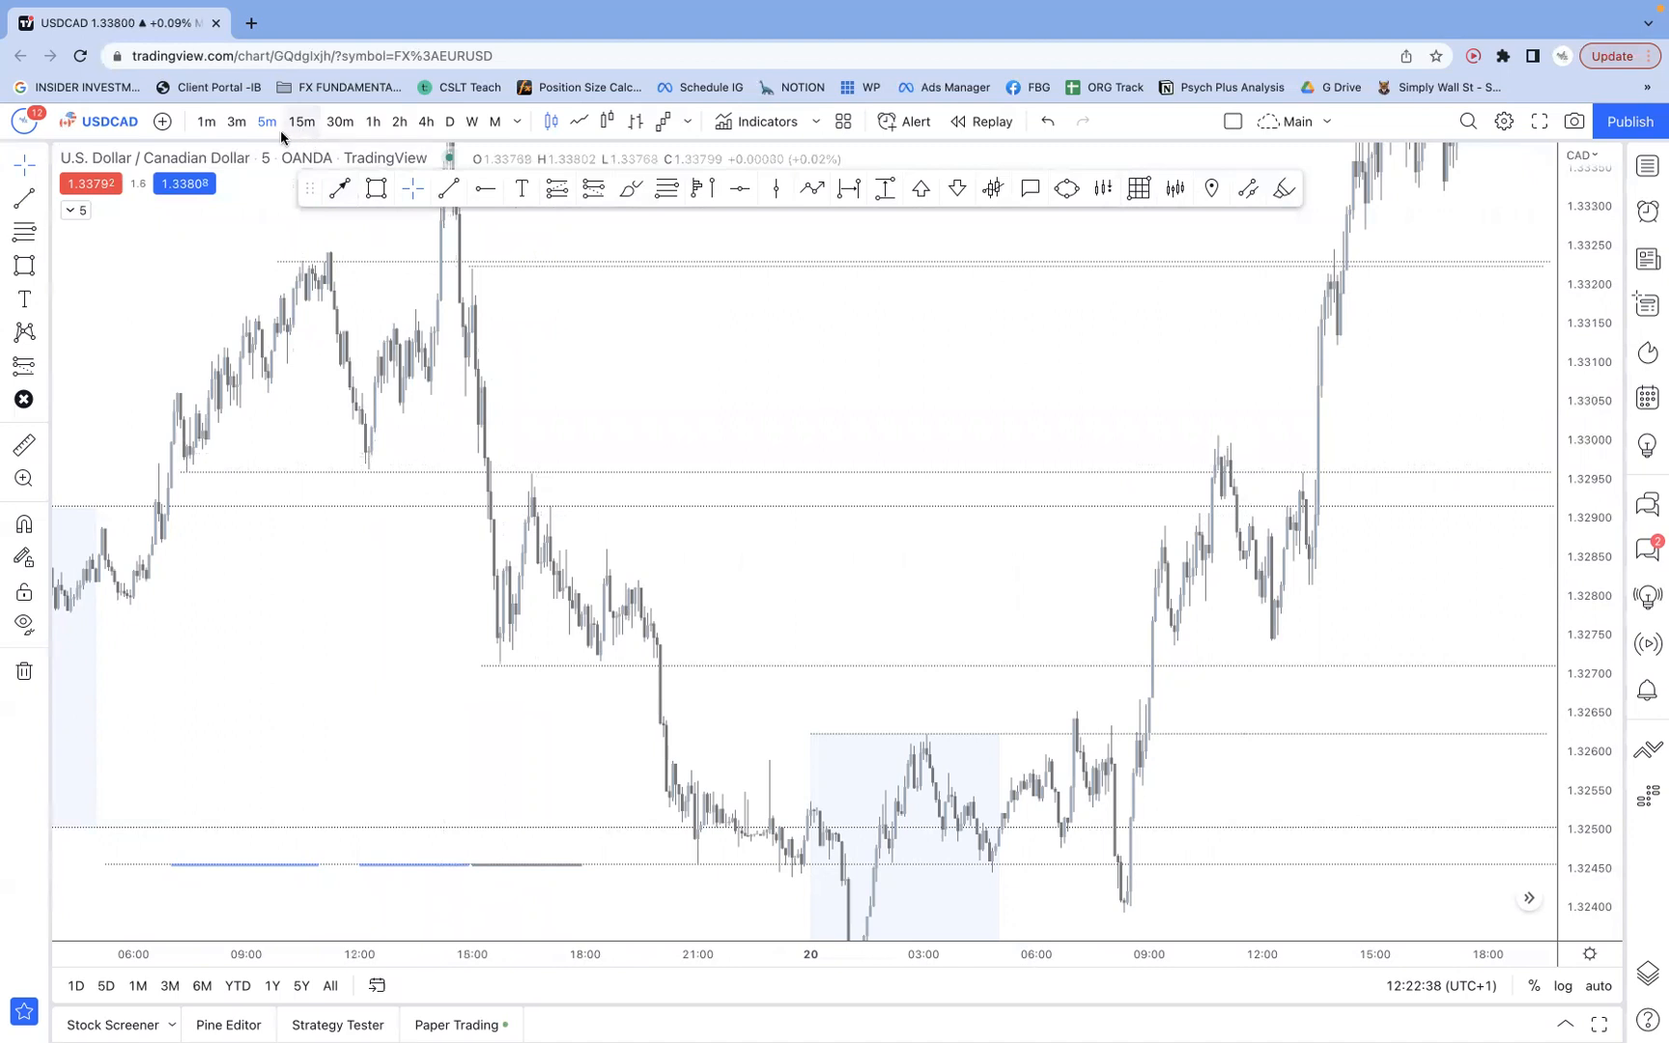
mouse_move(493, 368)
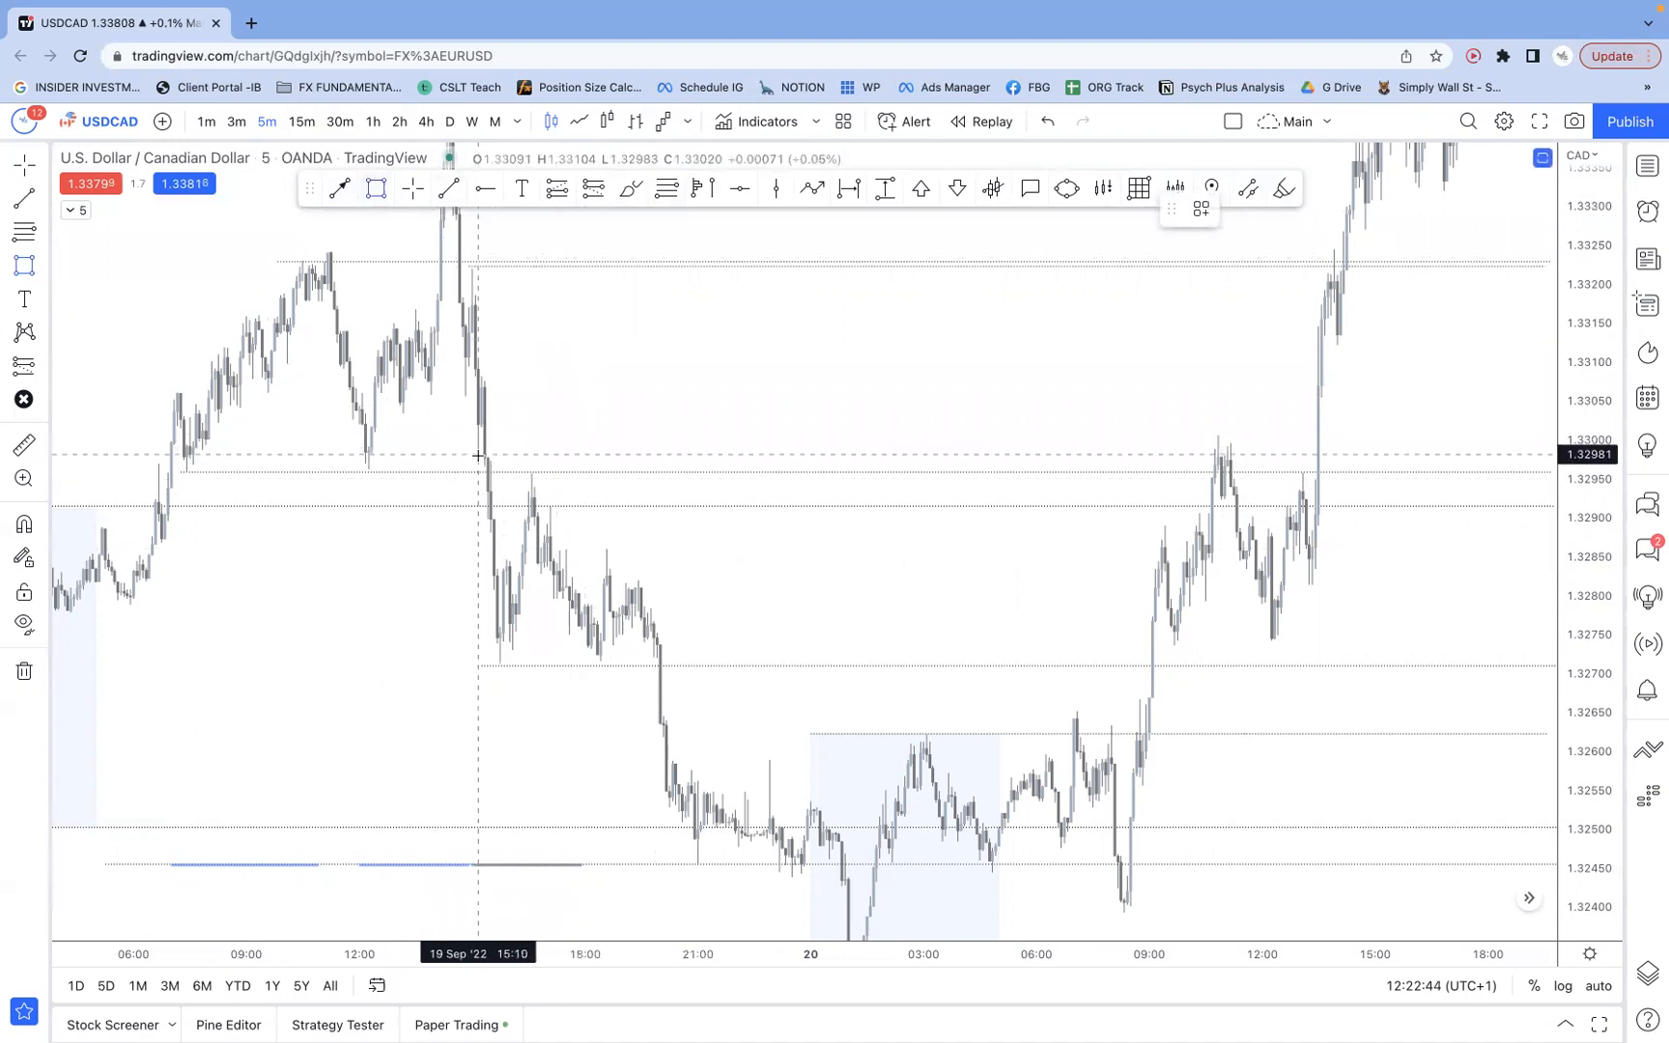
- Draw a shaded zone around 1.3295 and stretch its right edge across into 20 Sep
left_click_drag(477, 456, 777, 519)
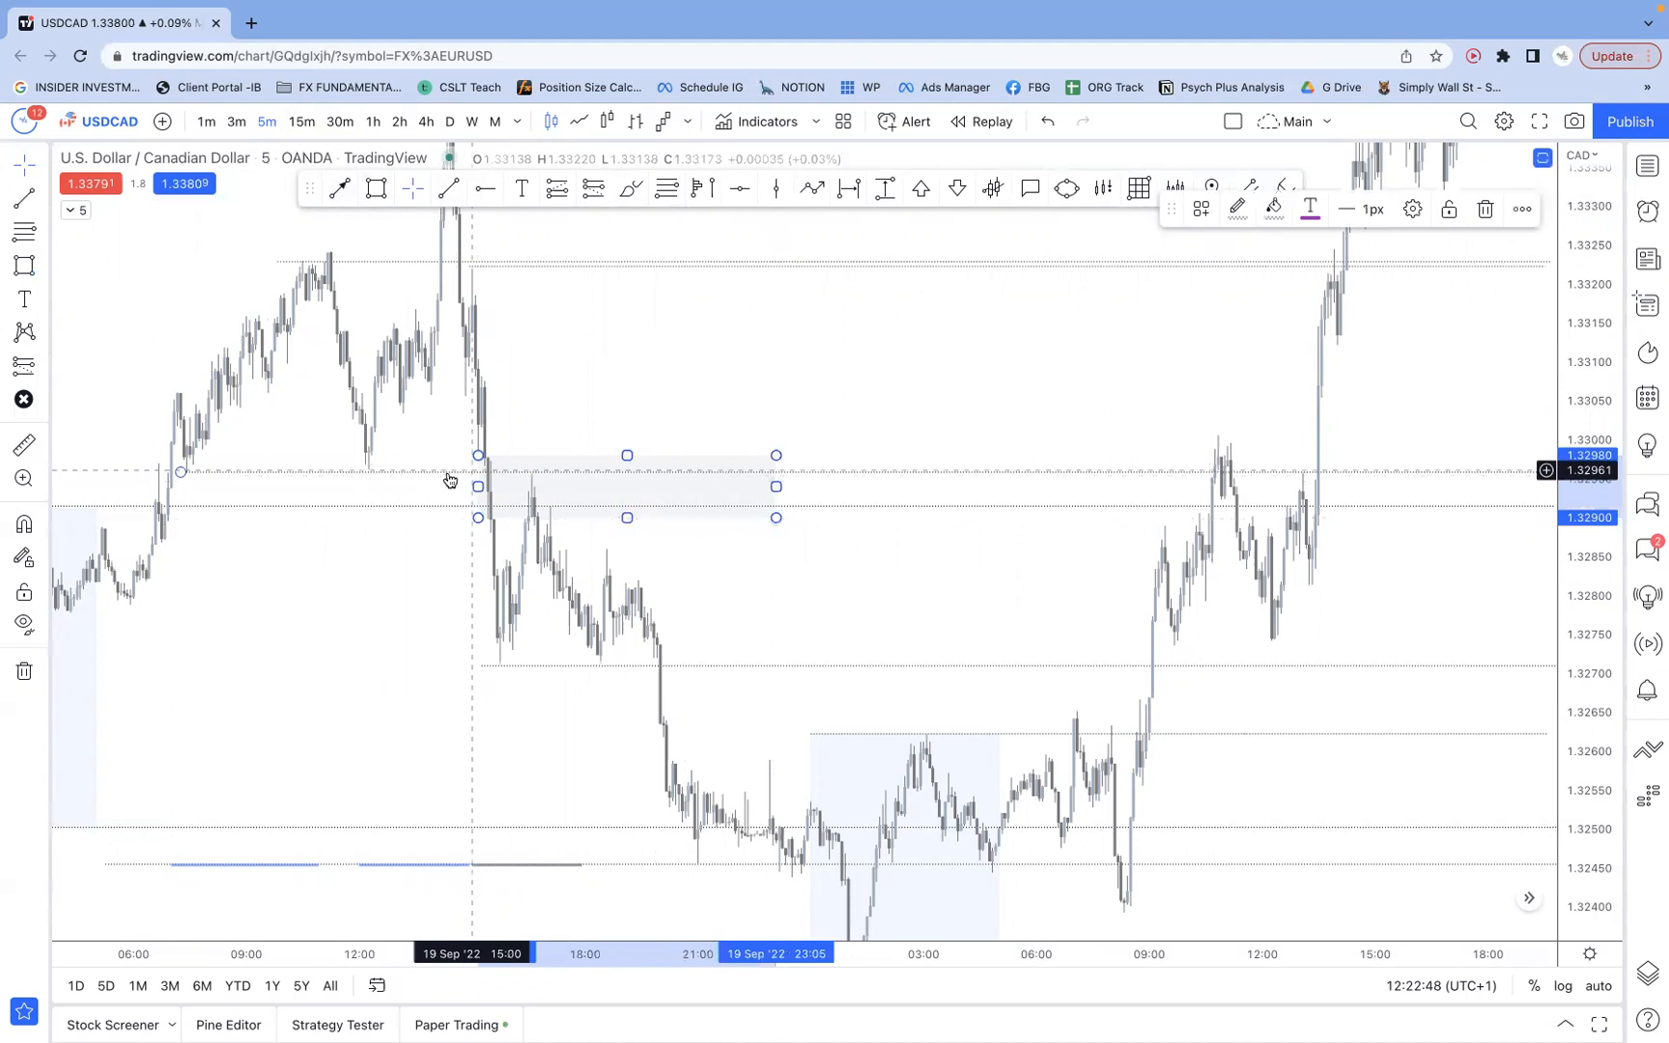
left_click_drag(775, 484, 1309, 485)
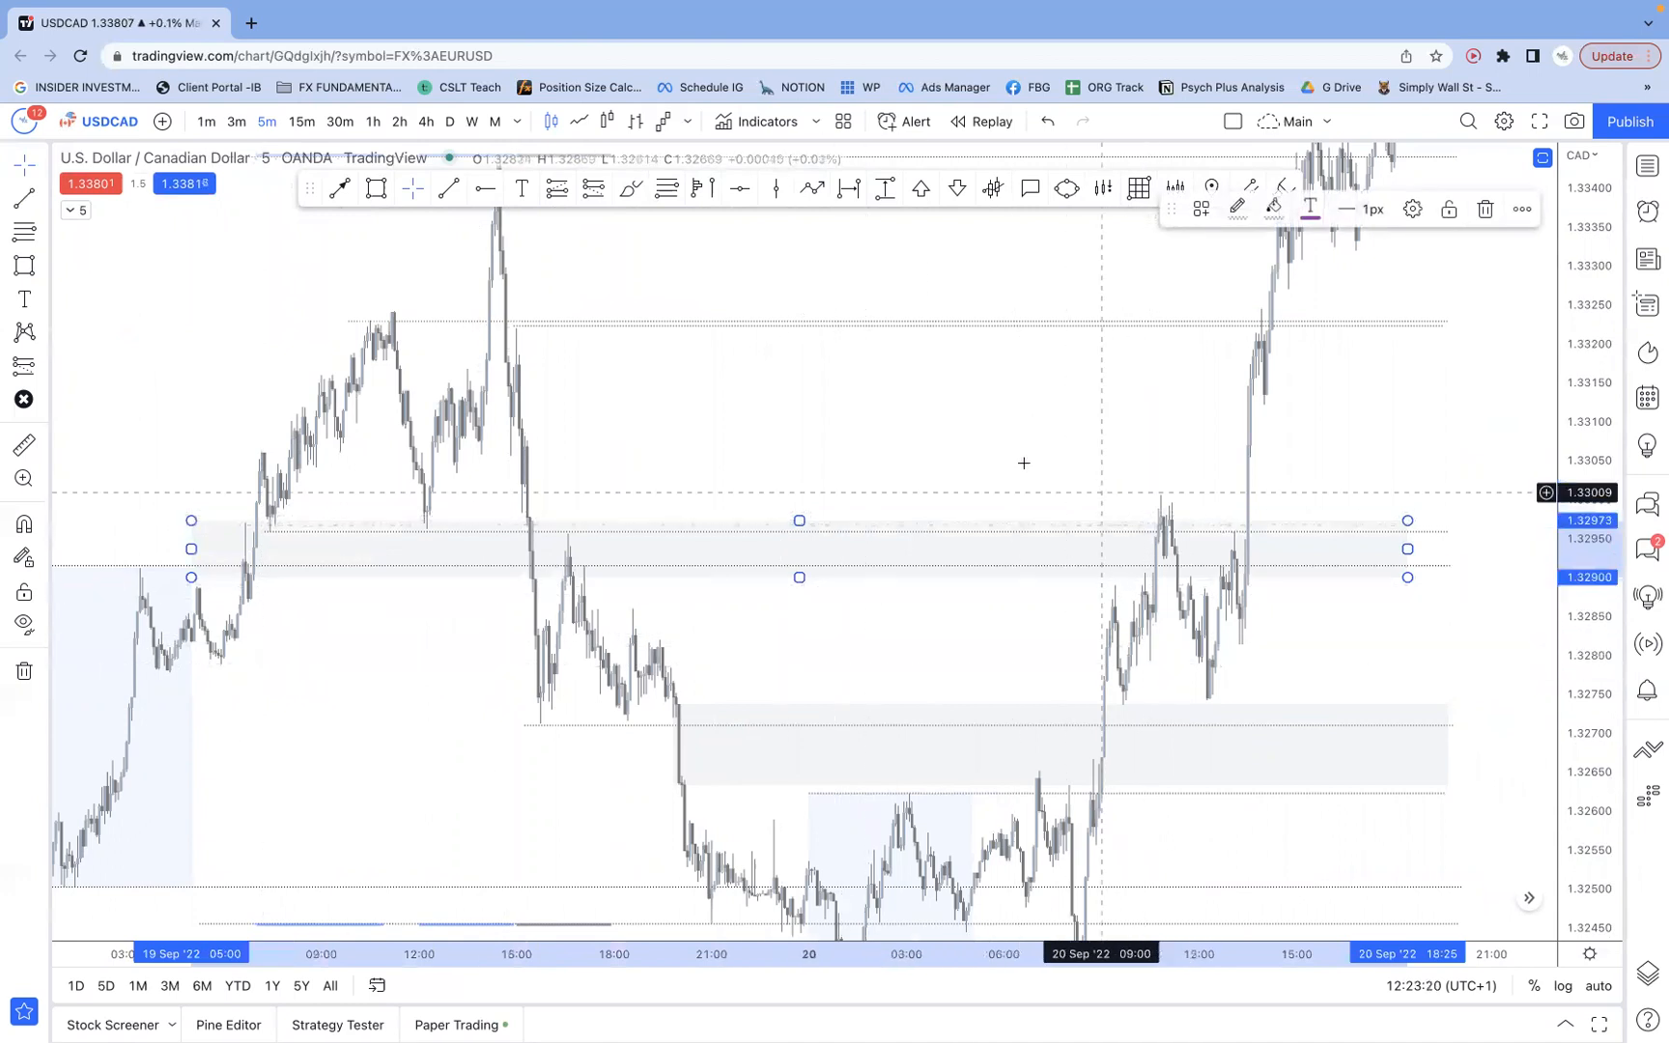
mouse_move(1004, 450)
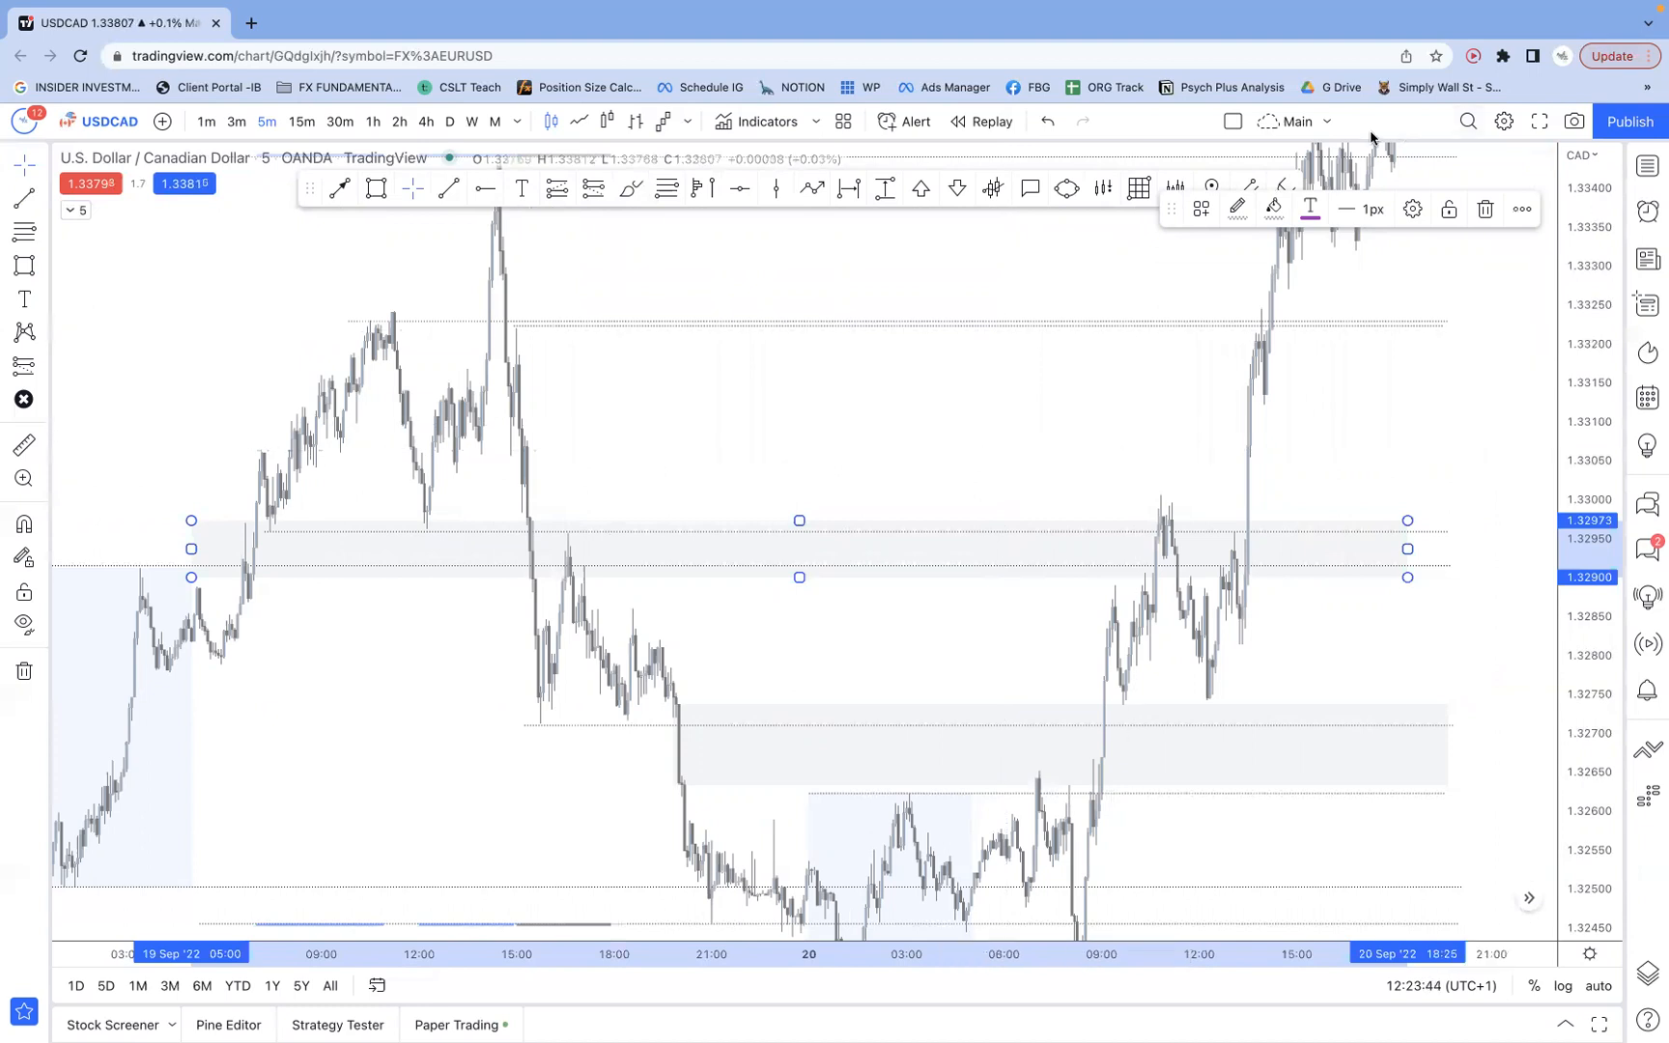
mouse_move(968, 421)
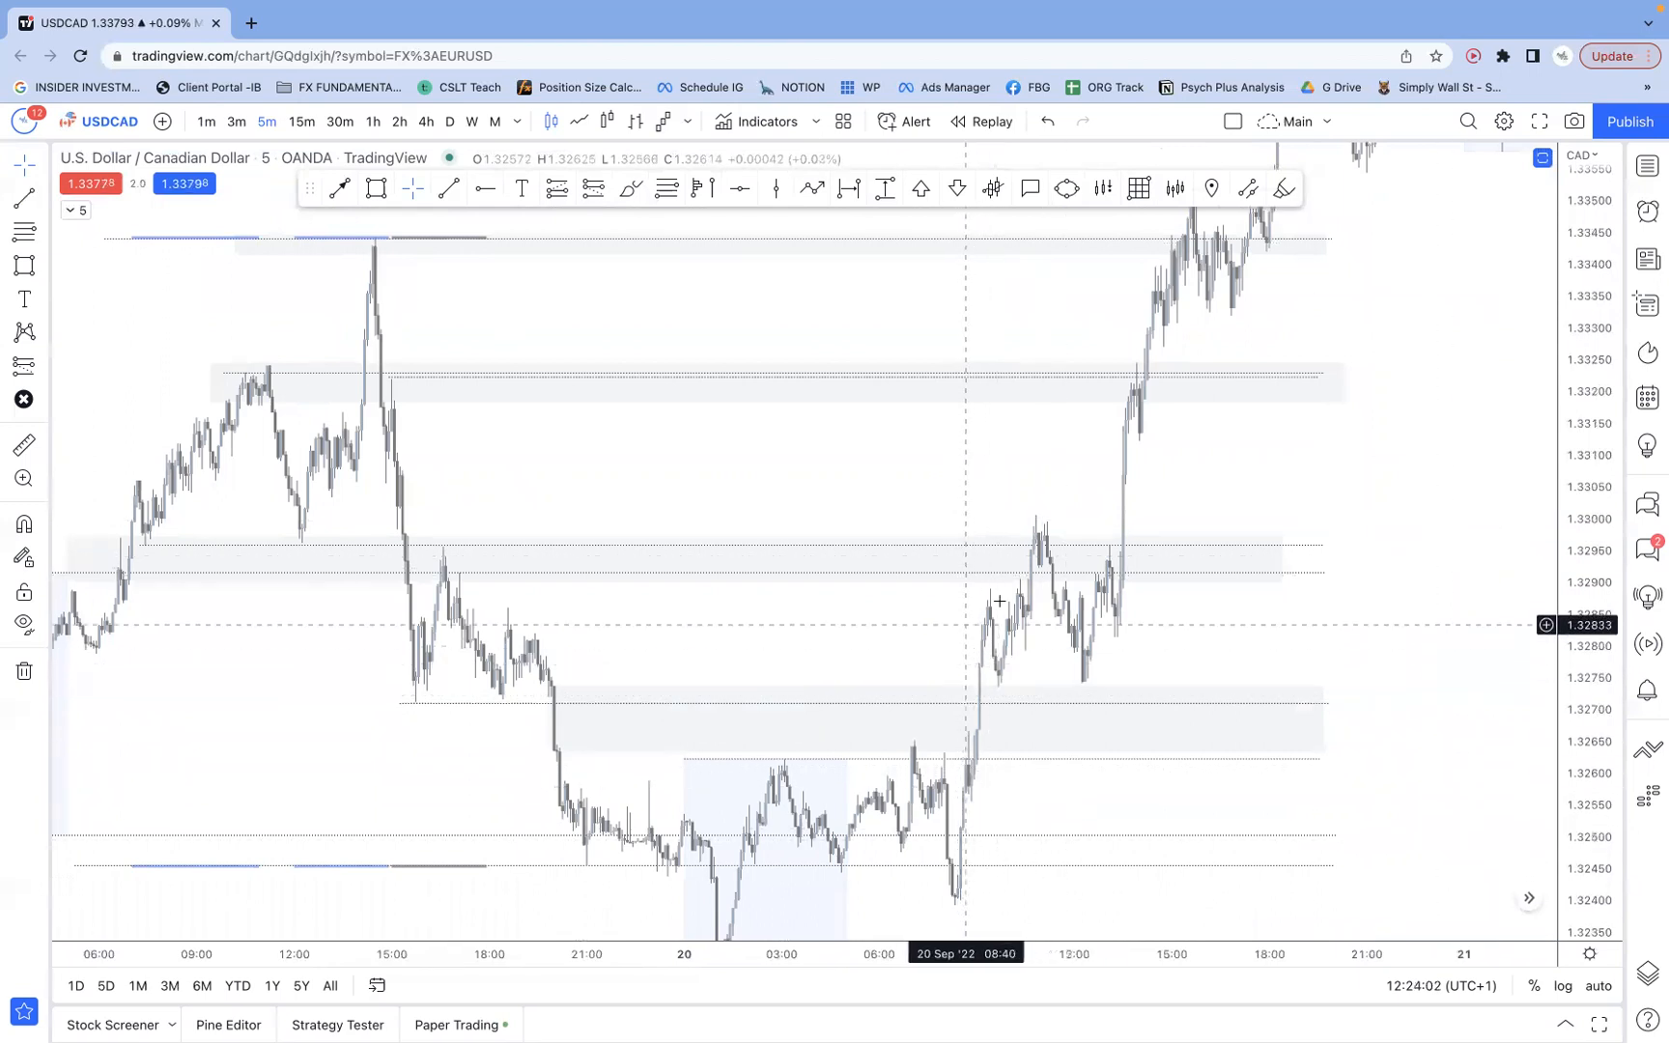
mouse_move(1041, 572)
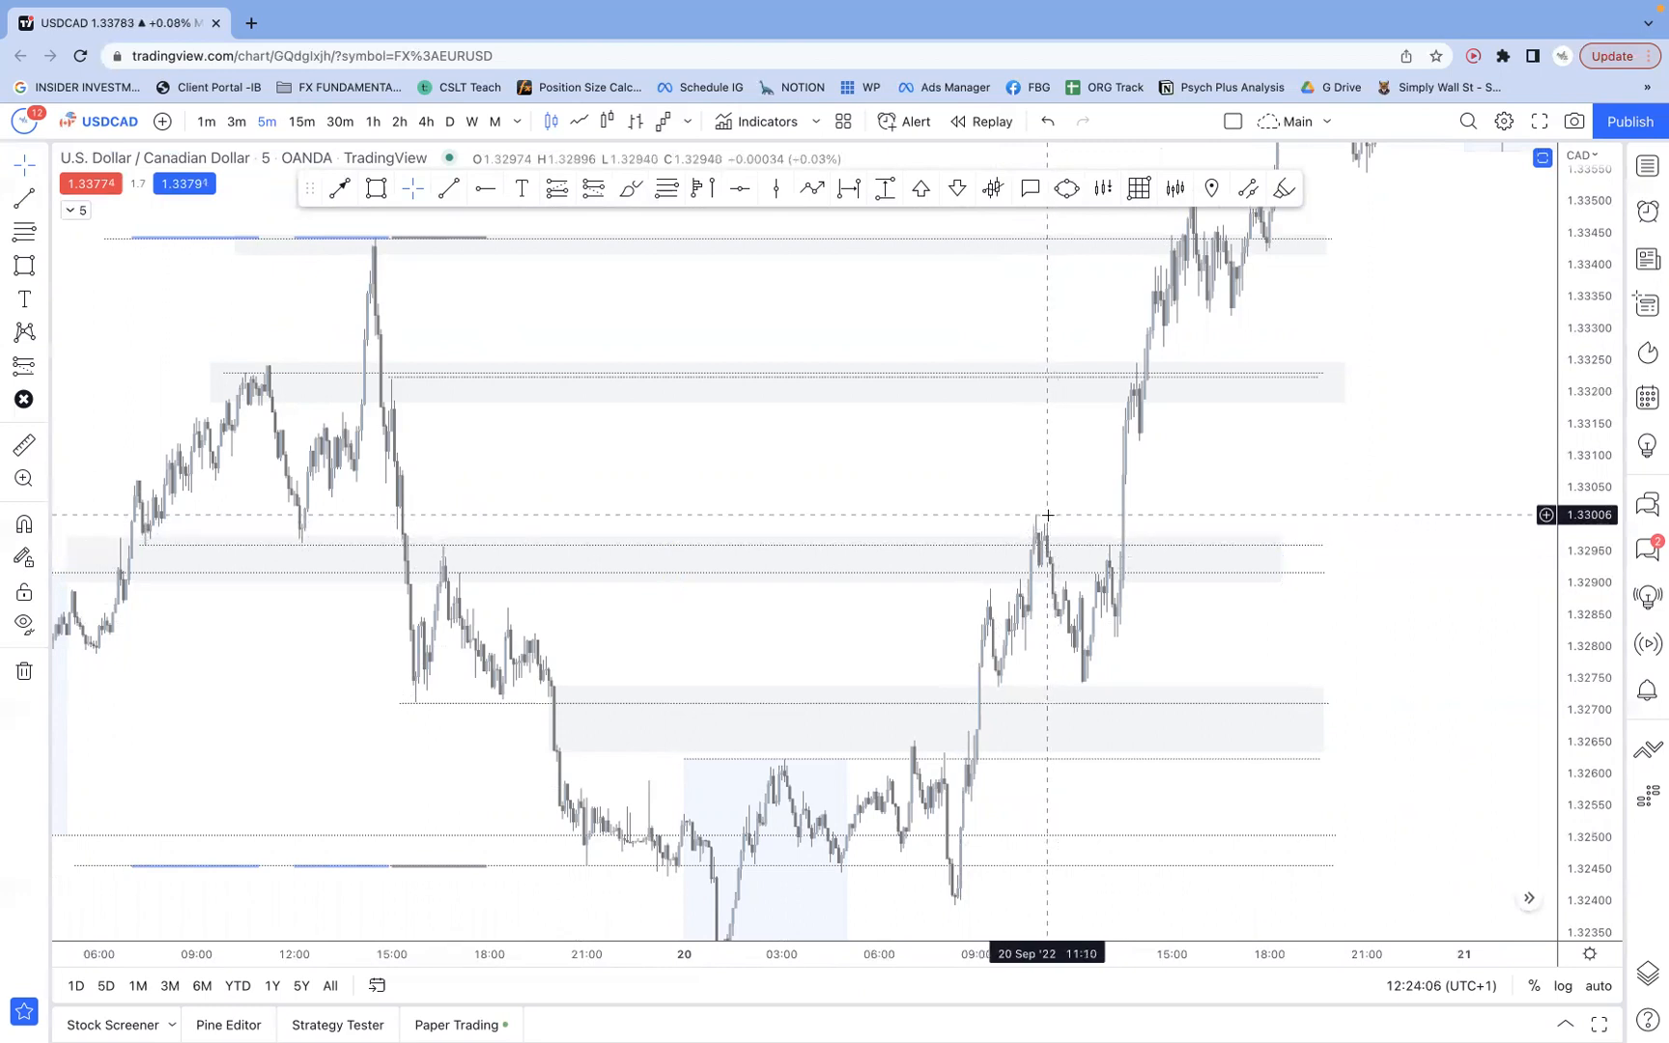
mouse_move(1128, 572)
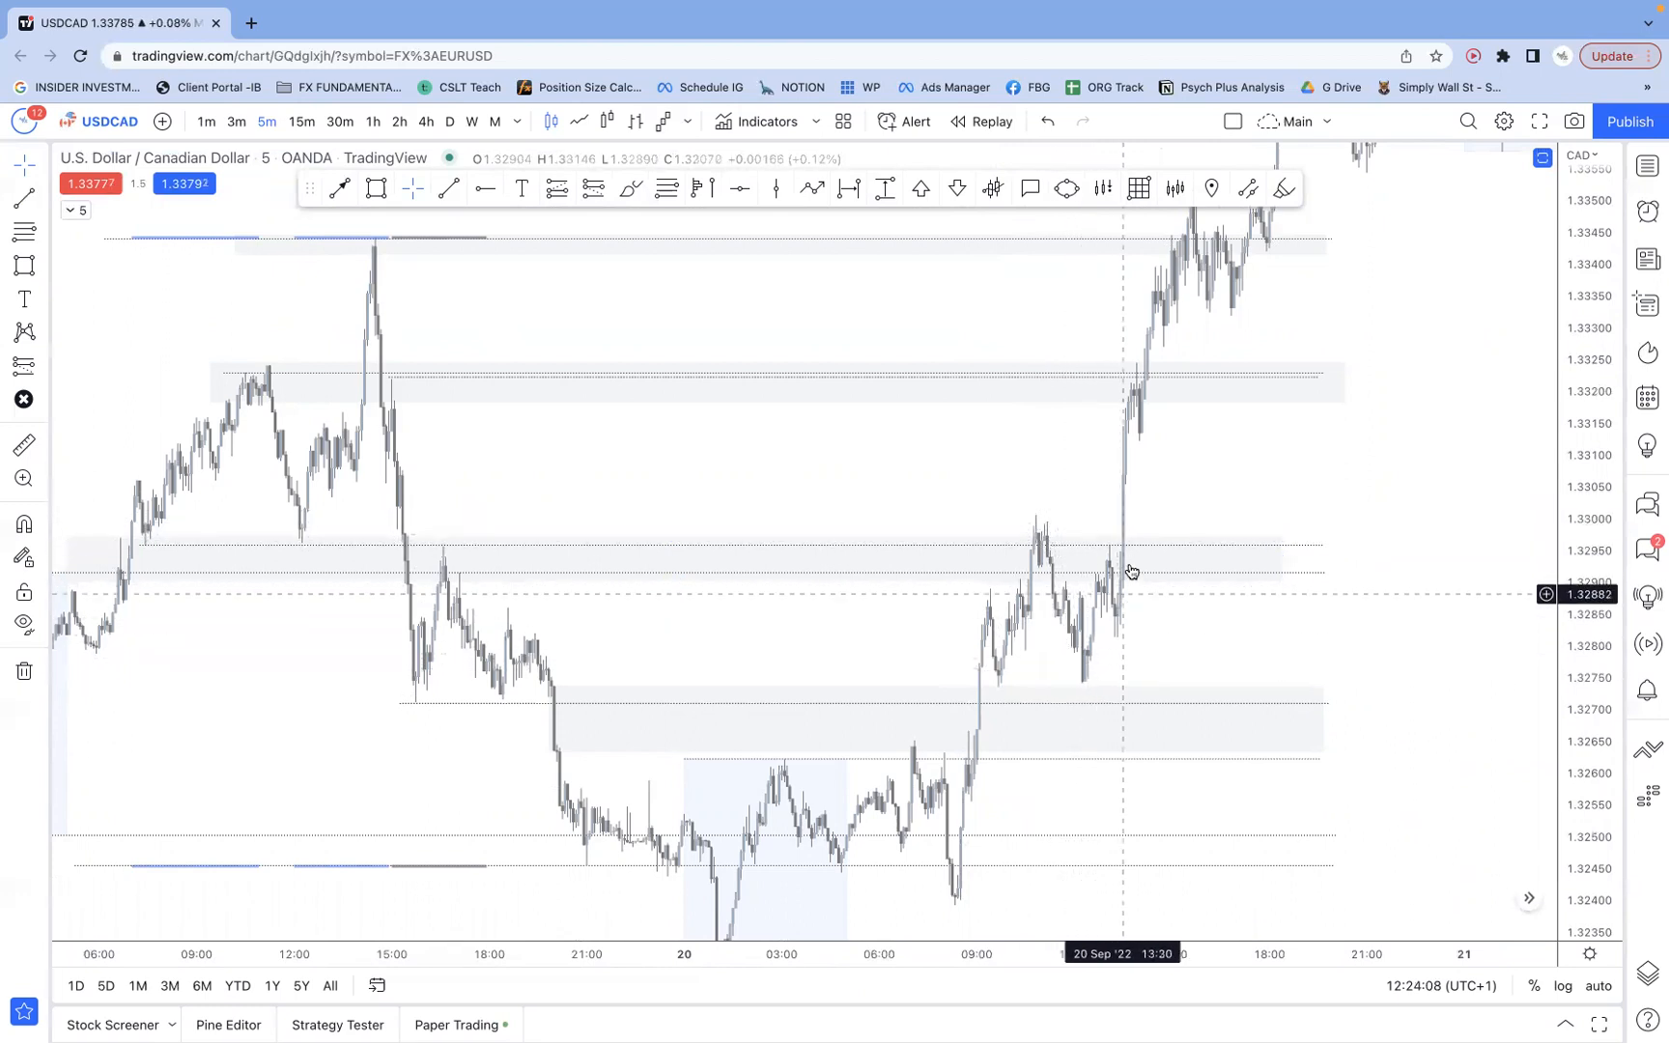
mouse_move(1117, 489)
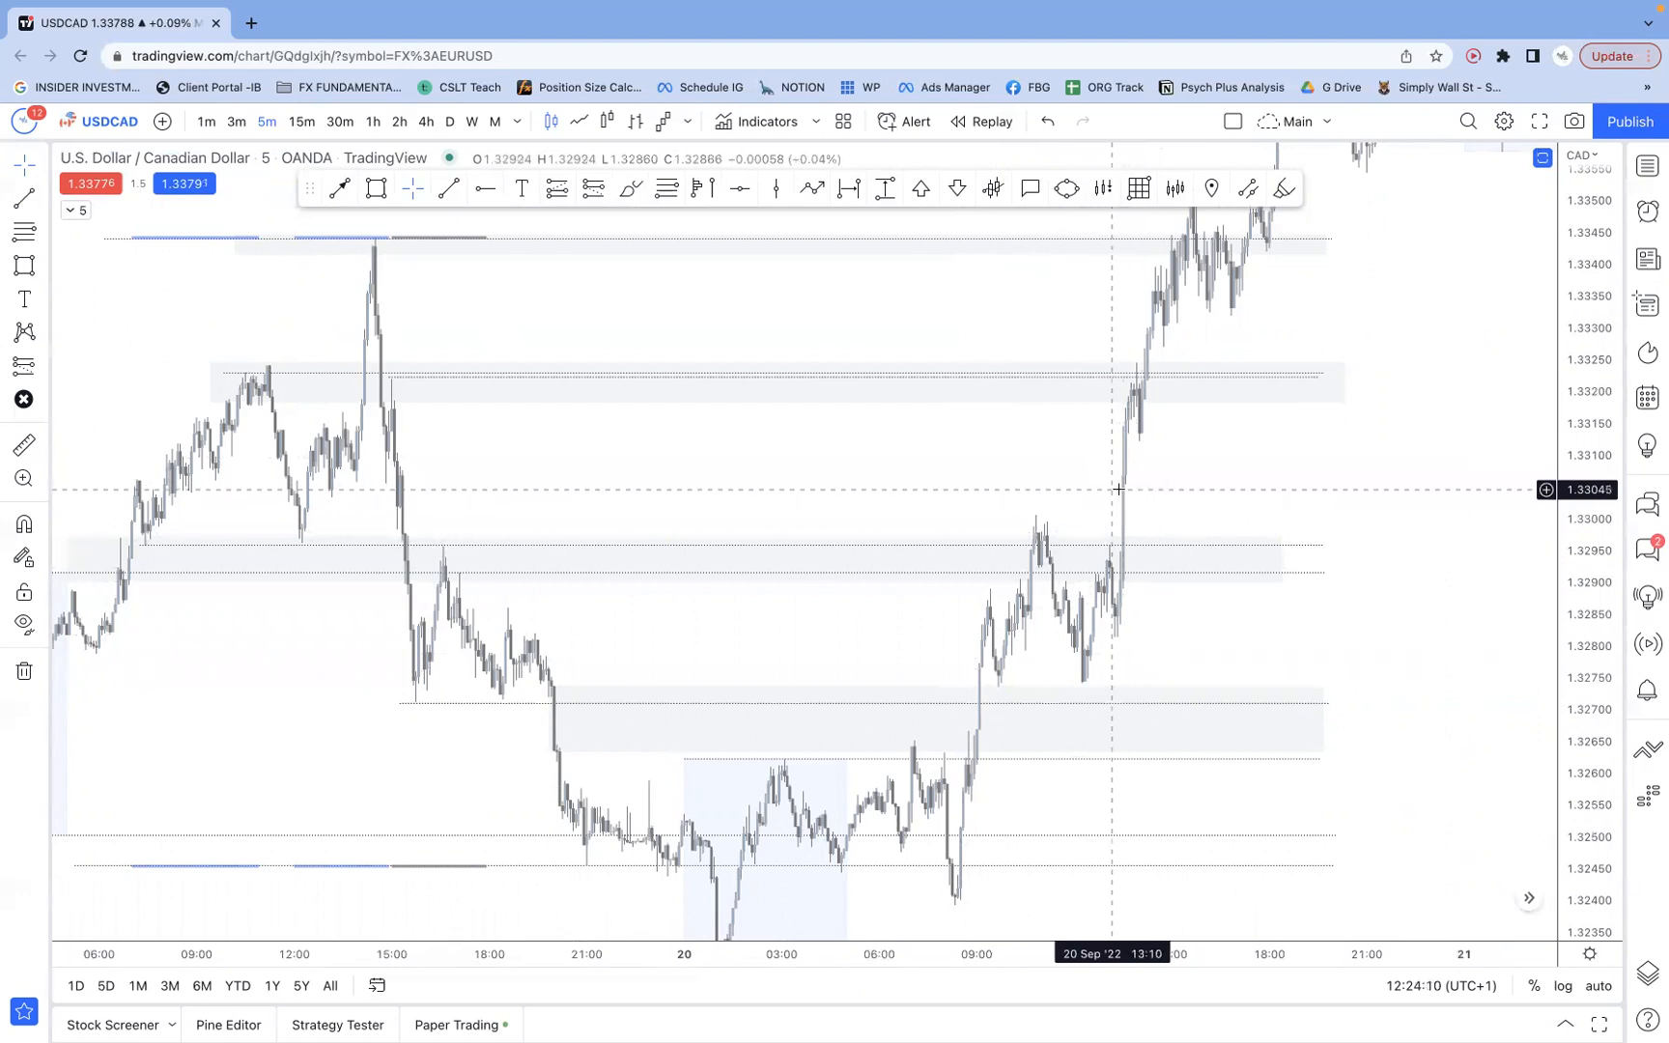
mouse_move(1142, 392)
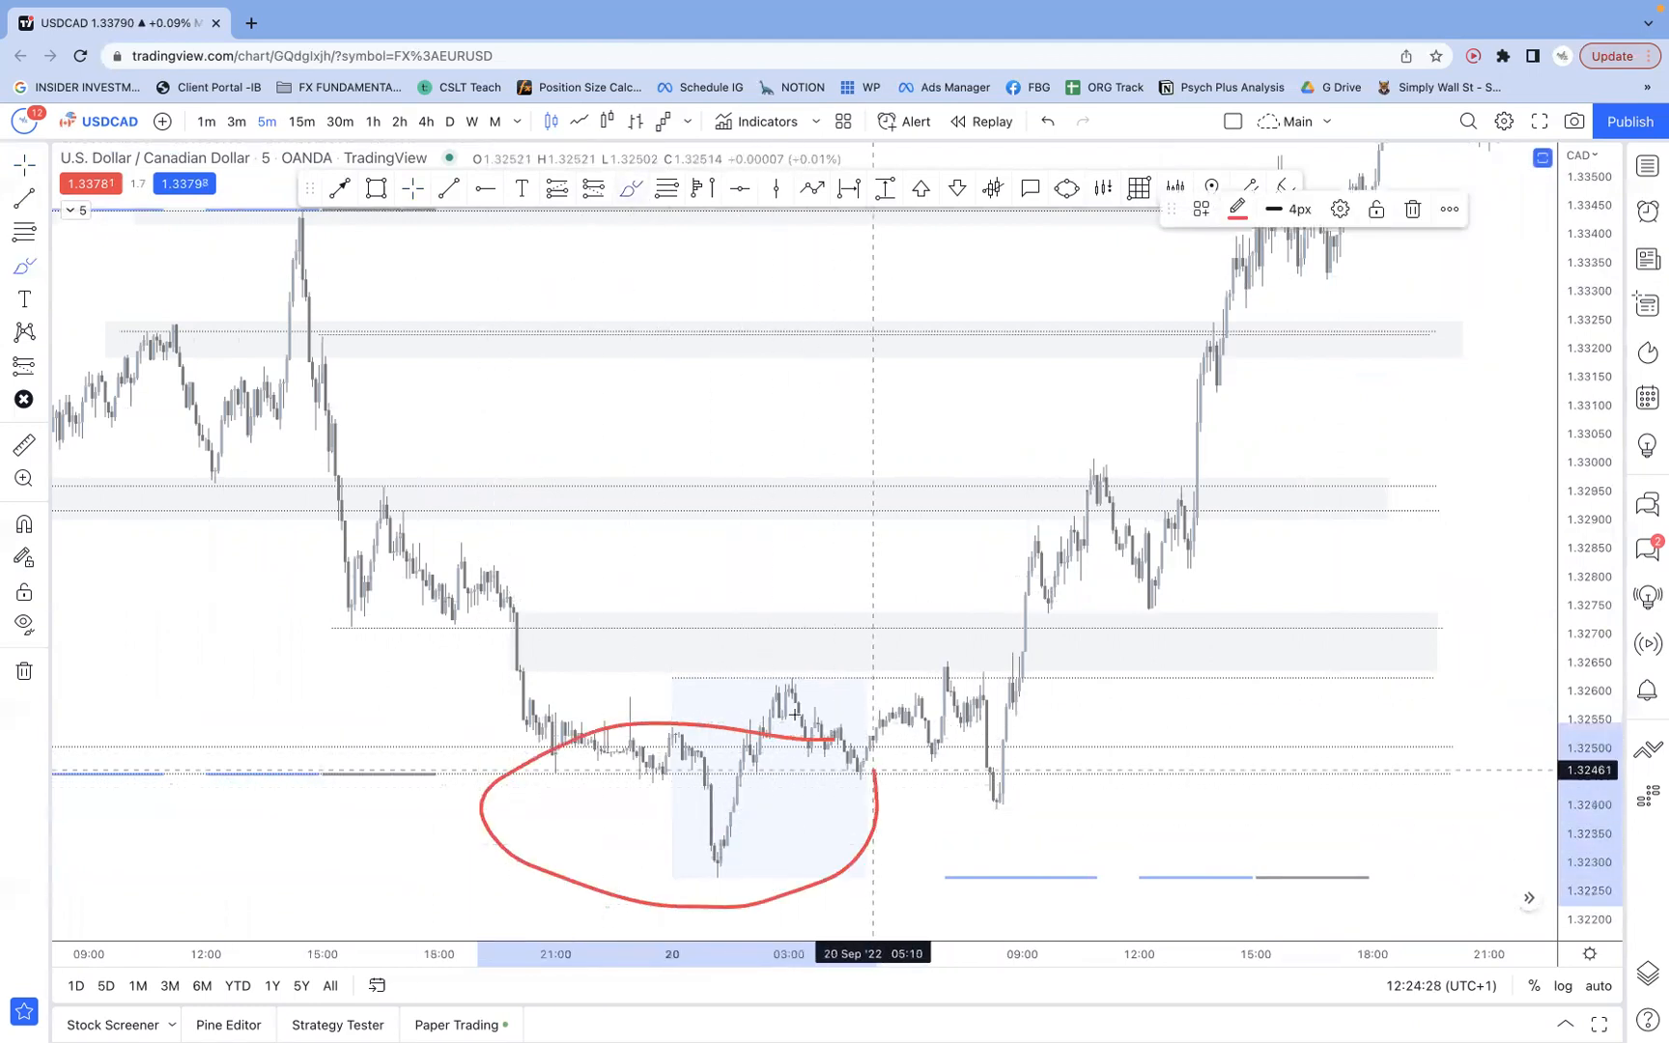
- Remove the red freehand loop drawn around the 20 September dip
left_click_drag(1085, 489, 1150, 436)
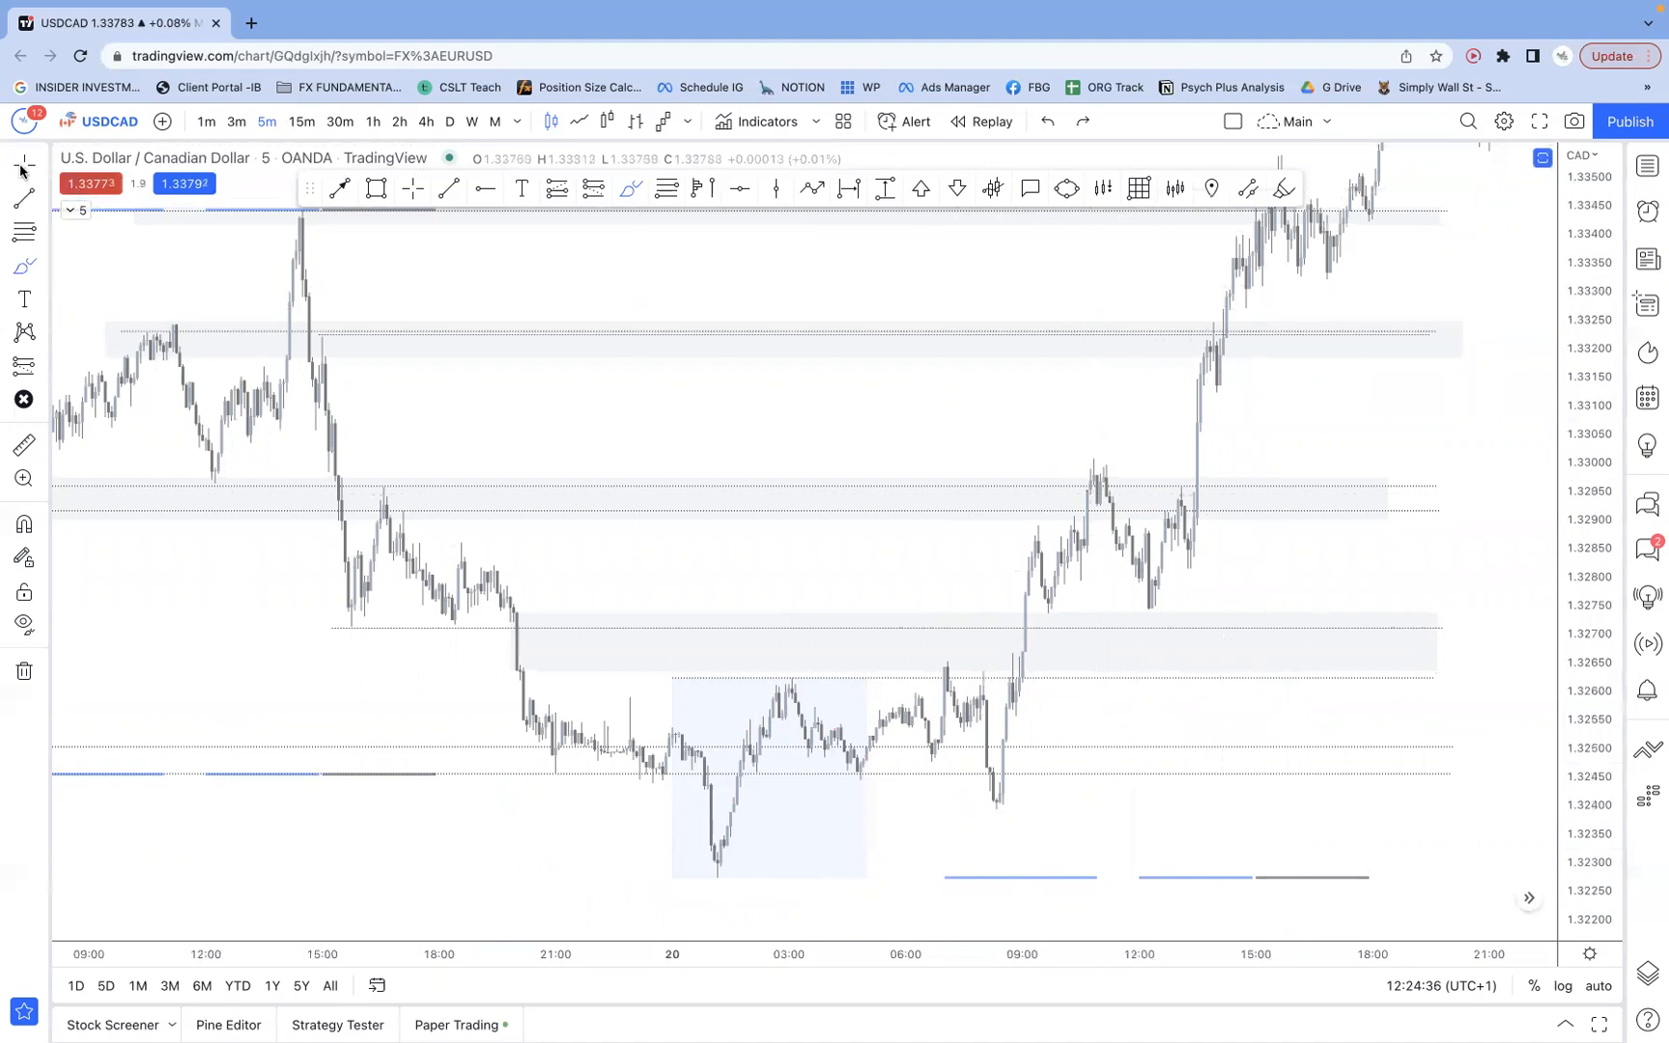
mouse_move(752, 814)
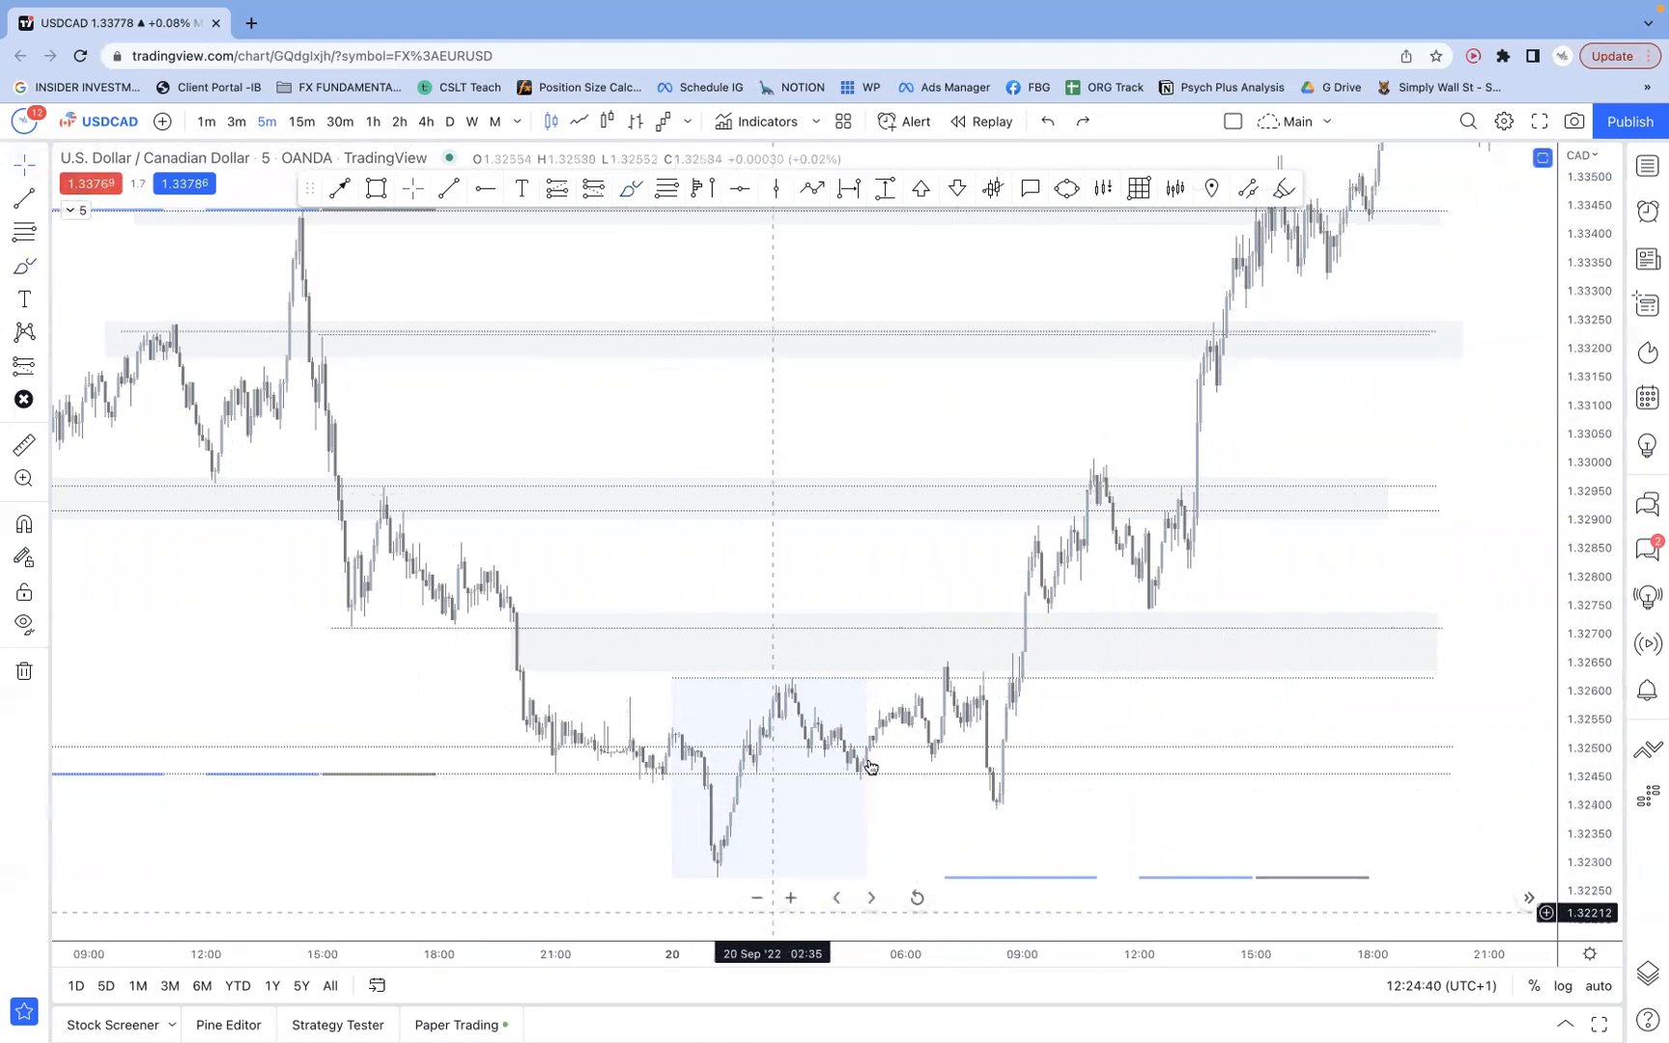
mouse_move(707, 777)
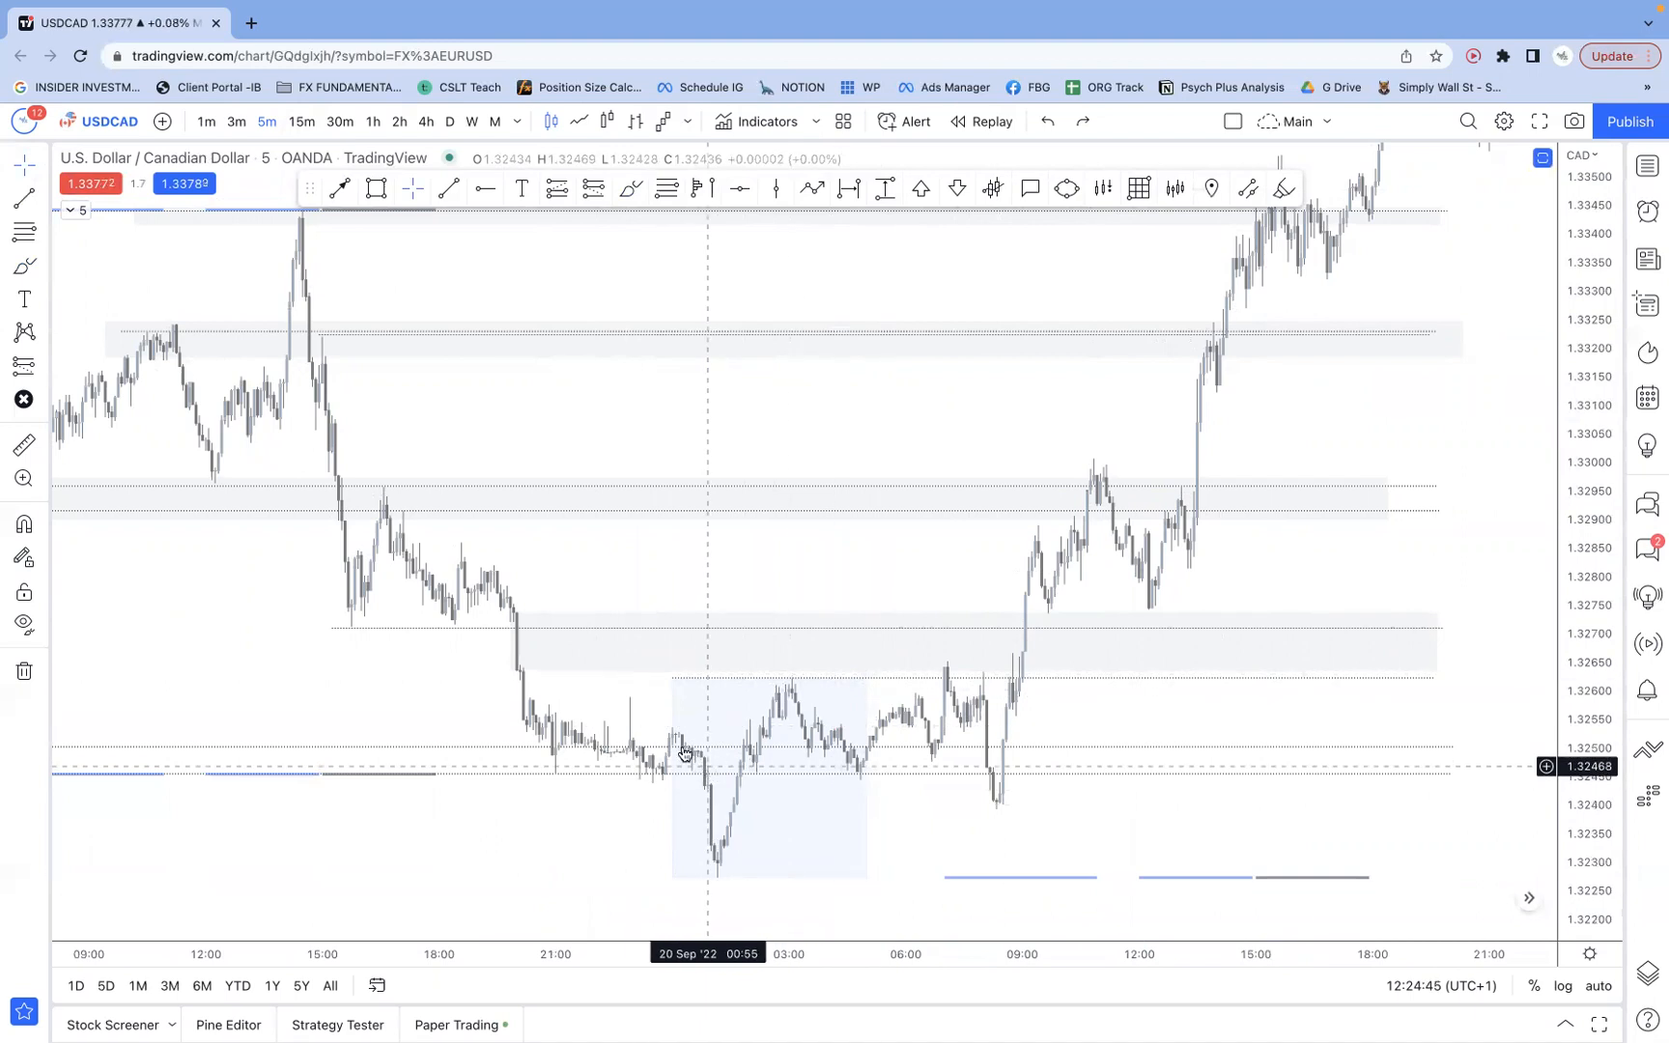
mouse_move(688, 840)
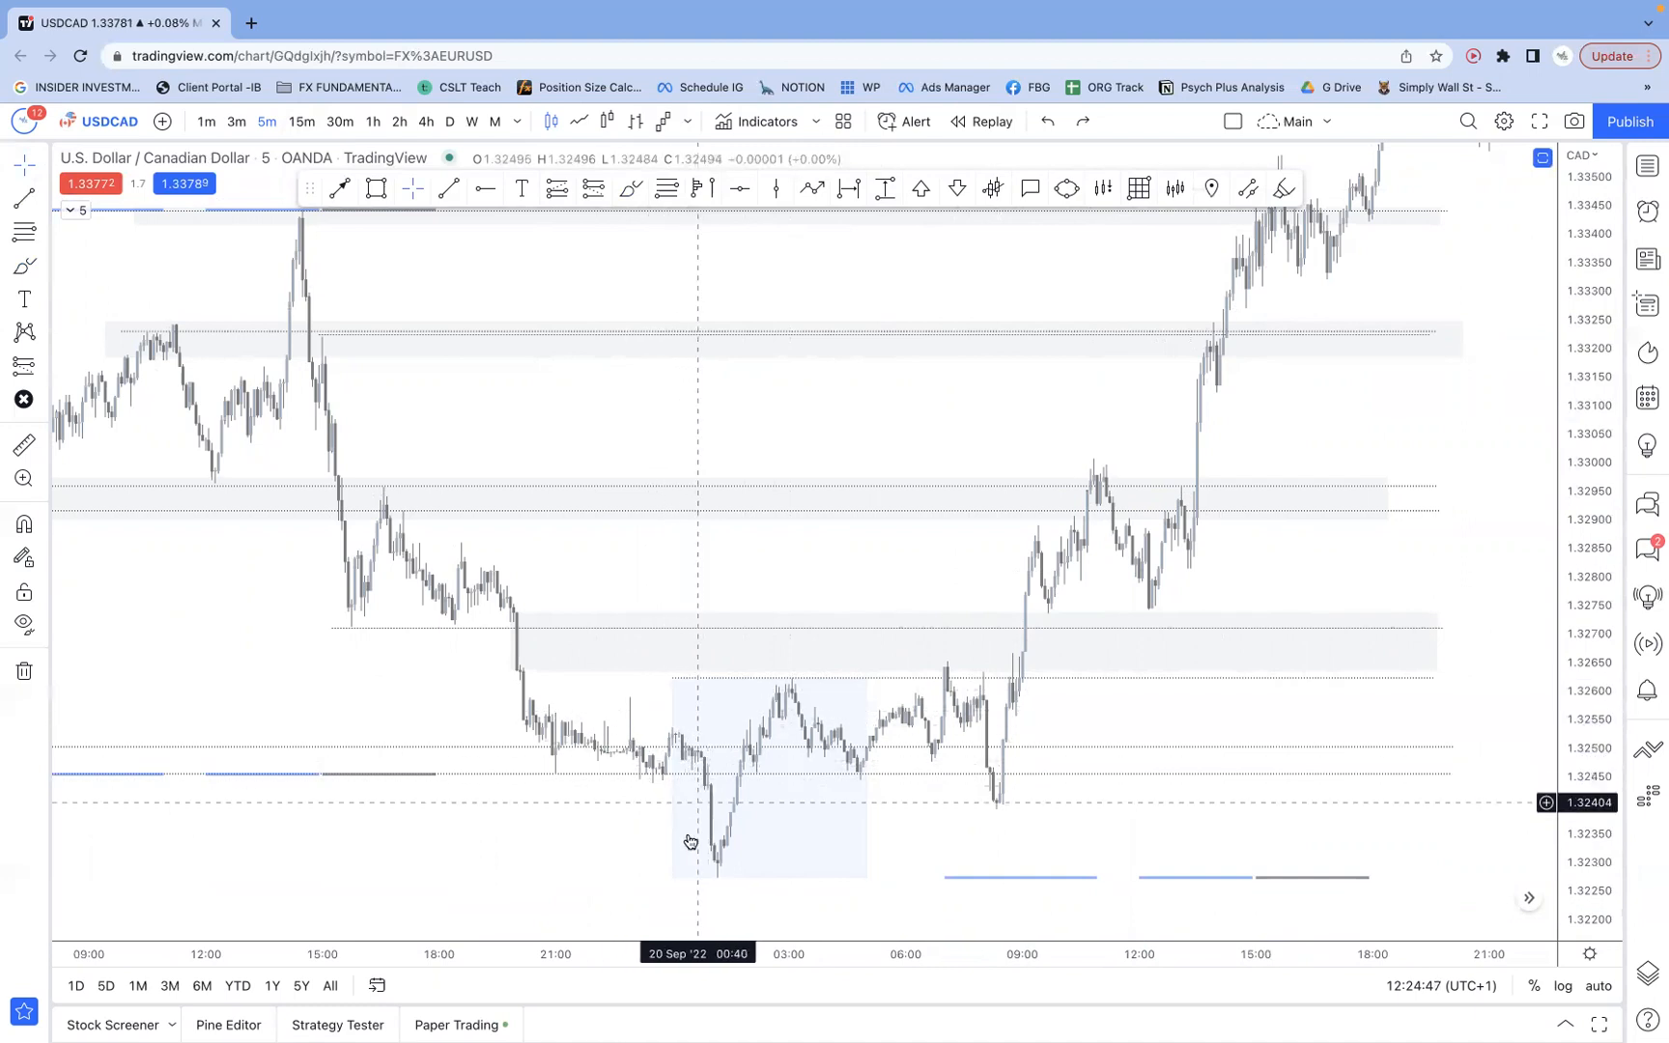
mouse_move(707, 751)
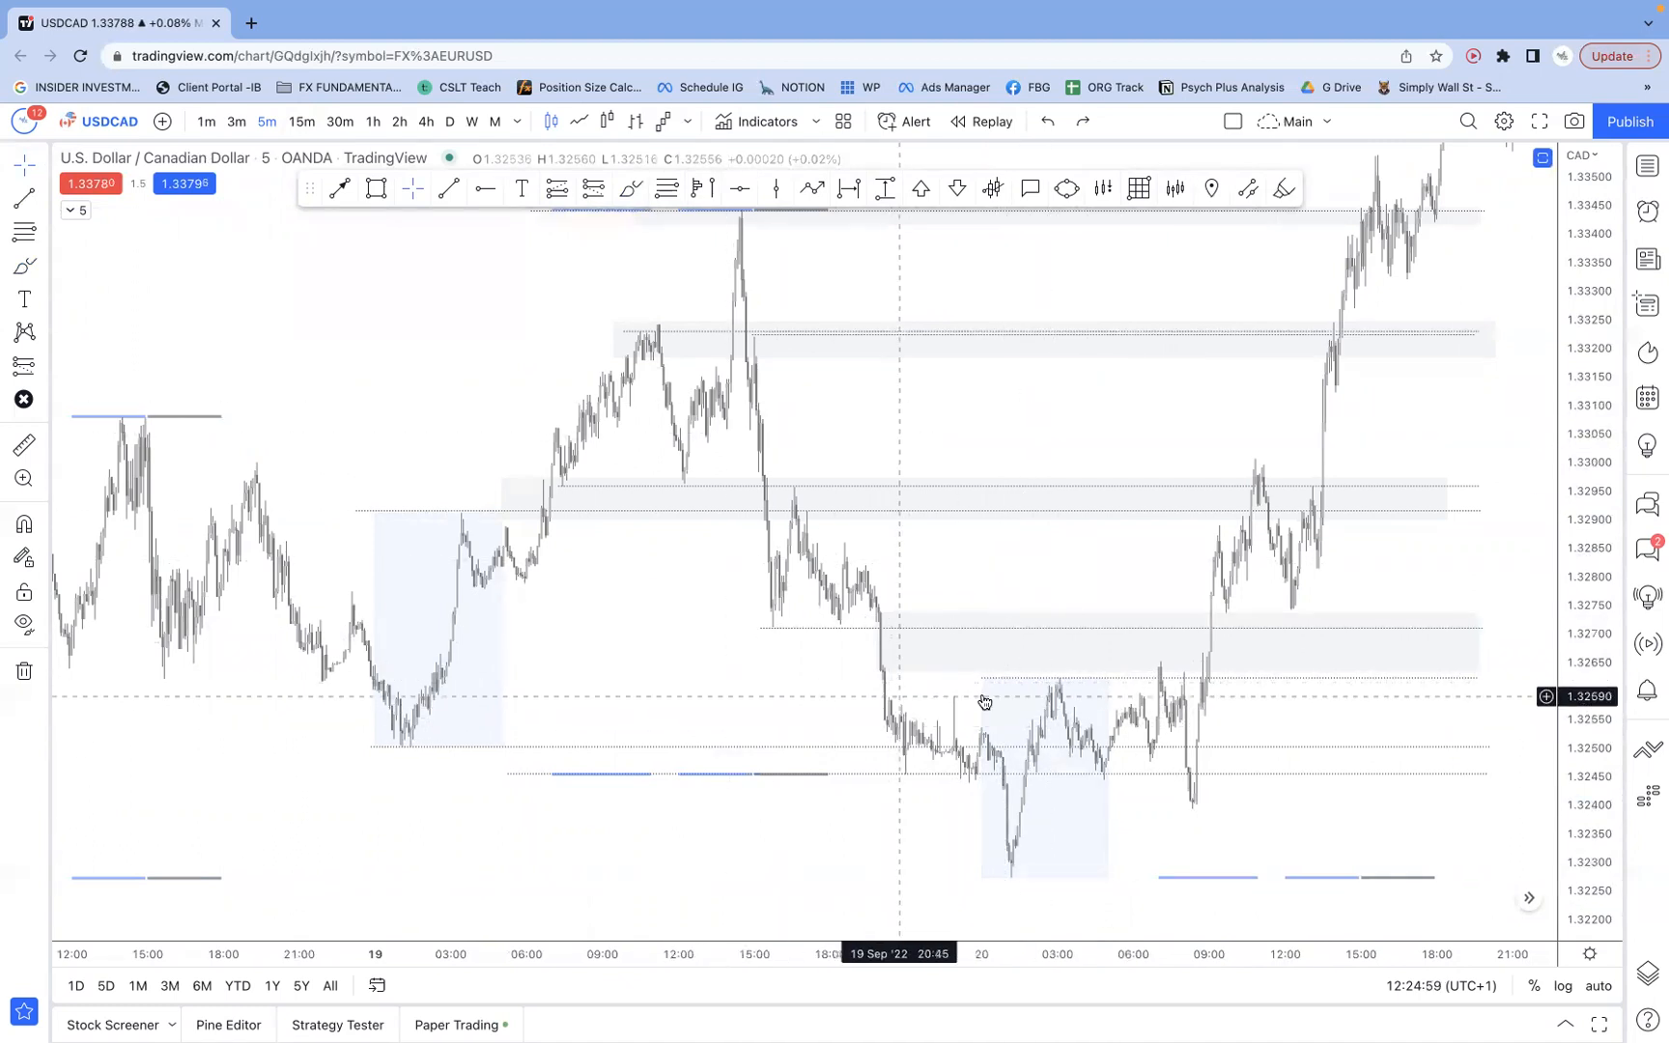
mouse_move(1308, 570)
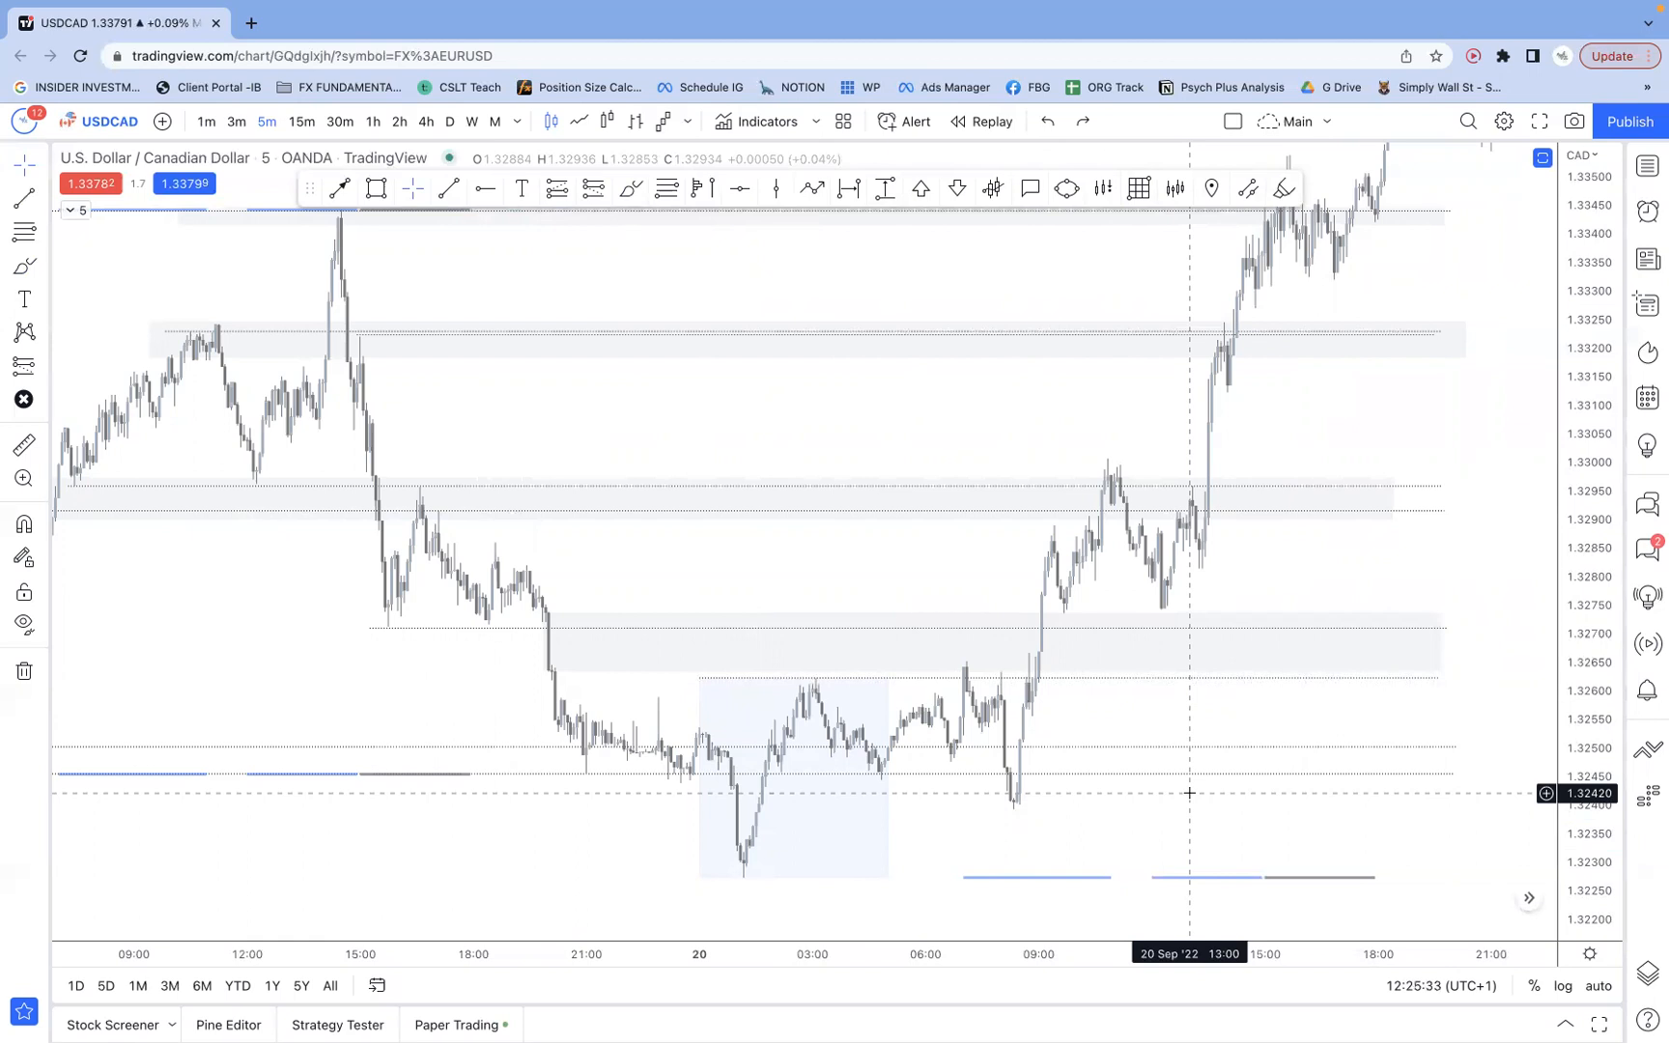
mouse_move(1040, 673)
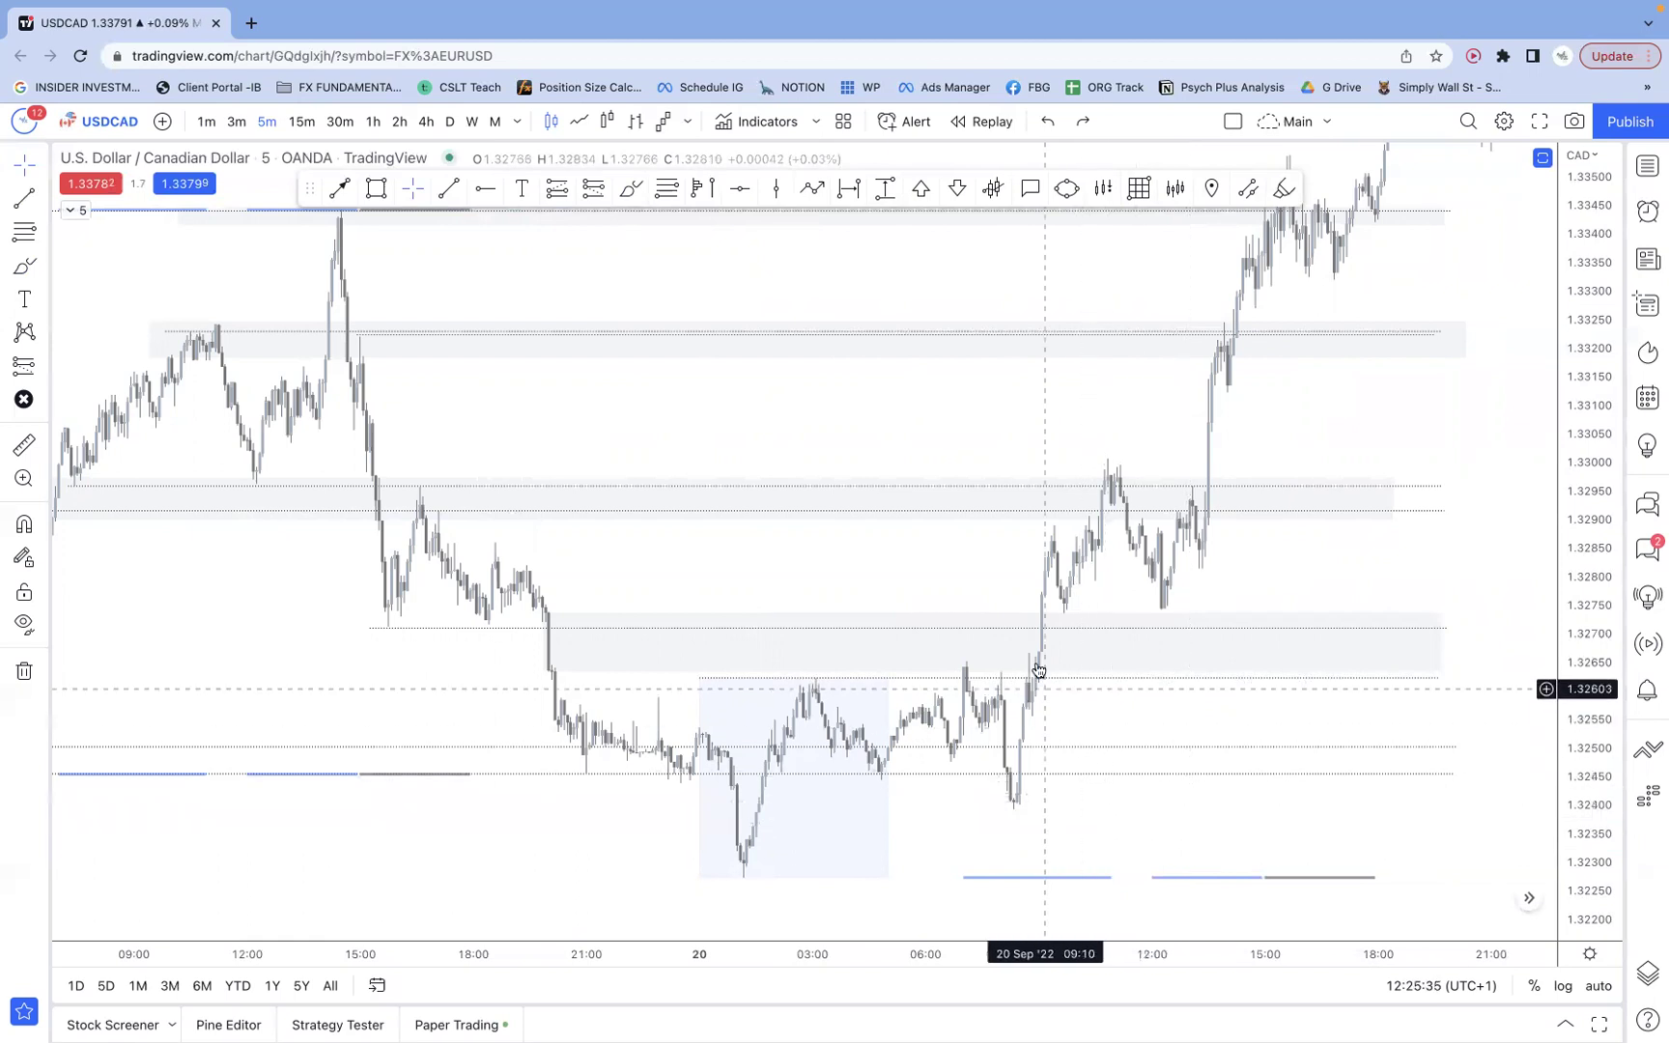
mouse_move(1032, 593)
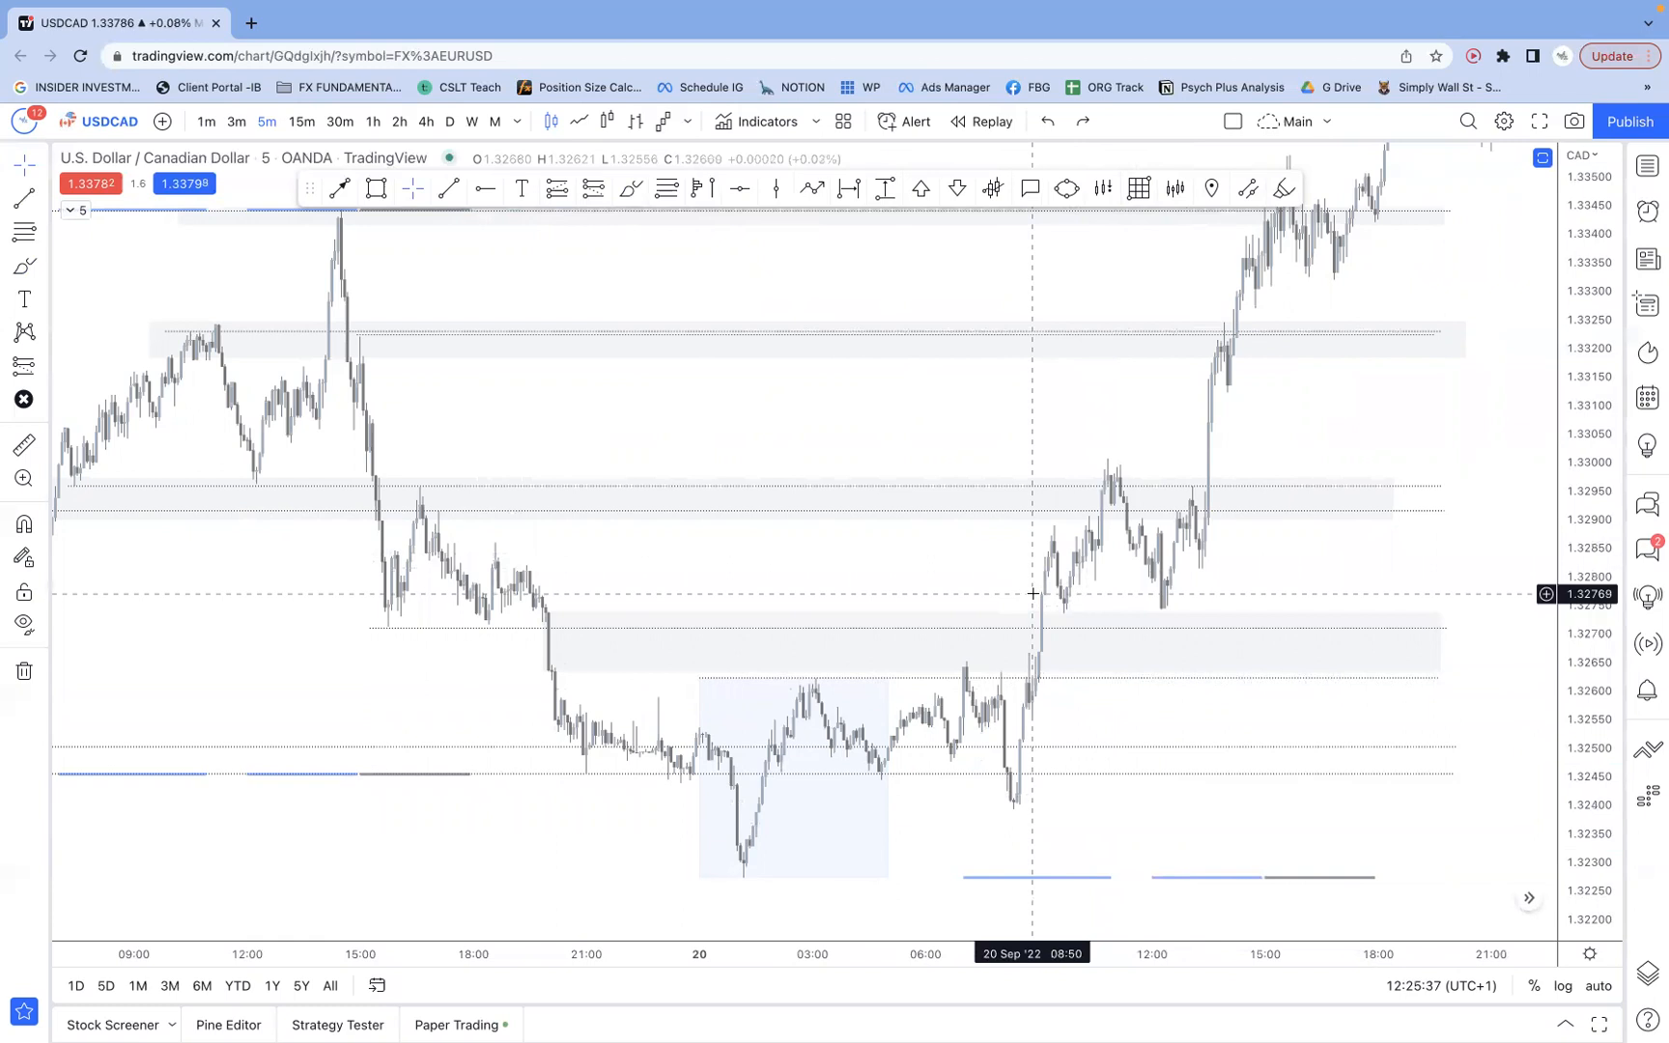
mouse_move(1117, 481)
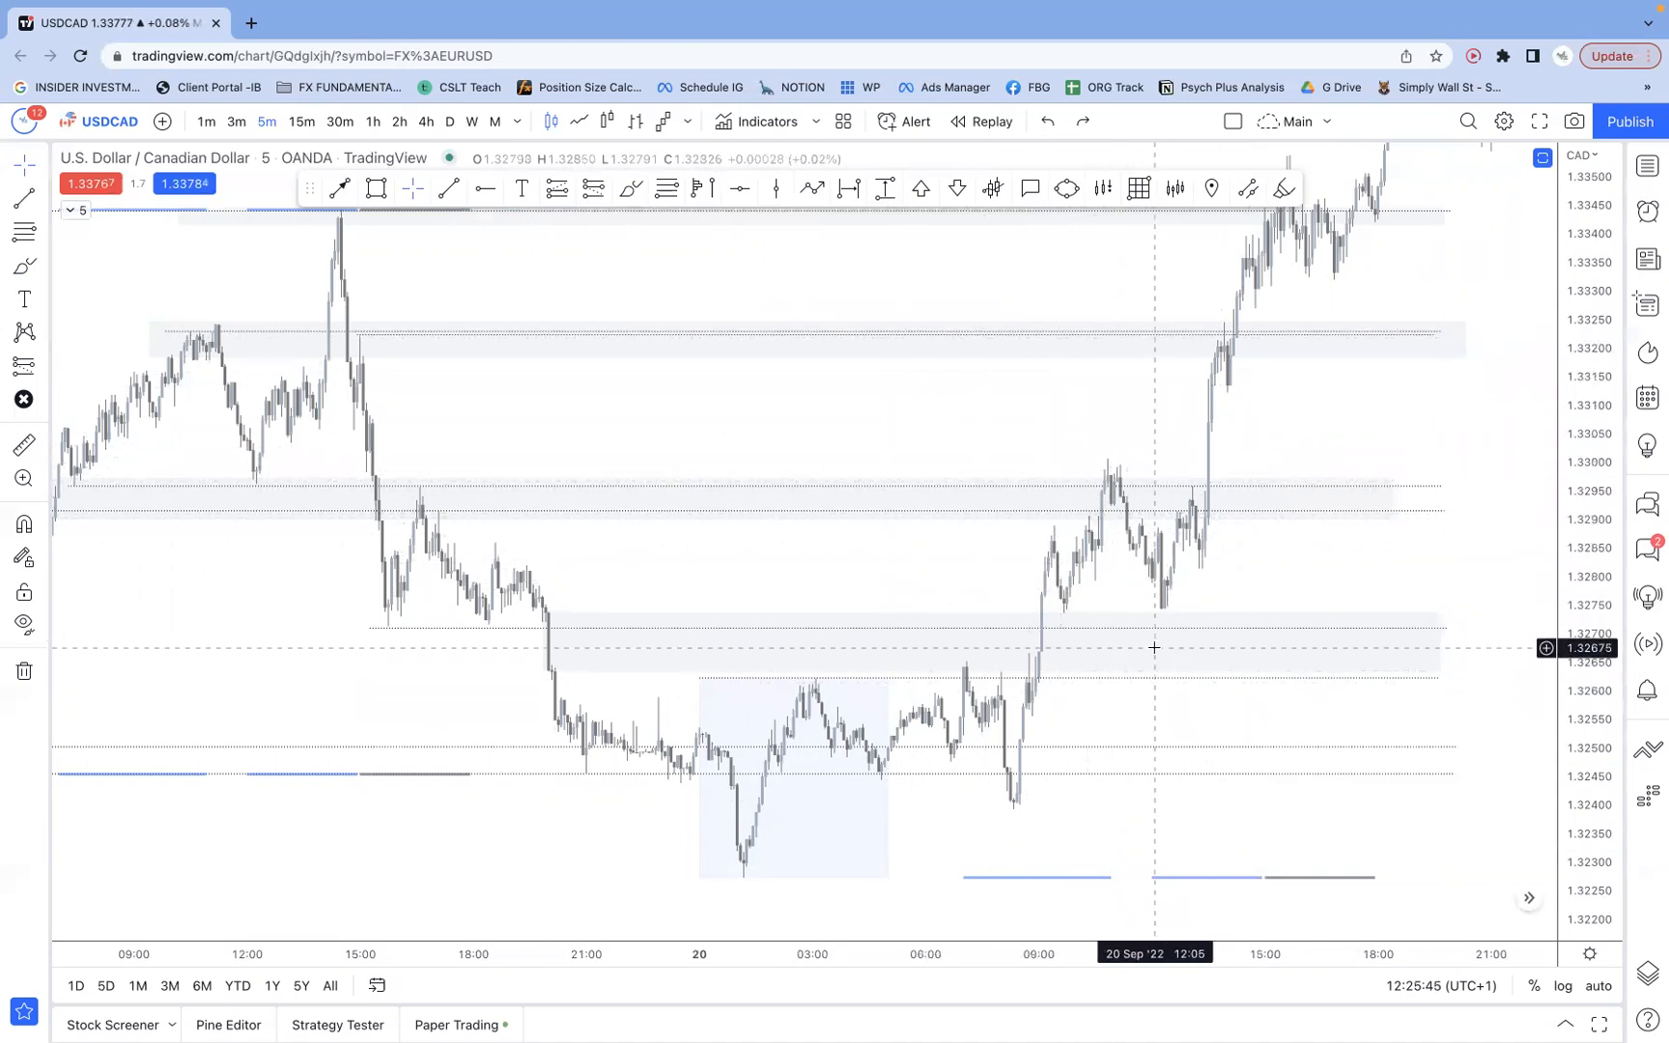
mouse_move(788, 448)
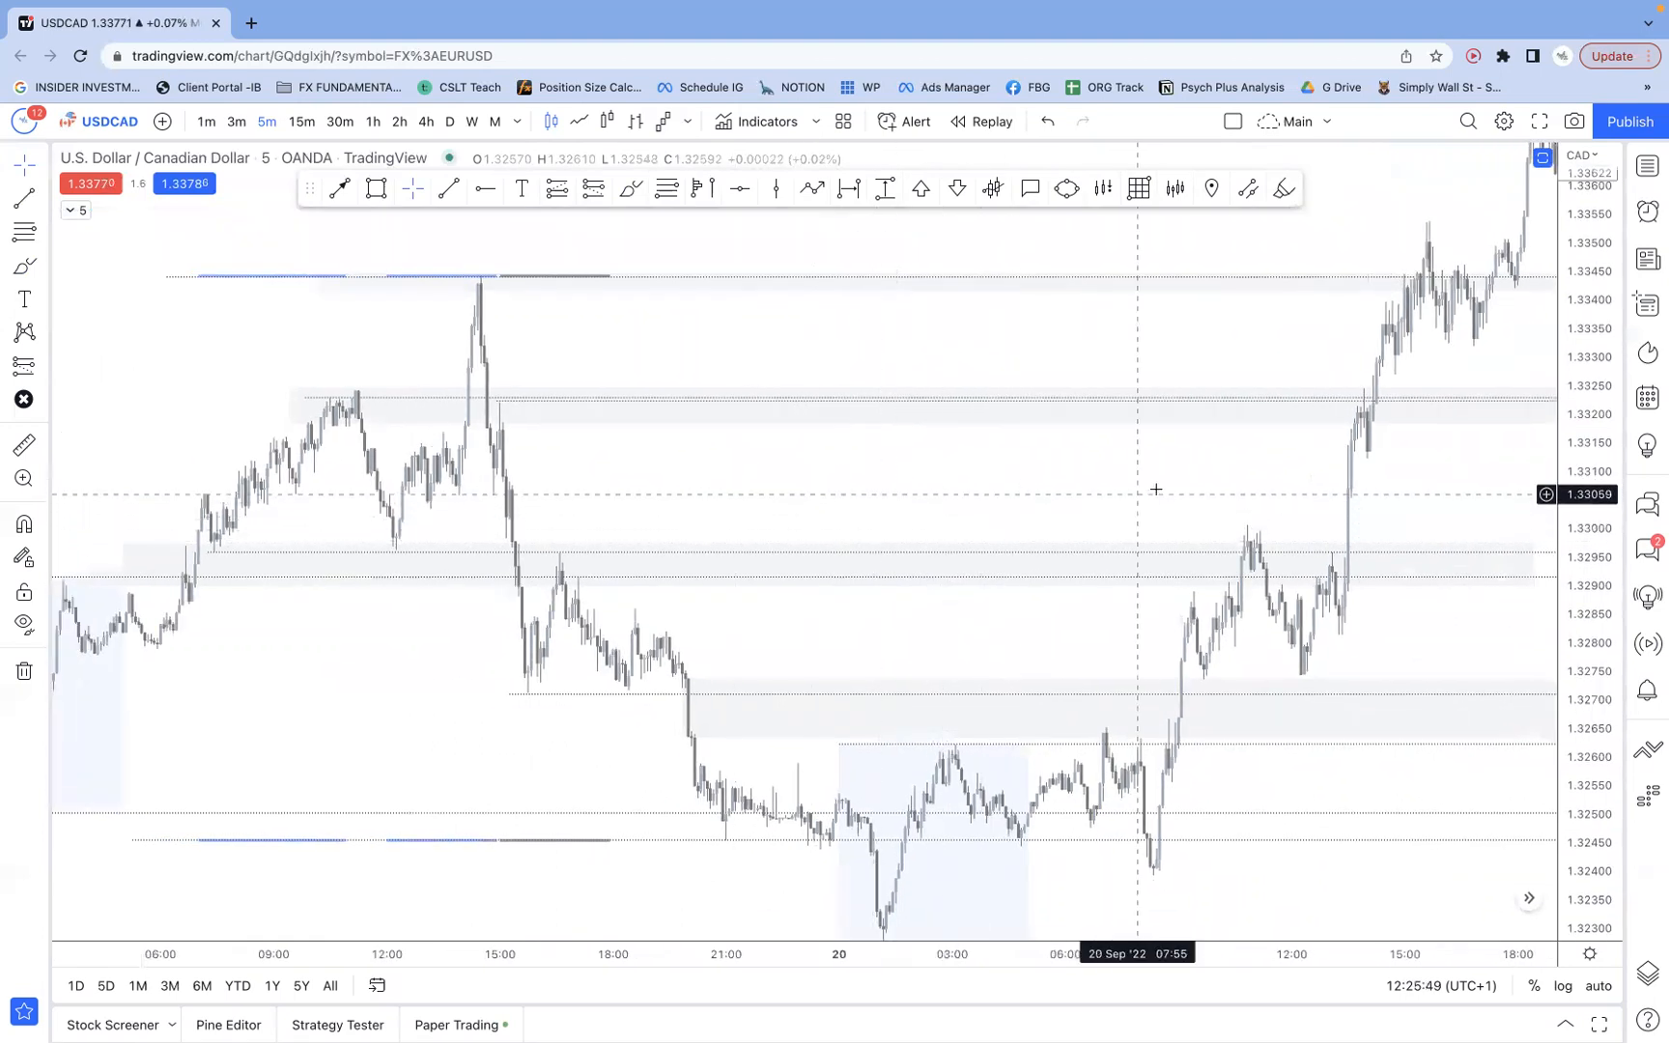
mouse_move(1208, 506)
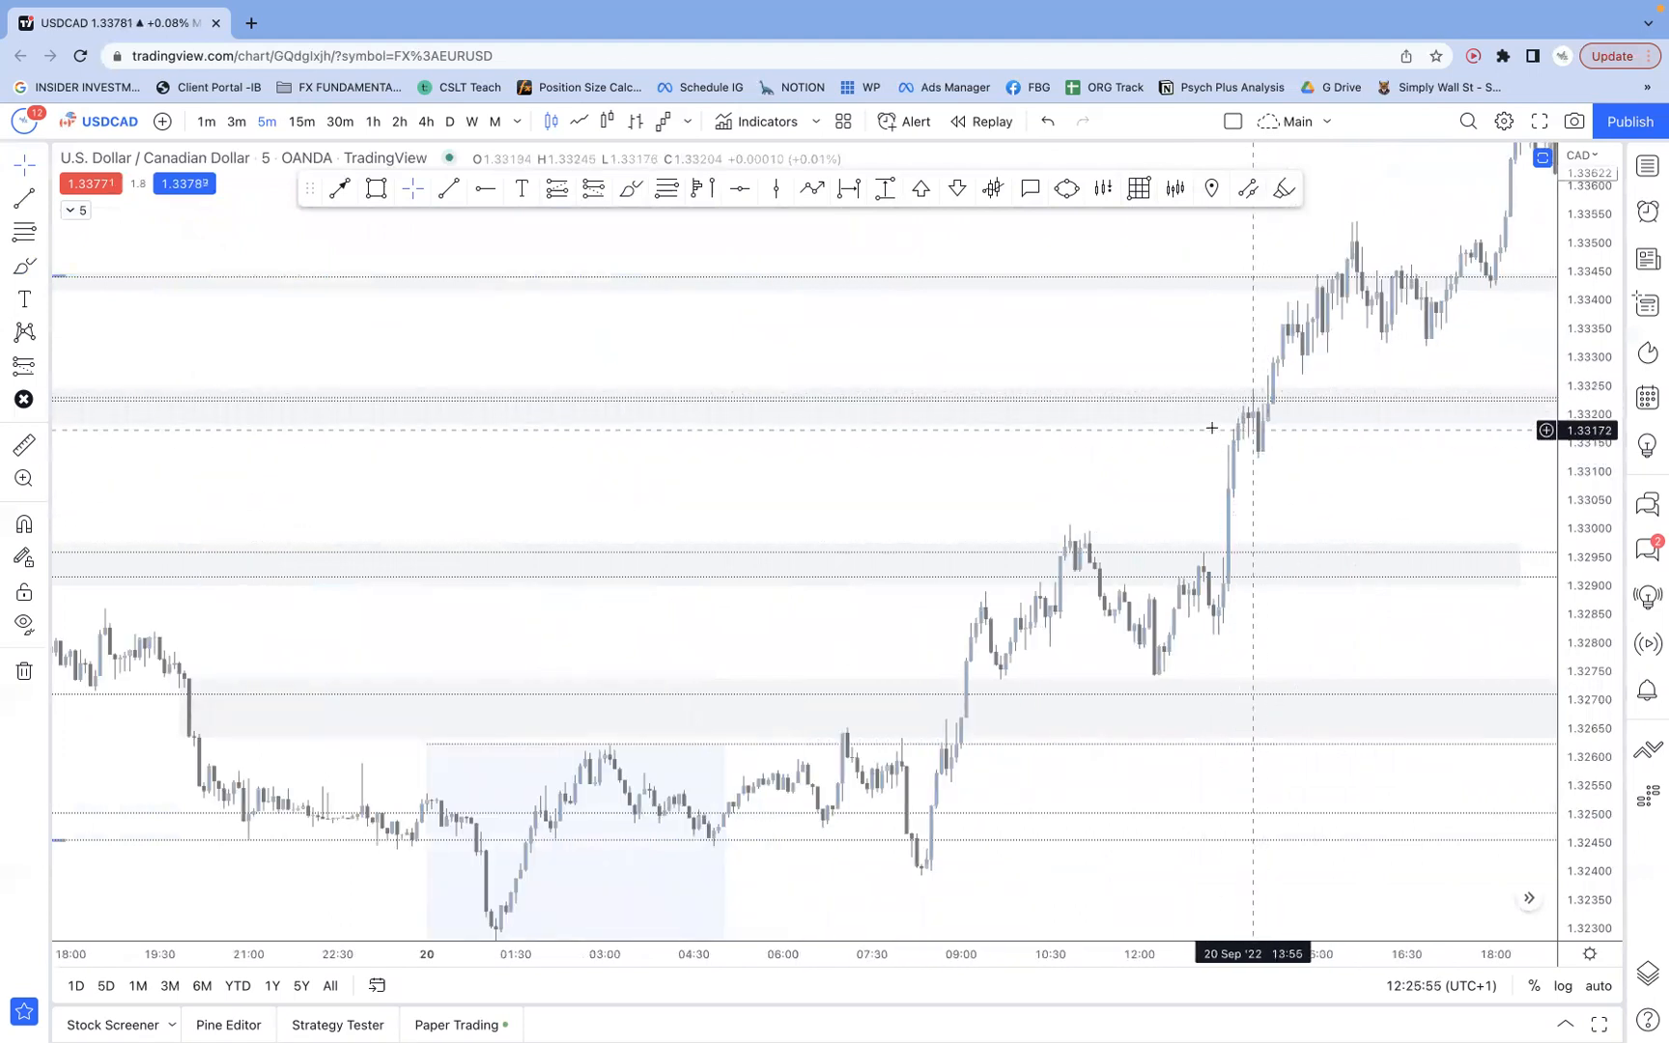
mouse_move(1383, 344)
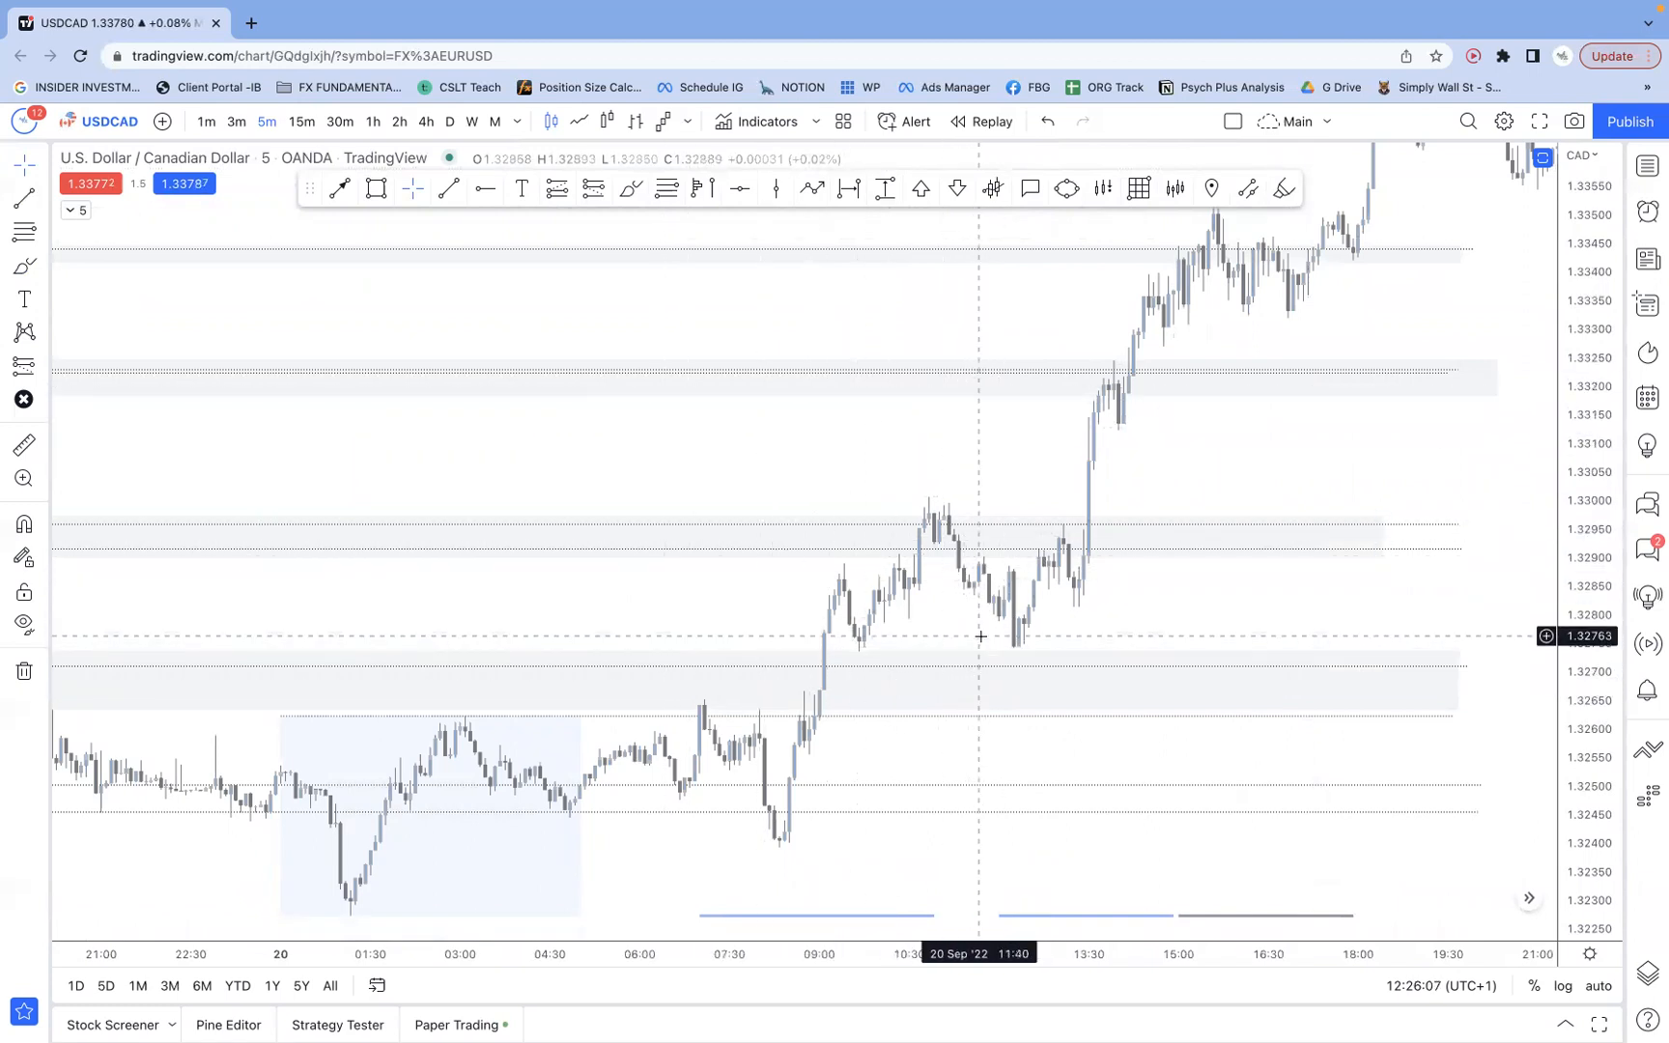
mouse_move(765, 467)
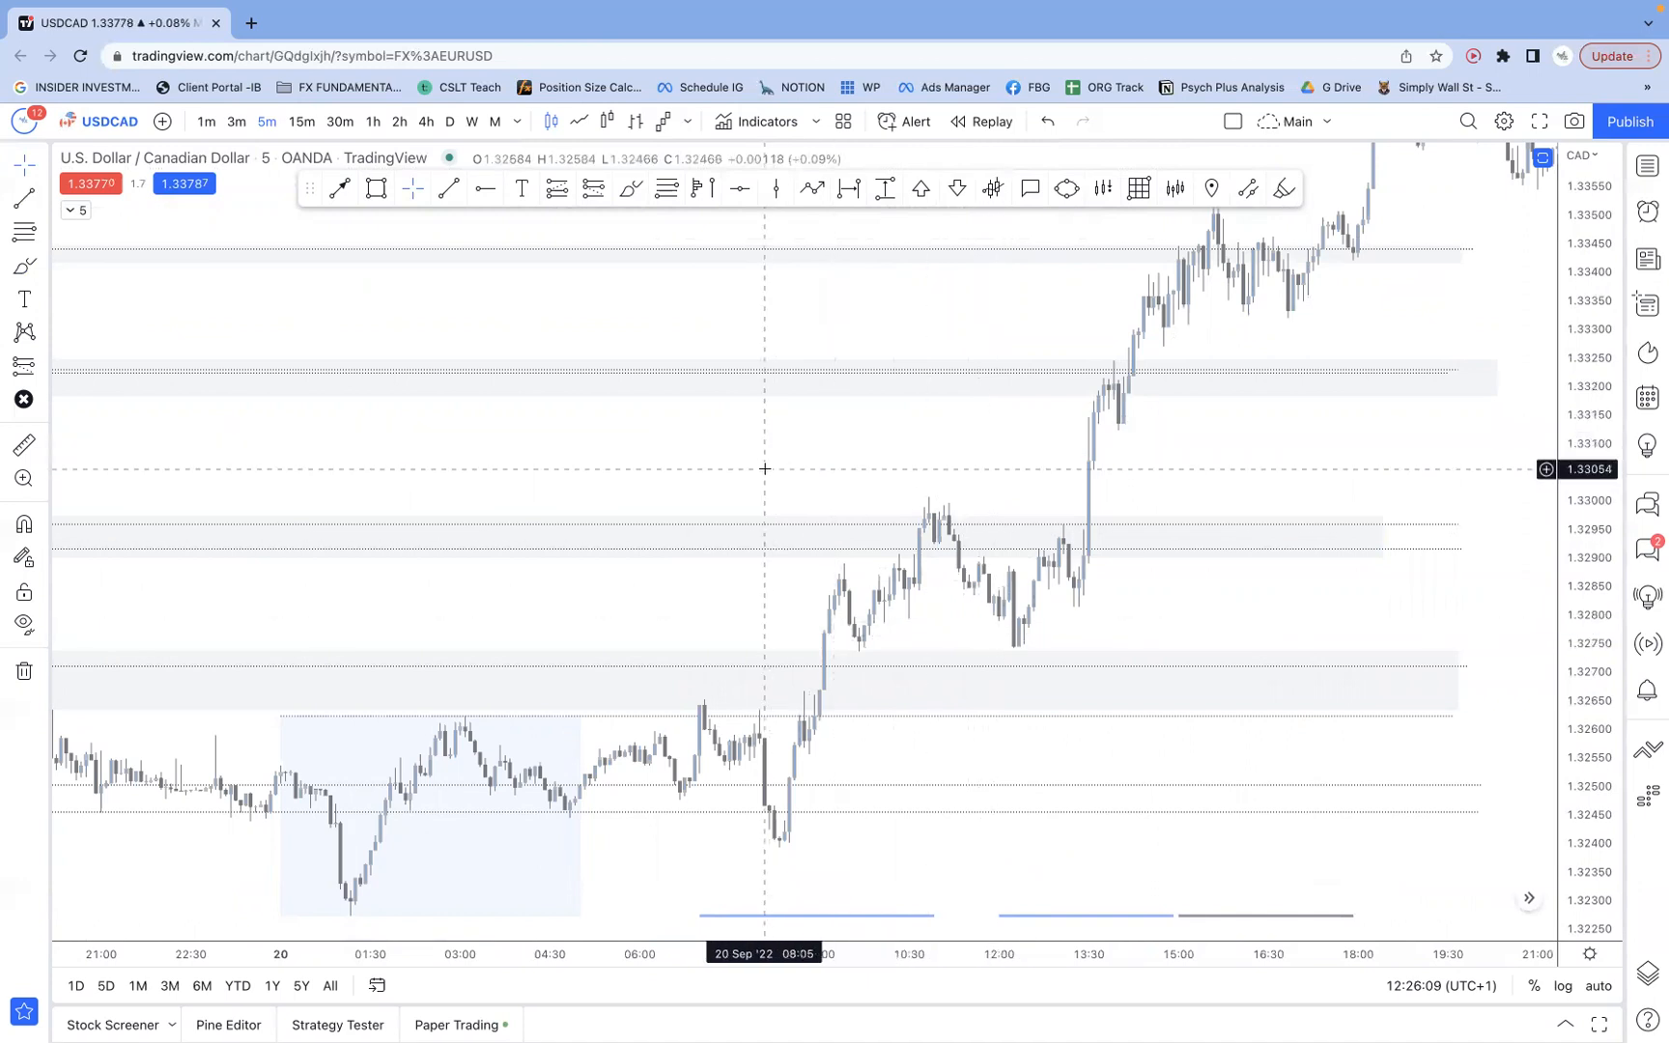
mouse_move(966, 732)
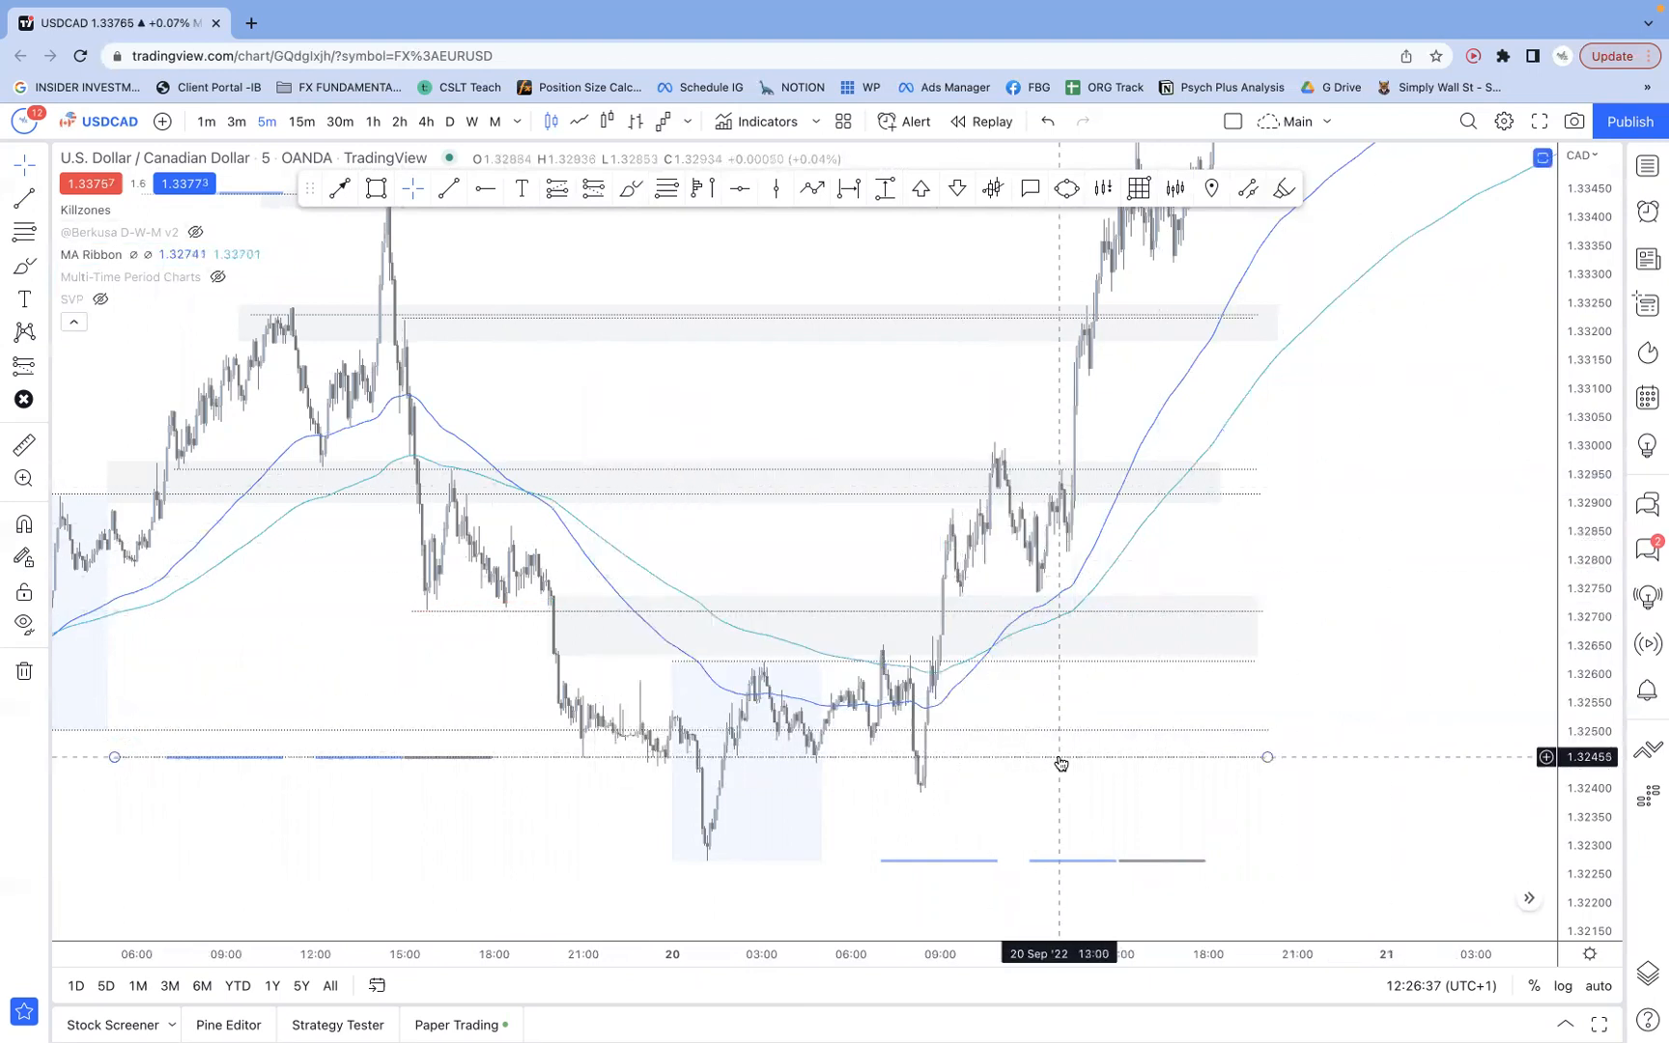
- Place a long position on 20 Sep with entry near 1.3279 and target near 1.3321
left_click_drag(1059, 763, 1256, 802)
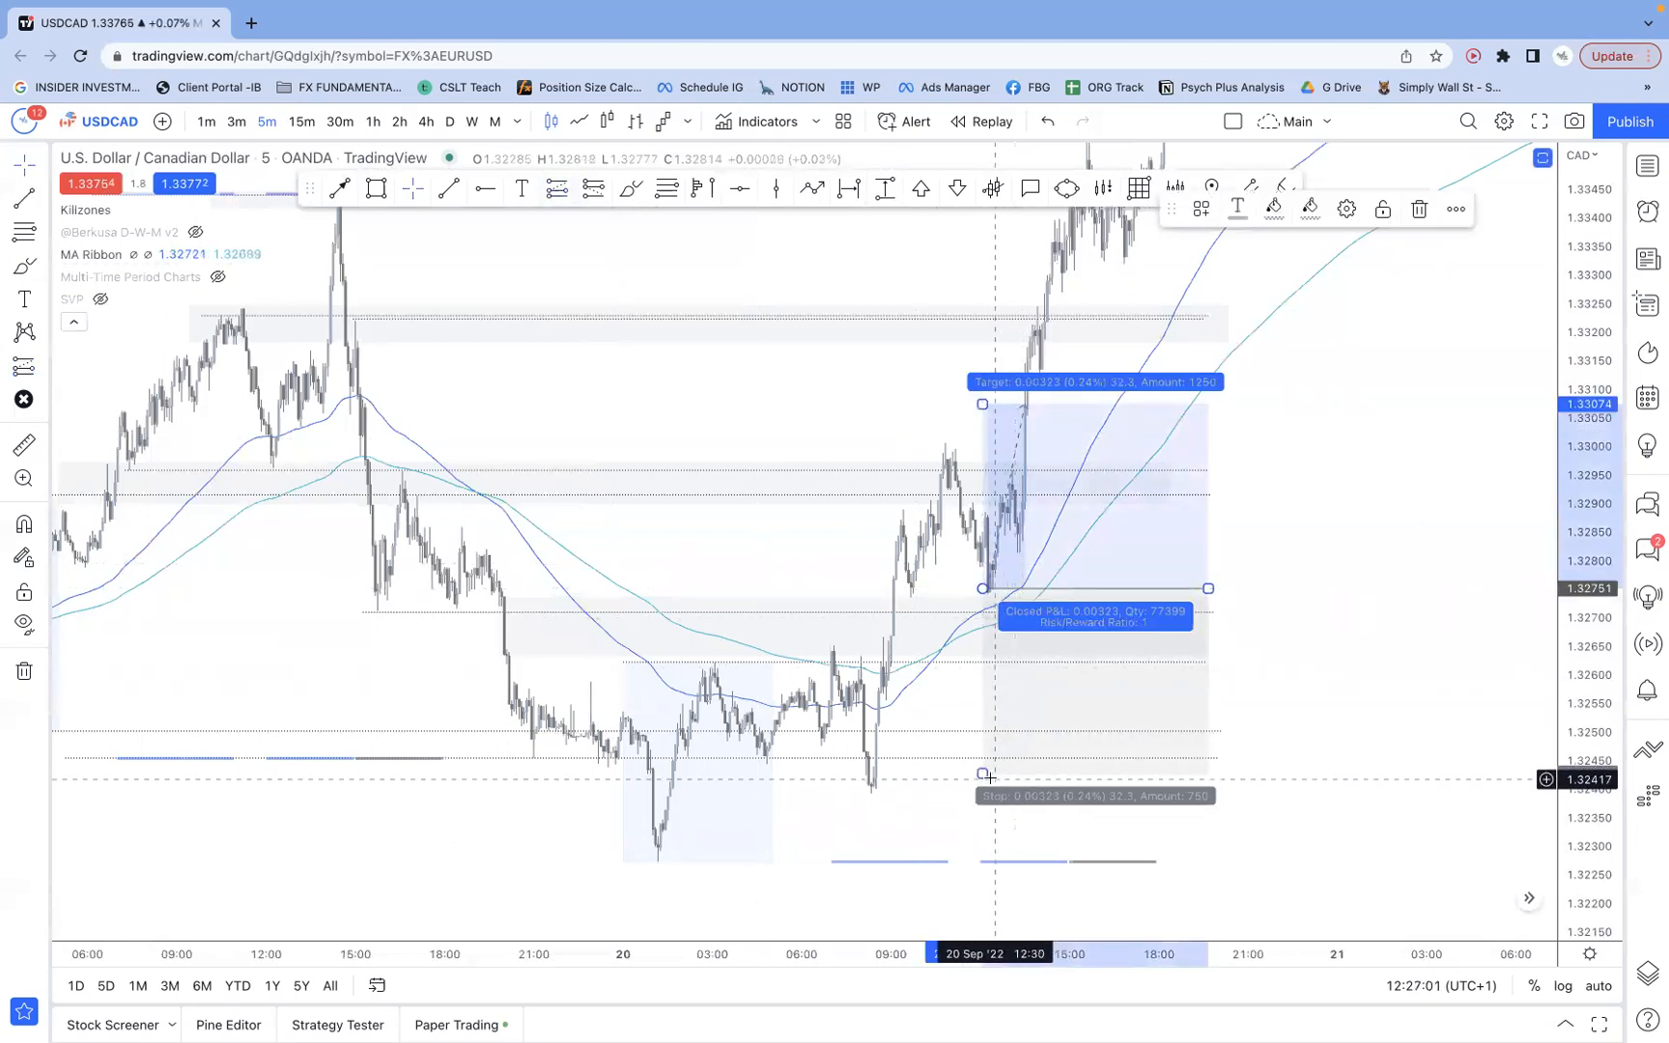
left_click_drag(989, 774, 981, 587)
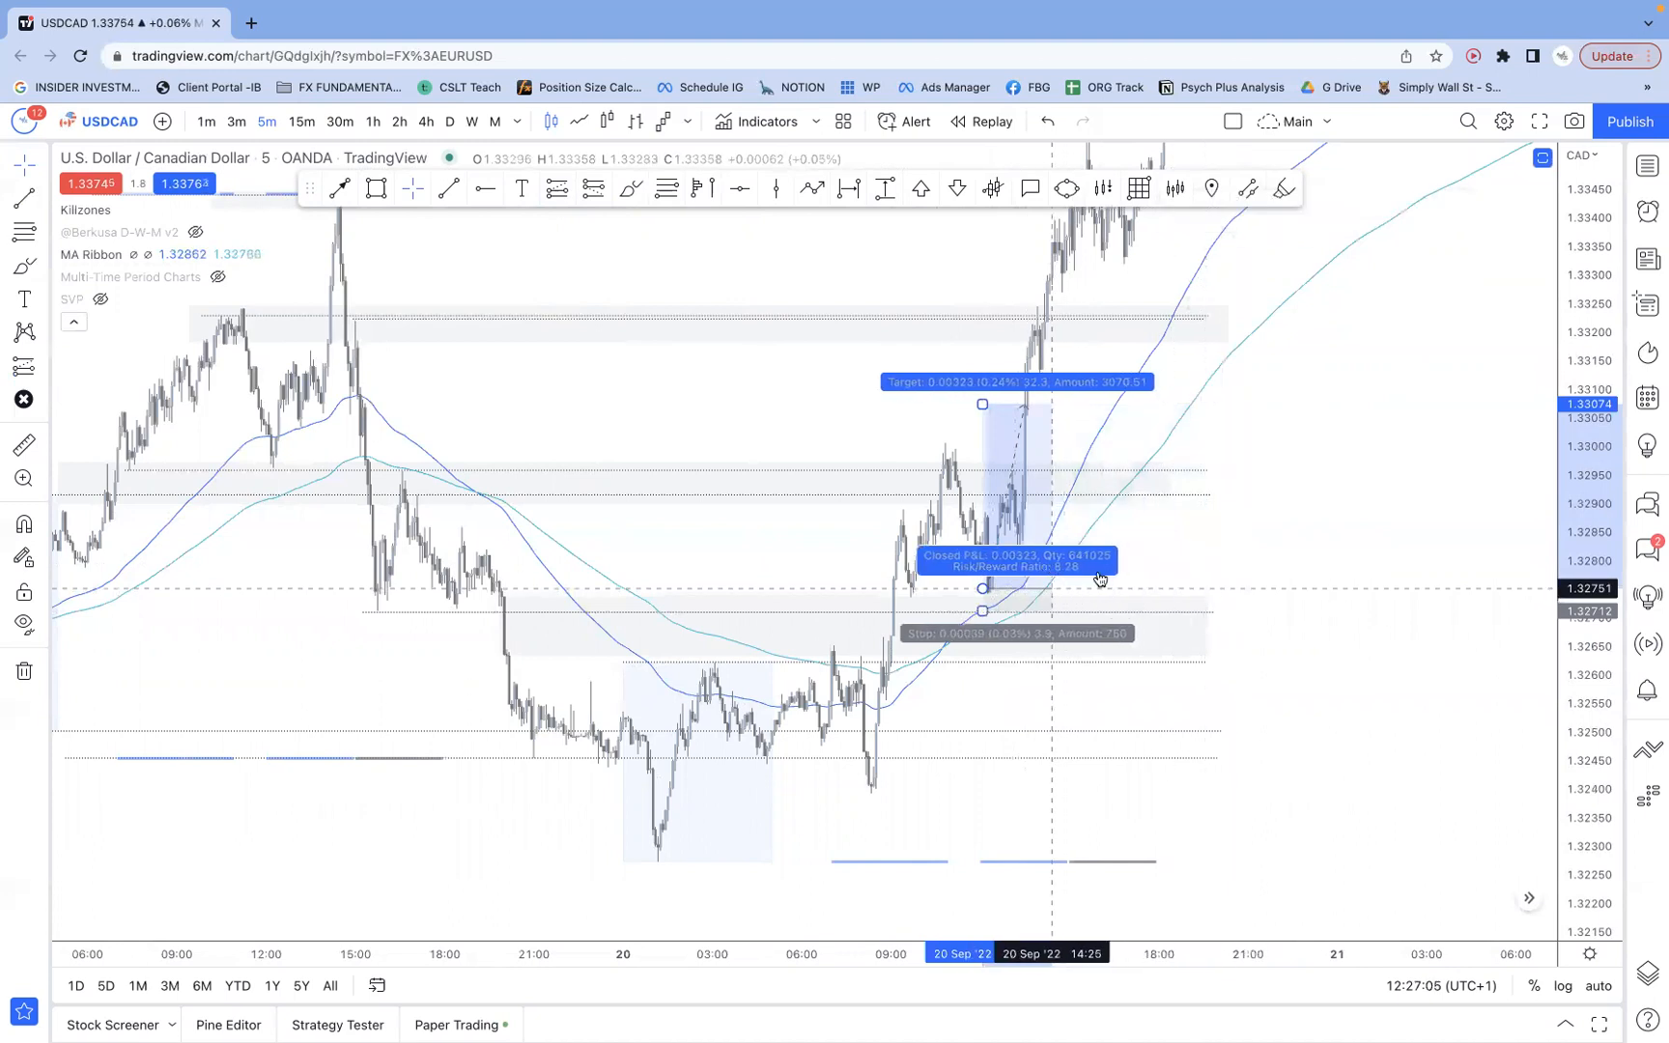
left_click_drag(984, 404, 1050, 587)
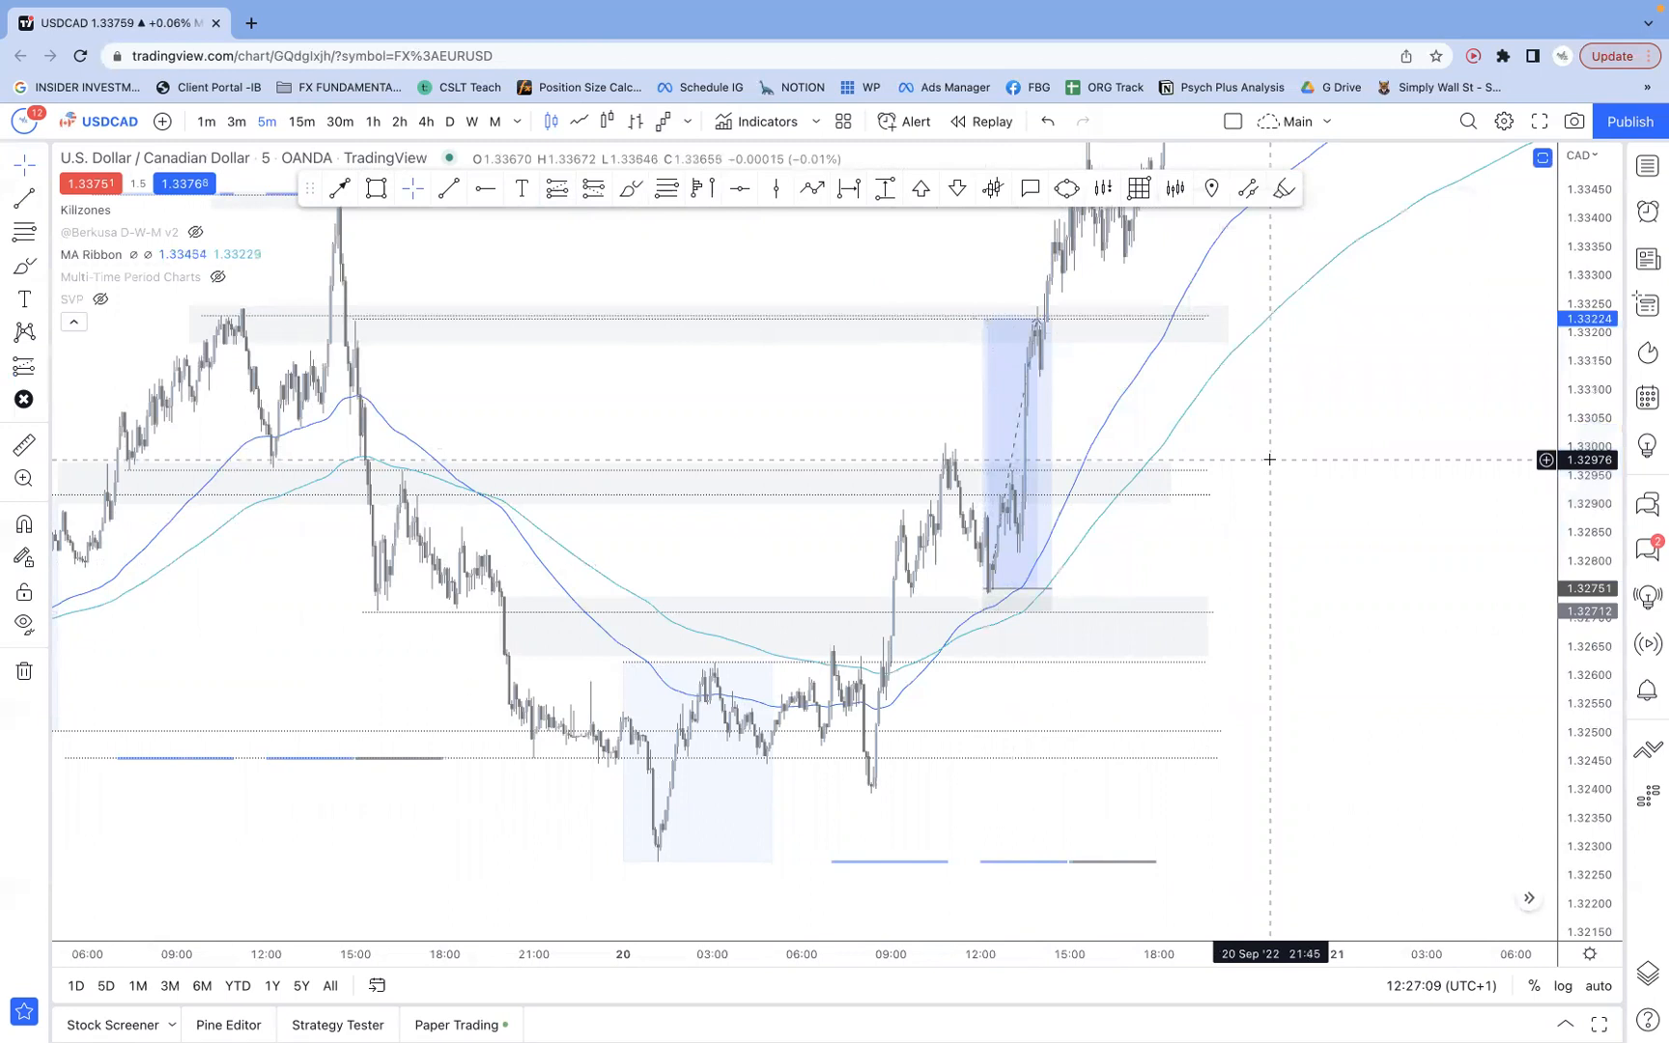
mouse_move(1085, 369)
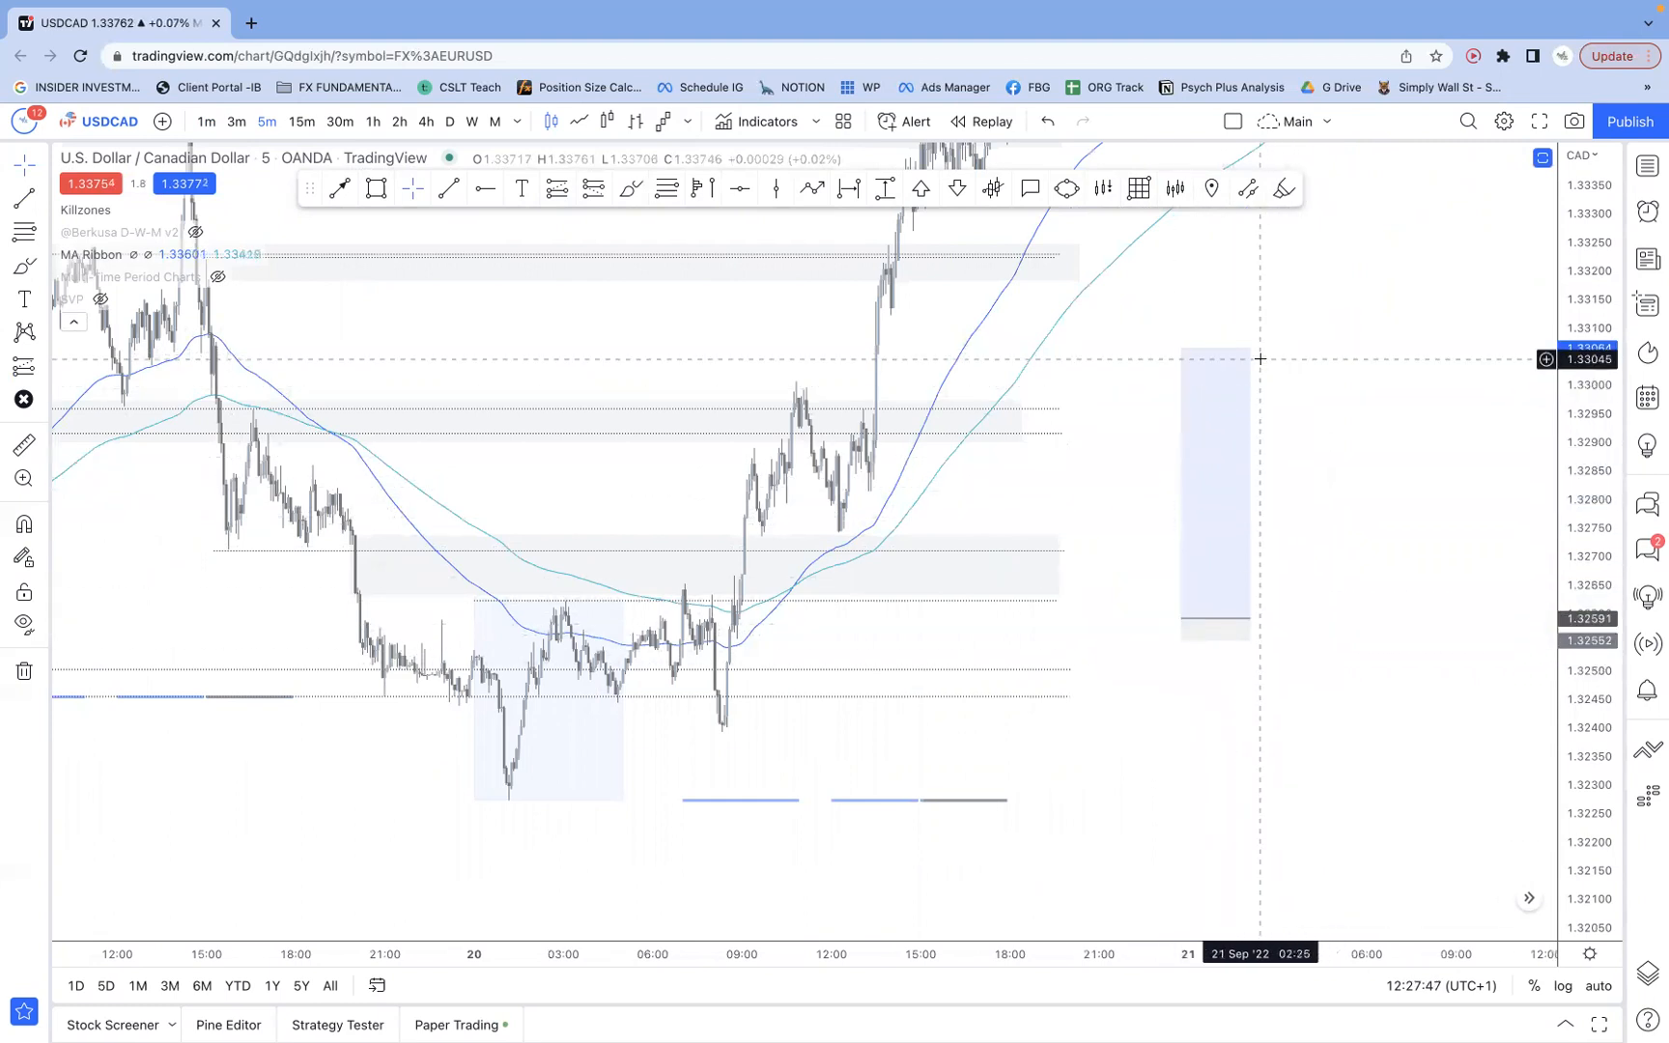
mouse_move(1286, 363)
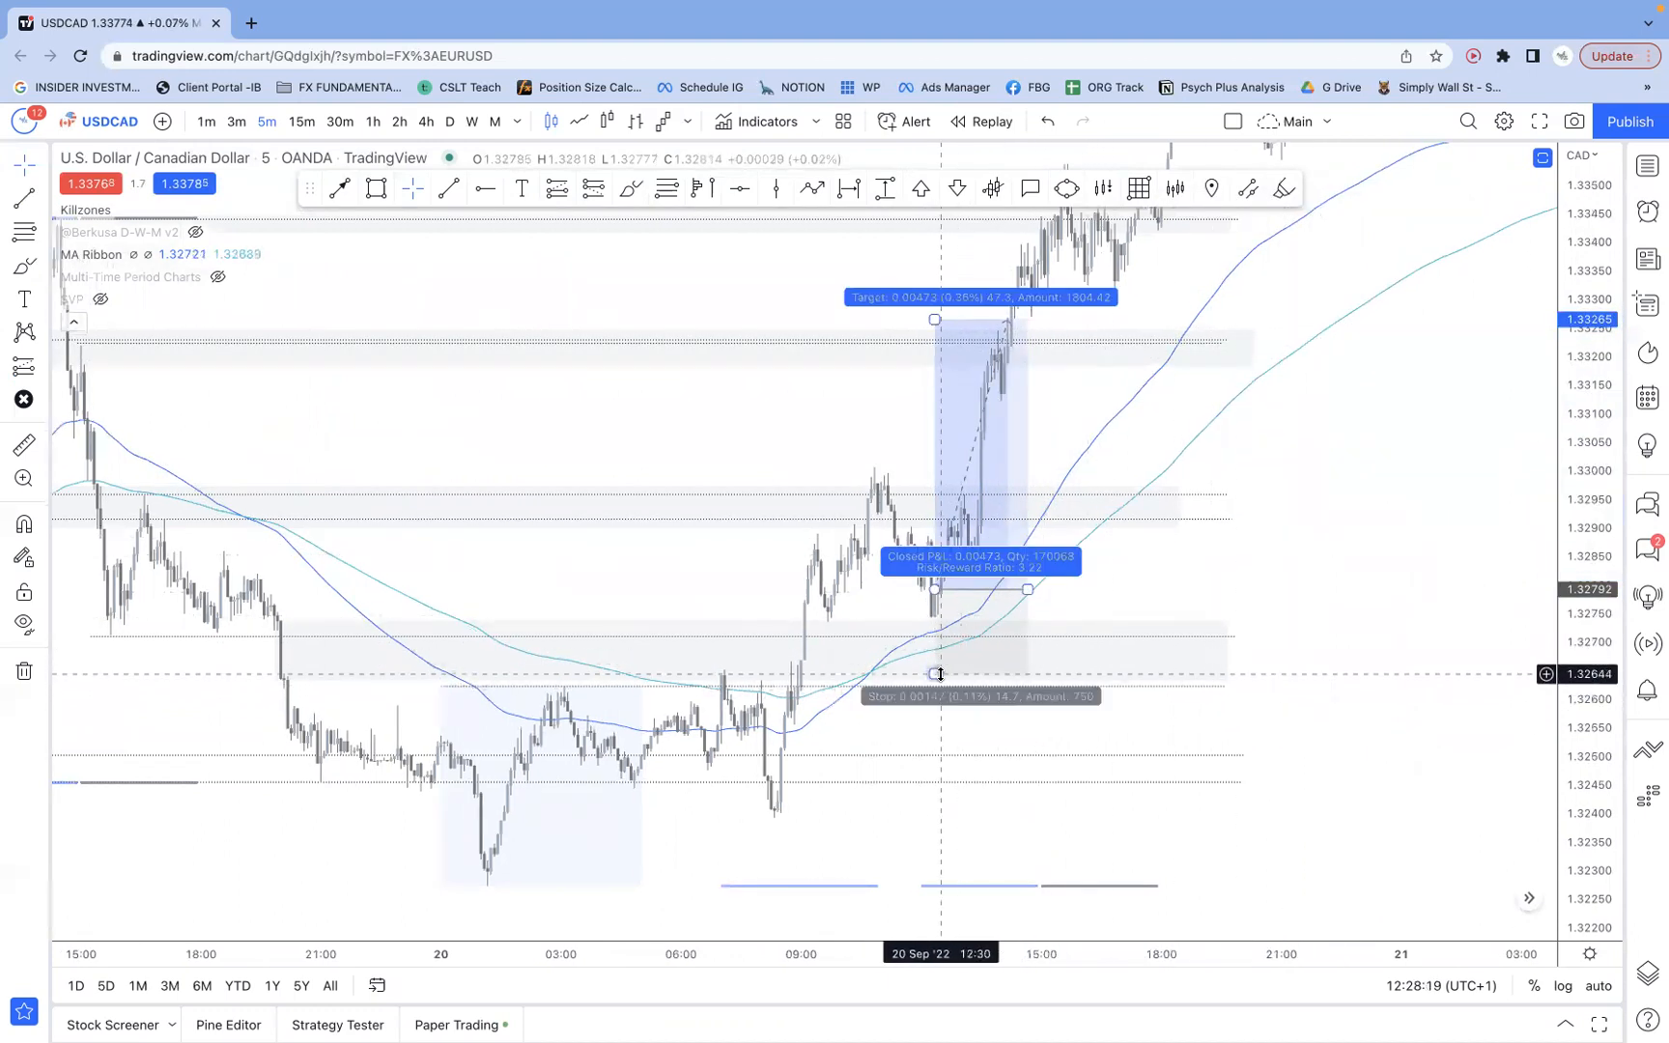
left_click_drag(935, 675, 935, 755)
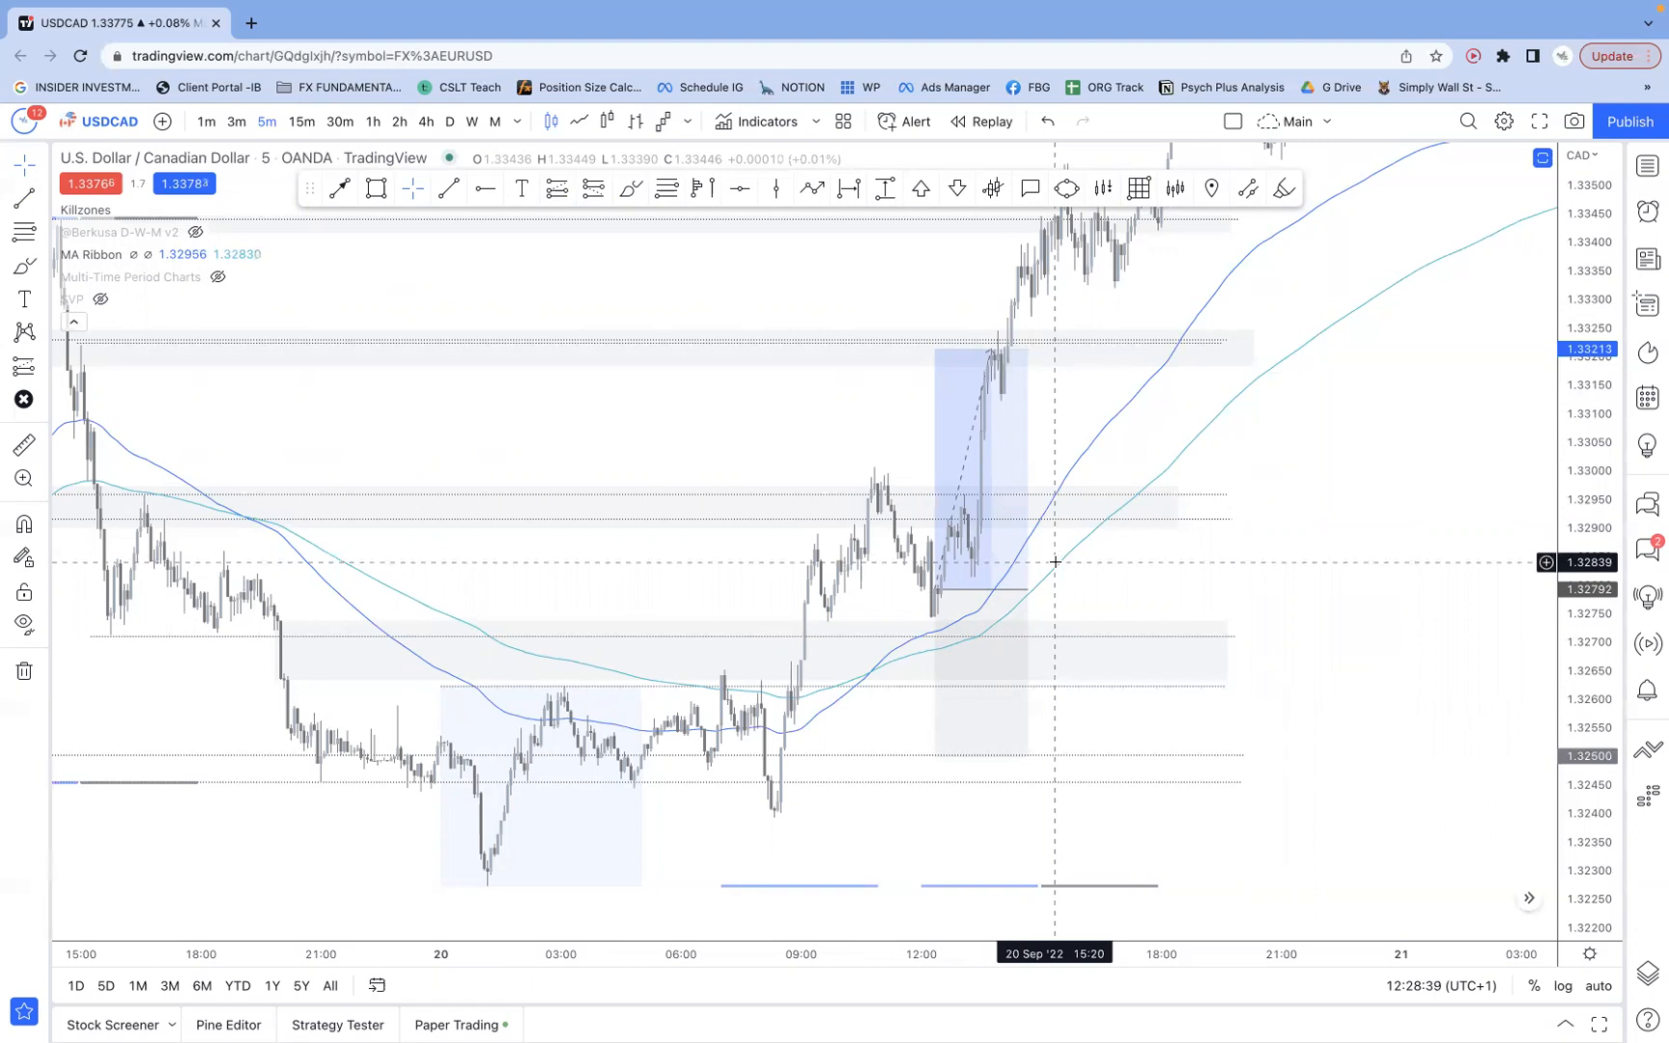
mouse_move(1030, 548)
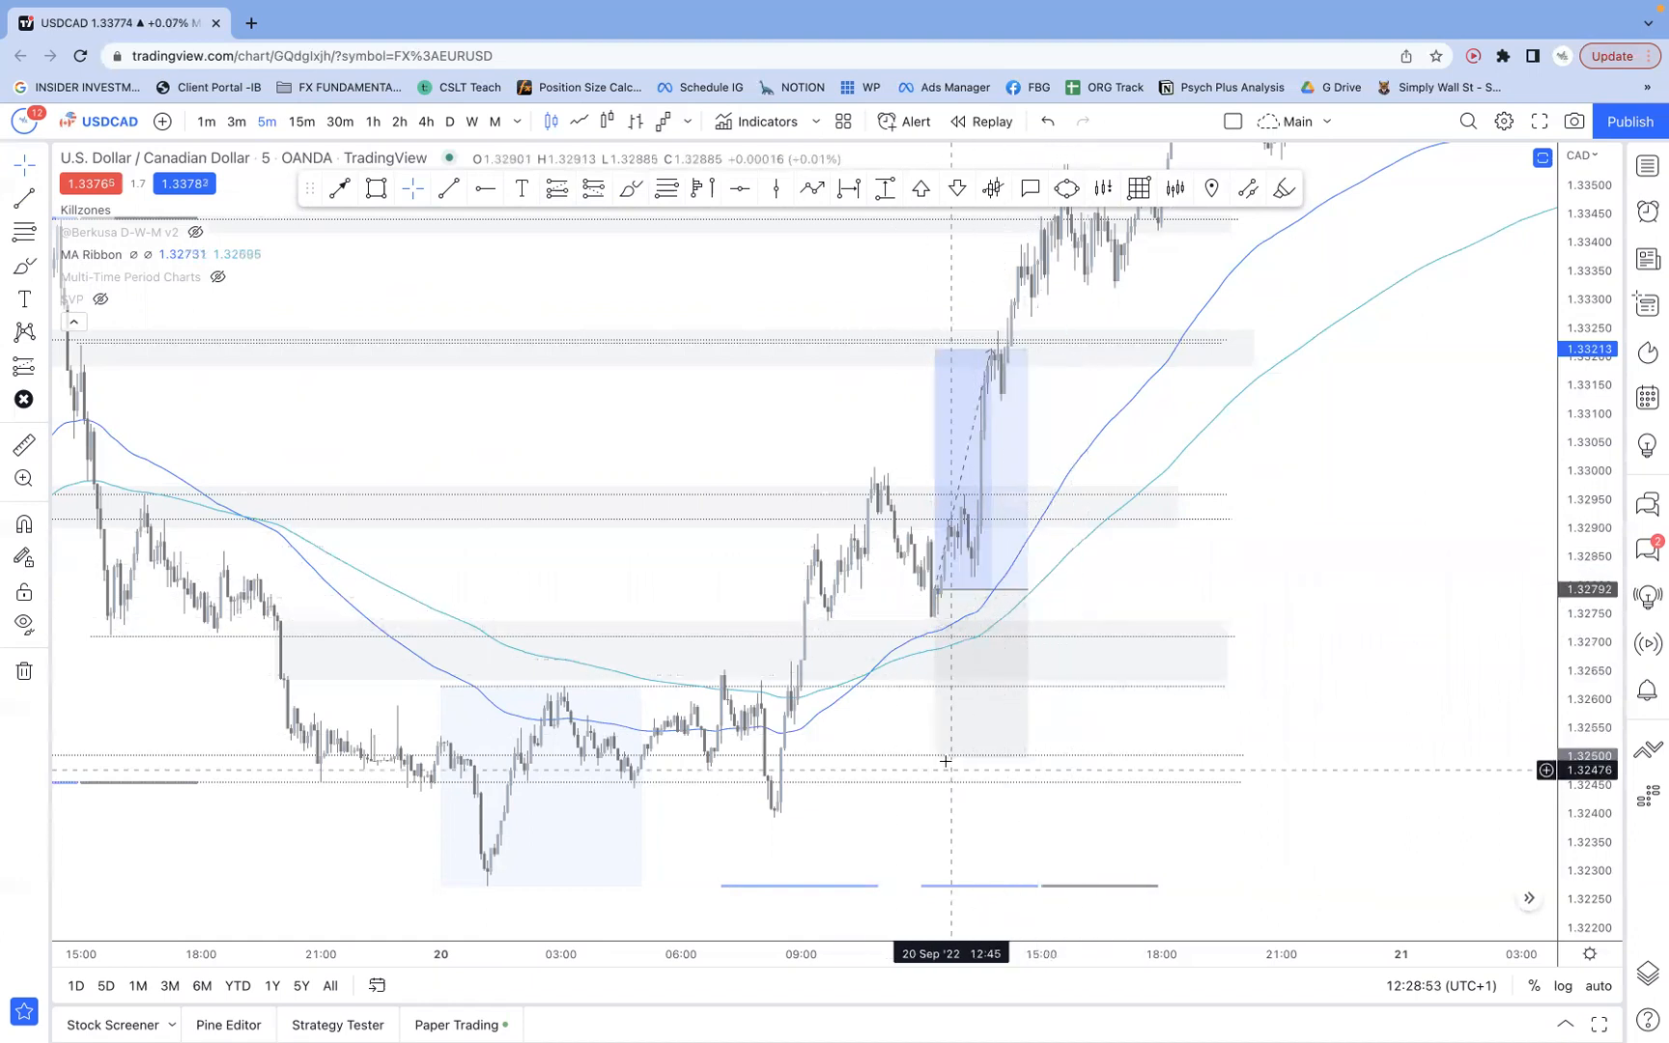
- Lower the long position's stop loss to about 1.3250, below the lower breakout zone
left_click(935, 593)
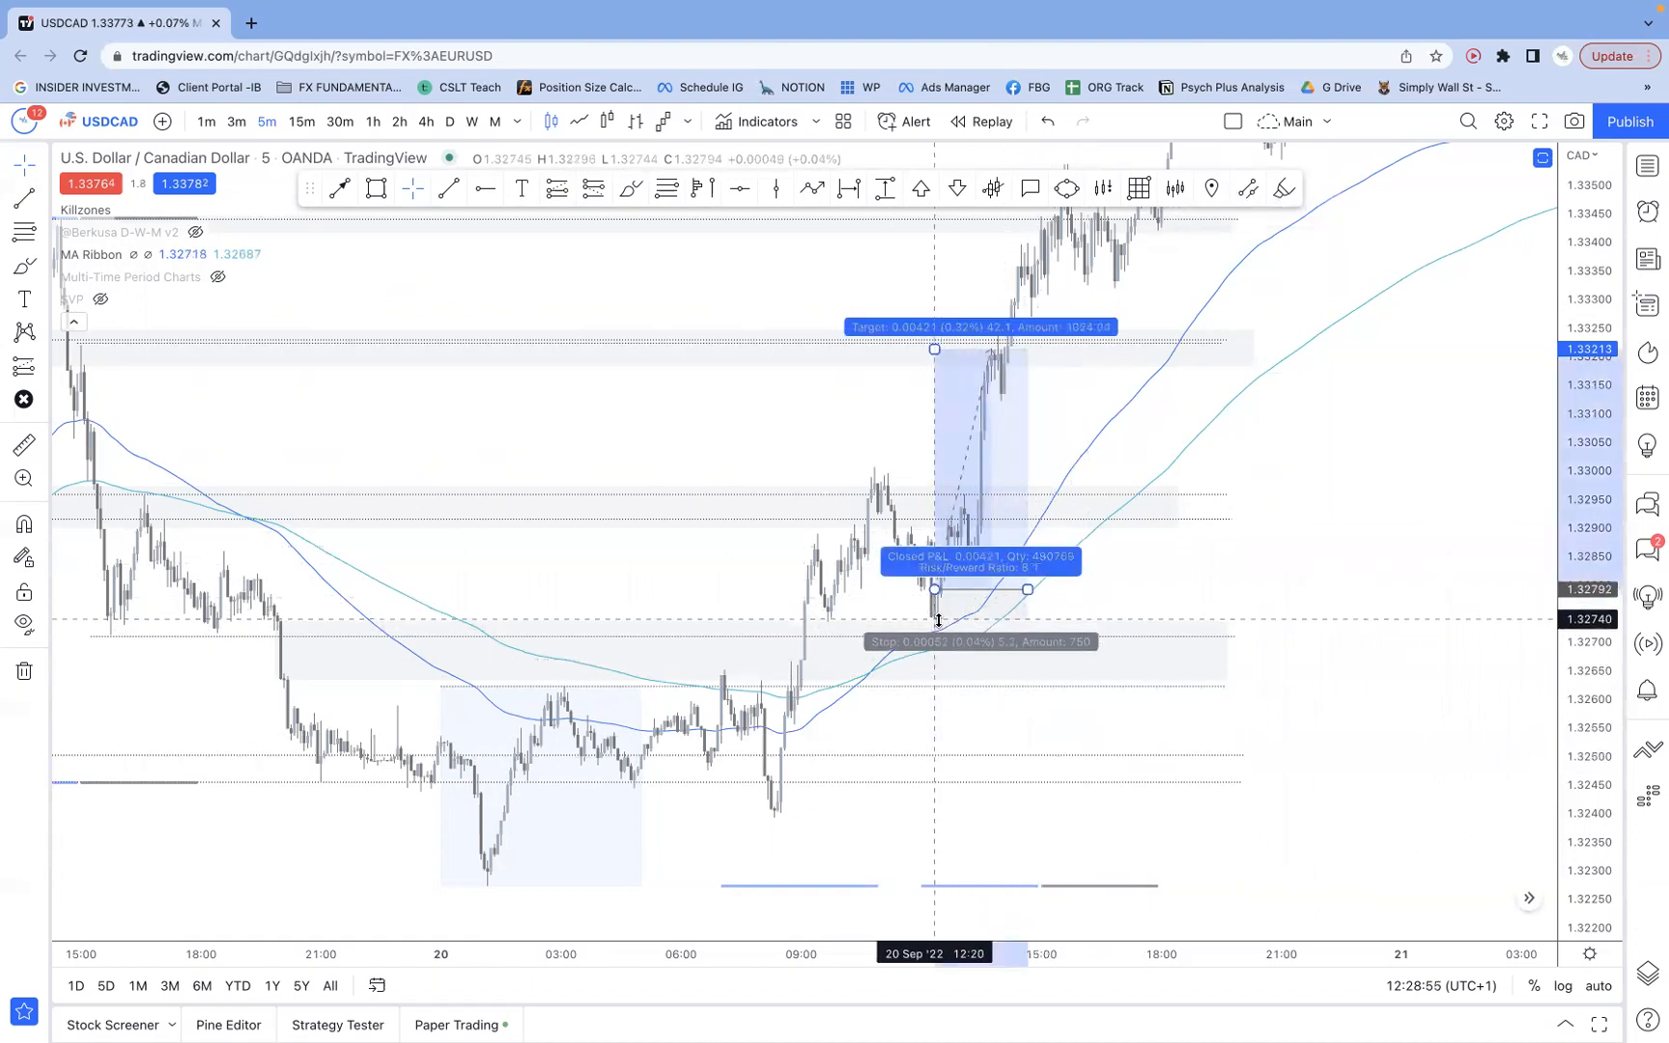
left_click_drag(935, 620, 964, 756)
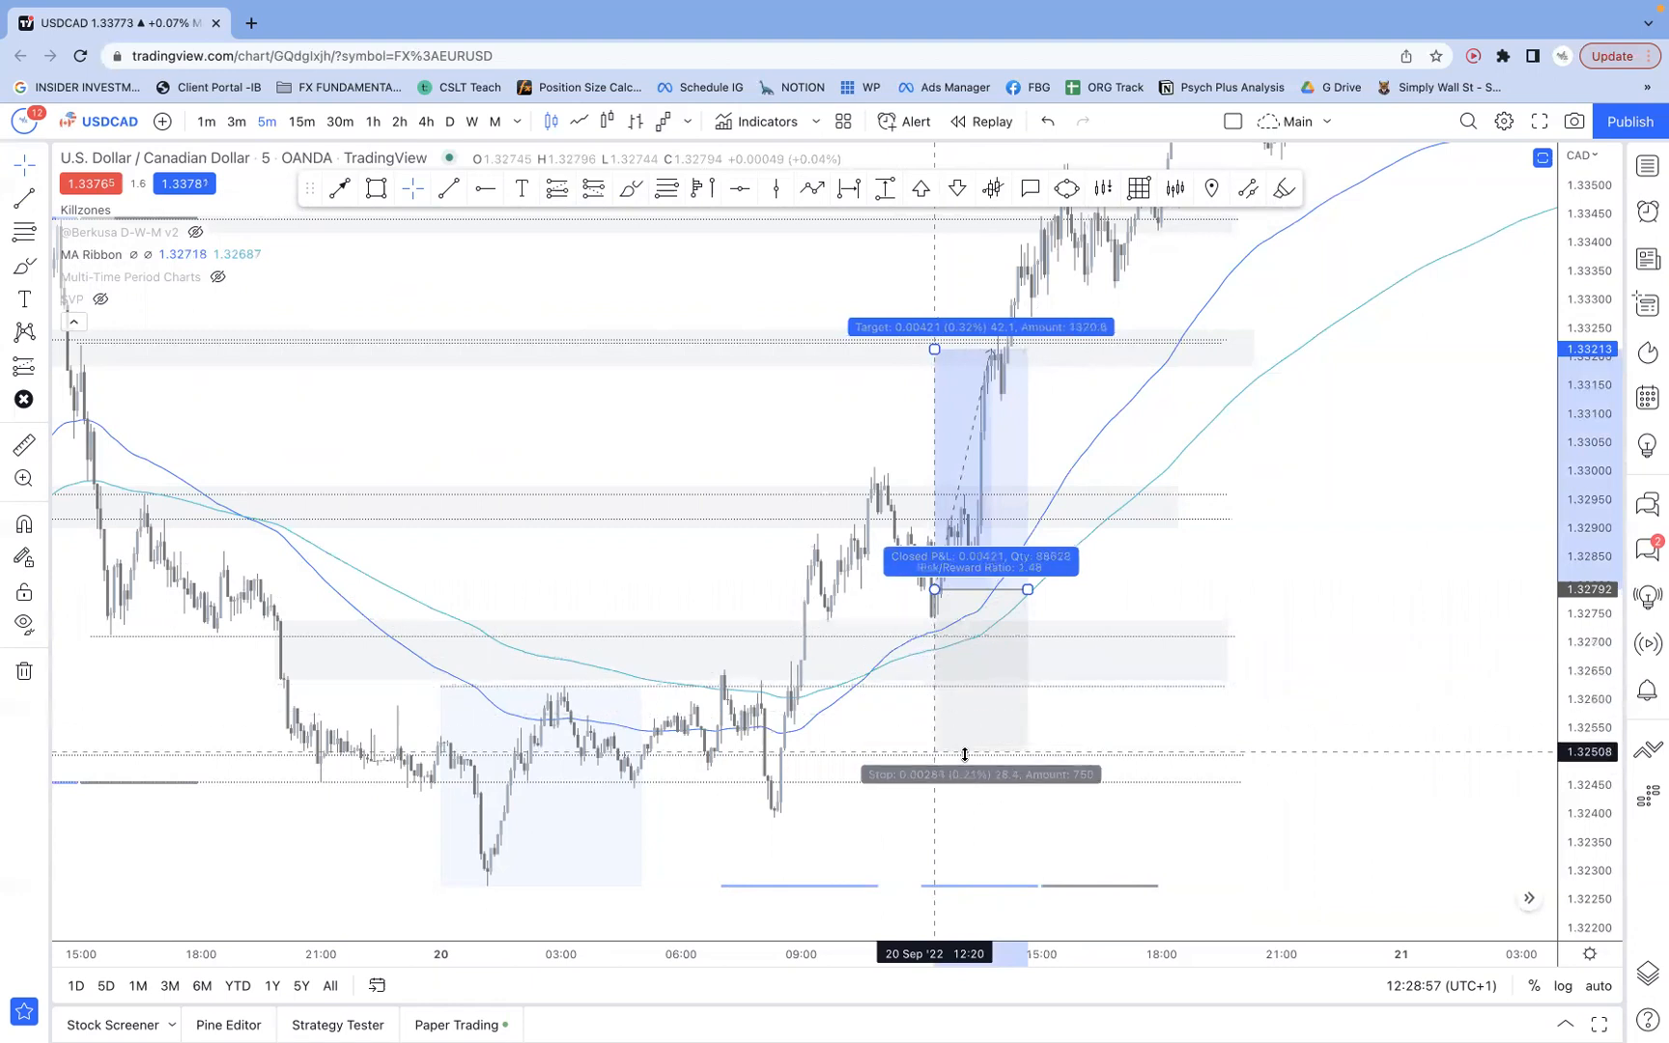
left_click(933, 593)
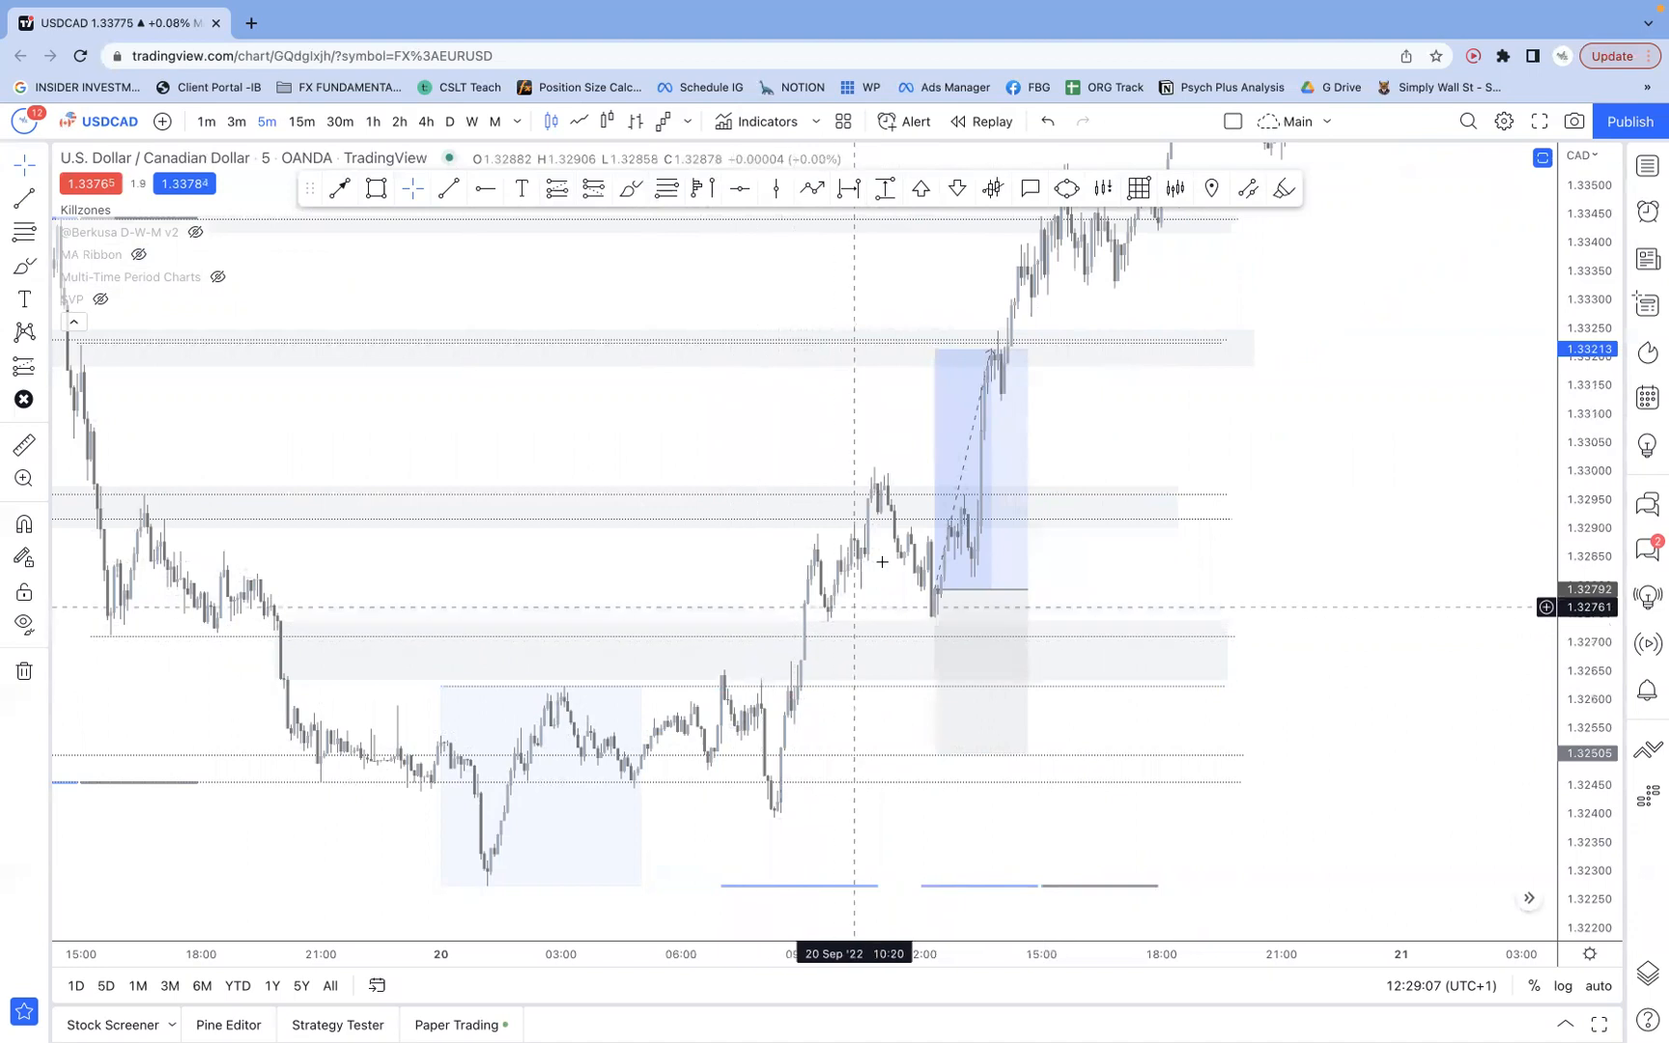
mouse_move(839, 610)
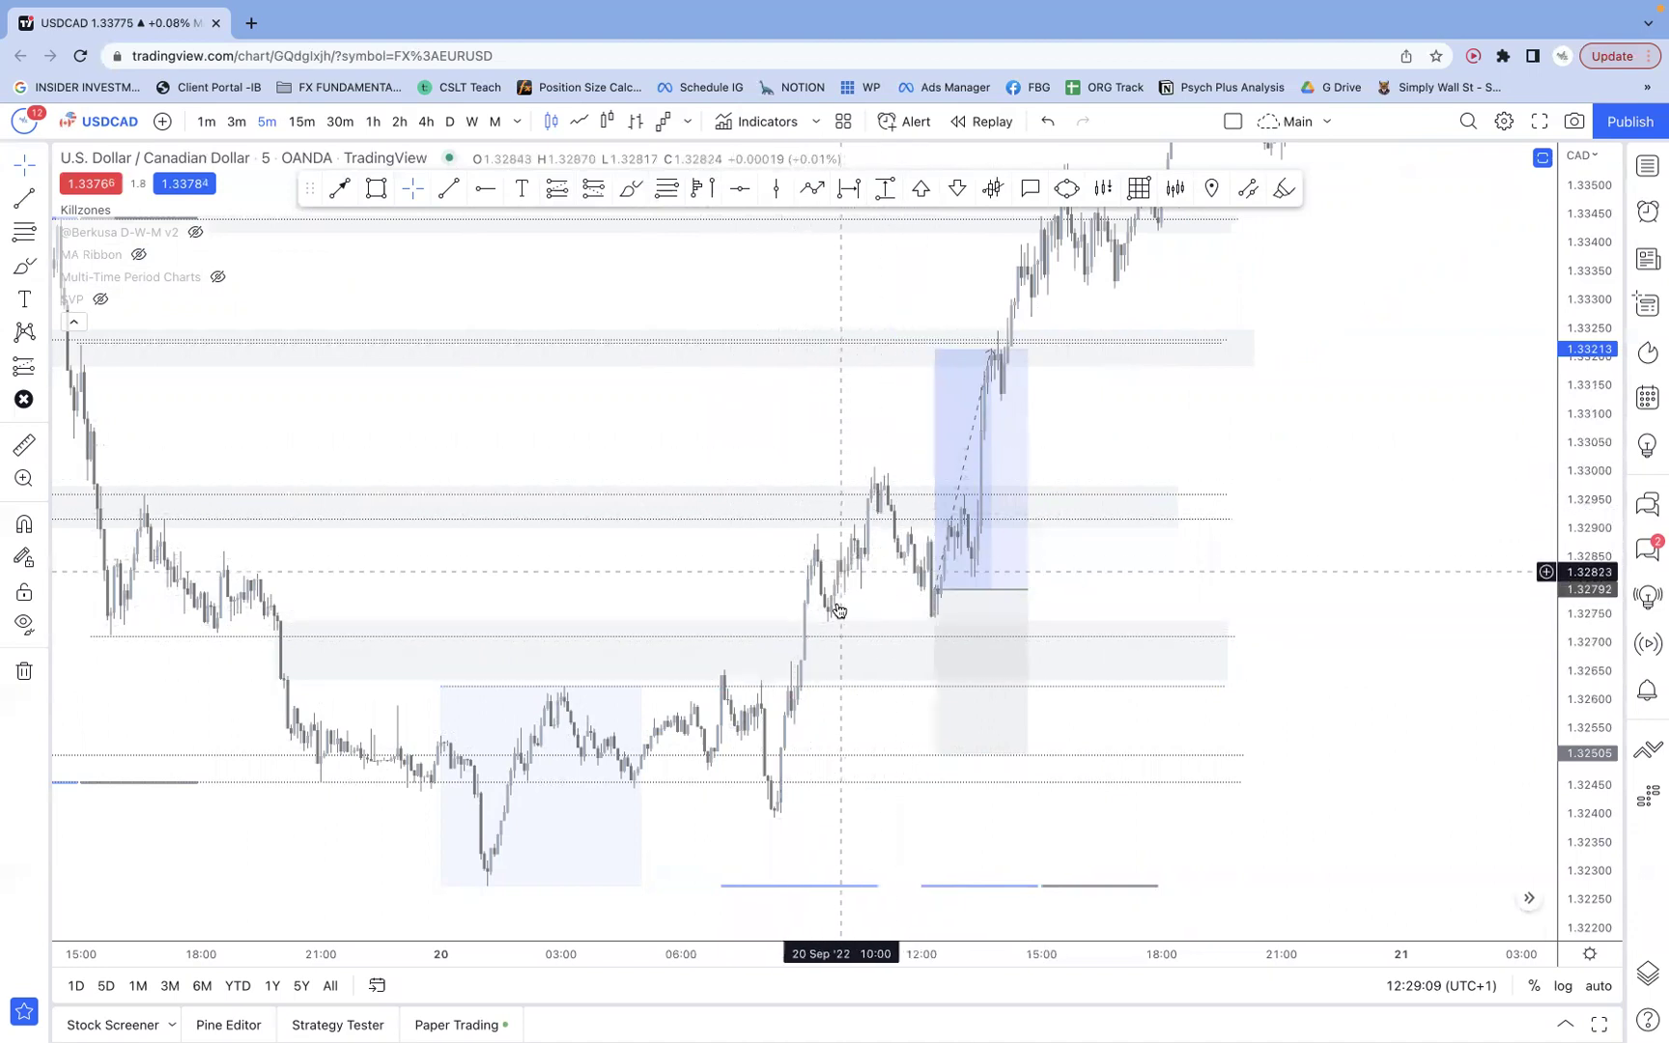
mouse_move(877, 626)
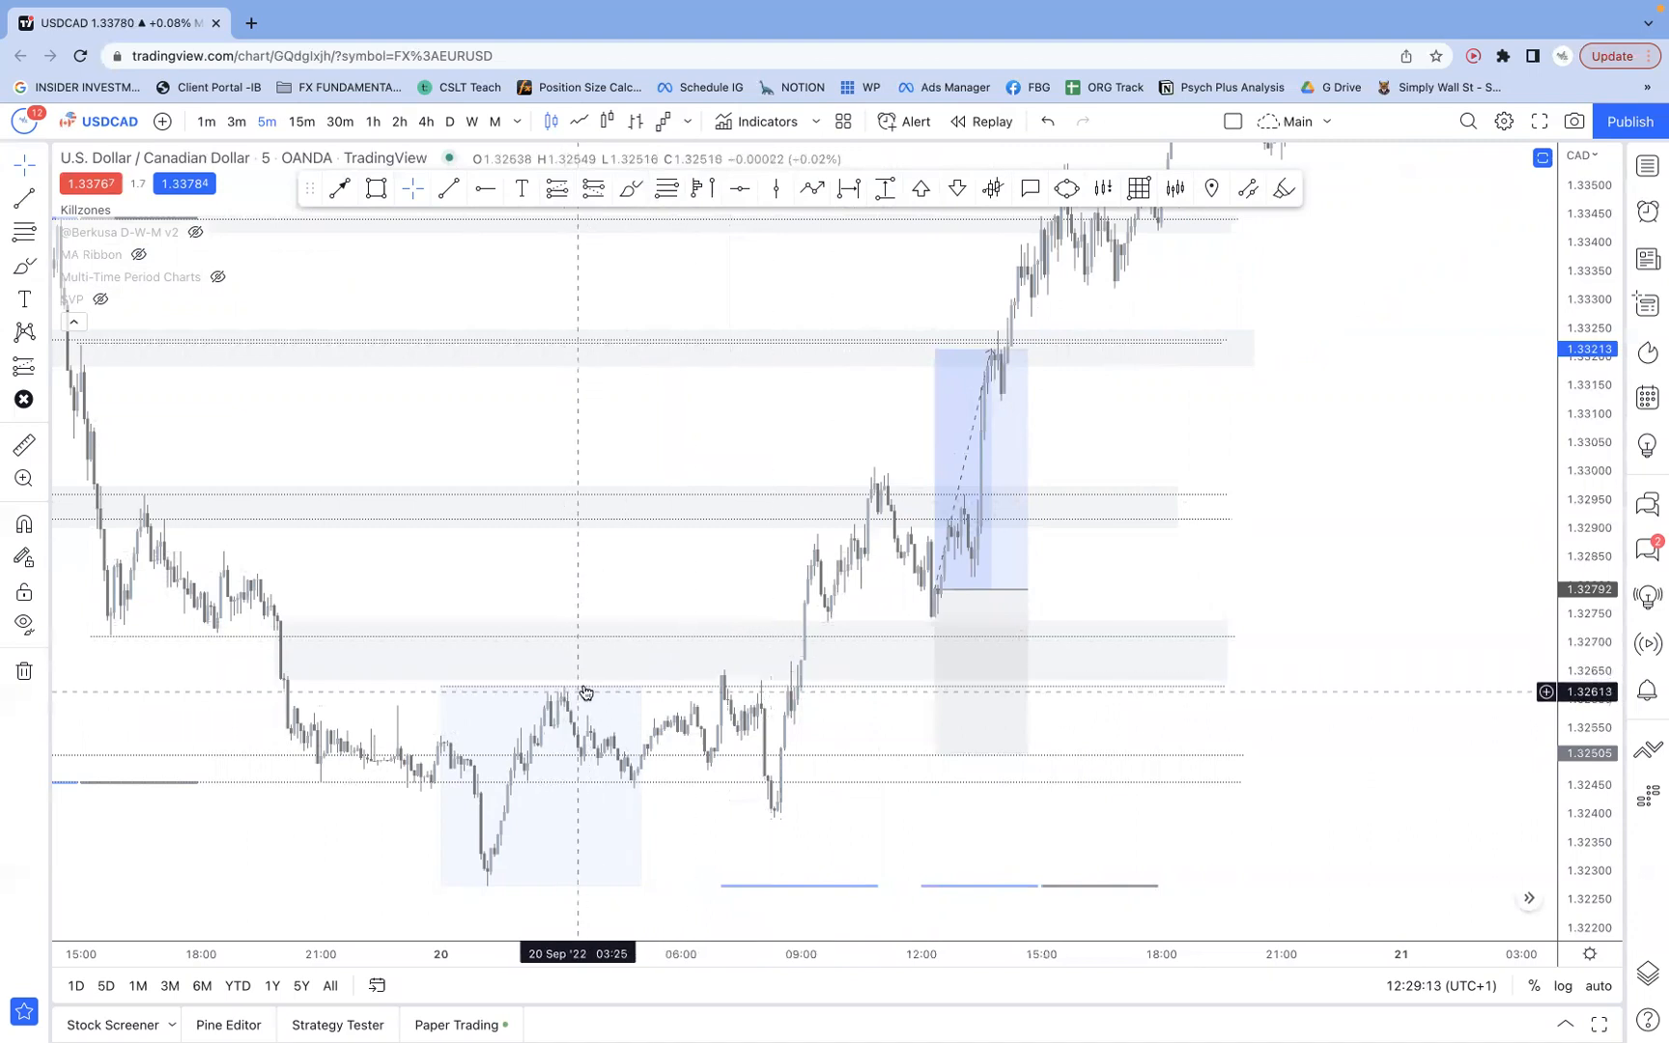
mouse_move(172, 645)
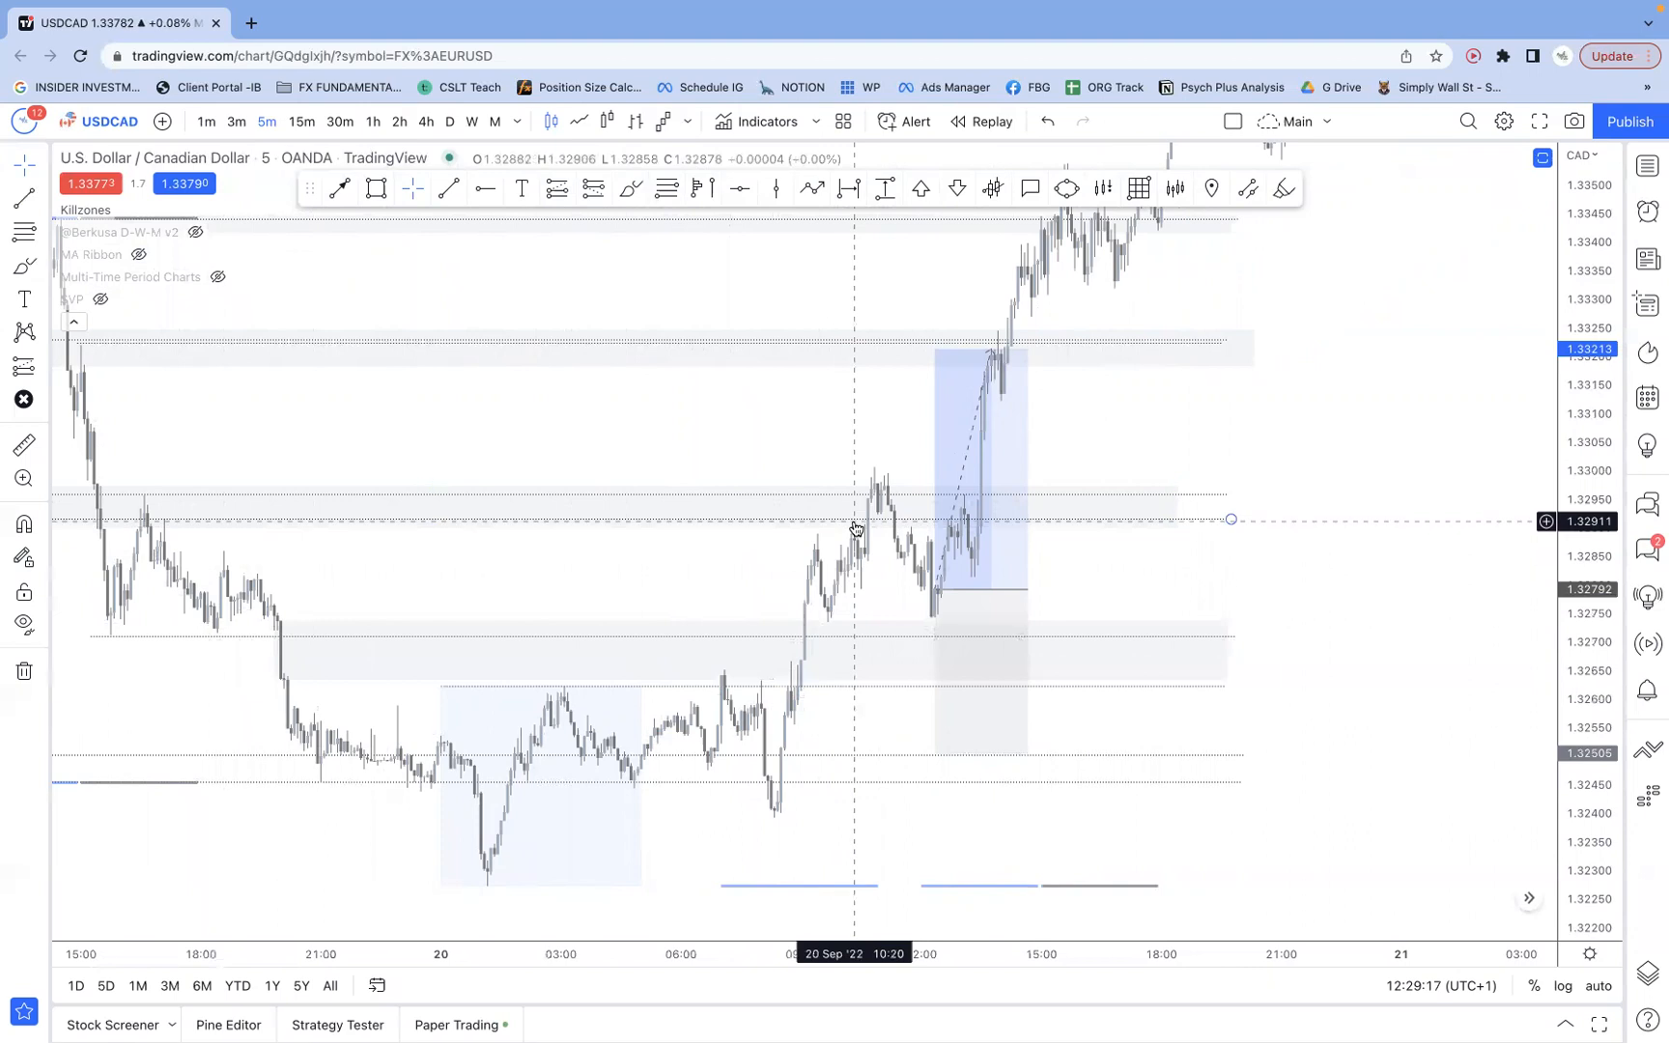
mouse_move(792, 662)
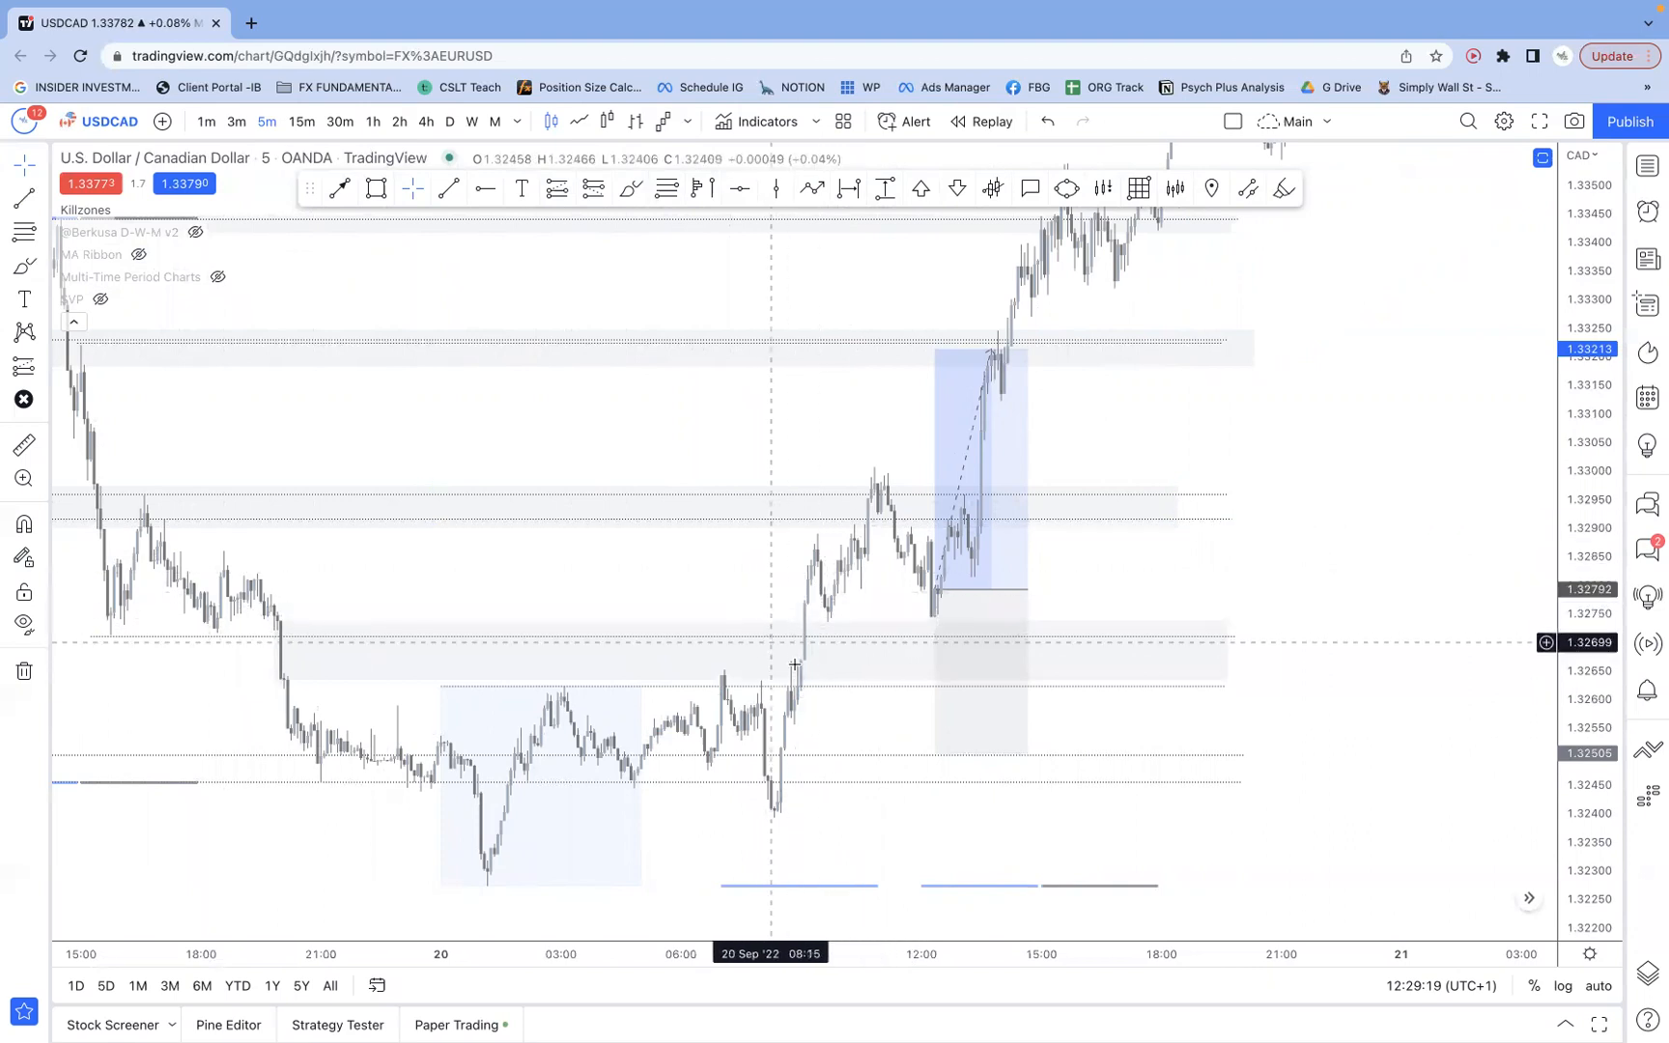
mouse_move(857, 599)
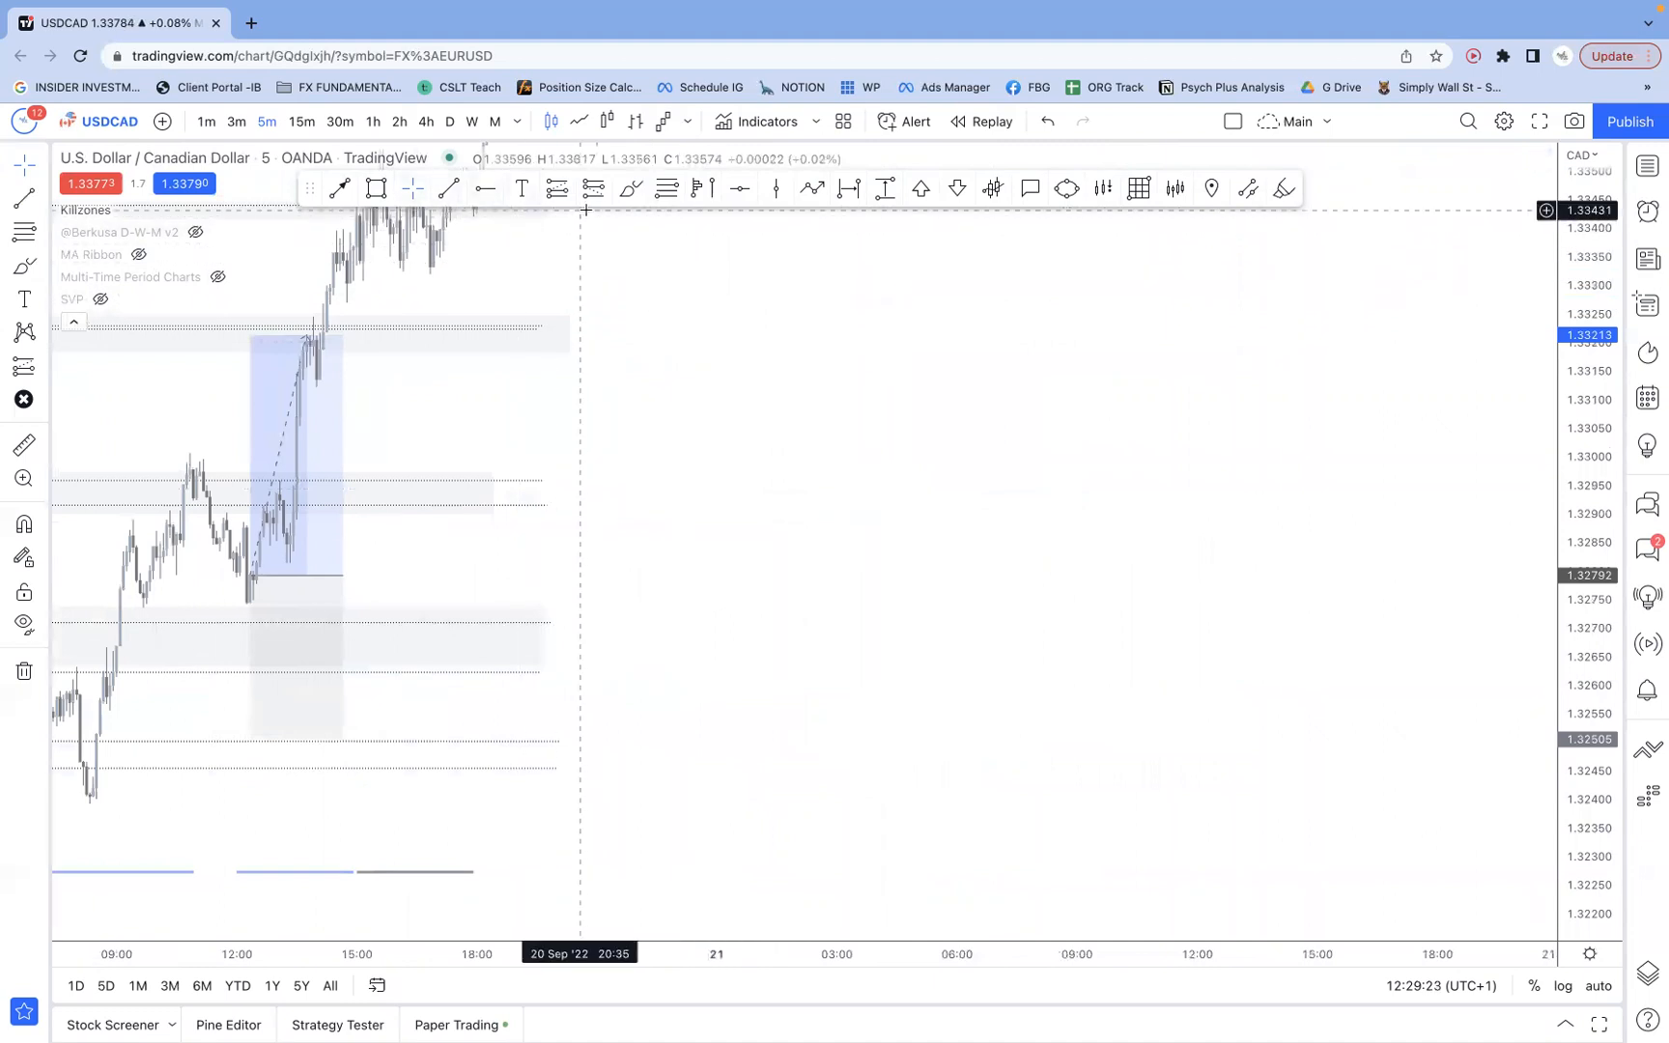
- Pan the chart to bring empty space right of price into view for the sketch
left_click_drag(663, 805, 769, 587)
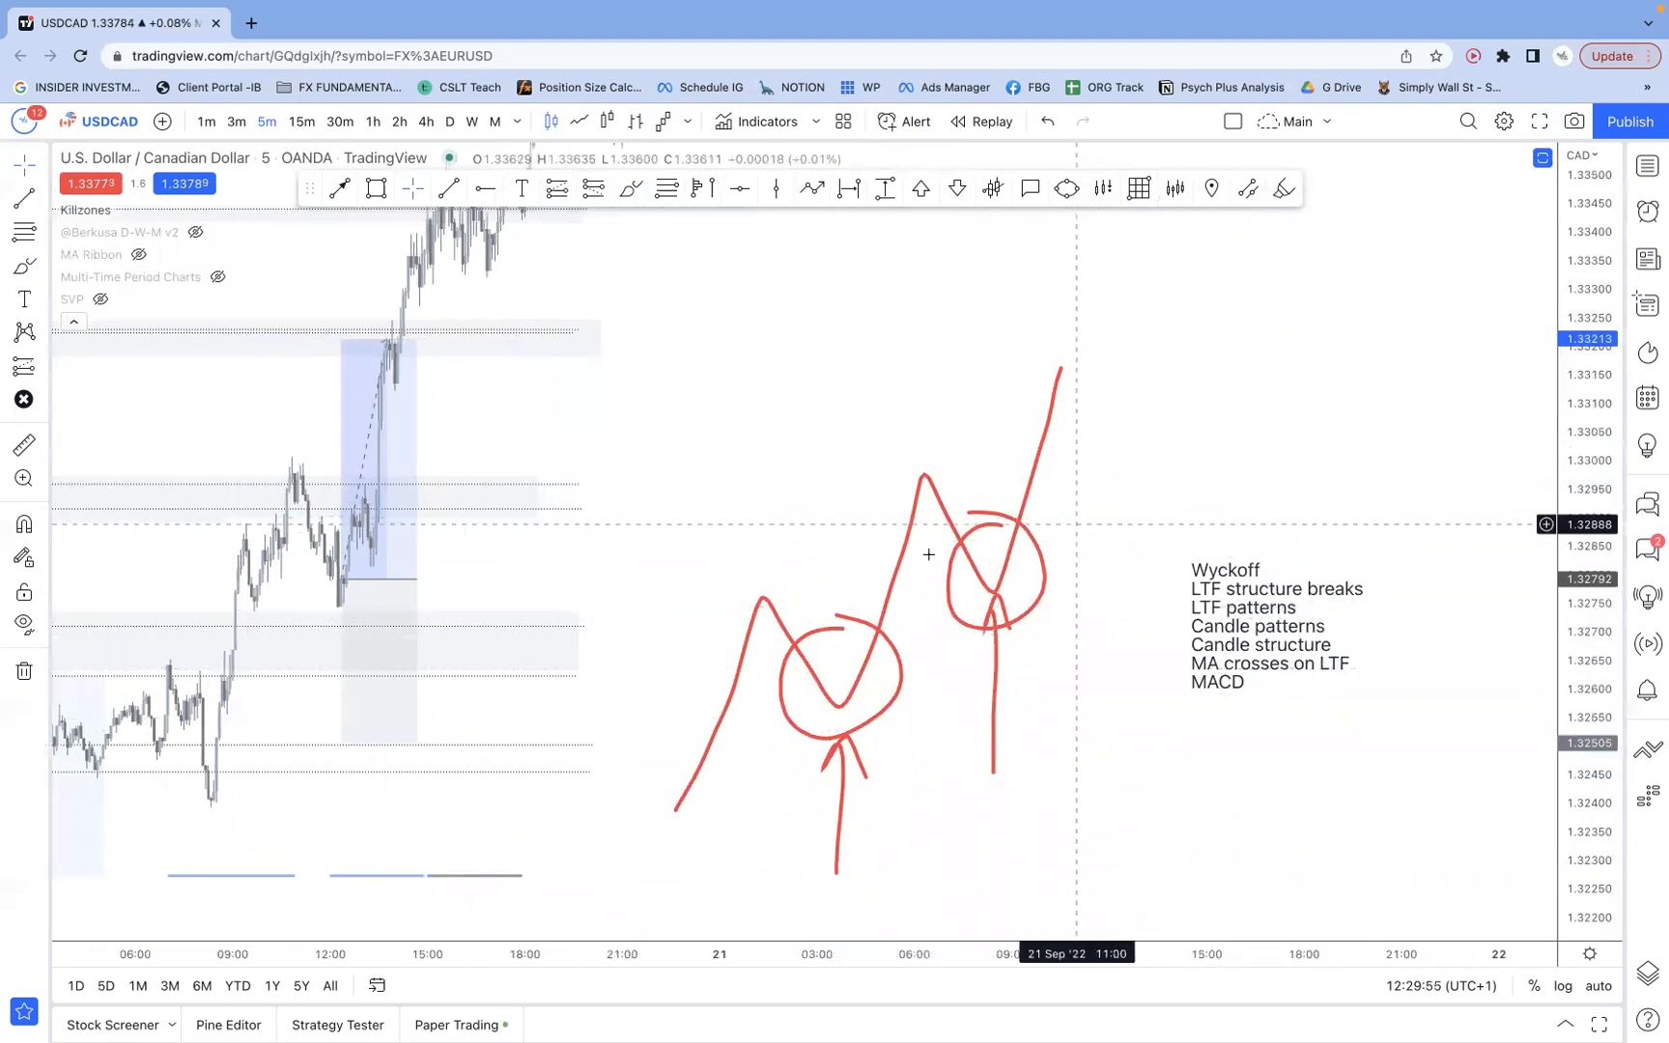
mouse_move(768, 651)
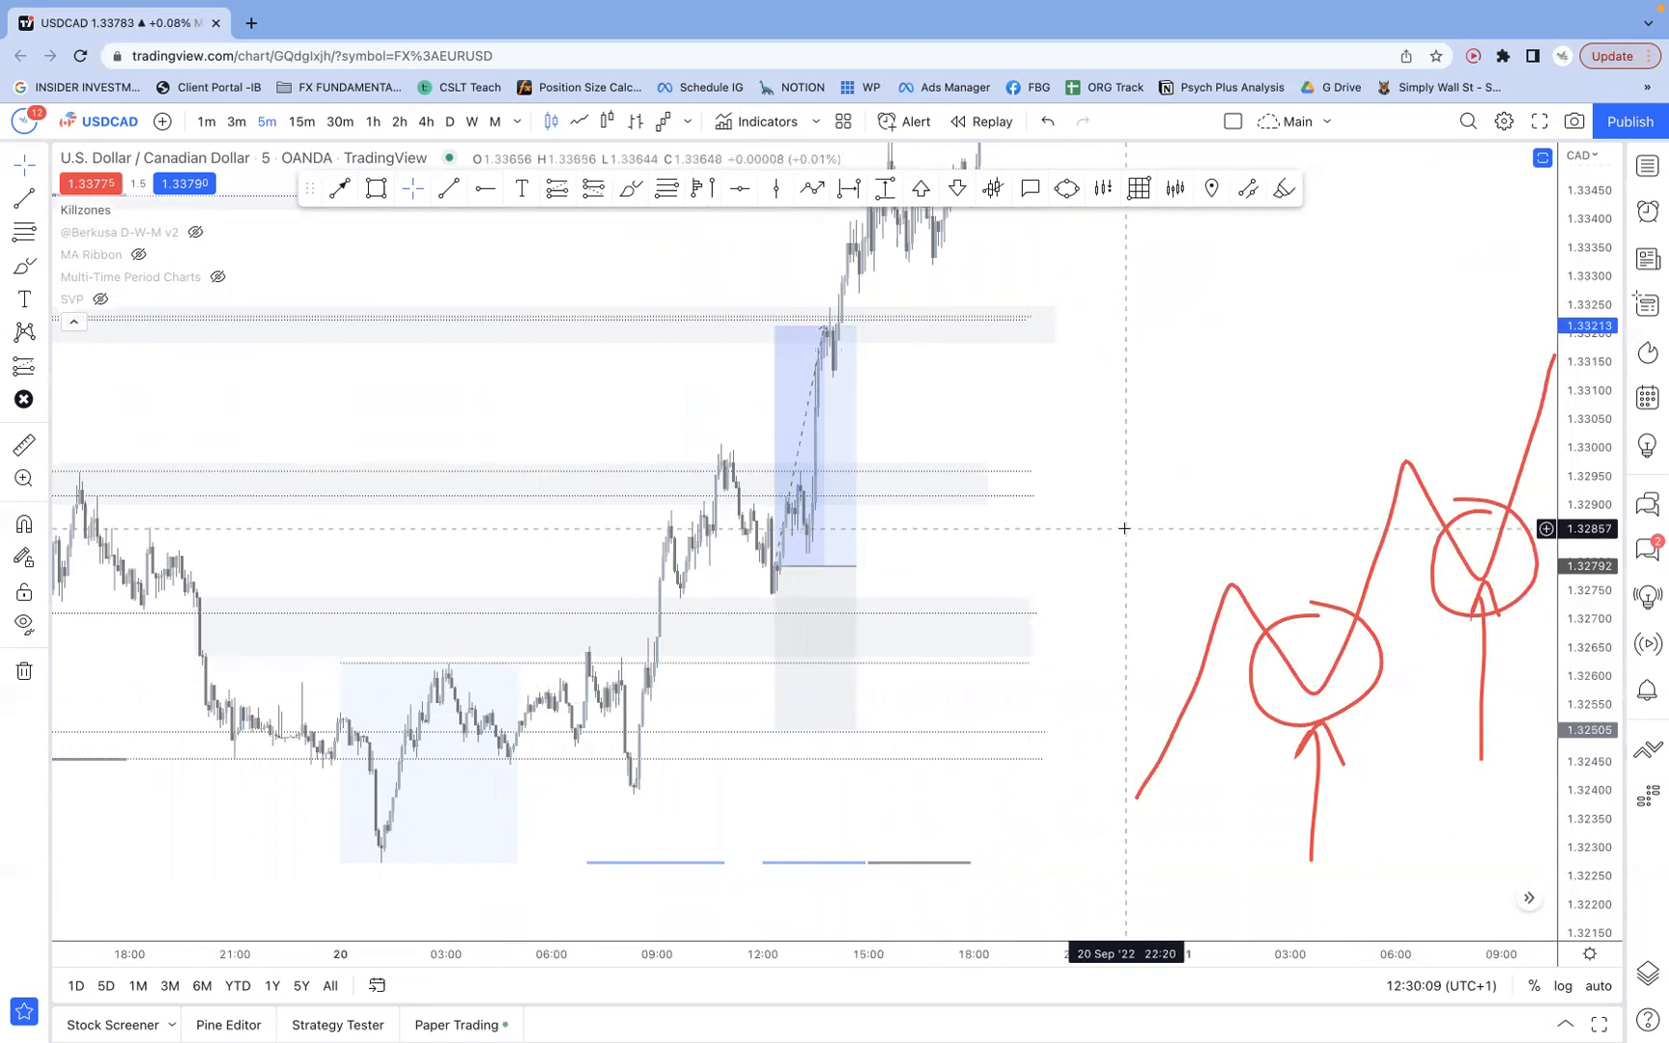
mouse_move(1115, 520)
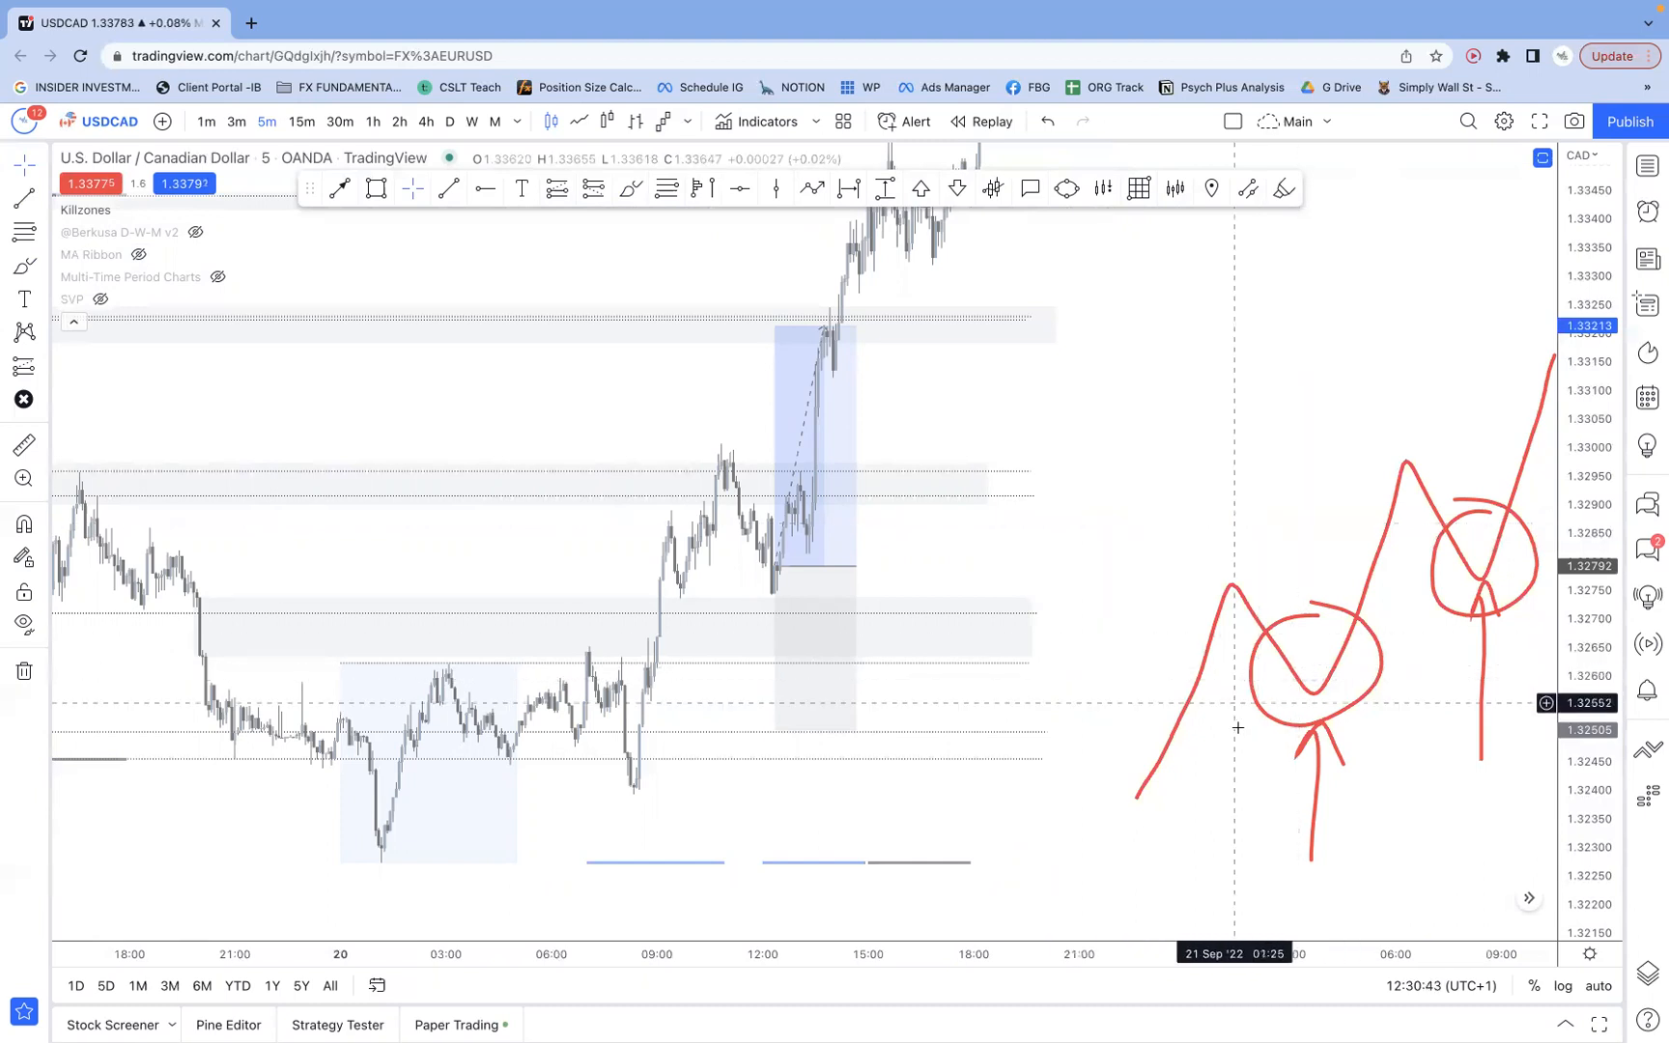
mouse_move(1223, 589)
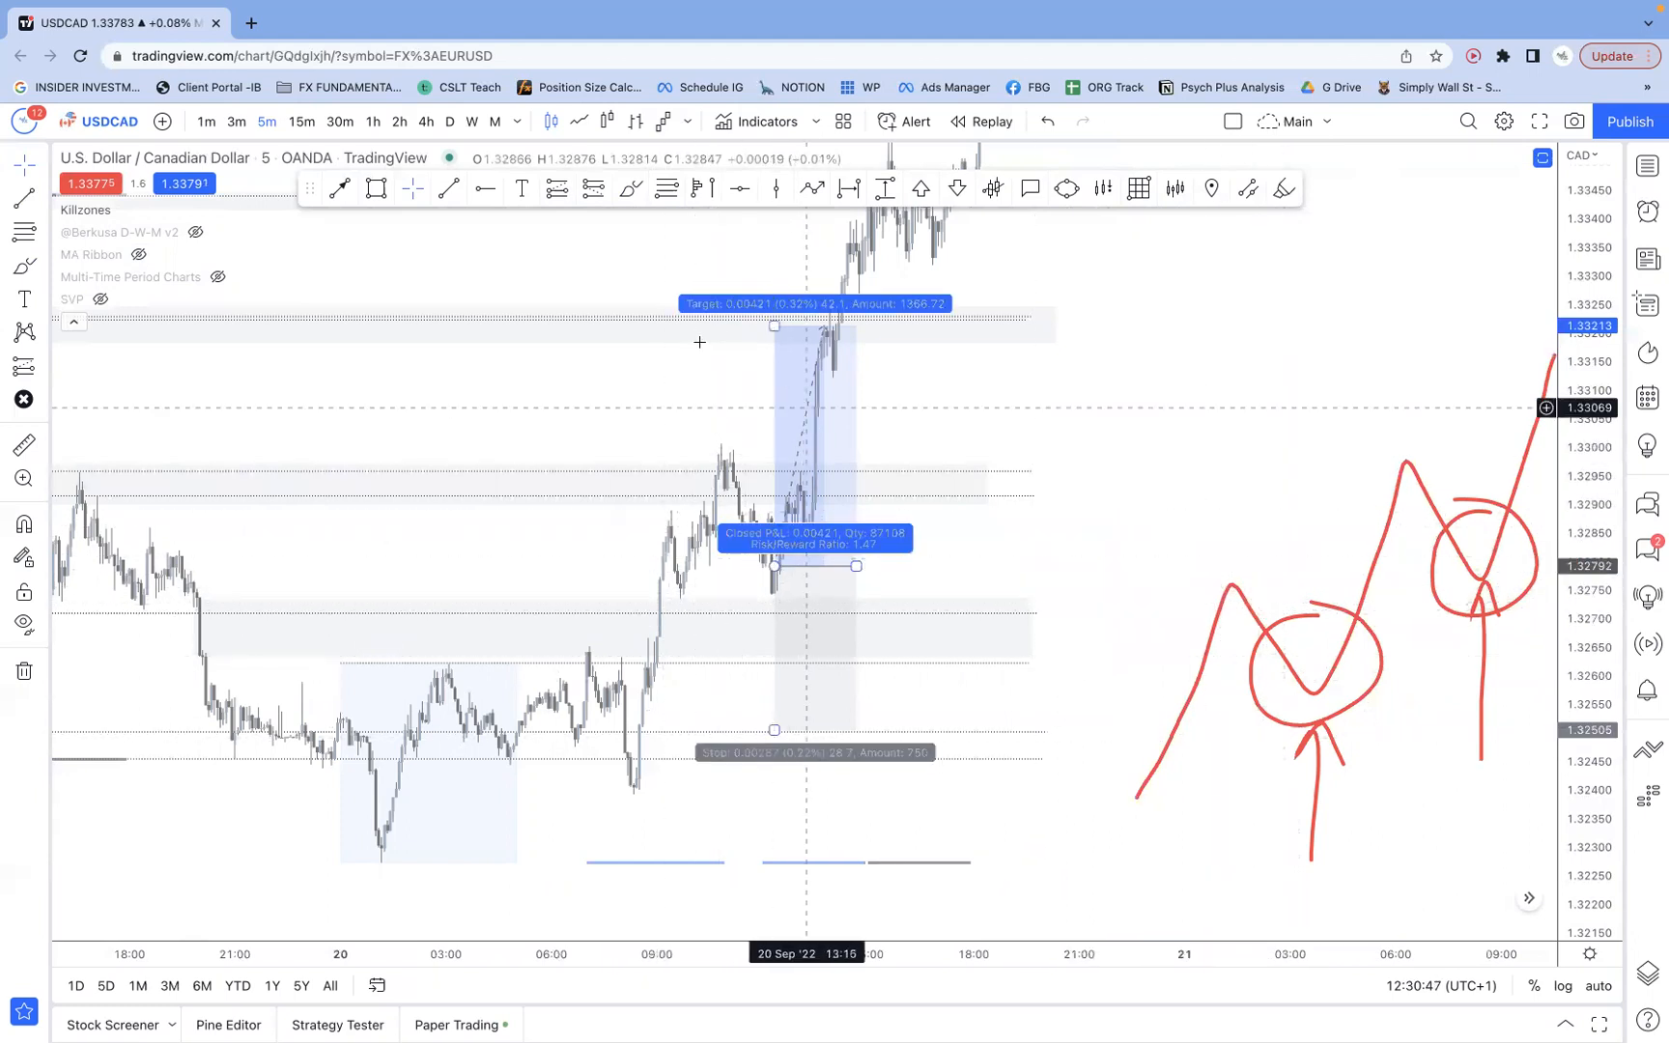
mouse_move(815, 633)
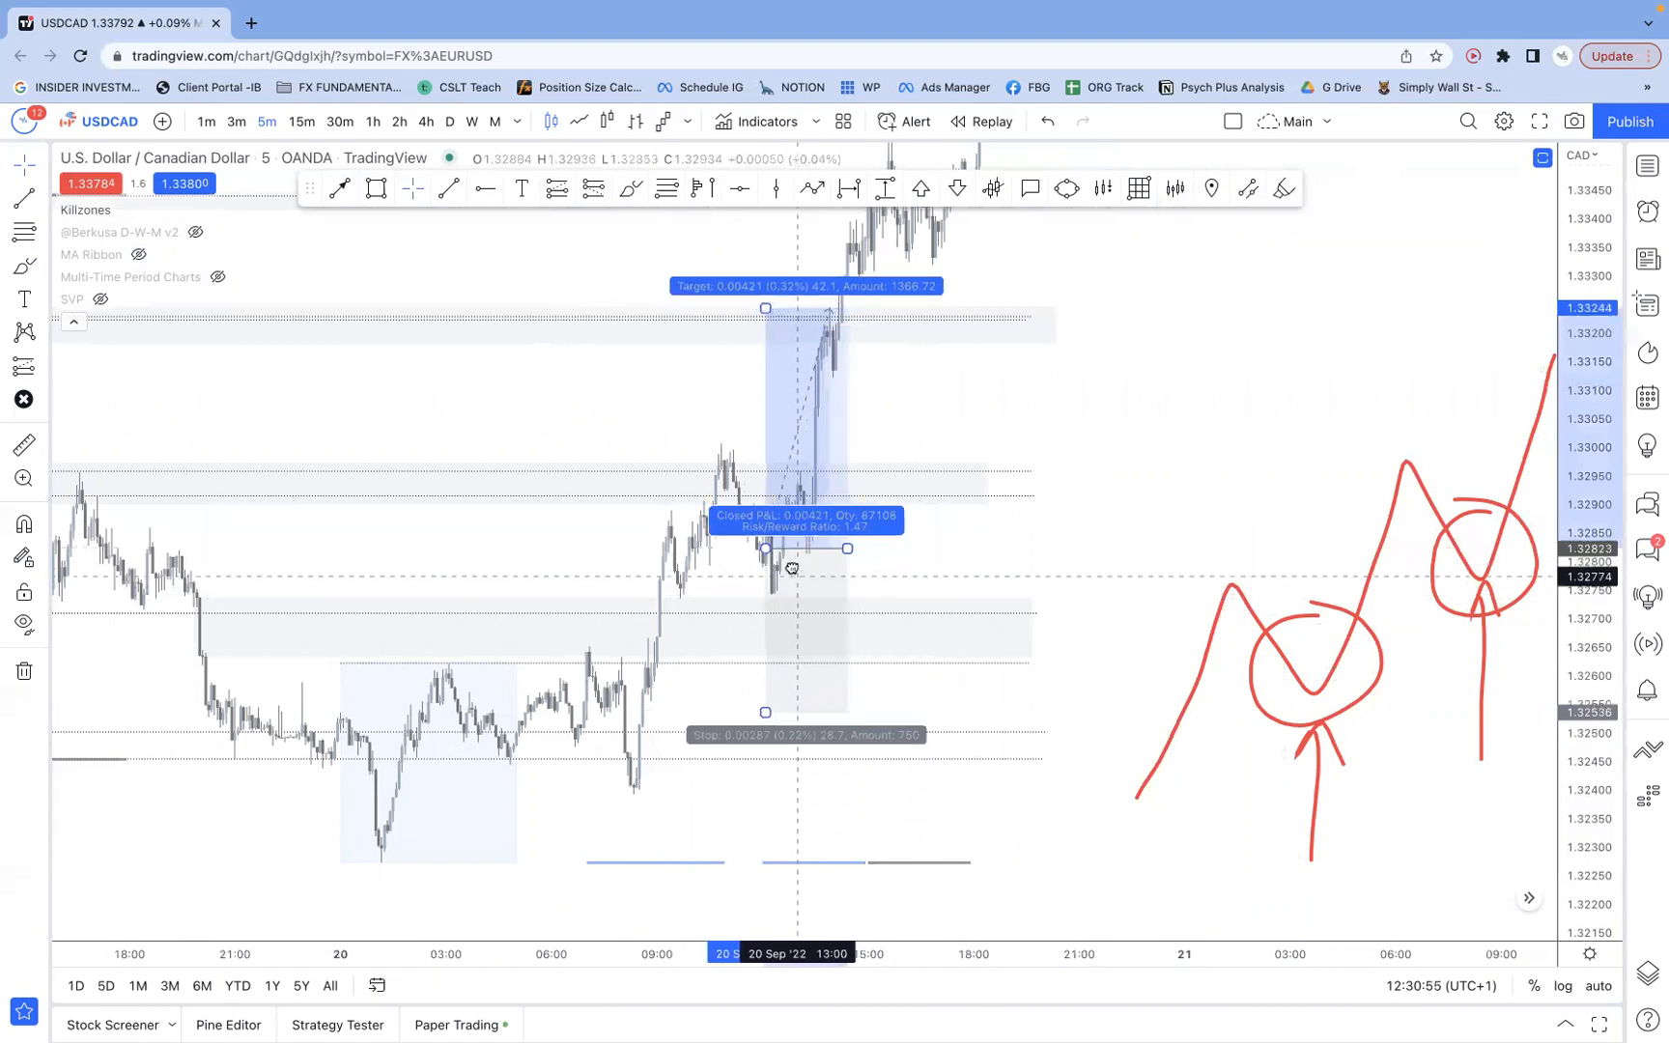
- Raise the long position's stop to around 1.3258, keeping entry and 1.3321 target
left_click_drag(791, 568, 775, 541)
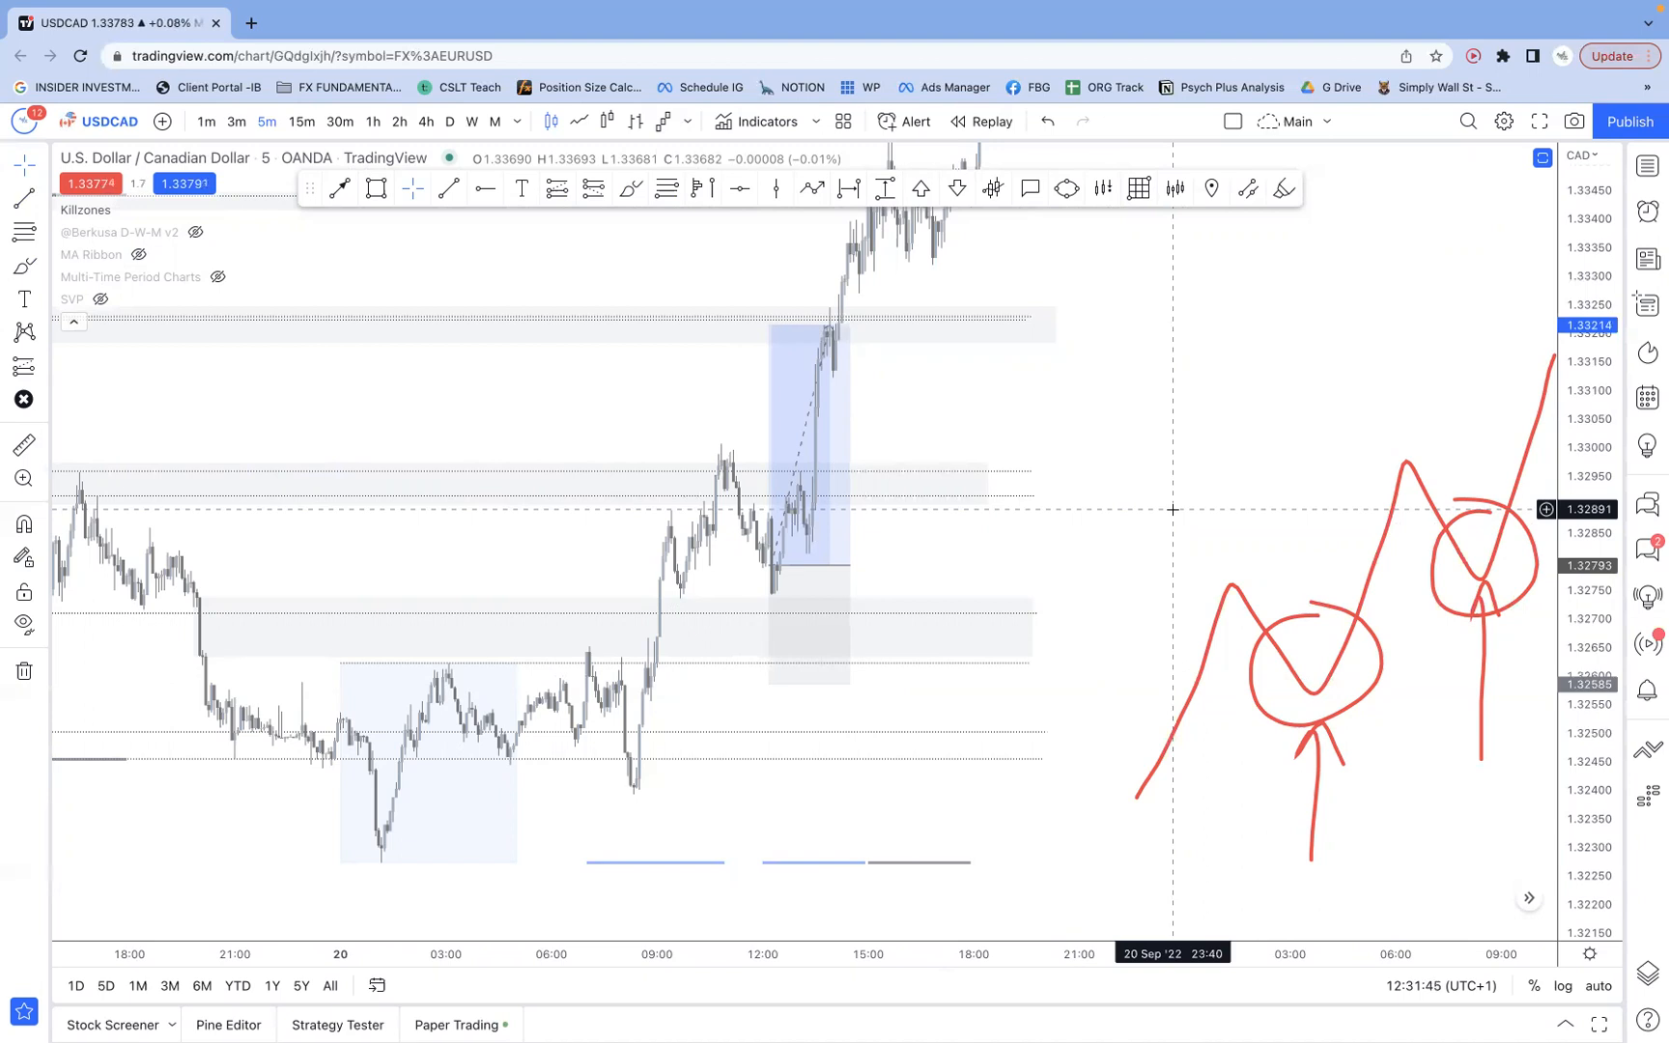
mouse_move(784, 384)
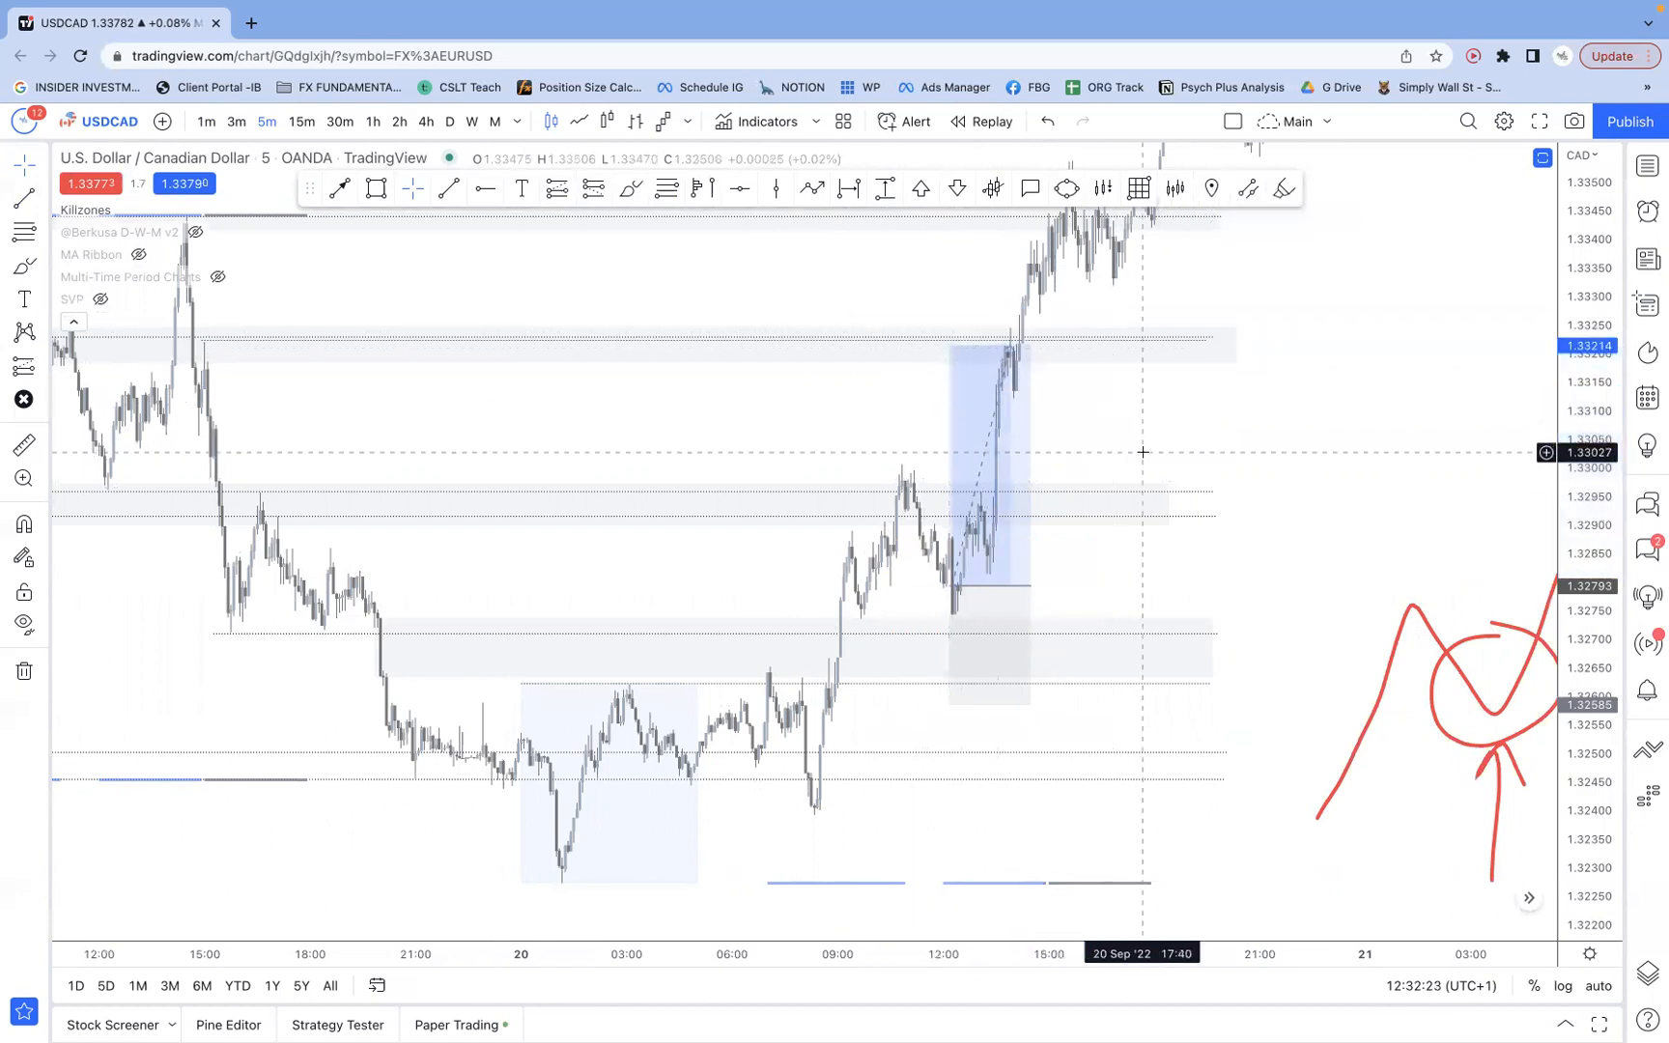
mouse_move(1074, 458)
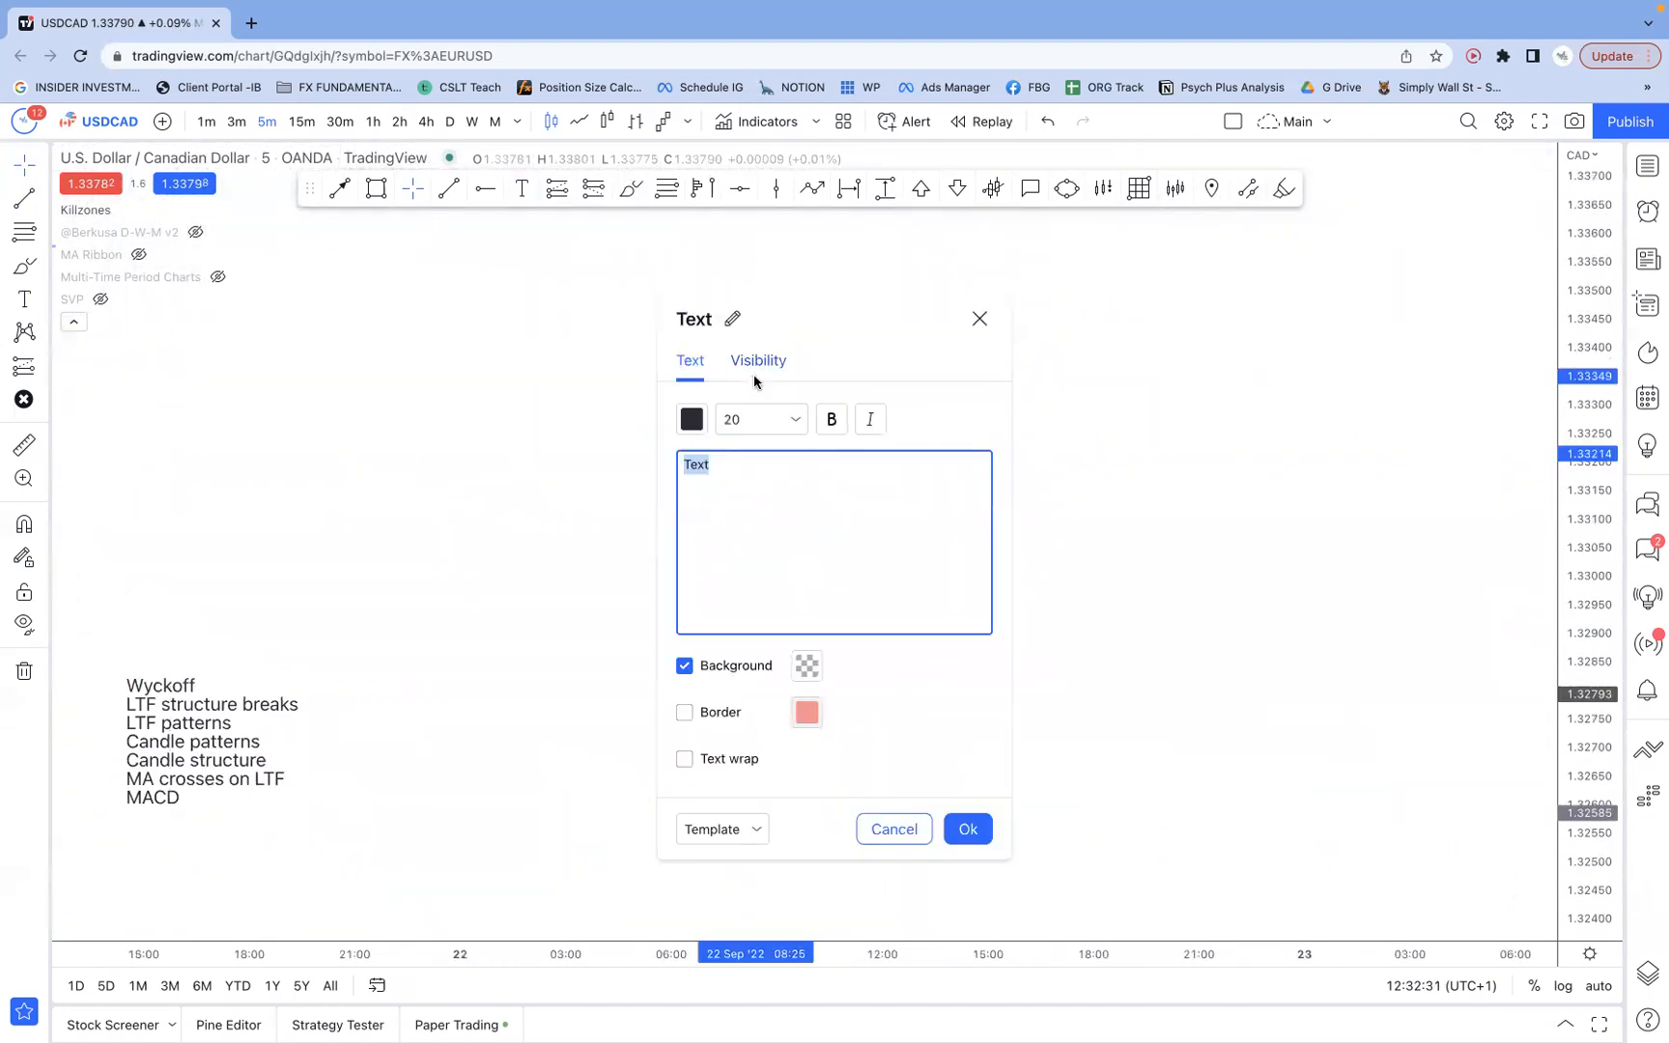
- Enter notes 'Backtesting, initial 100 trades, 1: 1:2 no BE, 2: 1:1 no BE' and confirm
type("Backtesting")
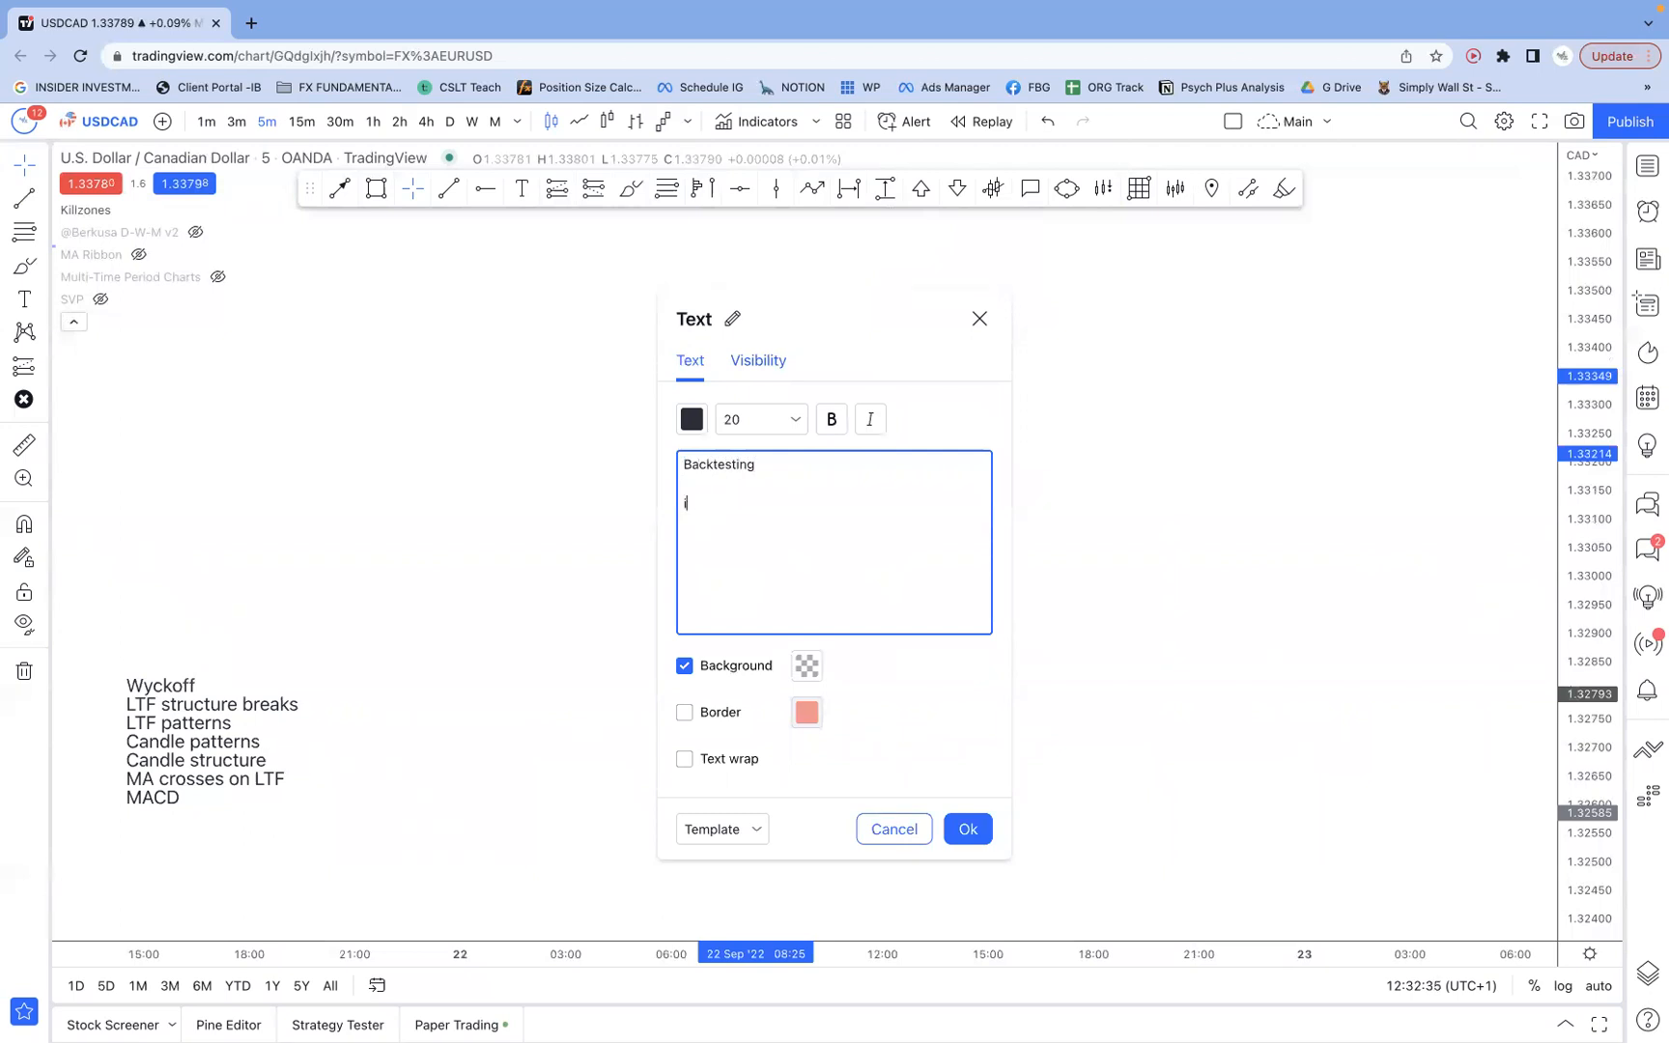
type("initial 100 trad")
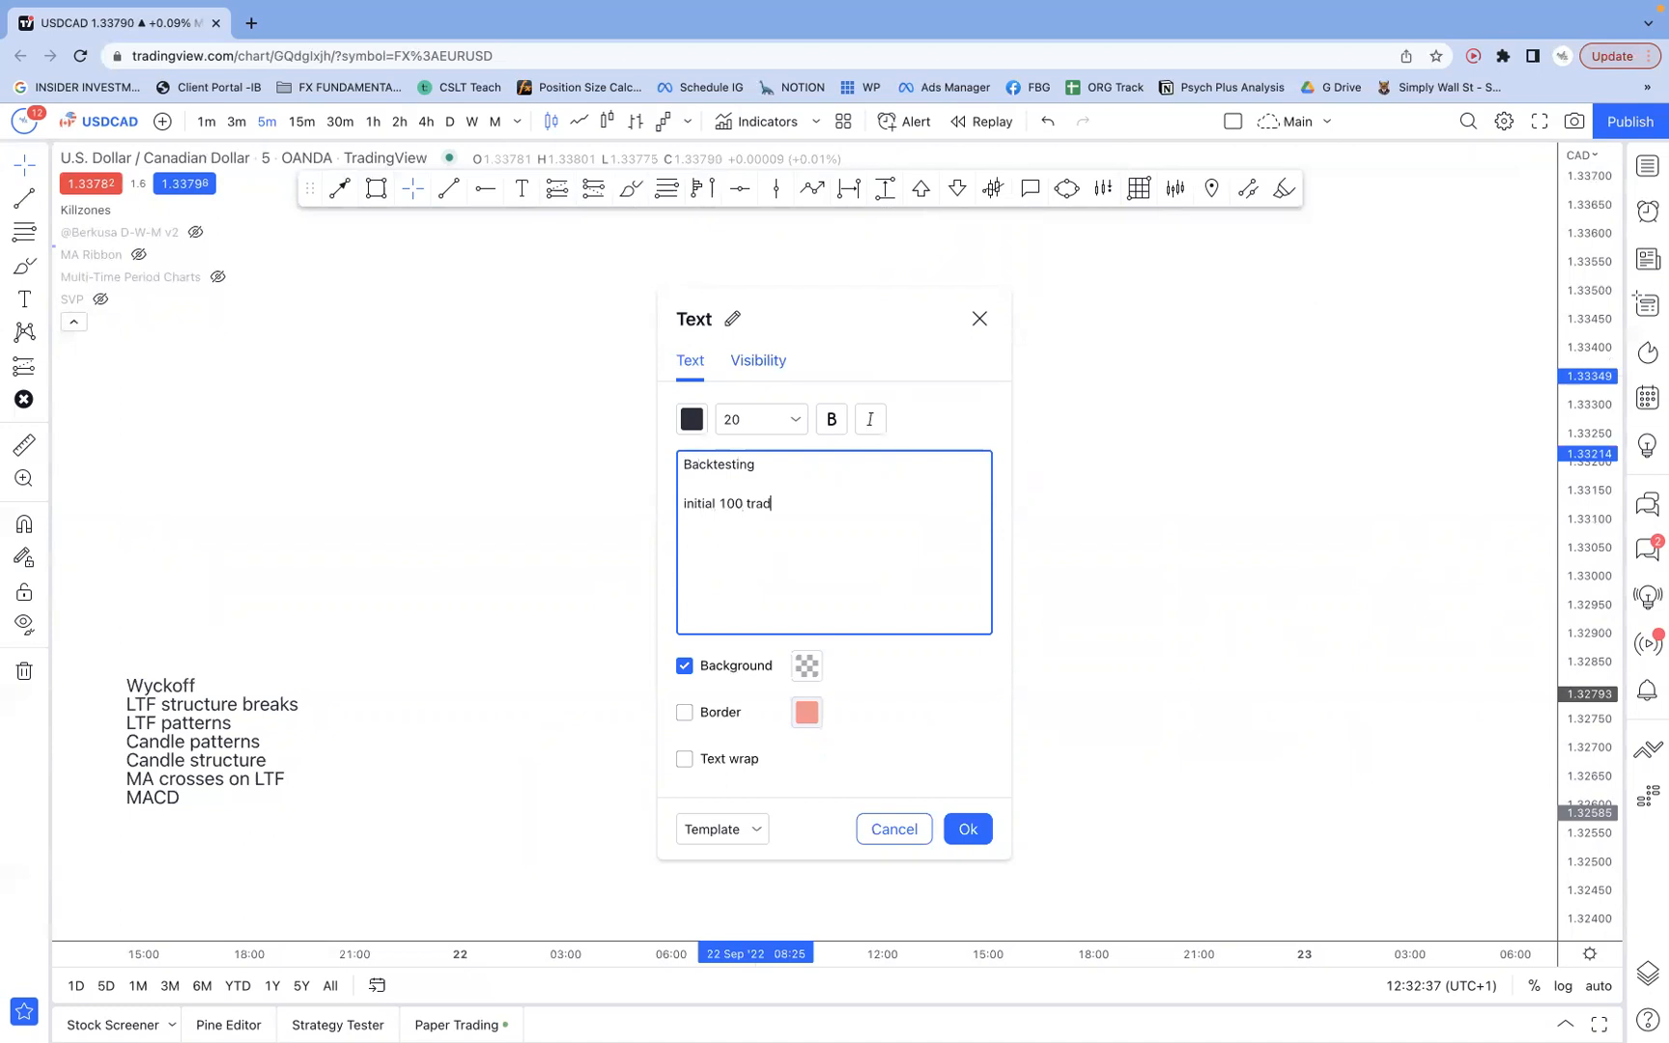
type("es")
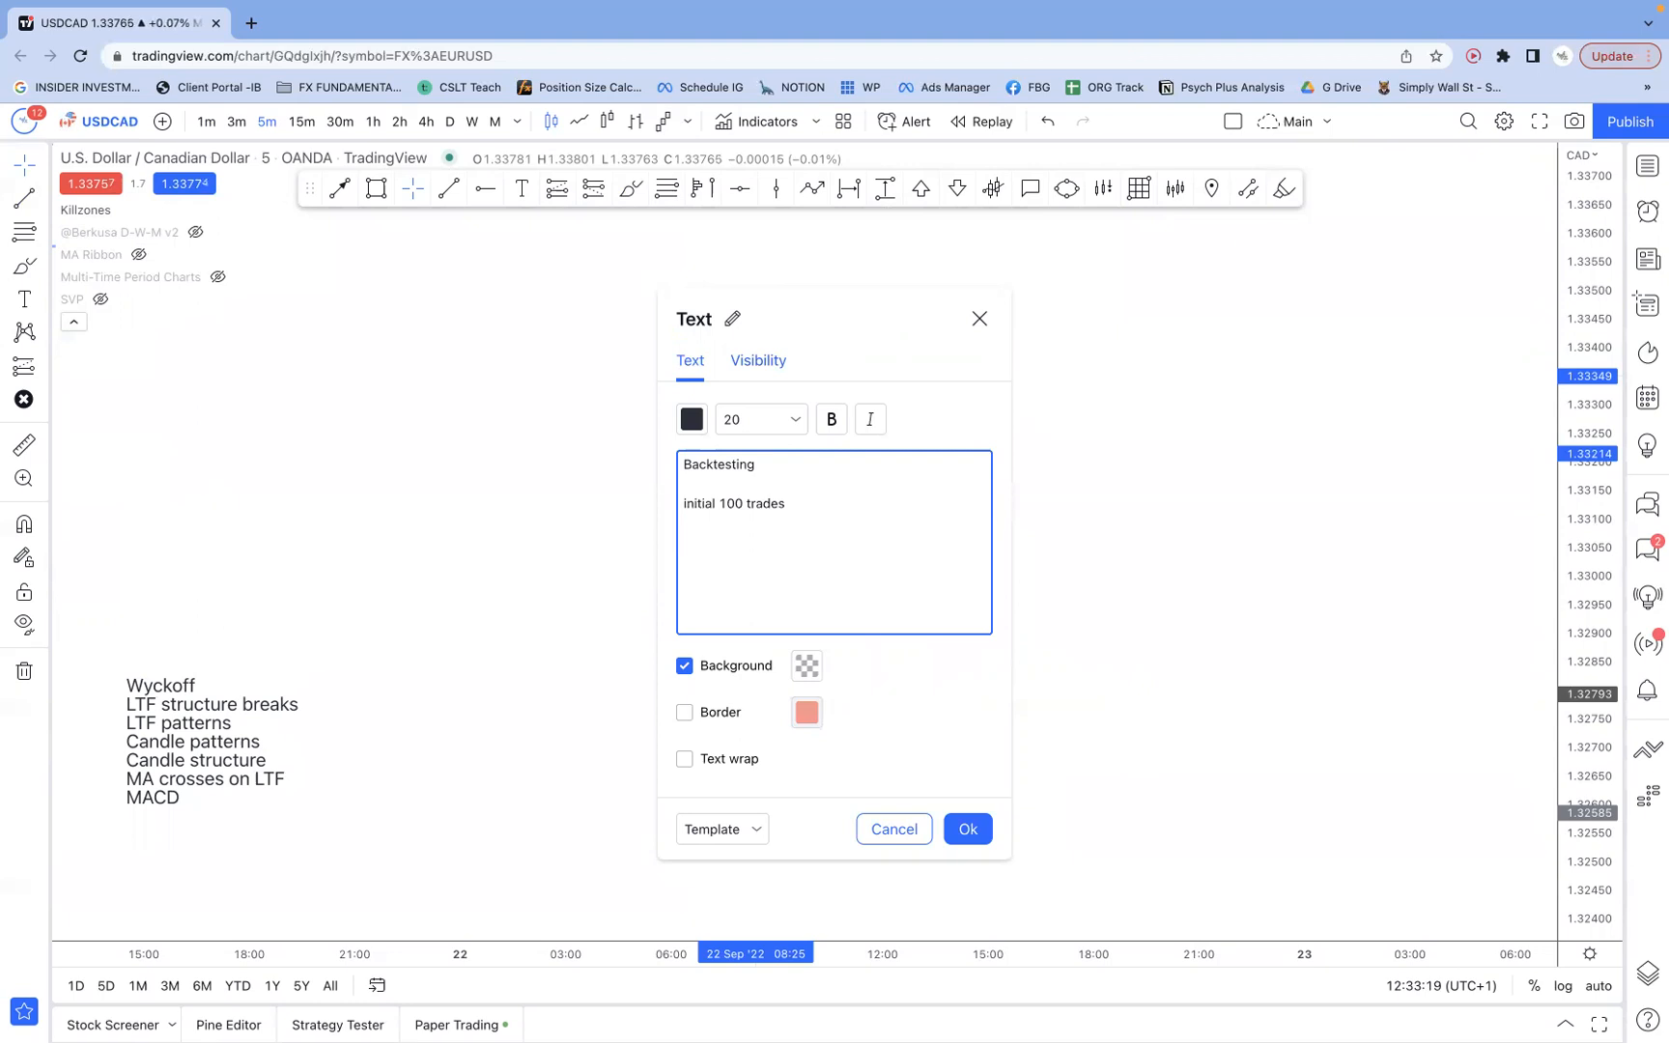
type("1:")
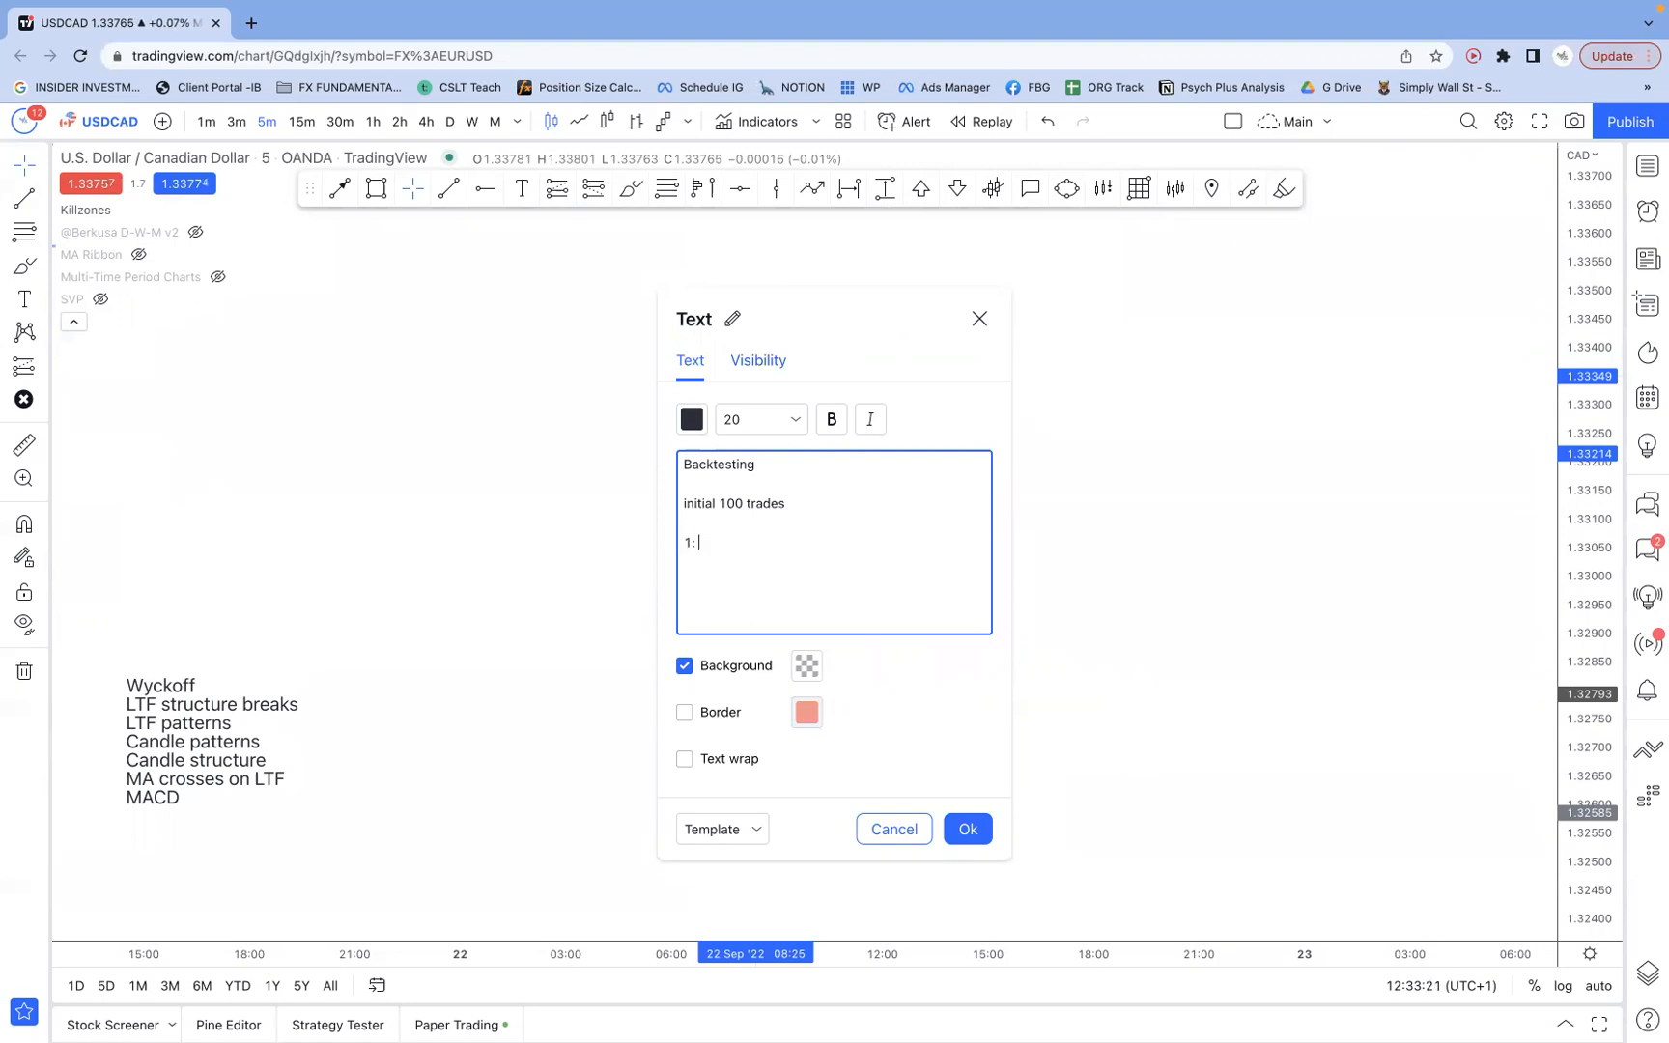
type("1:2")
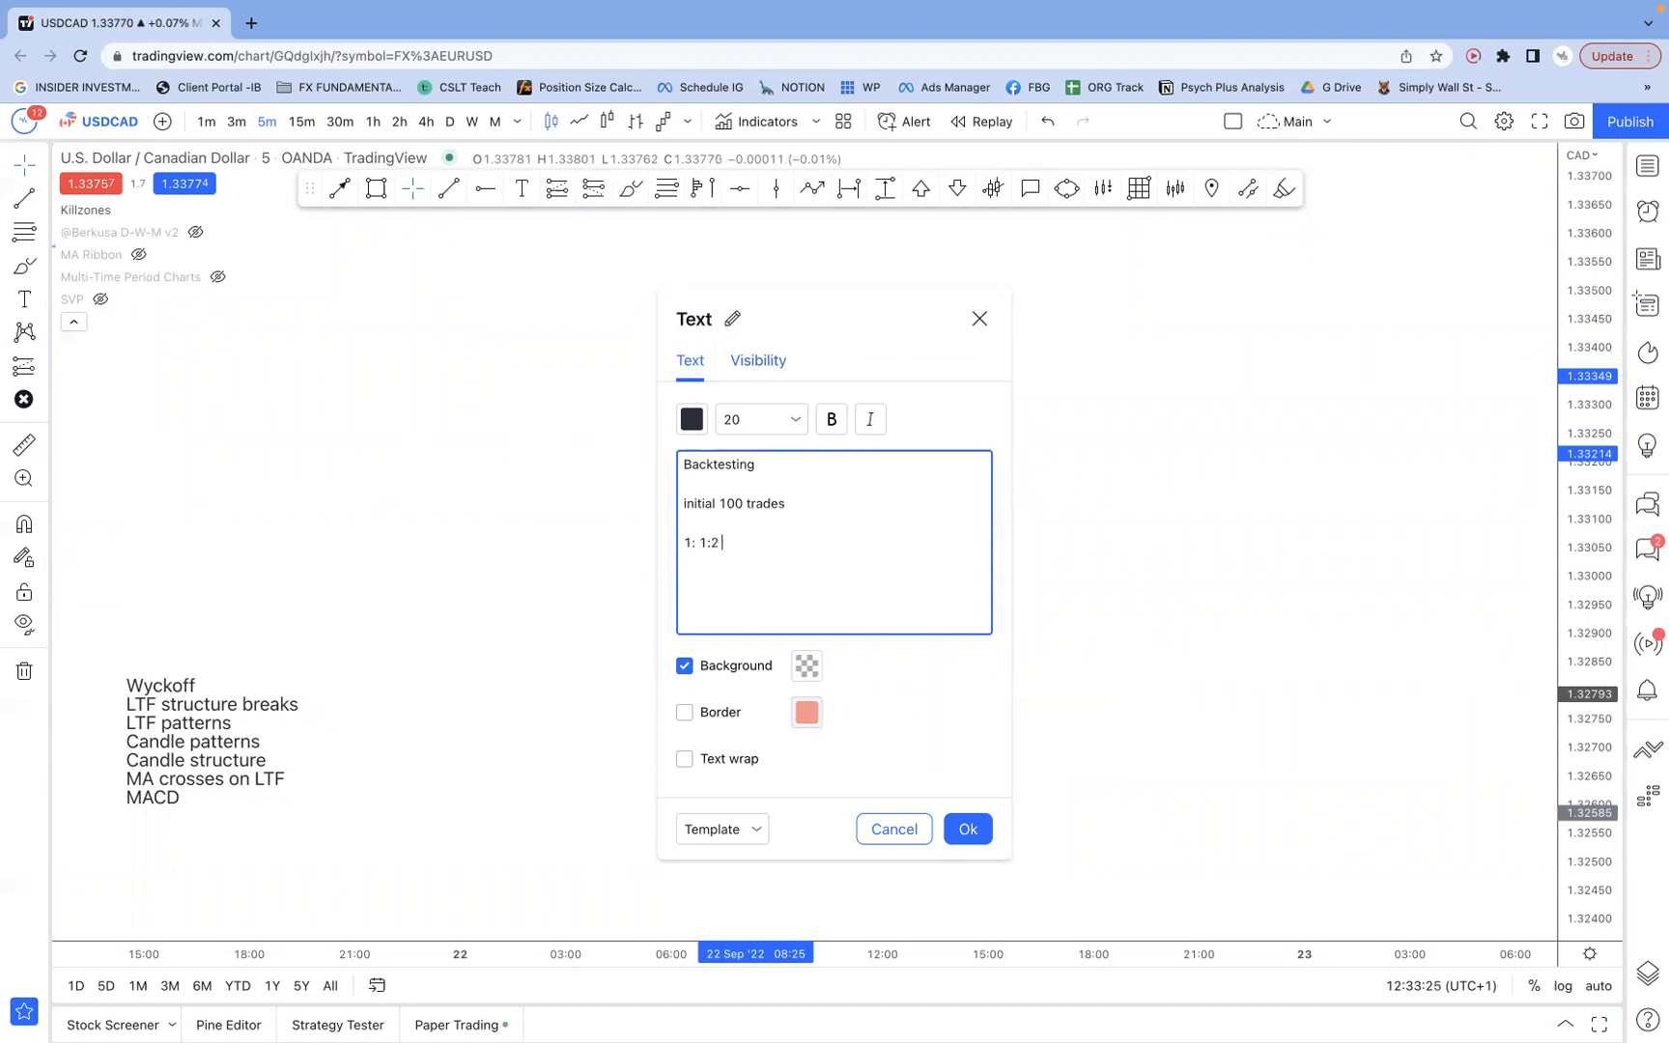
type("no BE")
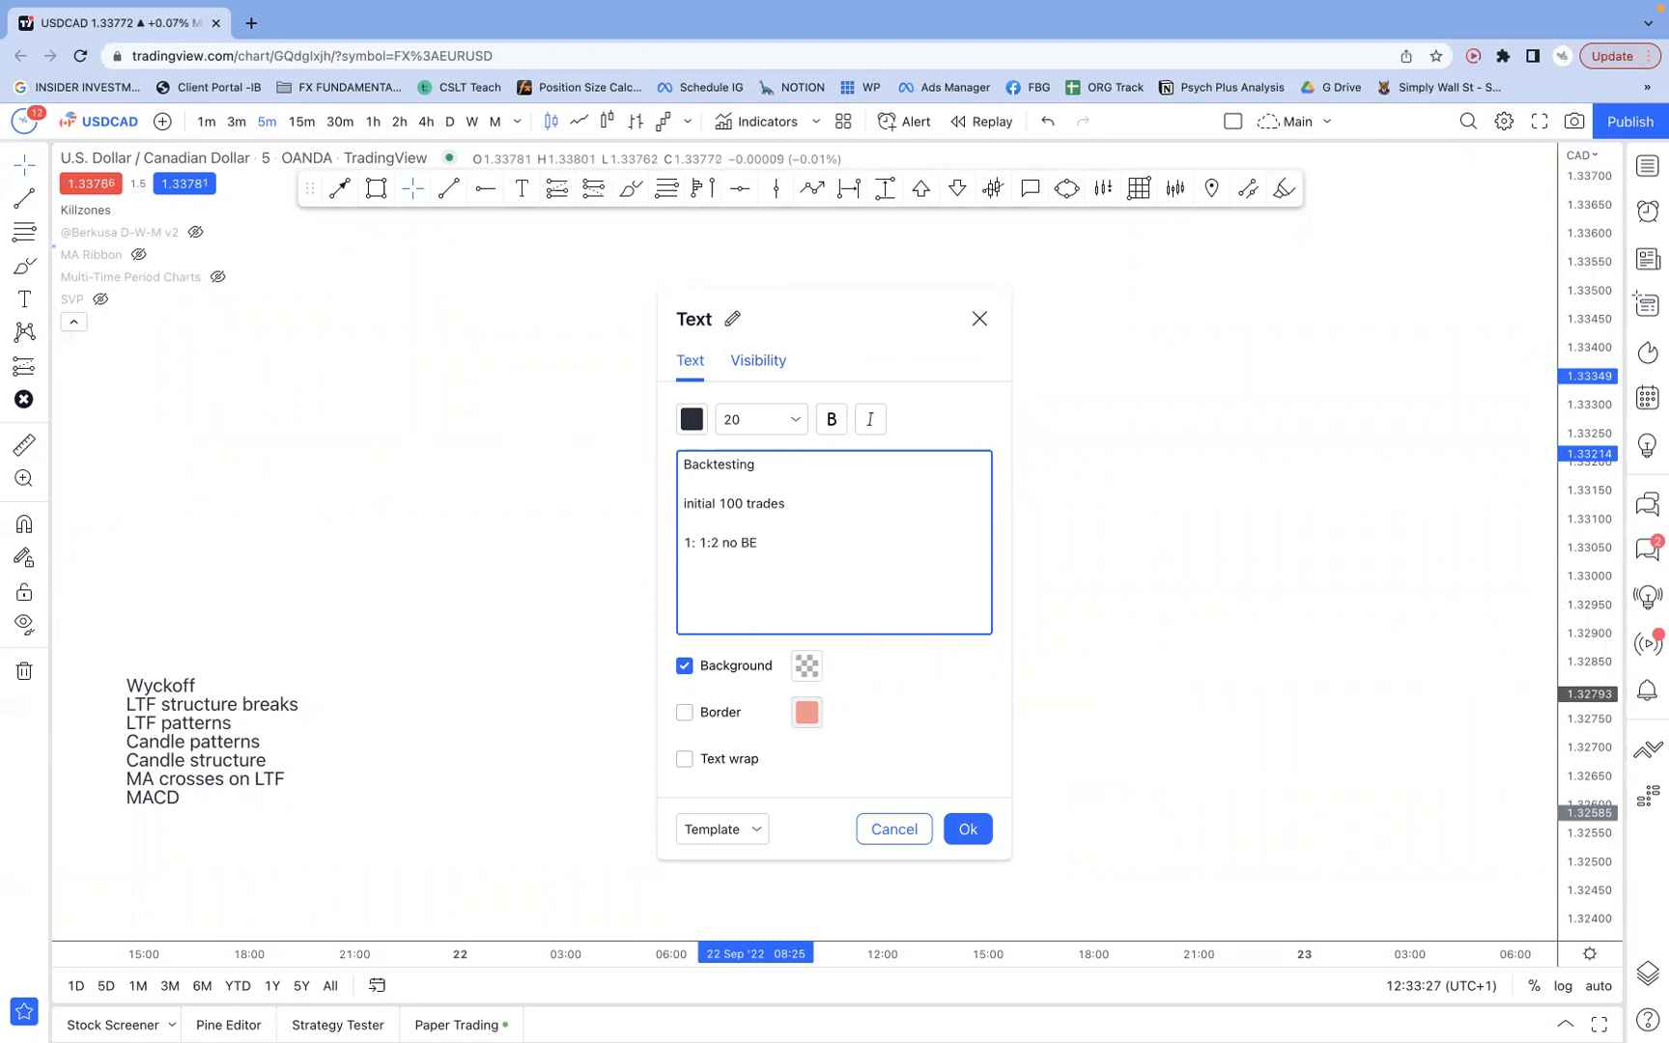
type("2:")
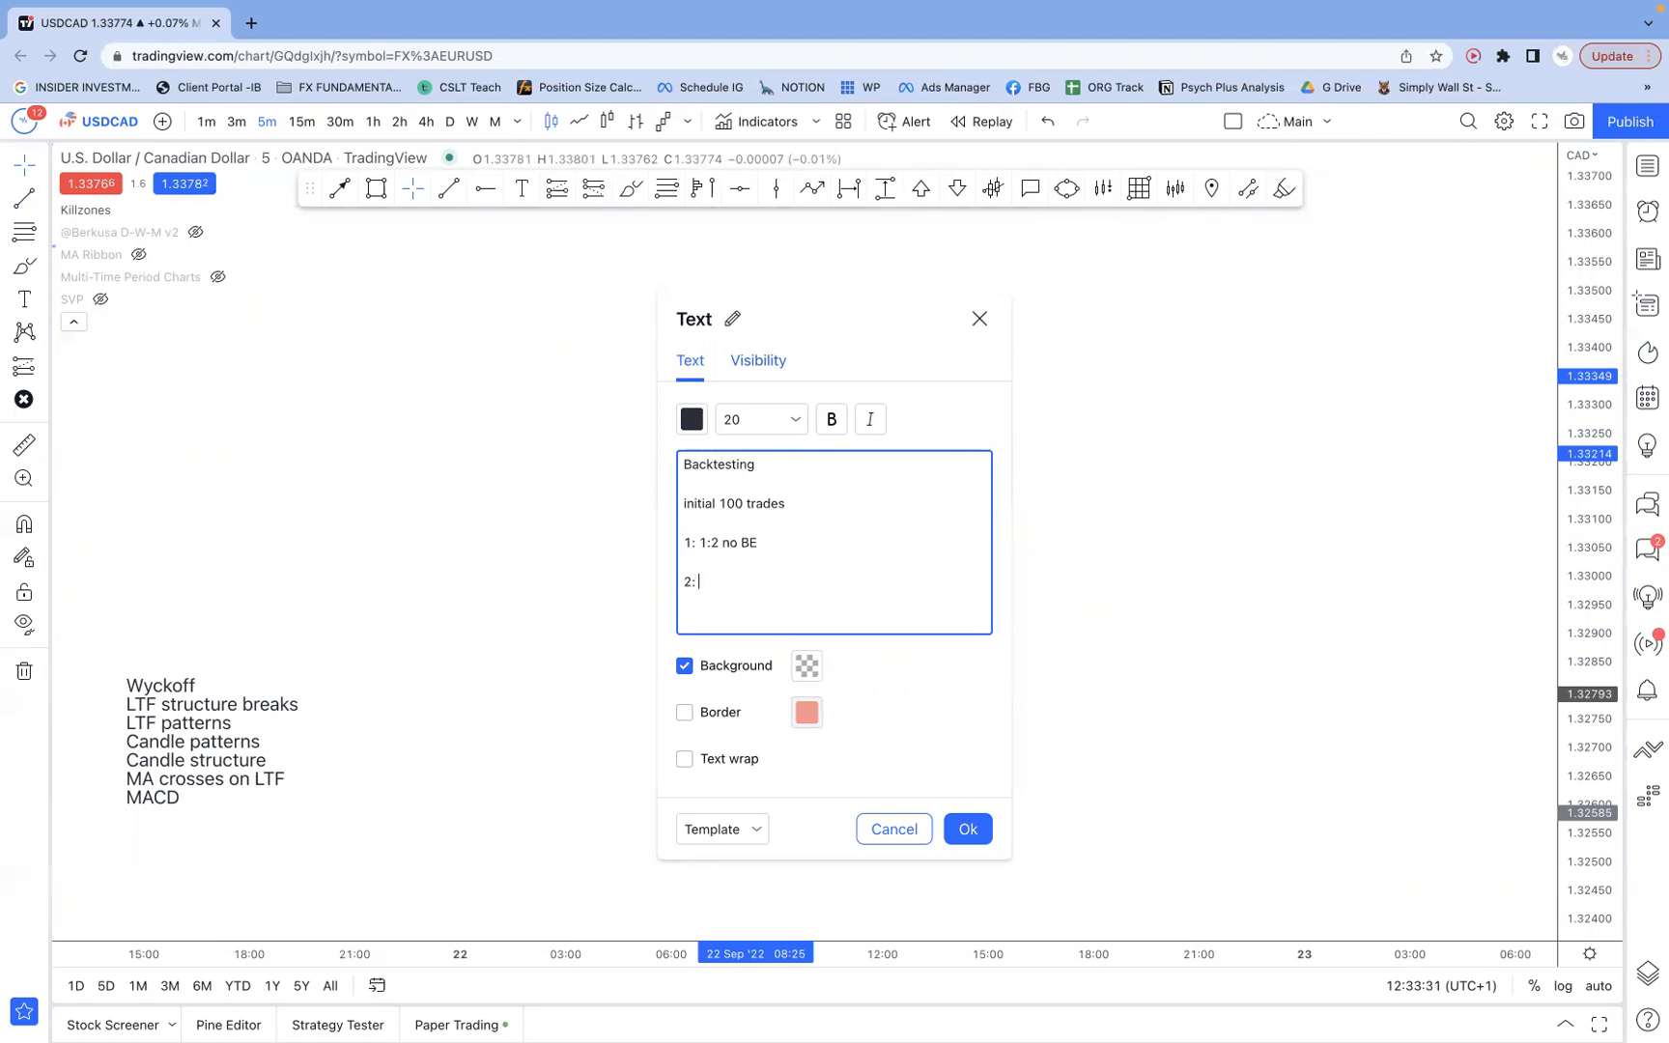
type("1:1")
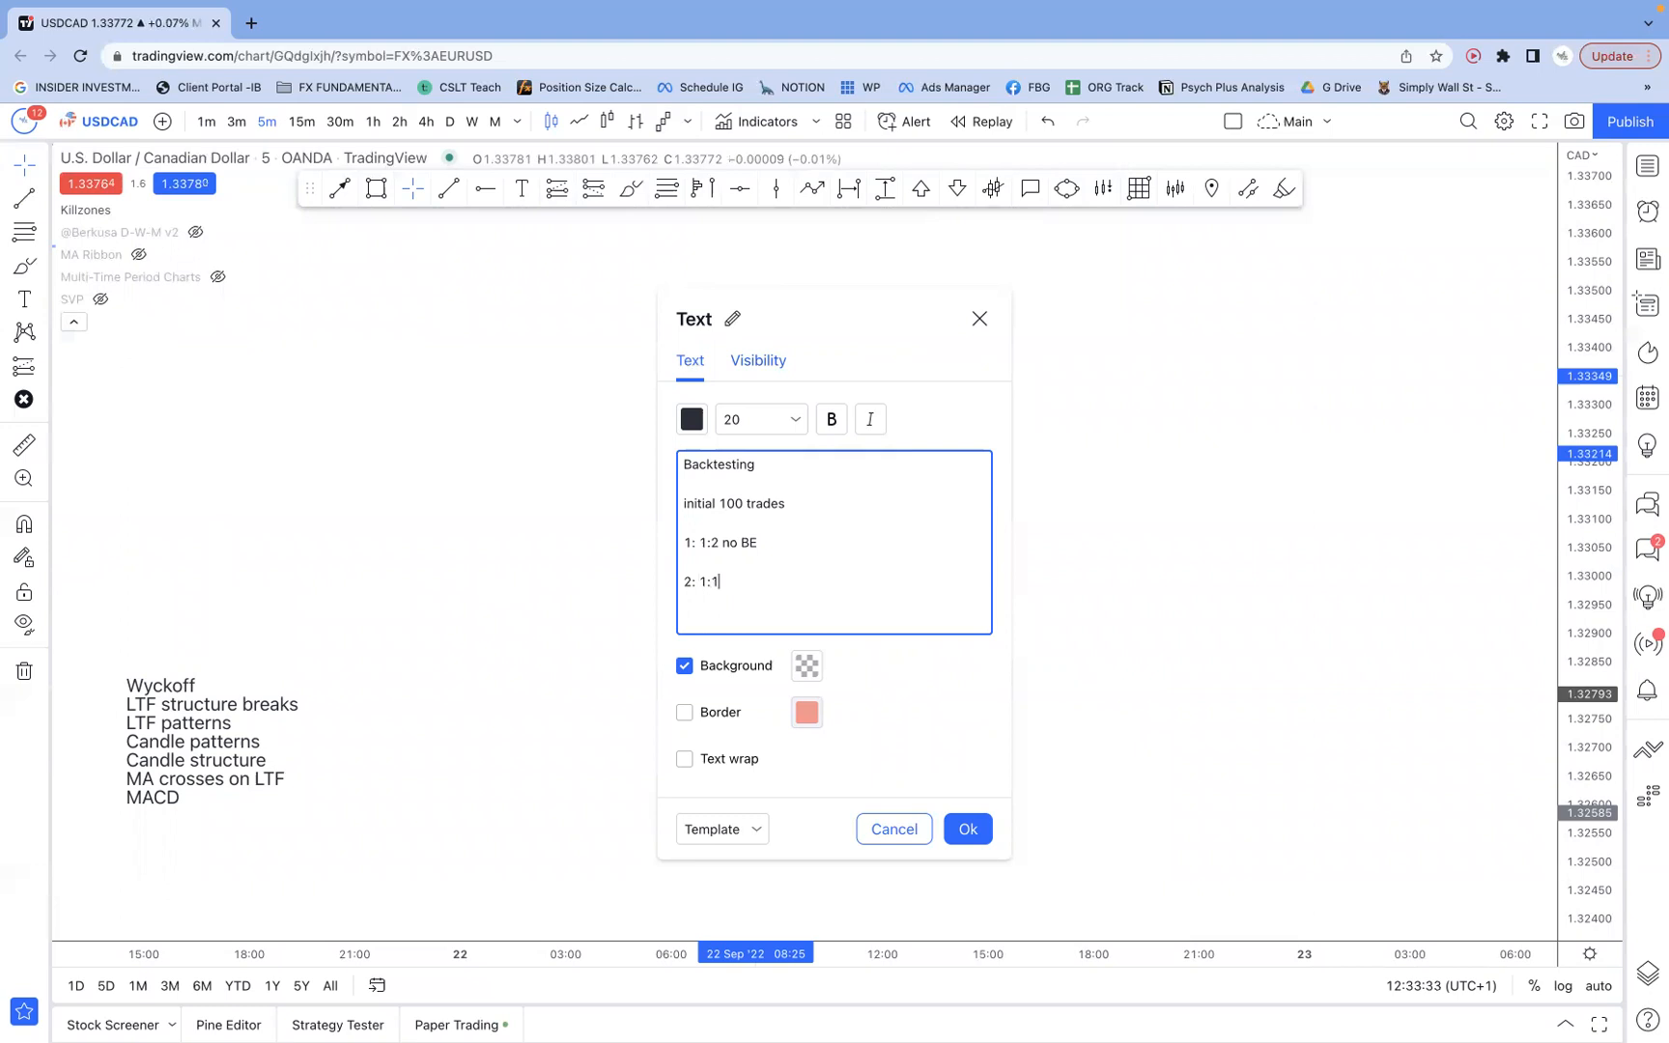
type("no BE")
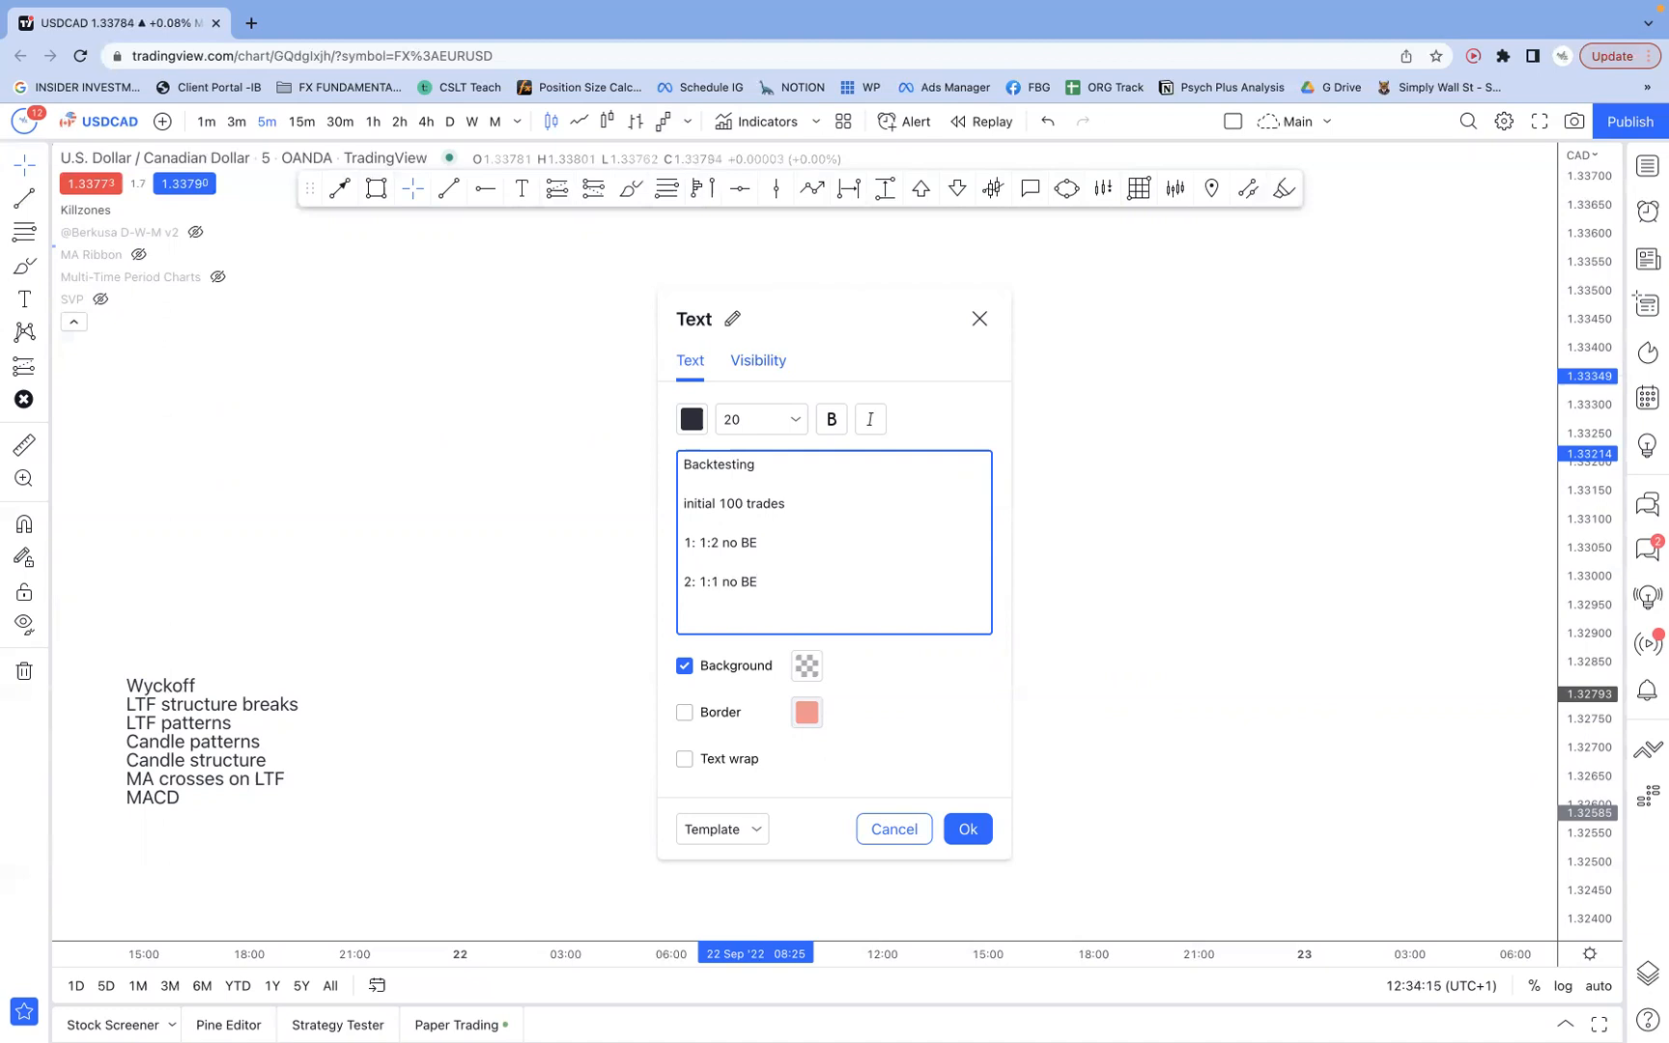
left_click(966, 829)
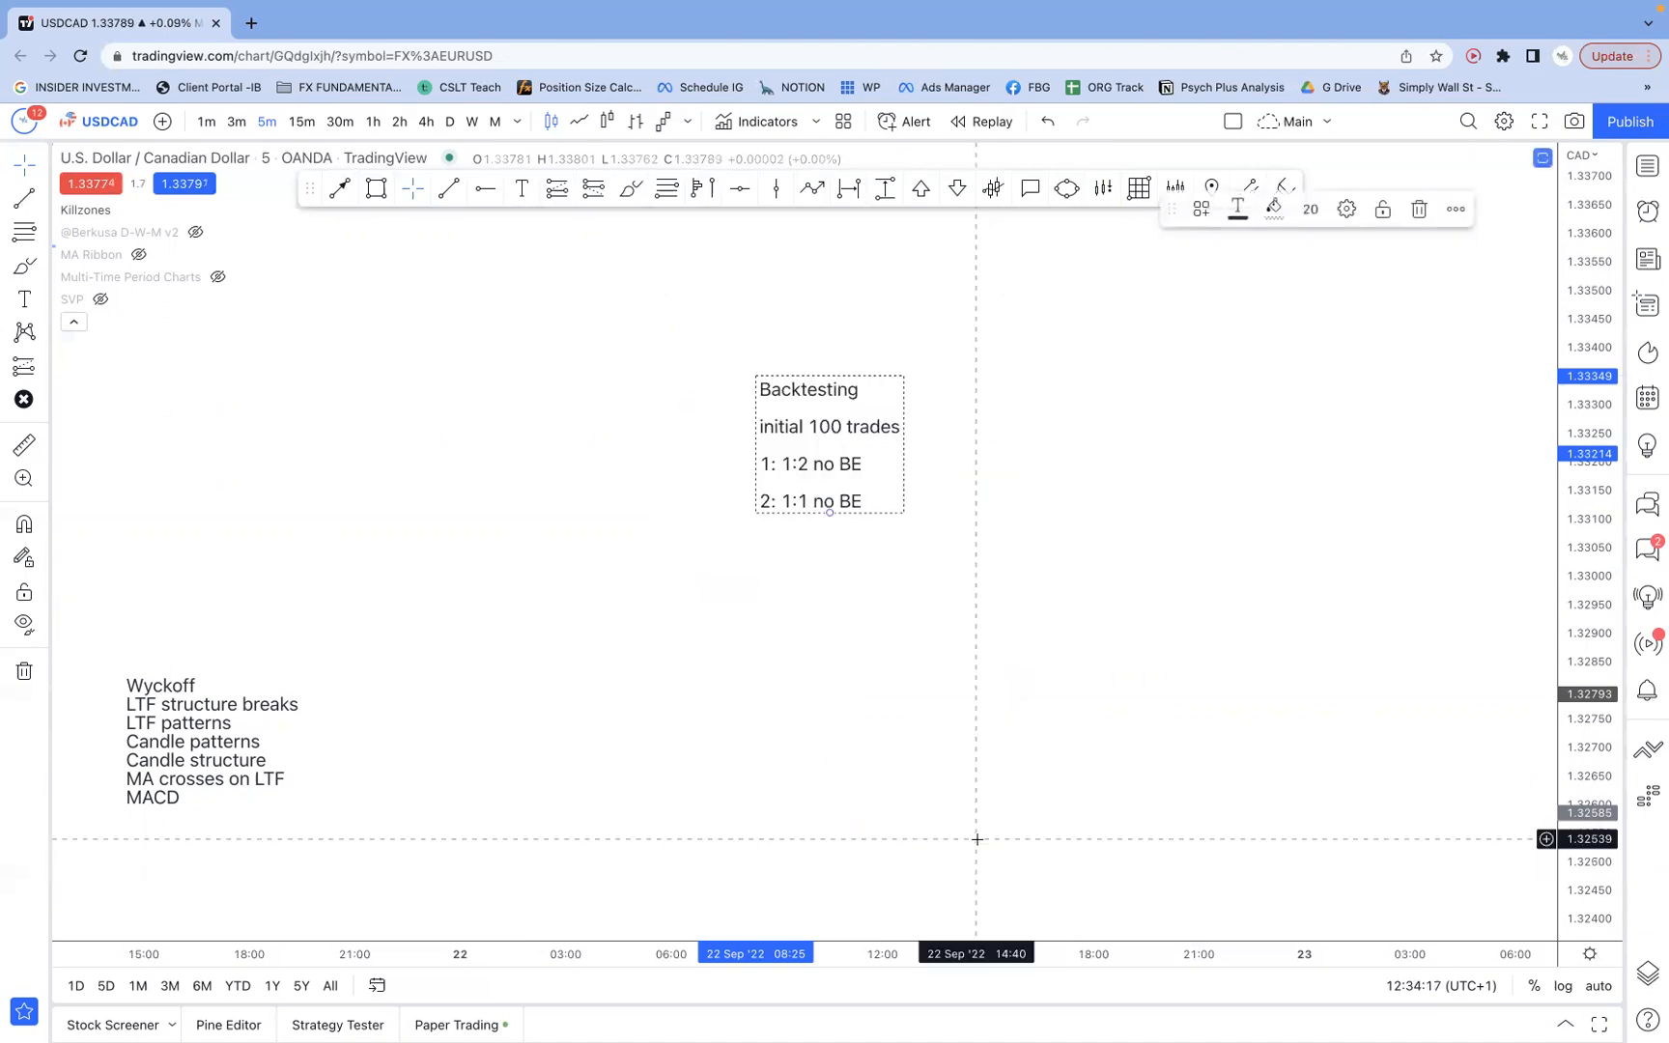